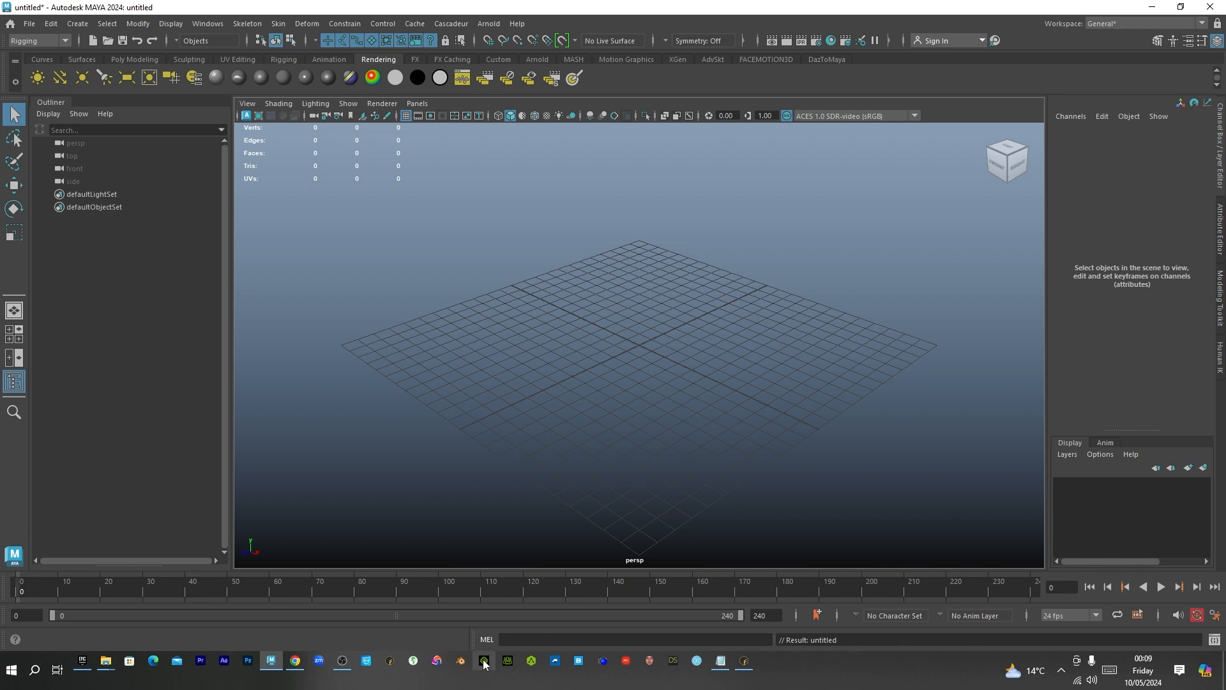
{"action": "mouse_move", "coordinate": [483, 663]}
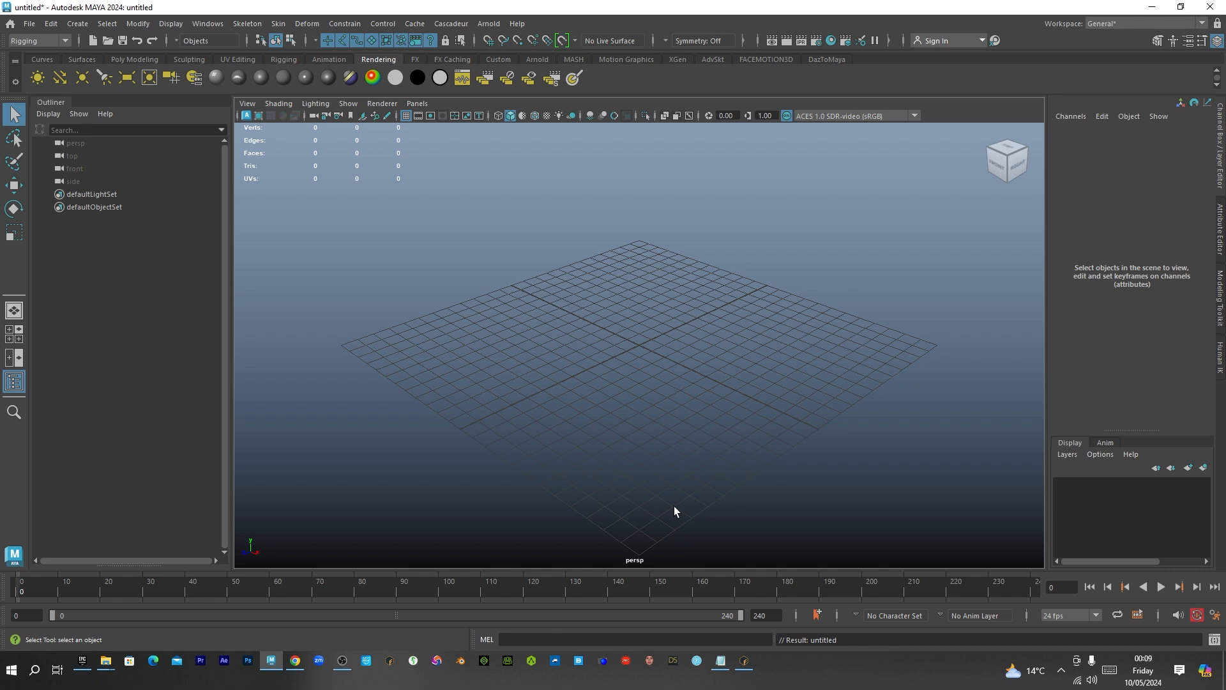
{"action": "mouse_move", "coordinate": [697, 543]}
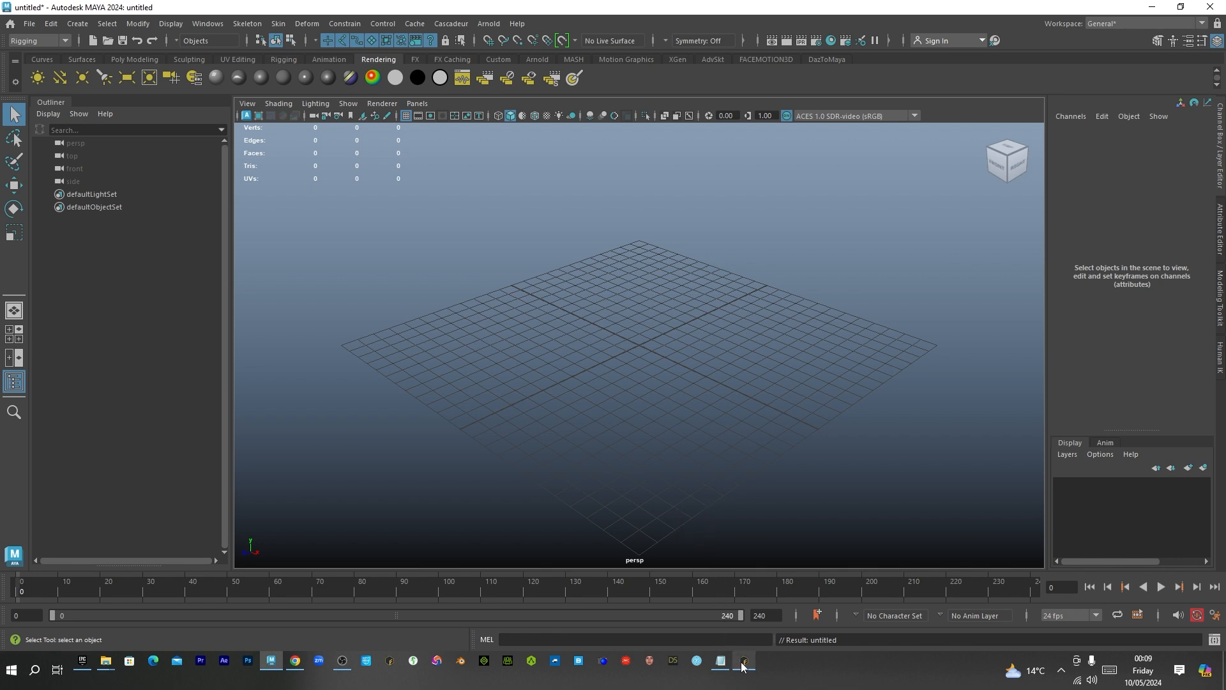
Switch to Mixamo Fuse, showing the green-striped character's Customize Arms sliders
{"action": "left_click", "coordinate": [742, 666]}
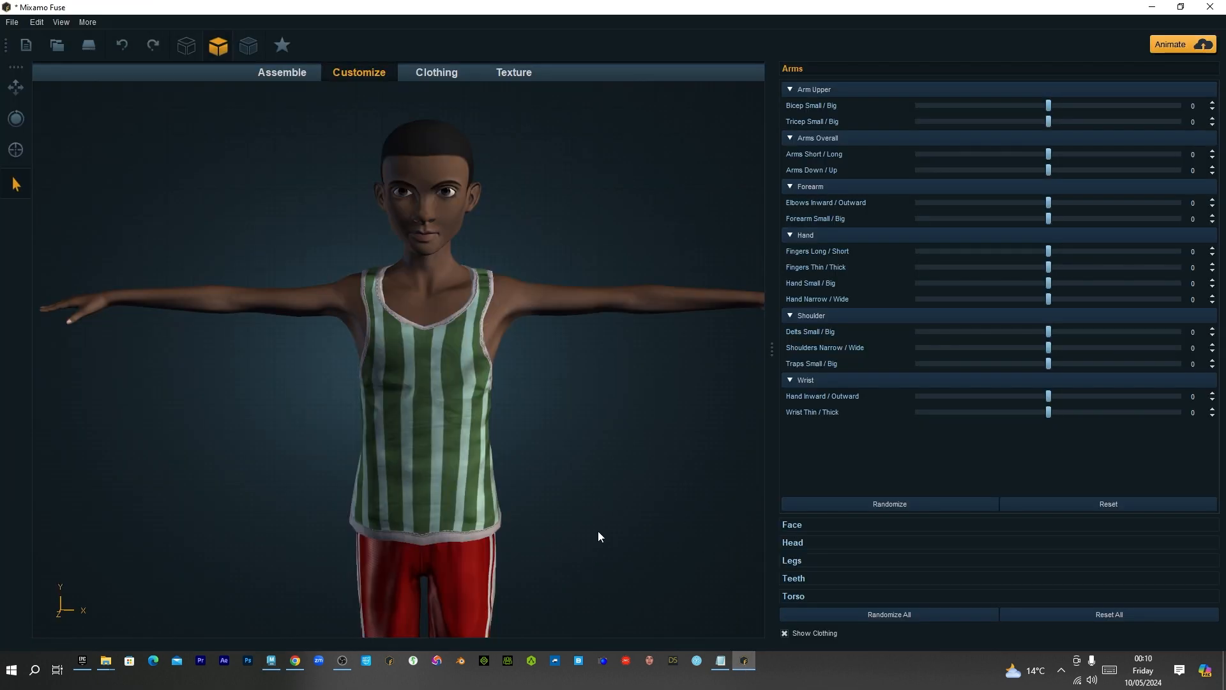
{"action": "mouse_move", "coordinate": [567, 501]}
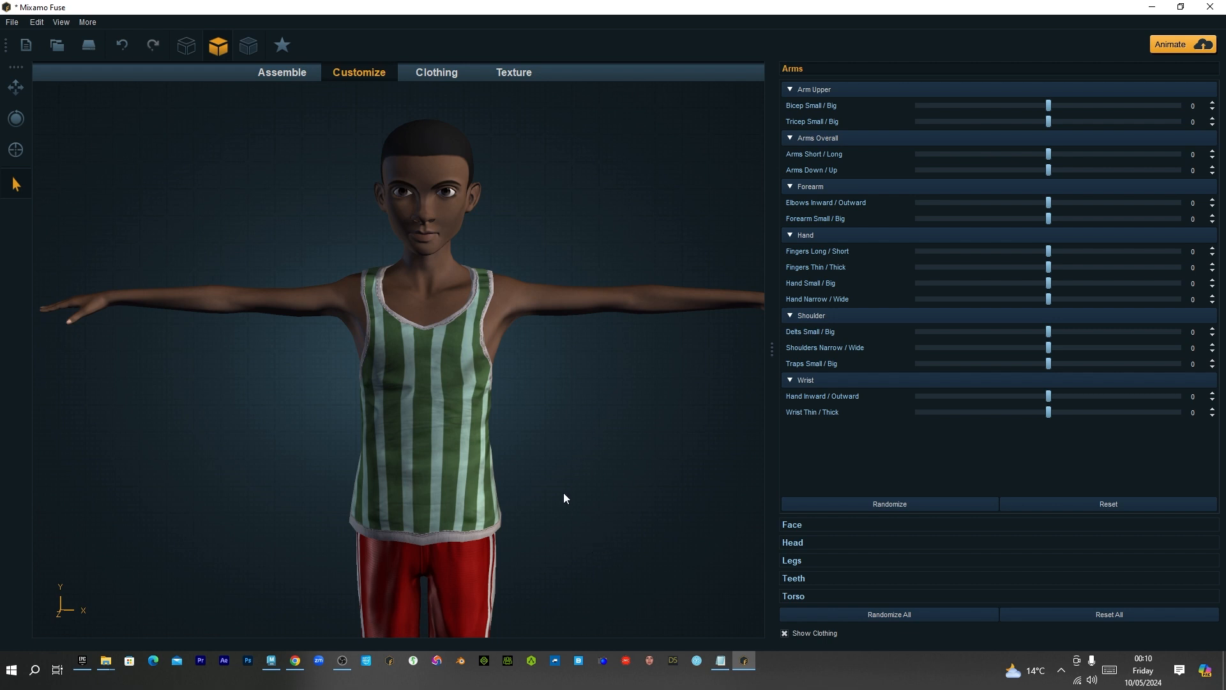
{"action": "mouse_move", "coordinate": [546, 472]}
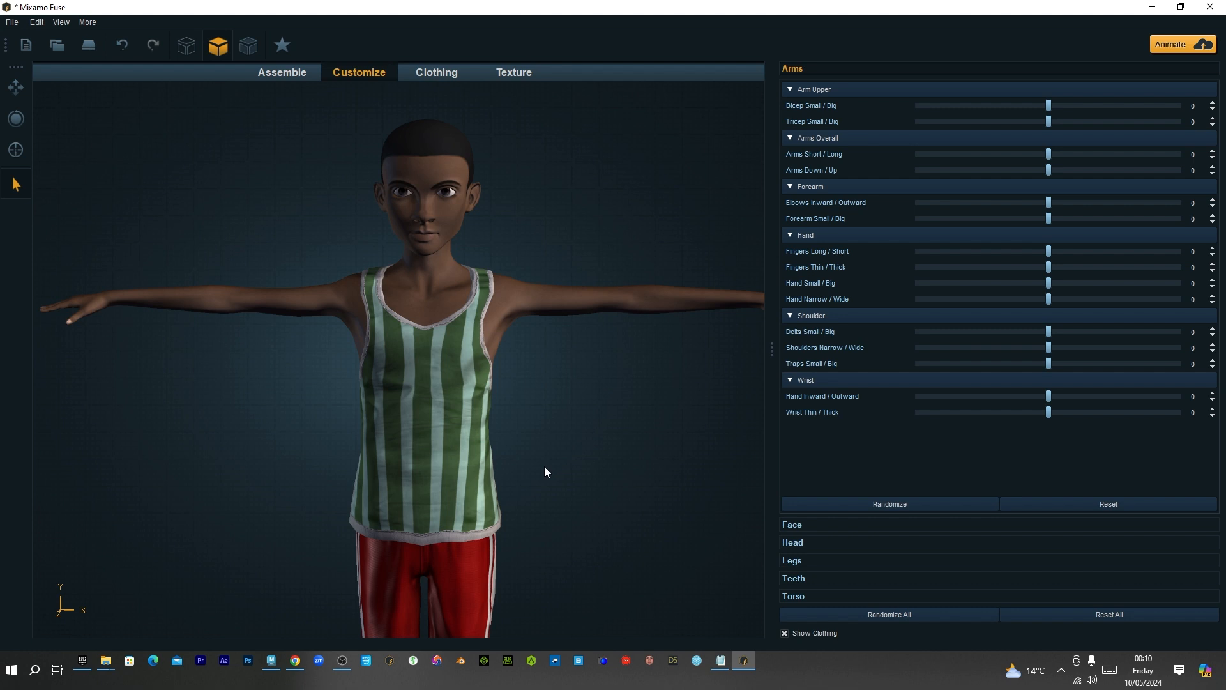
{"action": "mouse_move", "coordinate": [618, 506]}
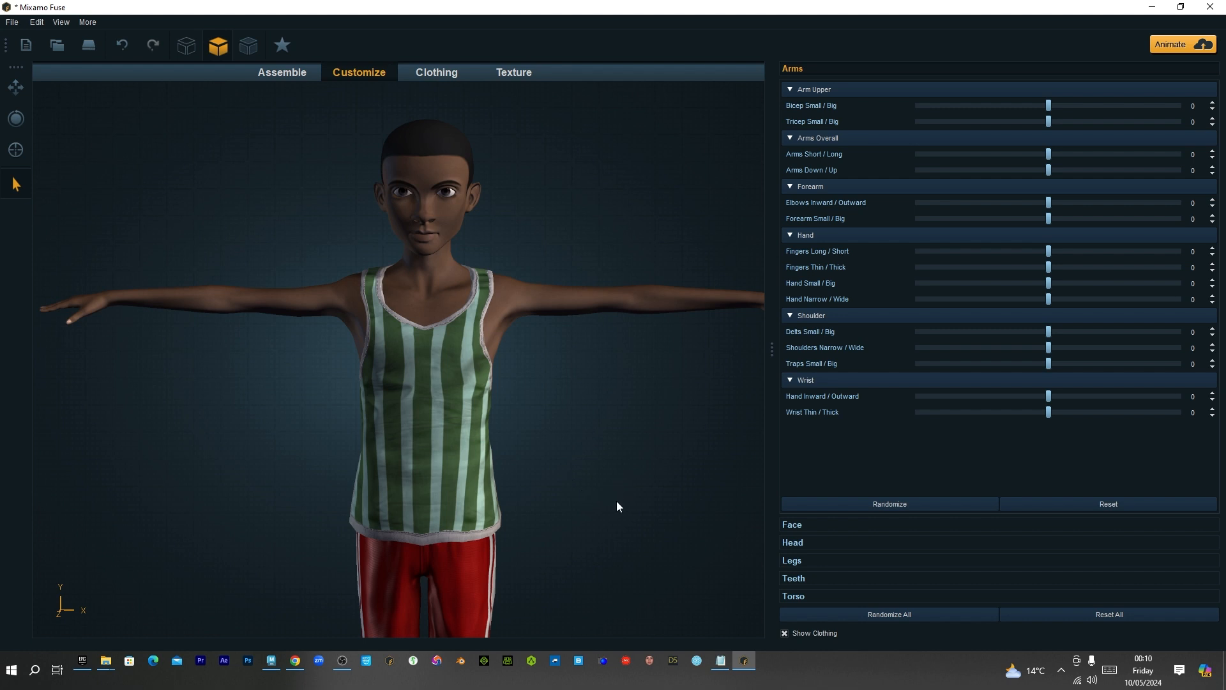
{"action": "mouse_move", "coordinate": [505, 428]}
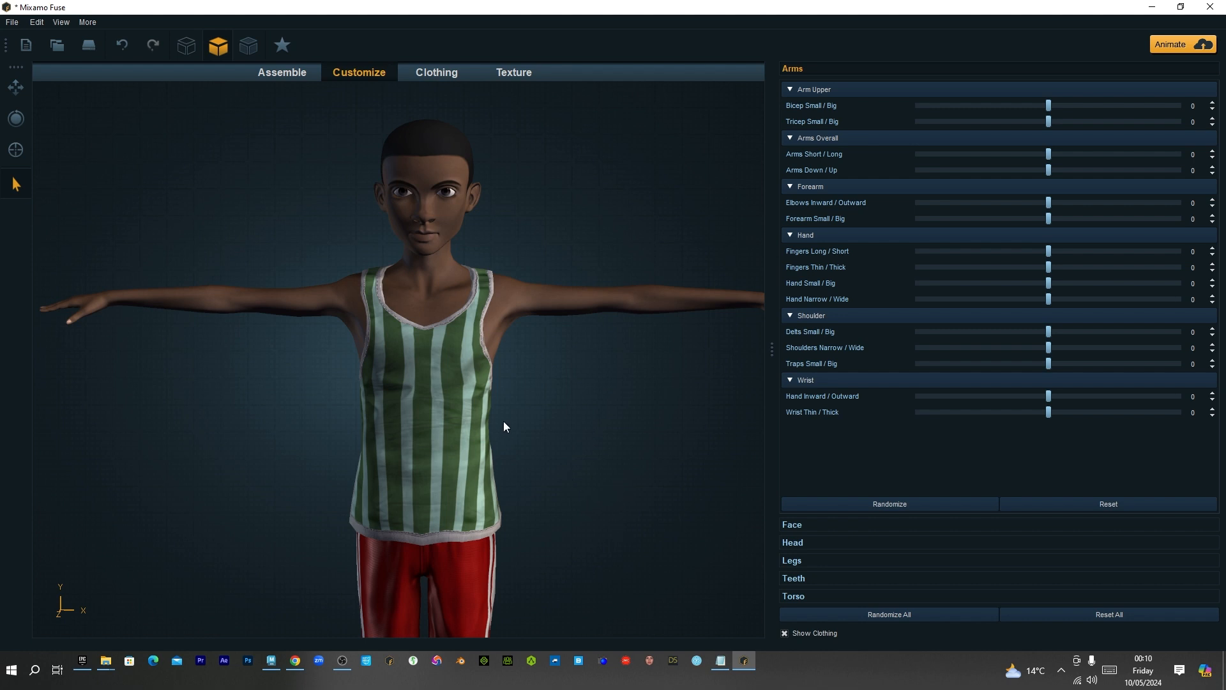
{"action": "mouse_move", "coordinate": [440, 250]}
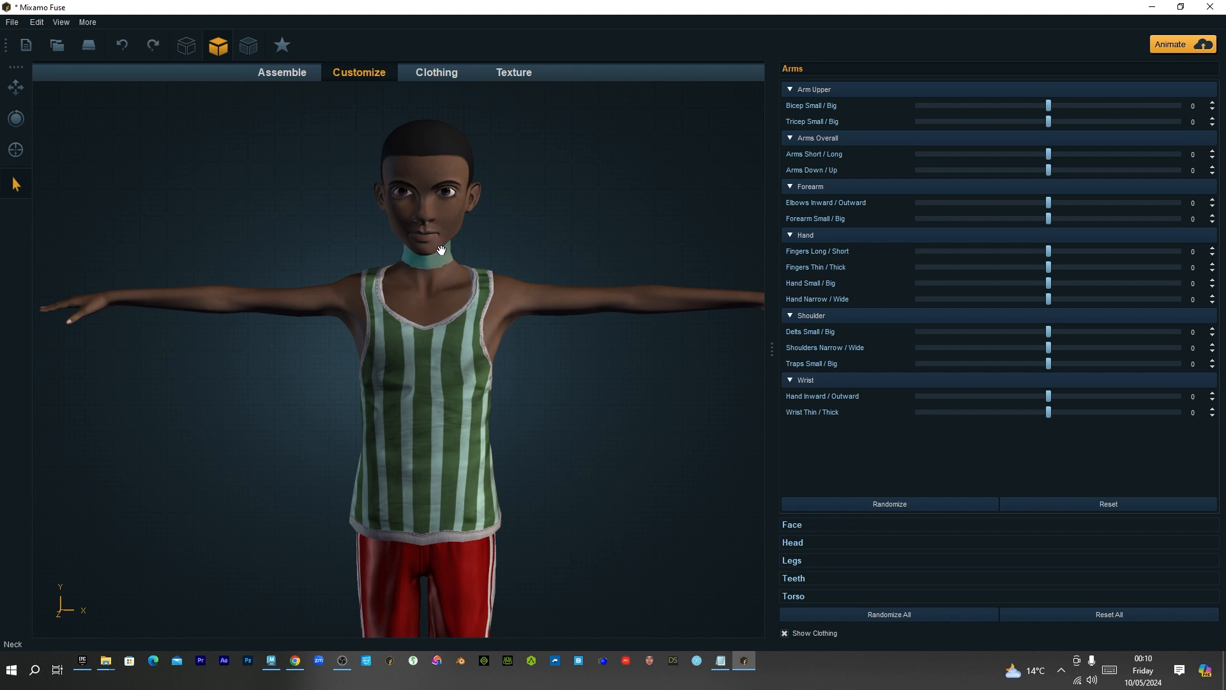
{"action": "mouse_move", "coordinate": [435, 276]}
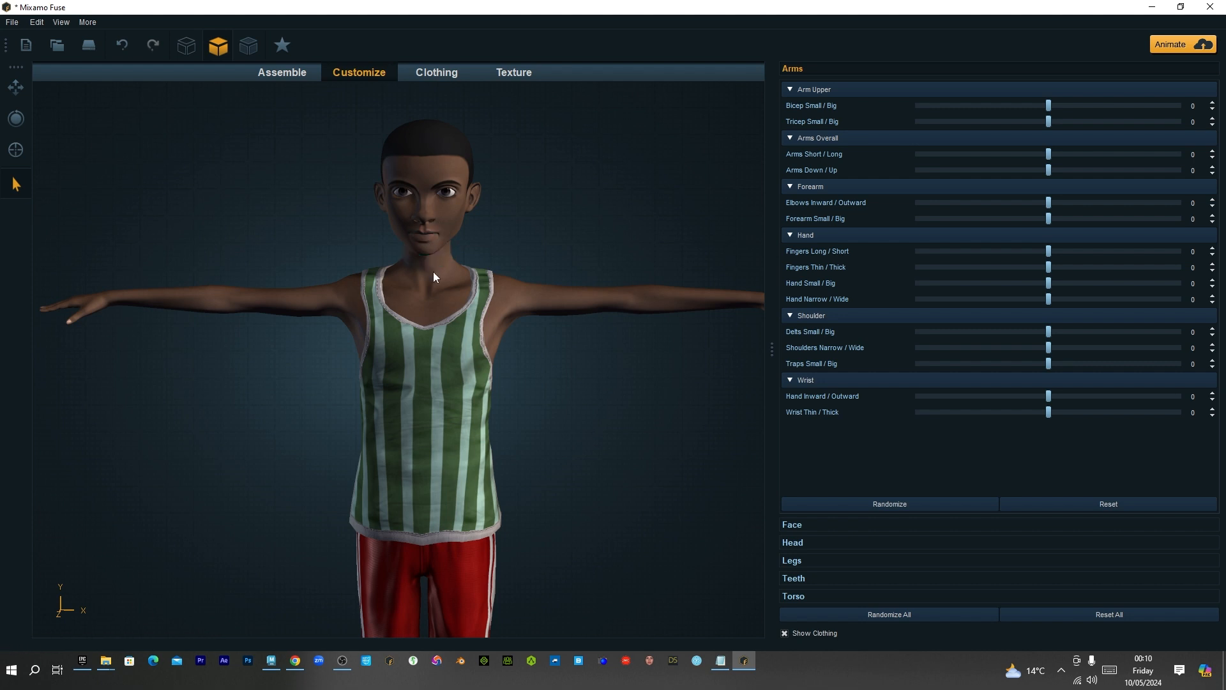
{"action": "mouse_move", "coordinate": [425, 295]}
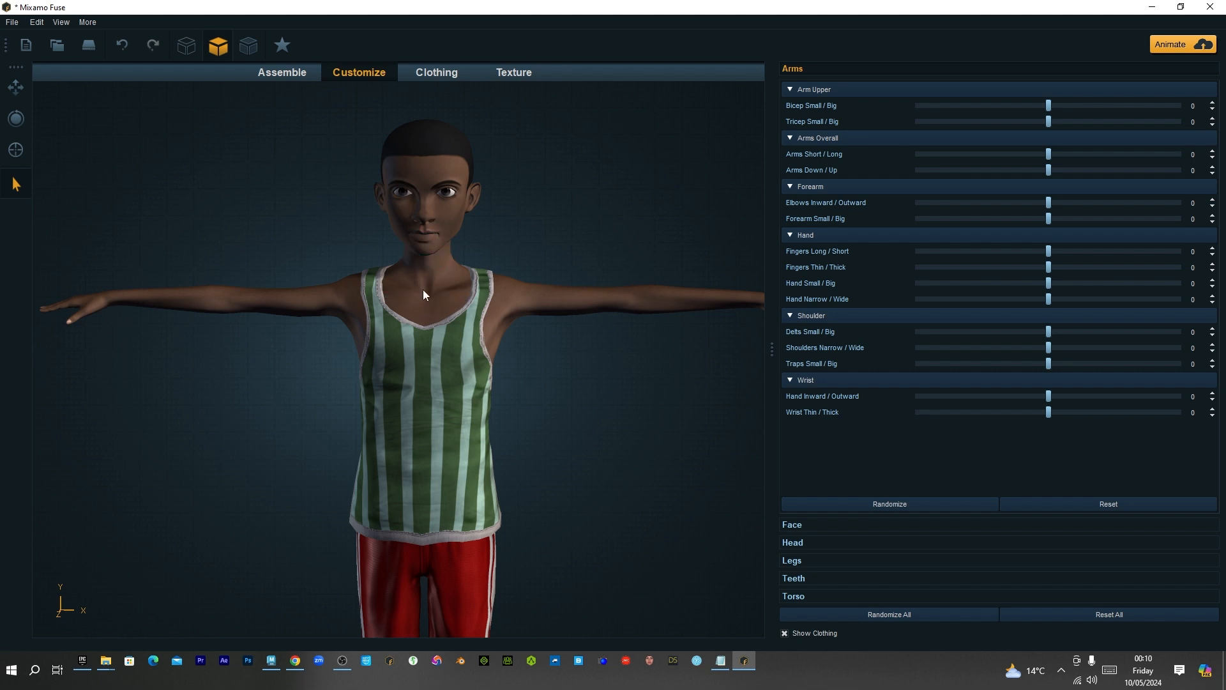
{"action": "mouse_move", "coordinate": [413, 296]}
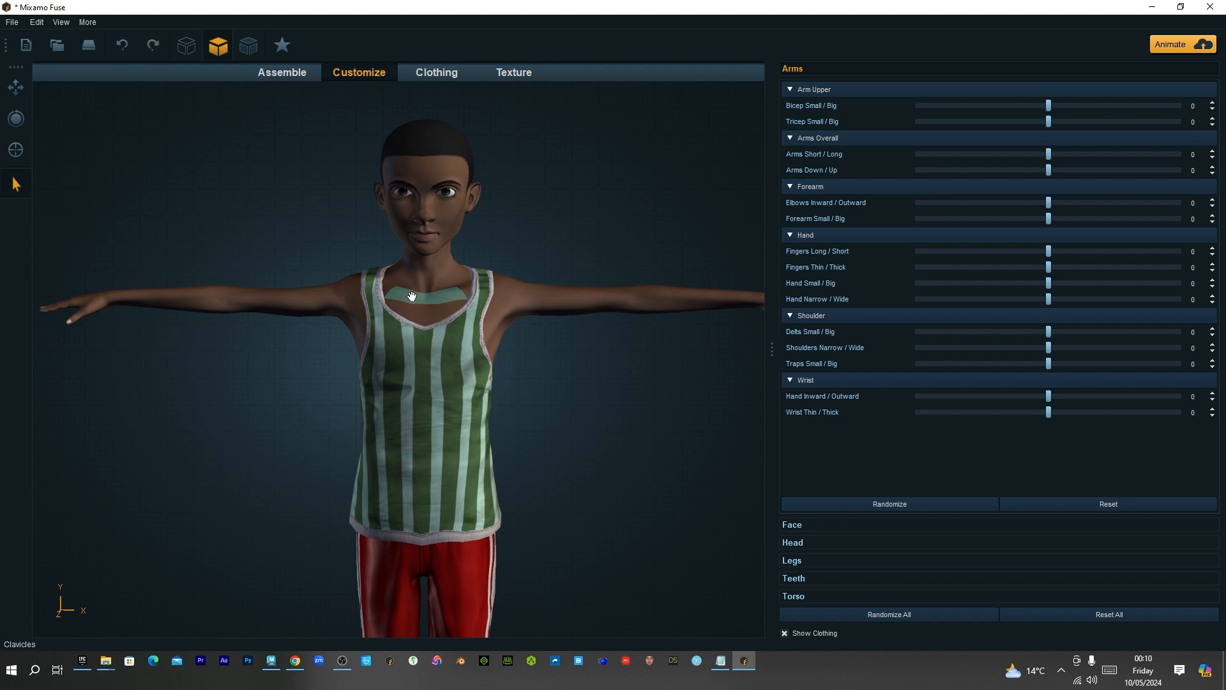
{"action": "mouse_move", "coordinate": [408, 299]}
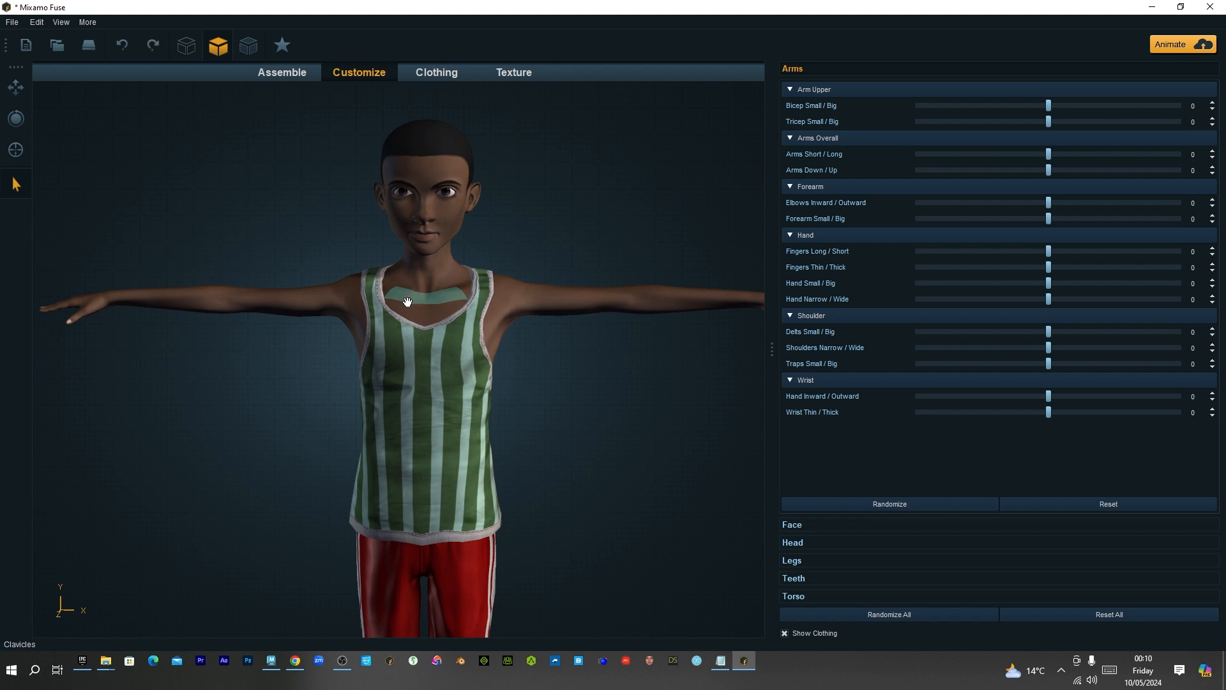
{"action": "mouse_move", "coordinate": [405, 306]}
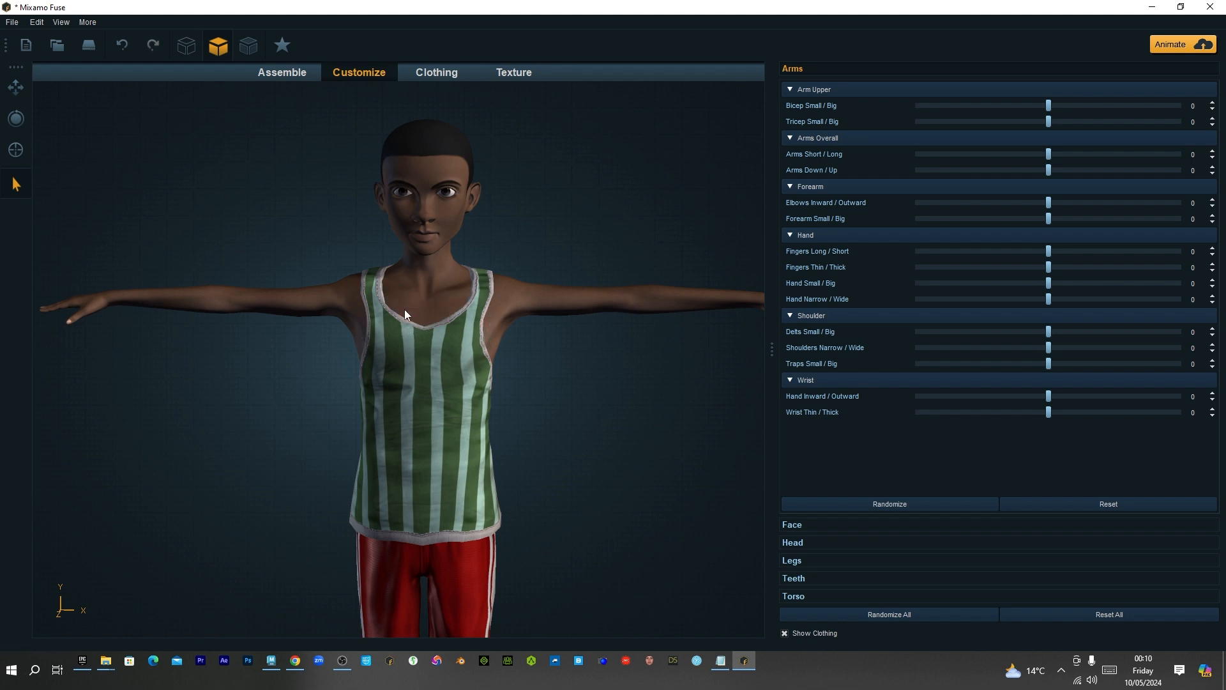
{"action": "mouse_move", "coordinate": [803, 534]}
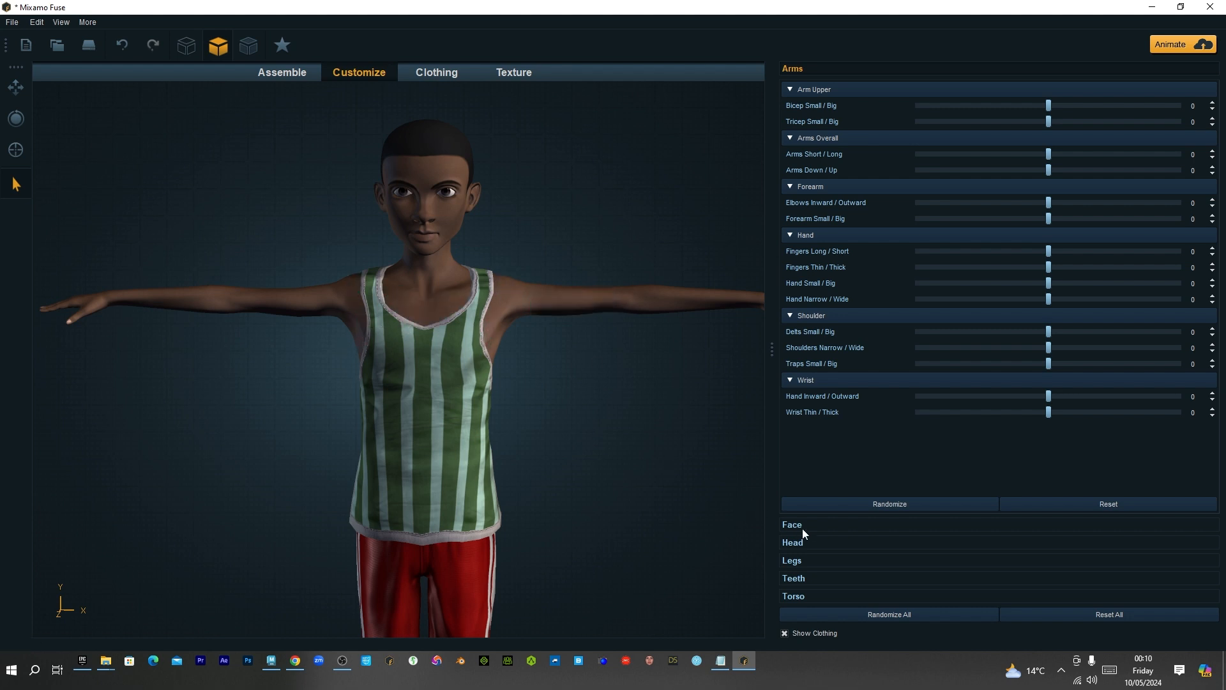
Expand the Face section and set the Angry expression slider to 100
{"action": "left_click", "coordinate": [792, 525]}
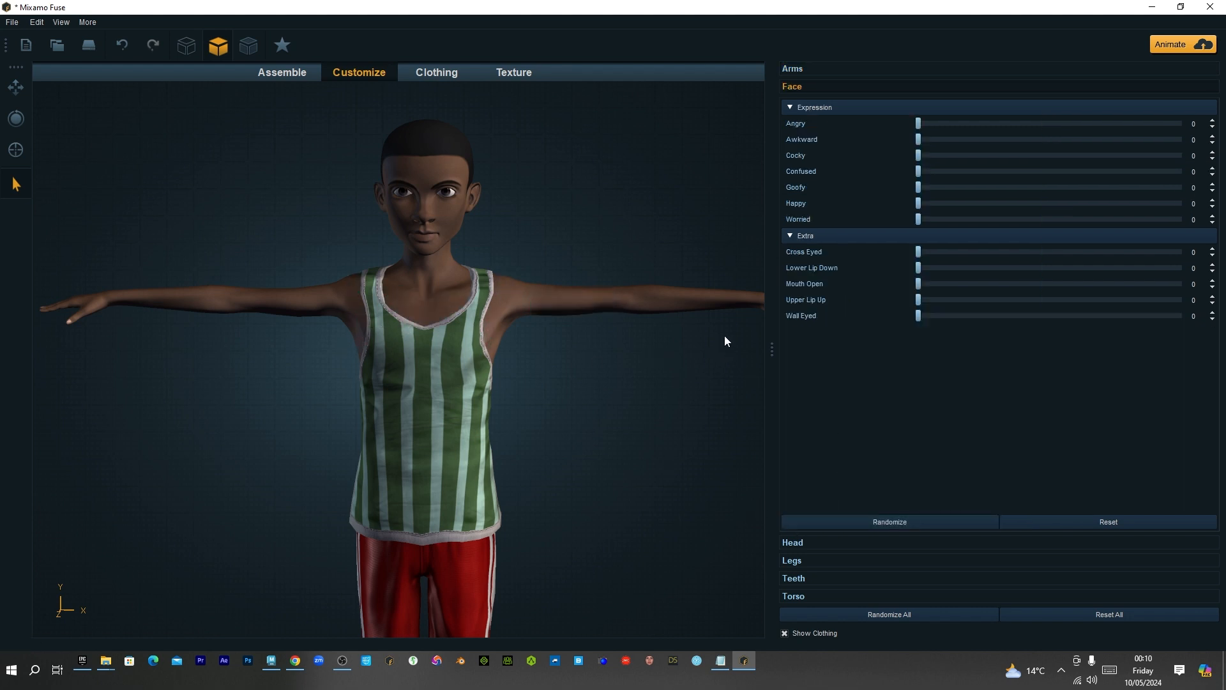
{"action": "mouse_move", "coordinate": [923, 129]}
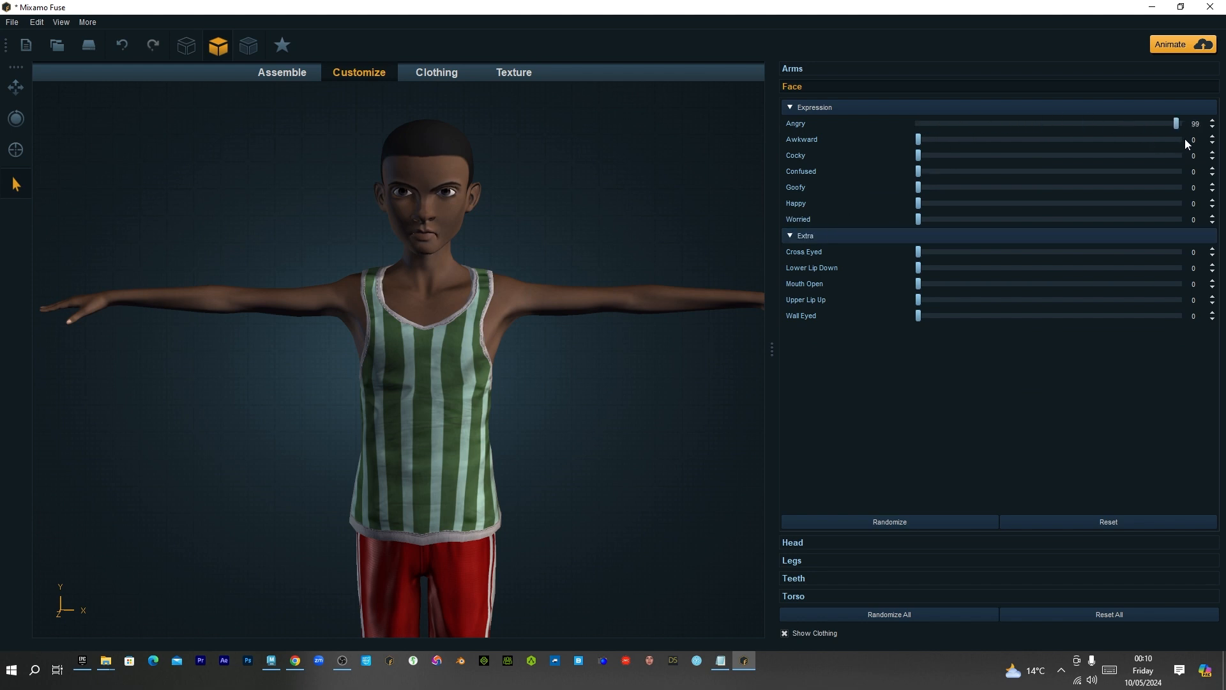
{"action": "left_click", "coordinate": [1177, 124]}
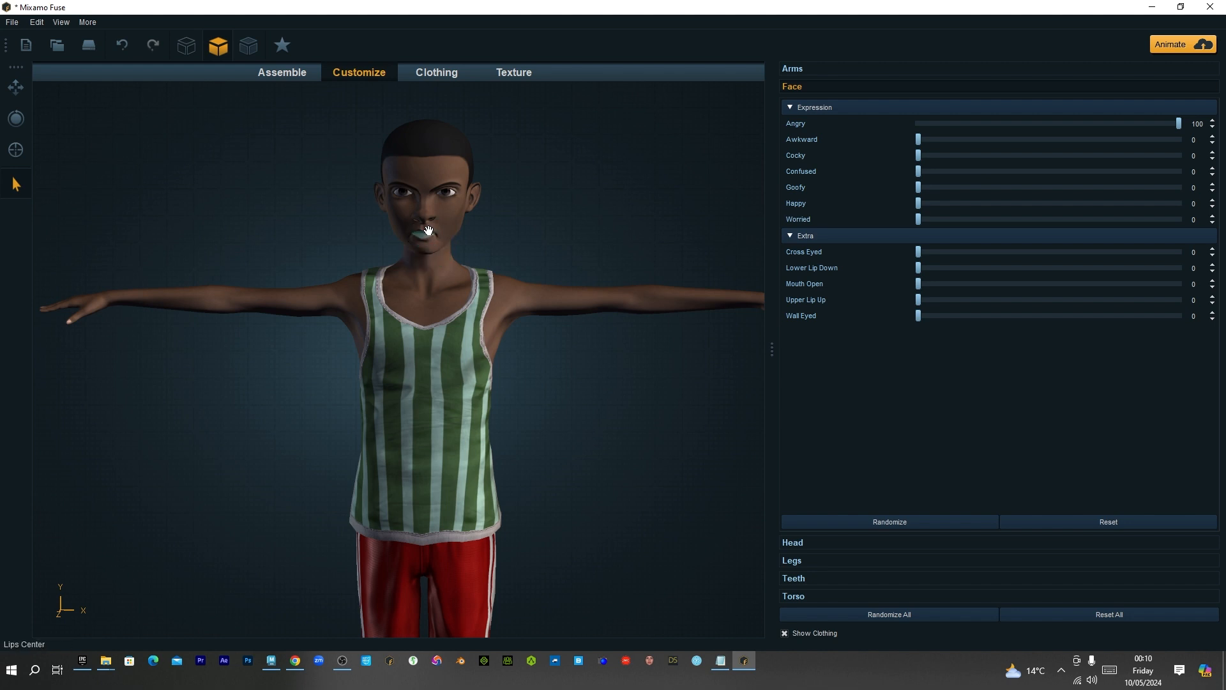
{"action": "mouse_move", "coordinate": [443, 237]}
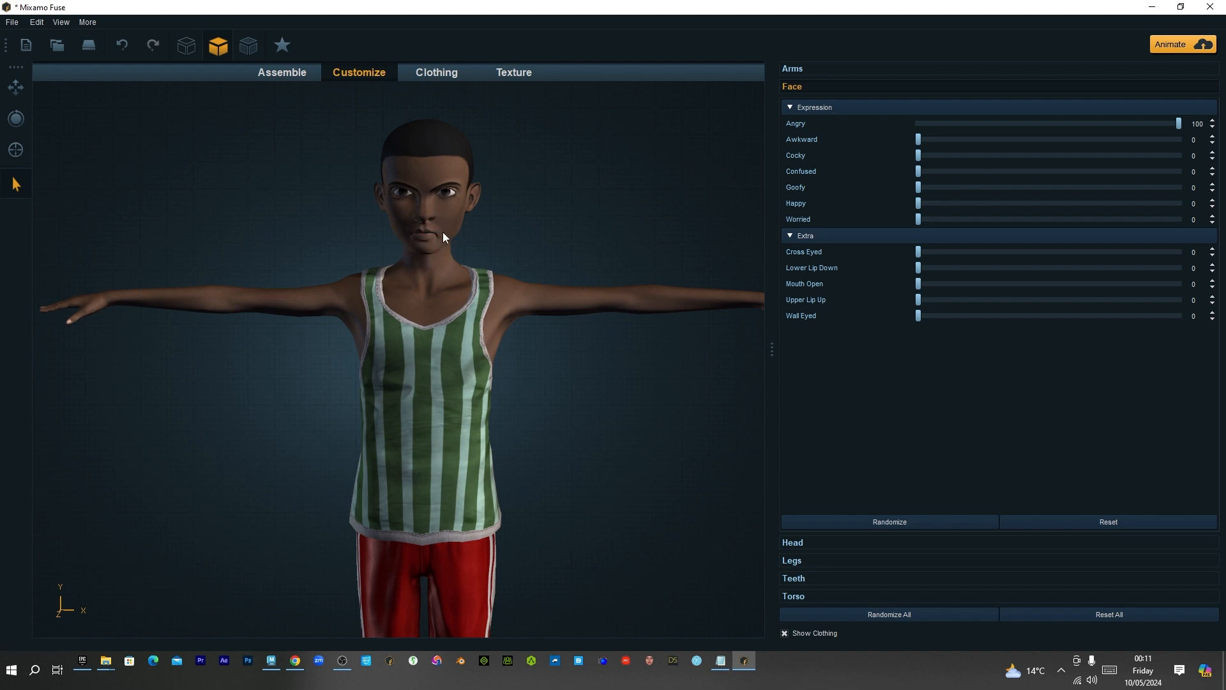
{"action": "mouse_move", "coordinate": [431, 234]}
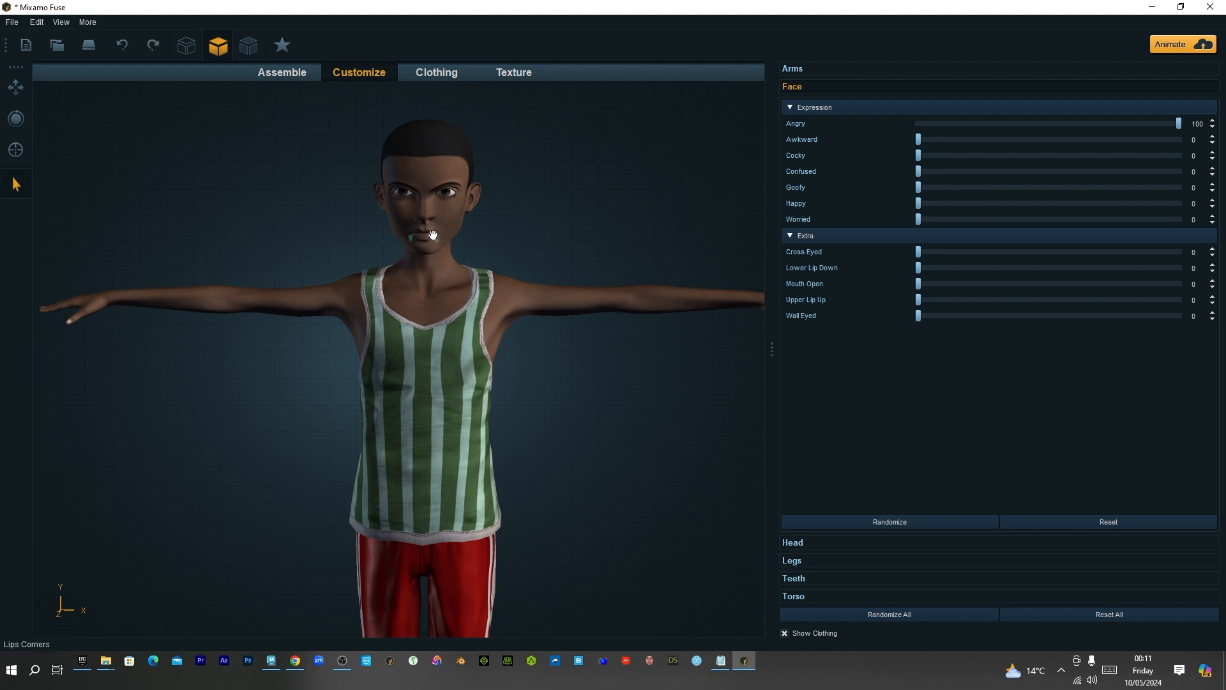
{"action": "mouse_move", "coordinate": [428, 228]}
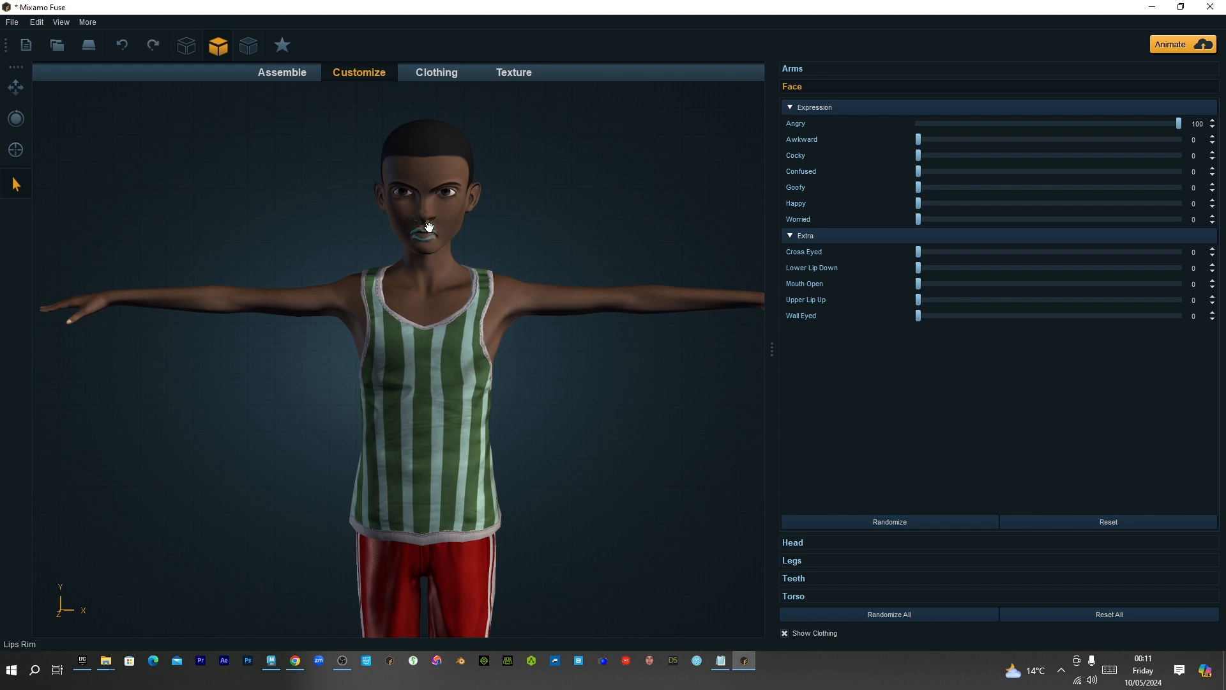
{"action": "mouse_move", "coordinate": [448, 234]}
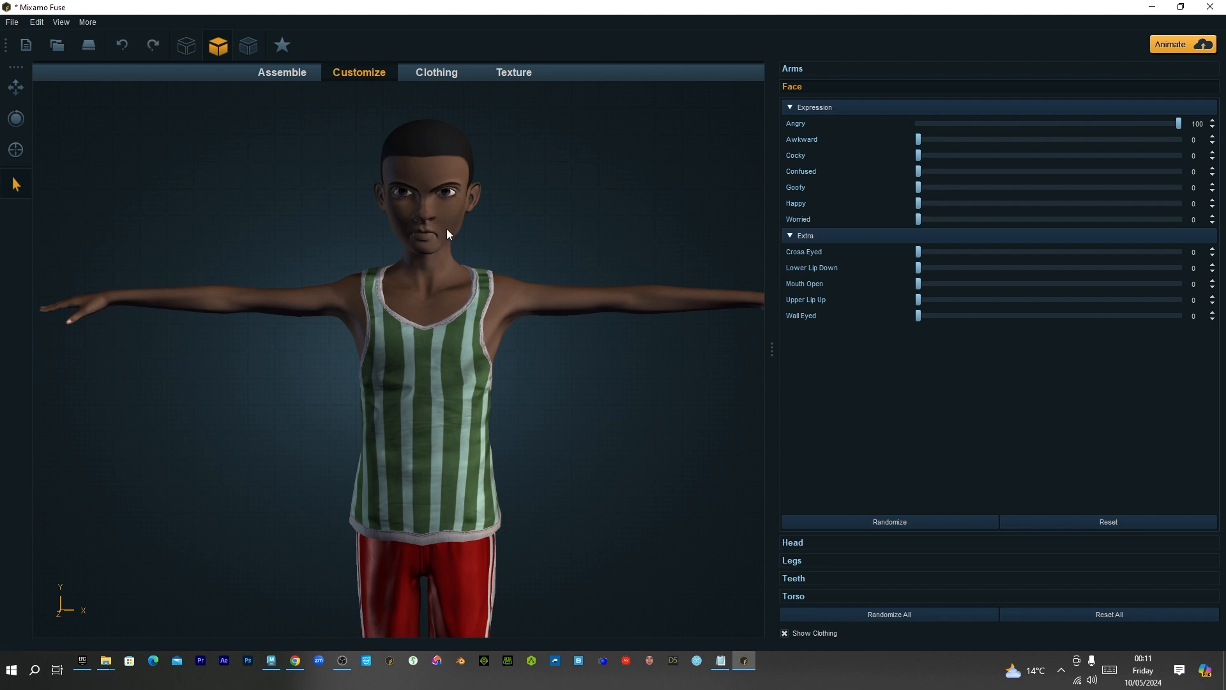
{"action": "mouse_move", "coordinate": [442, 240]}
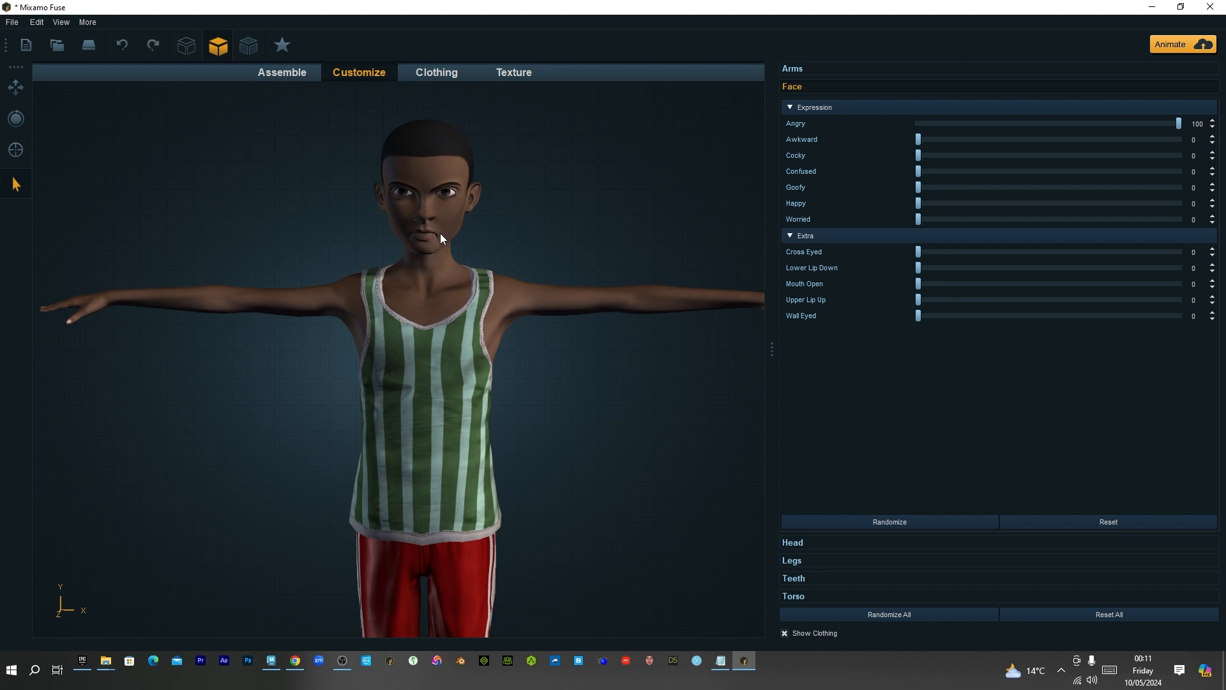
{"action": "mouse_move", "coordinate": [430, 227]}
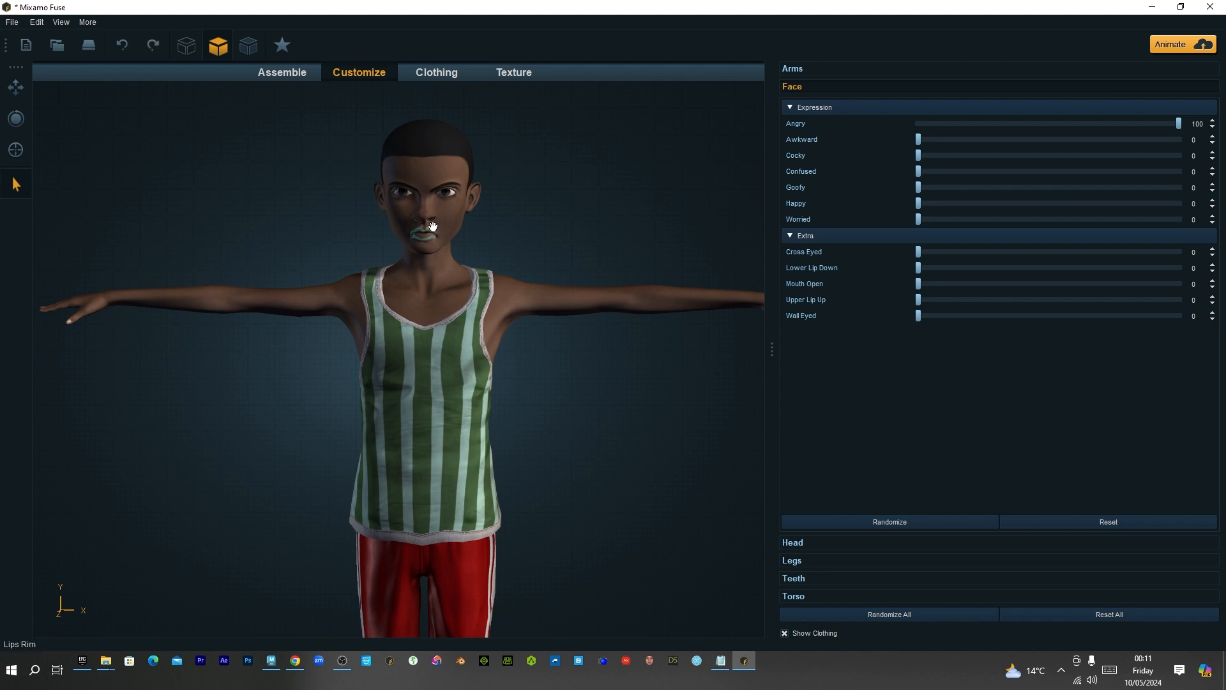
{"action": "mouse_move", "coordinate": [436, 236]}
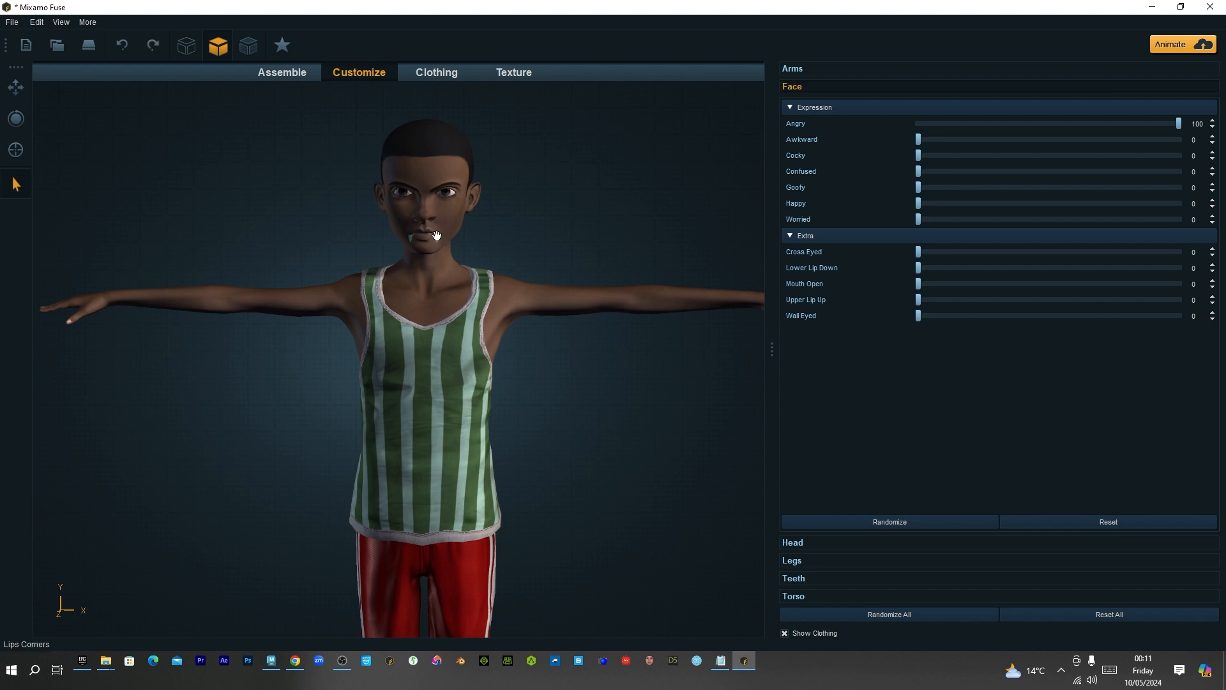
{"action": "mouse_move", "coordinate": [434, 236]}
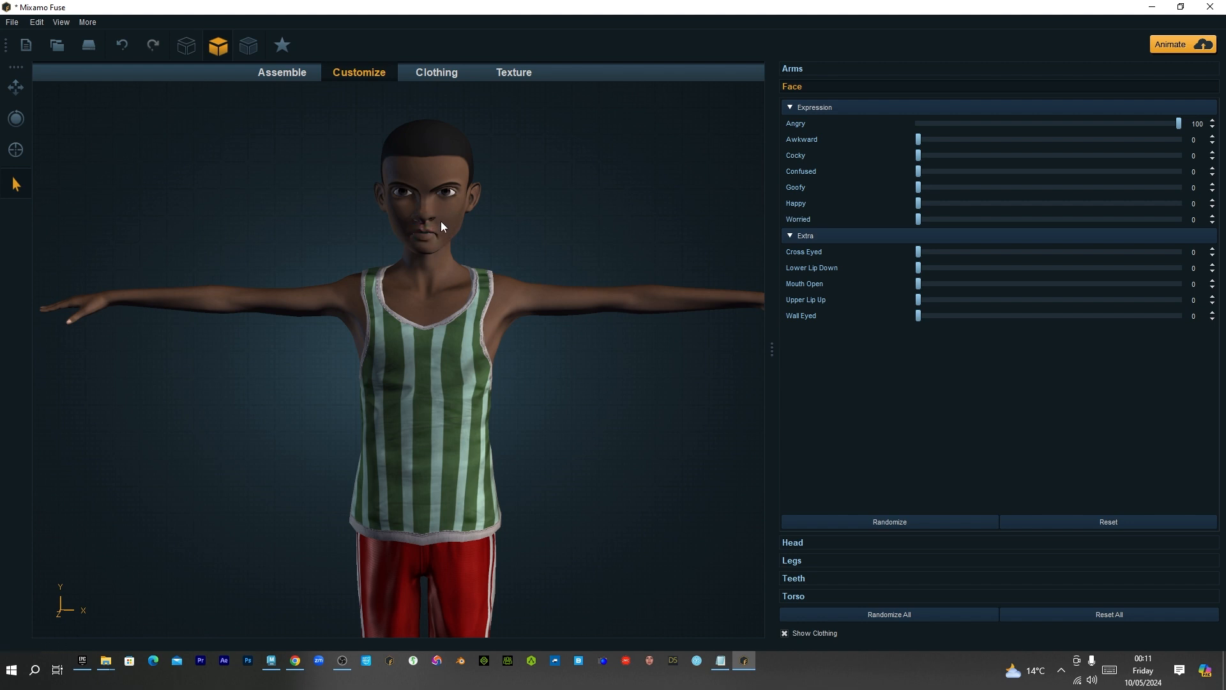
{"action": "mouse_move", "coordinate": [429, 229]}
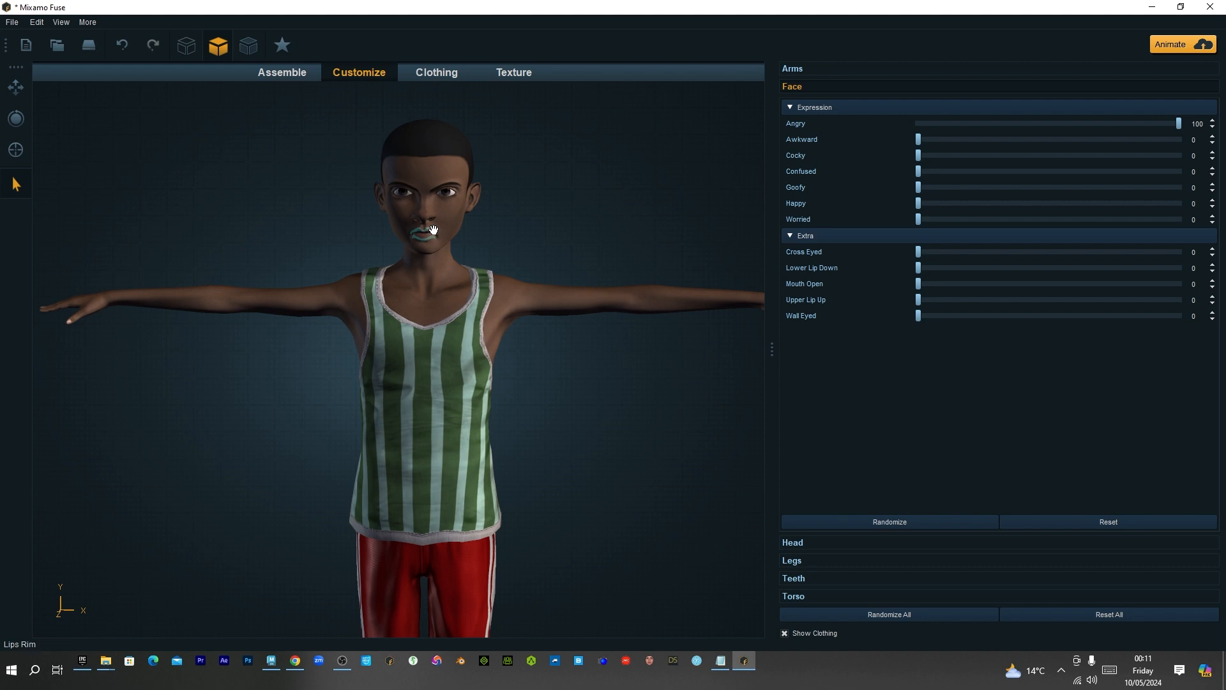
Switch to MakeHuman and apply the Anger01 expression from Pose/Animate > Expressions
{"action": "left_click", "coordinate": [35, 669]}
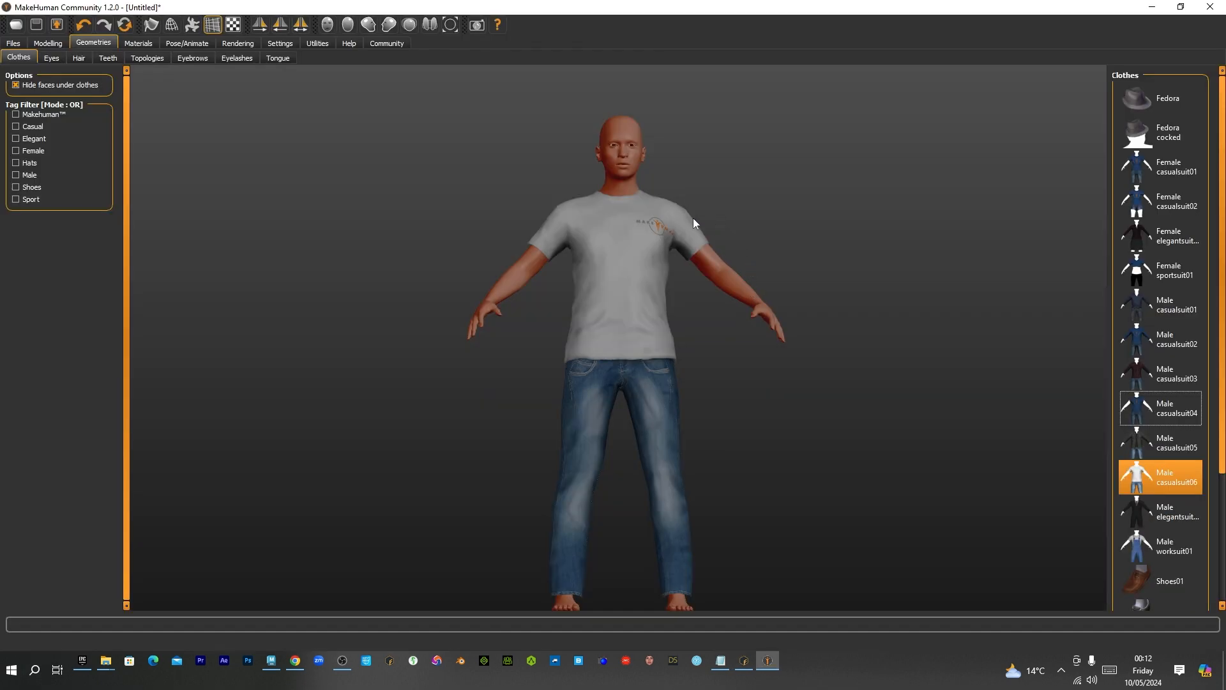
{"action": "left_click", "coordinate": [186, 43]}
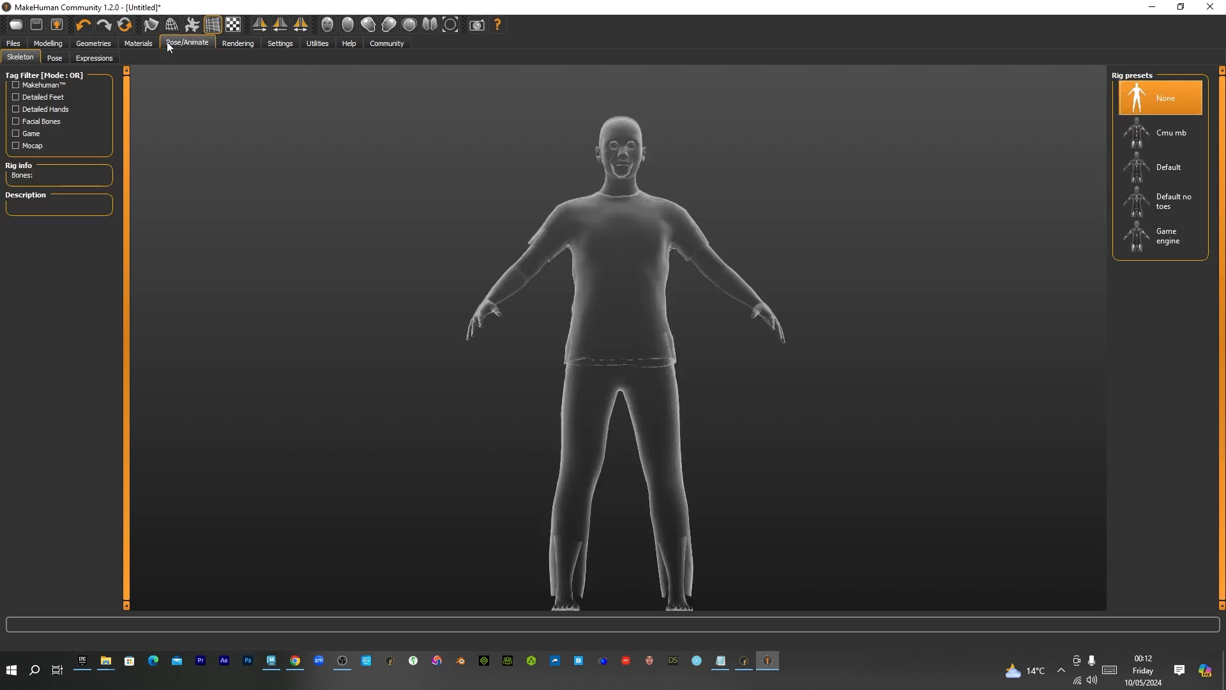
{"action": "left_click", "coordinate": [94, 57]}
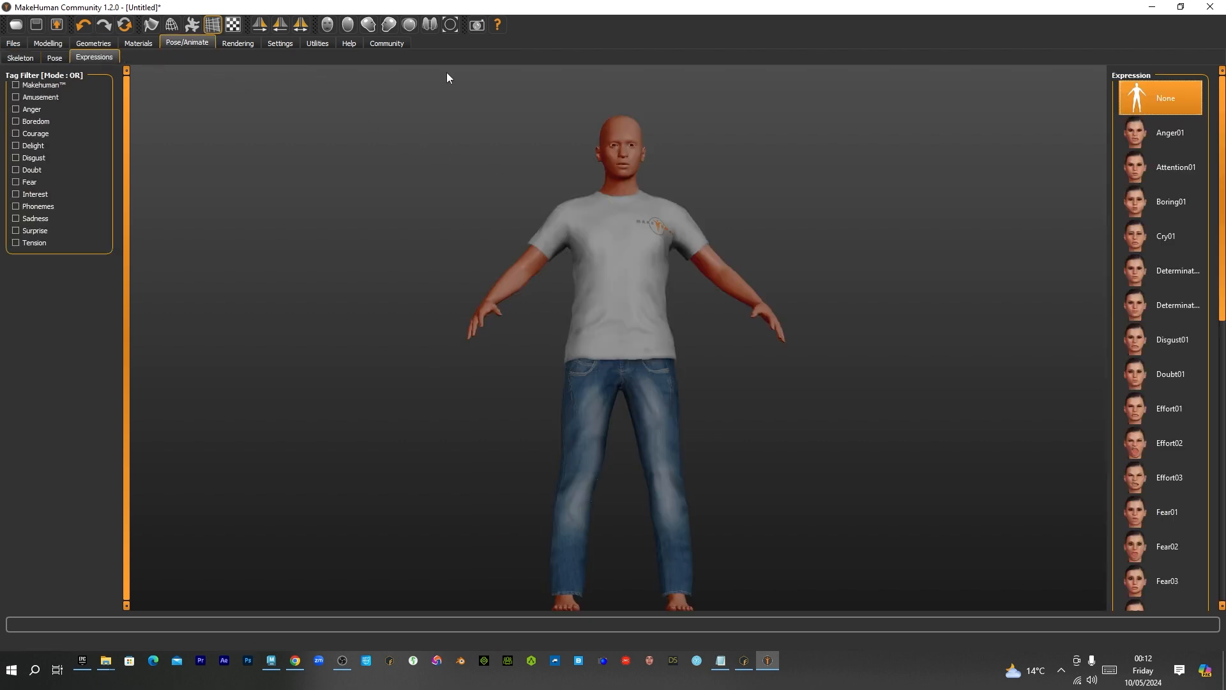
{"action": "left_click", "coordinate": [1171, 132]}
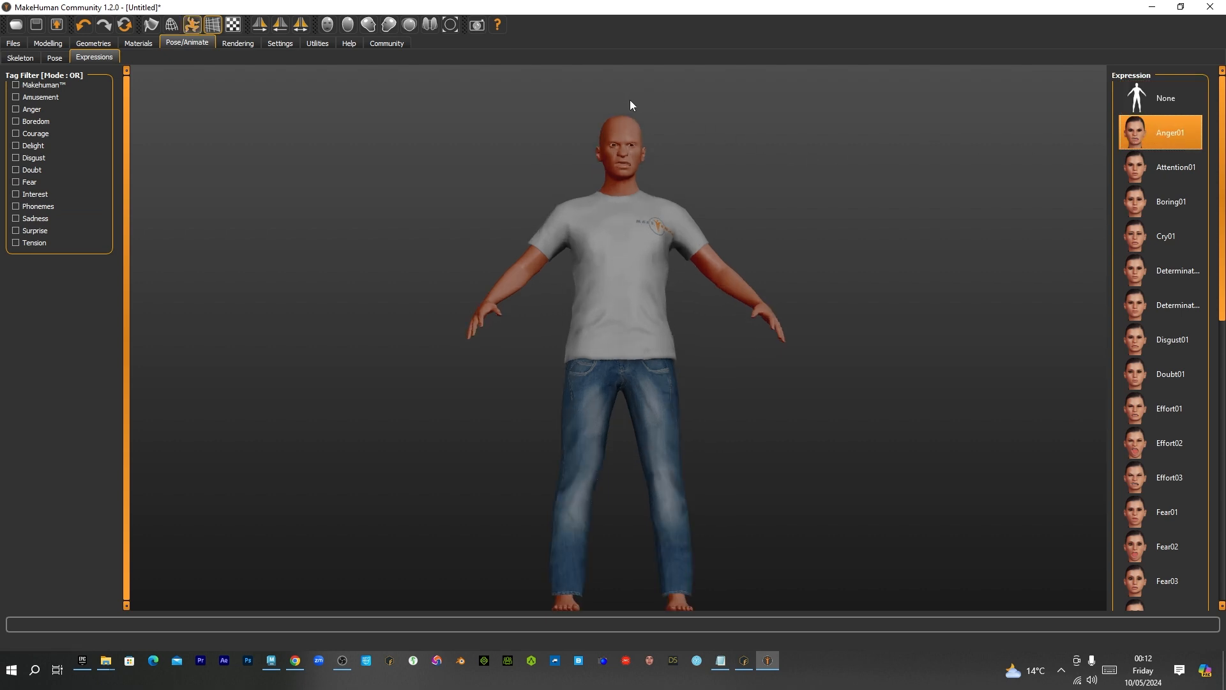
{"action": "scroll", "scroll_direction": "up", "scroll_amount": 3}
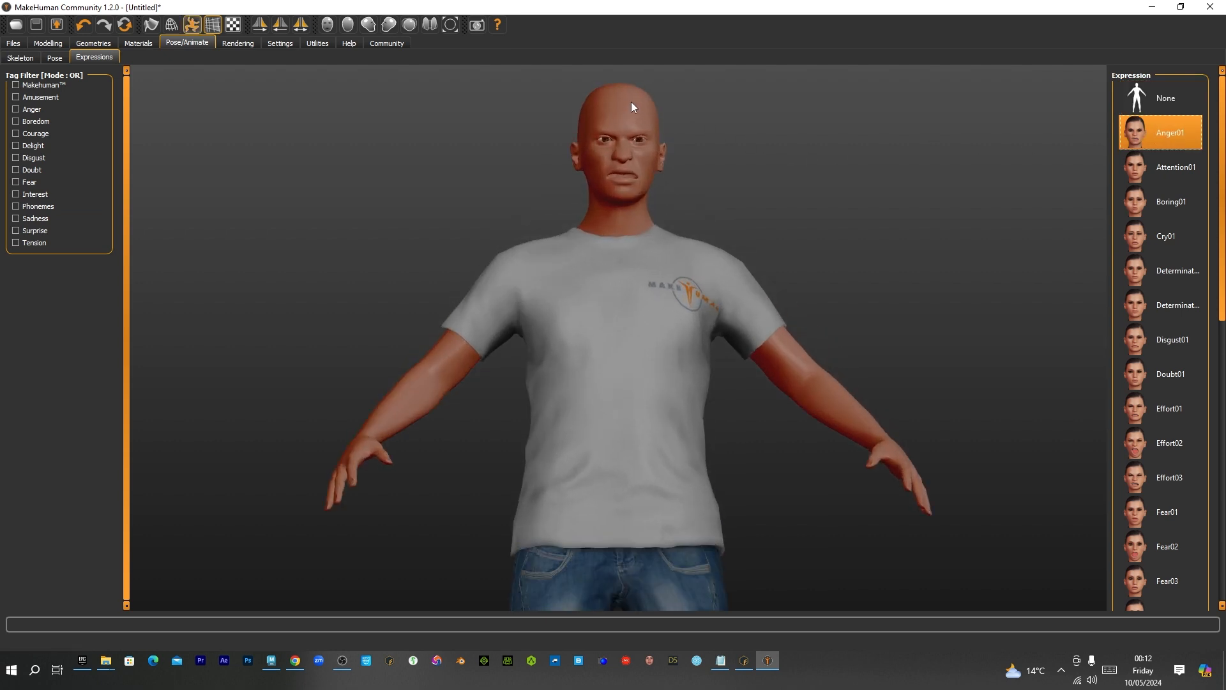
{"action": "left_click", "coordinate": [1174, 167]}
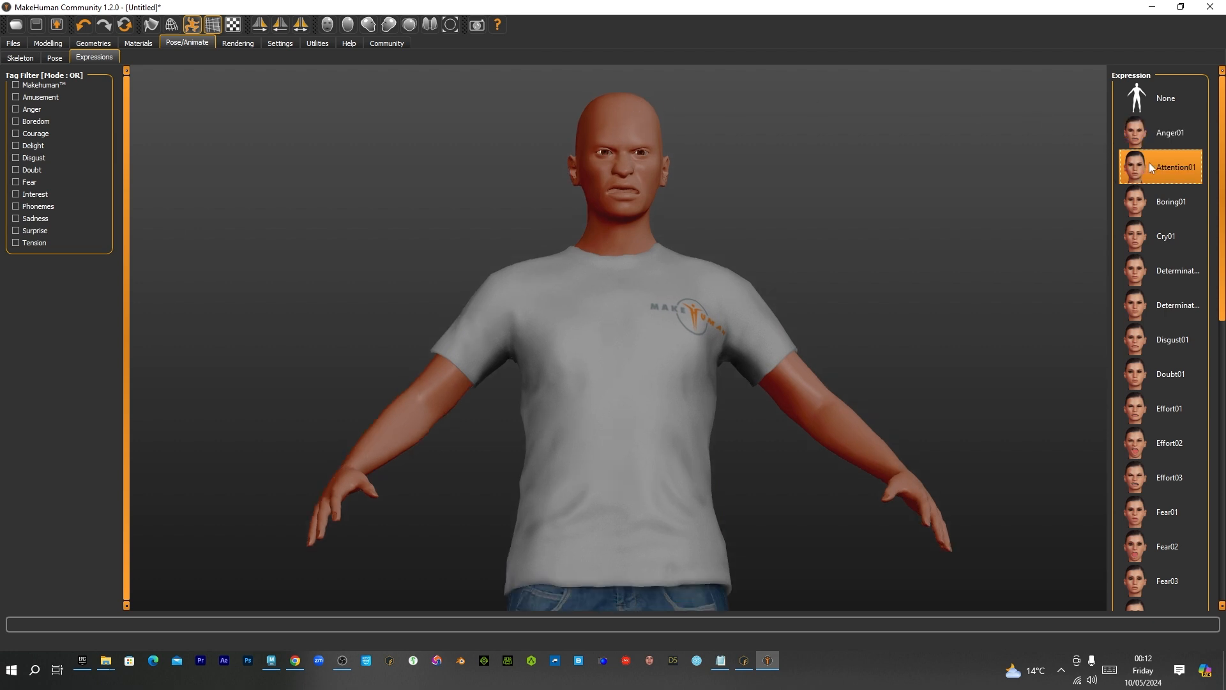
{"action": "left_click", "coordinate": [1165, 98]}
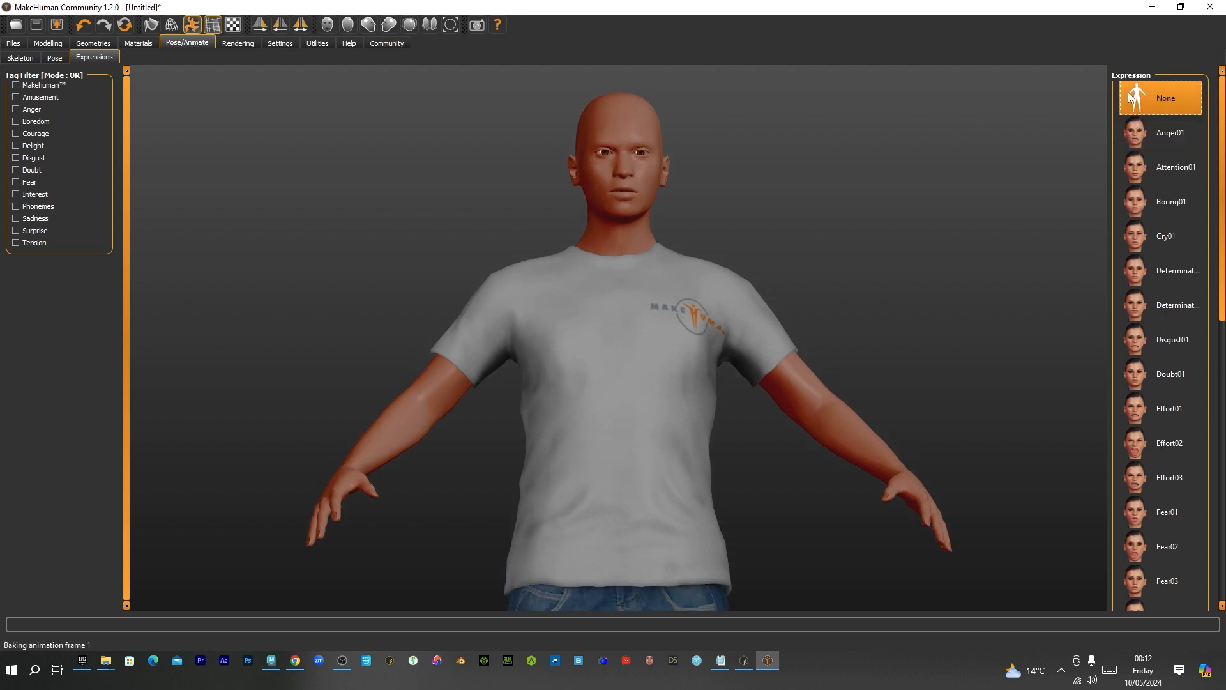
{"action": "left_click", "coordinate": [1169, 132]}
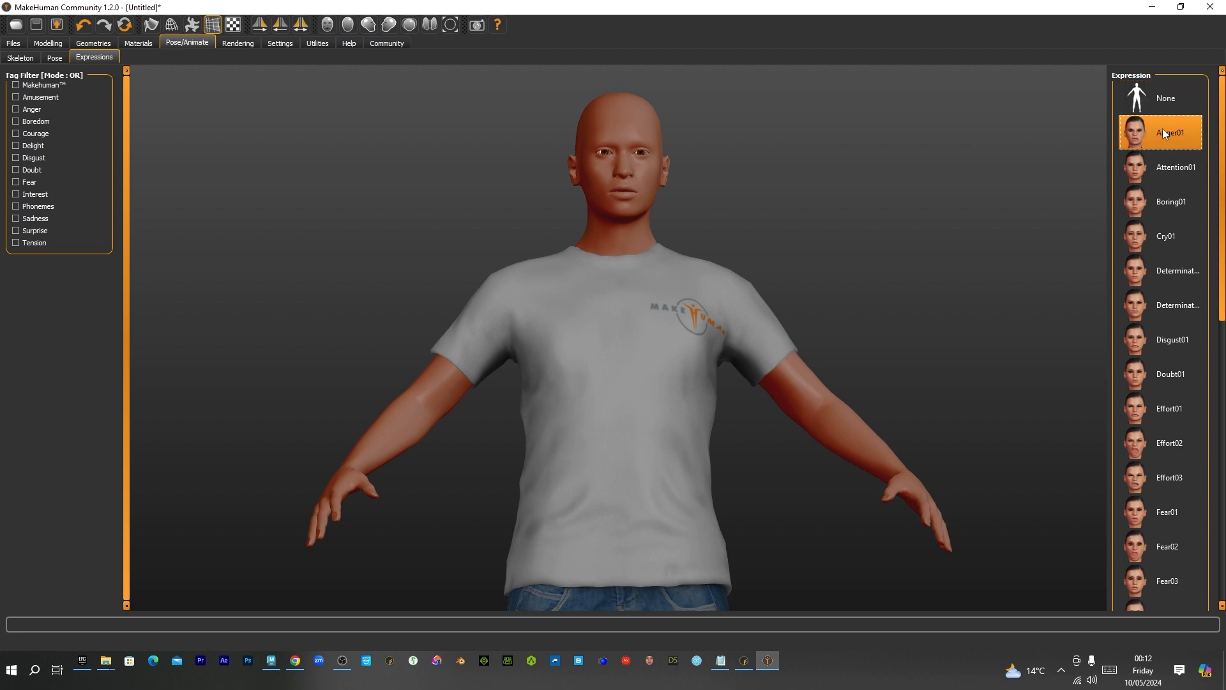
{"action": "left_click", "coordinate": [1169, 133]}
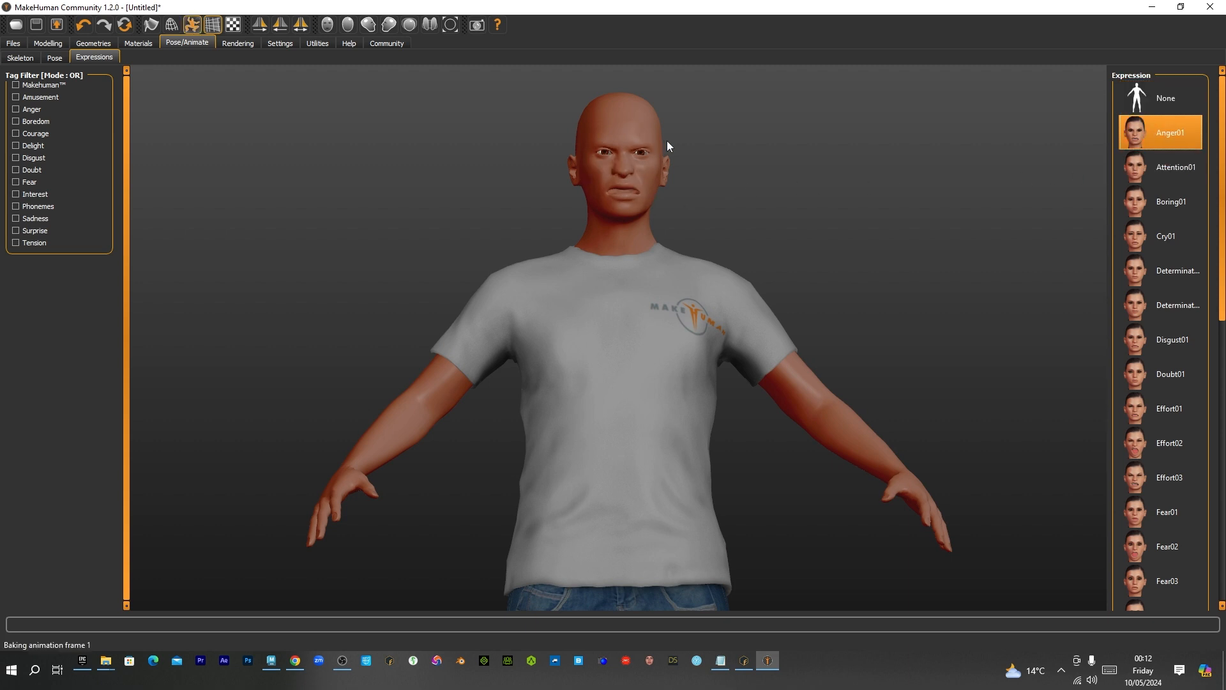
{"action": "mouse_move", "coordinate": [600, 136]}
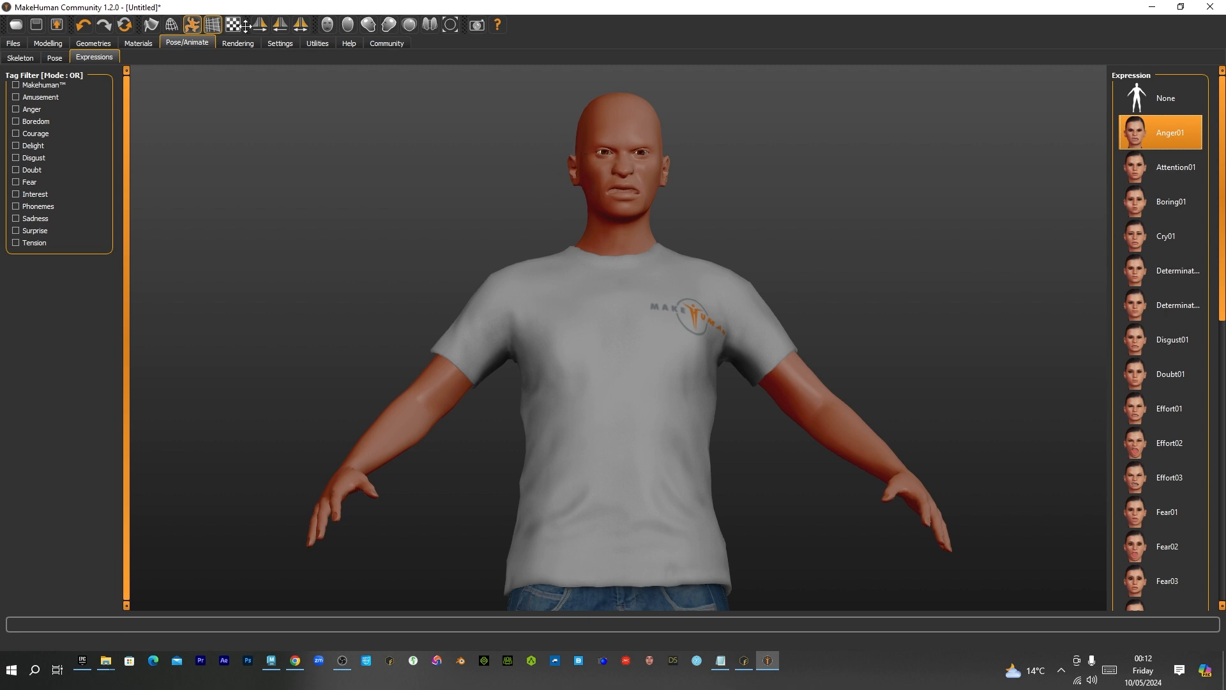
{"action": "mouse_move", "coordinate": [456, 132]}
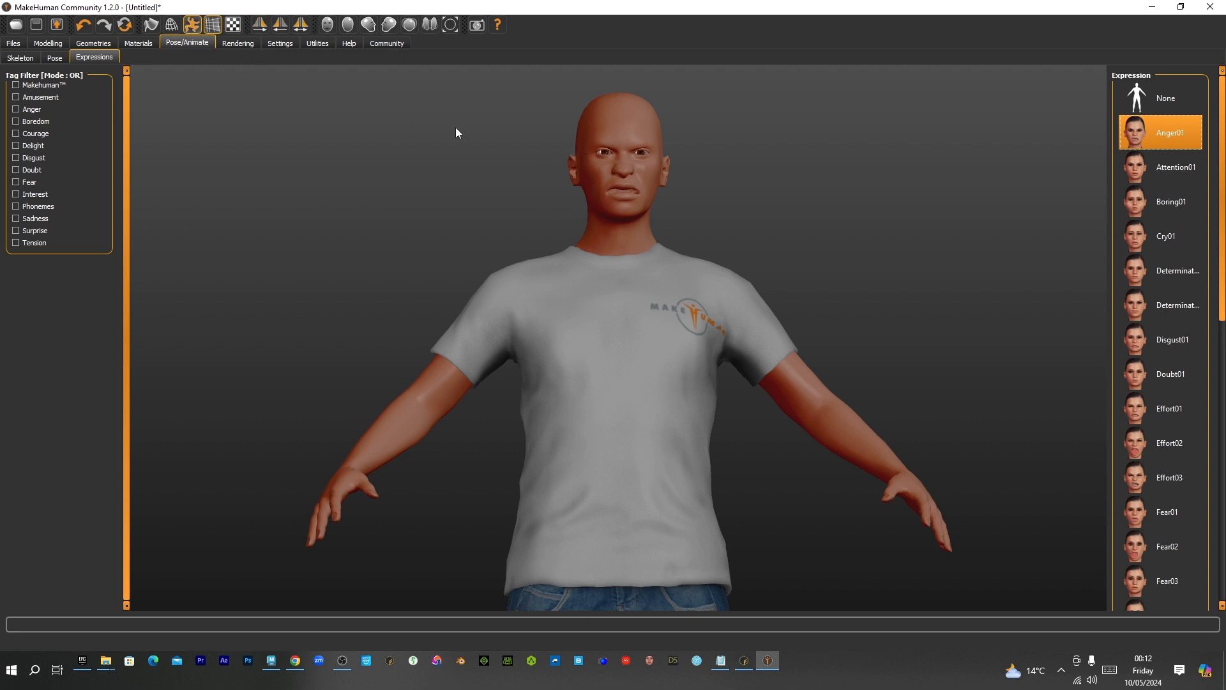
{"action": "mouse_move", "coordinate": [569, 139]}
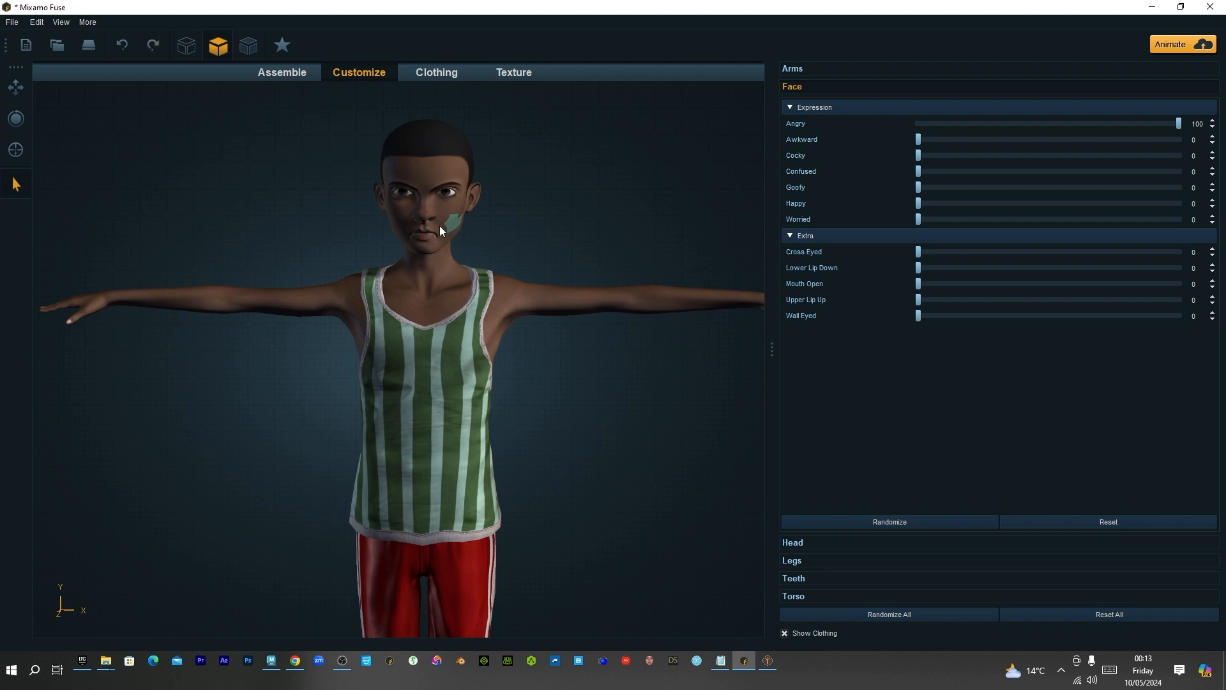
{"action": "mouse_move", "coordinate": [435, 266]}
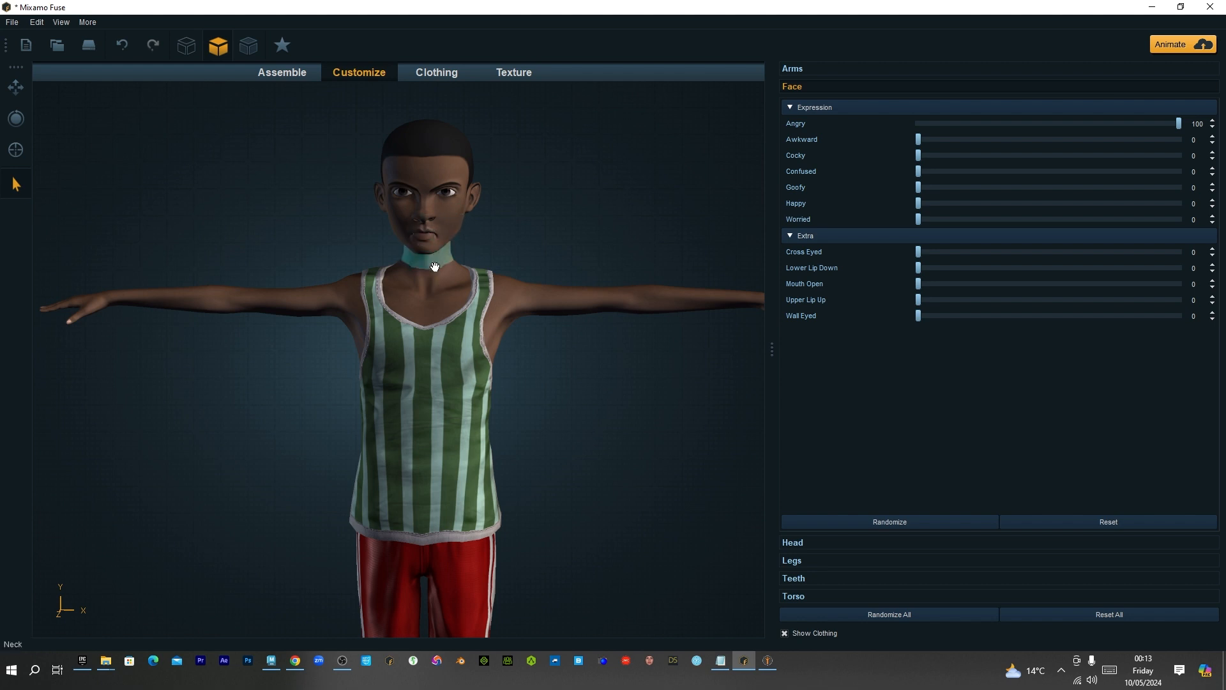
{"action": "mouse_move", "coordinate": [1054, 108]}
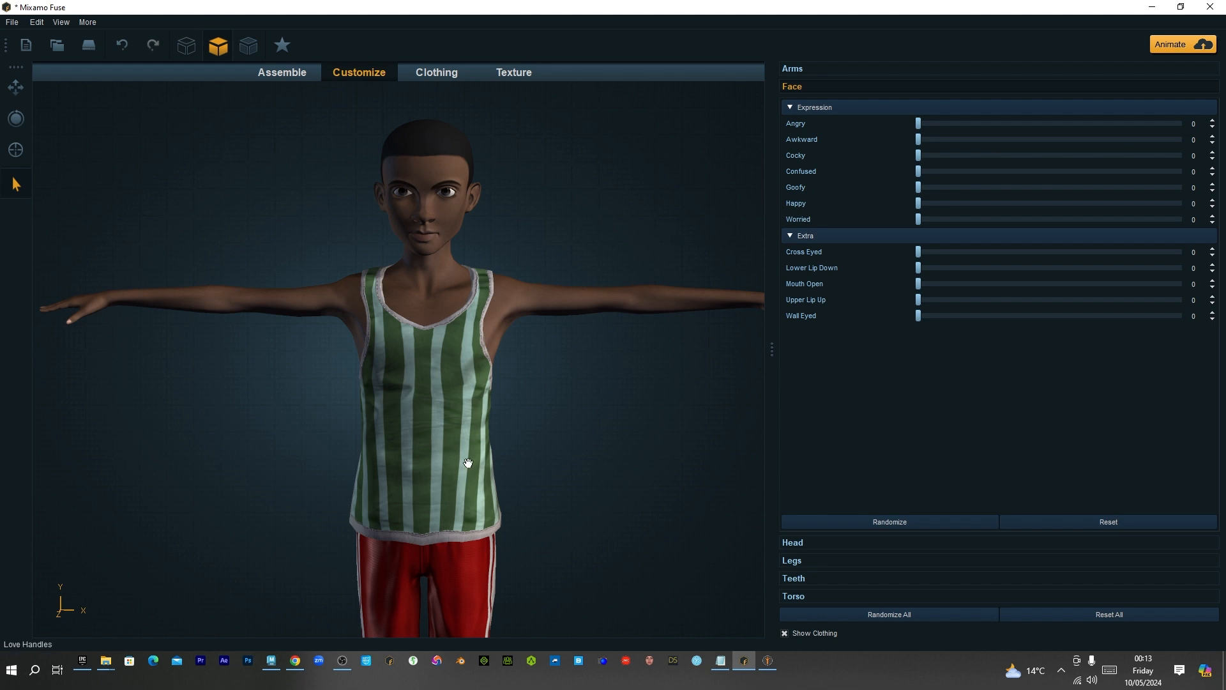
{"action": "mouse_move", "coordinate": [398, 290]}
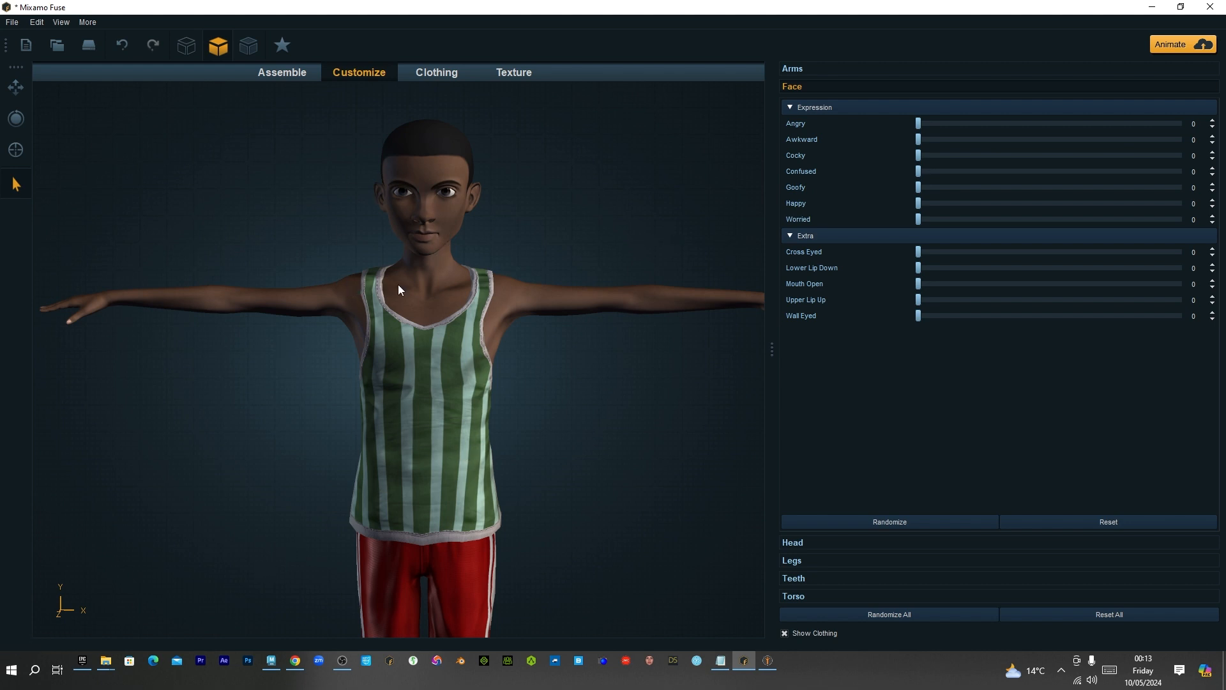
{"action": "mouse_move", "coordinate": [384, 232]}
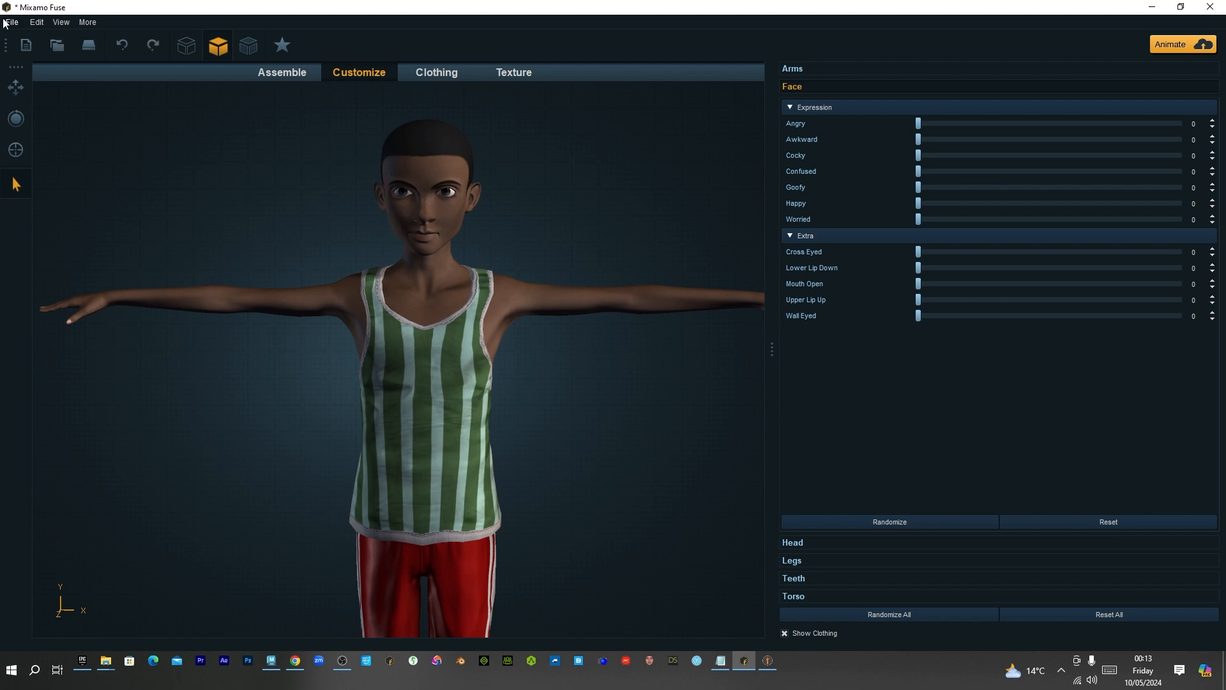
Export the neutral character as an OBJ named G into the BlendShape folder
{"action": "left_click", "coordinate": [11, 21]}
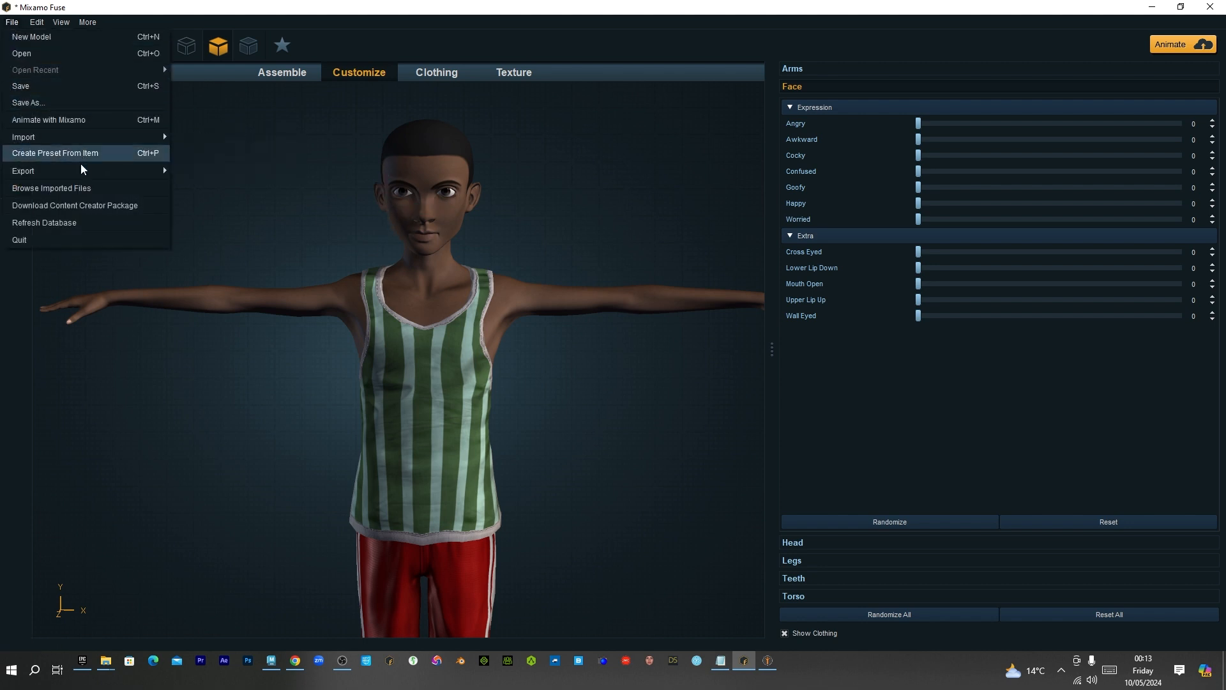
{"action": "left_click", "coordinate": [23, 170]}
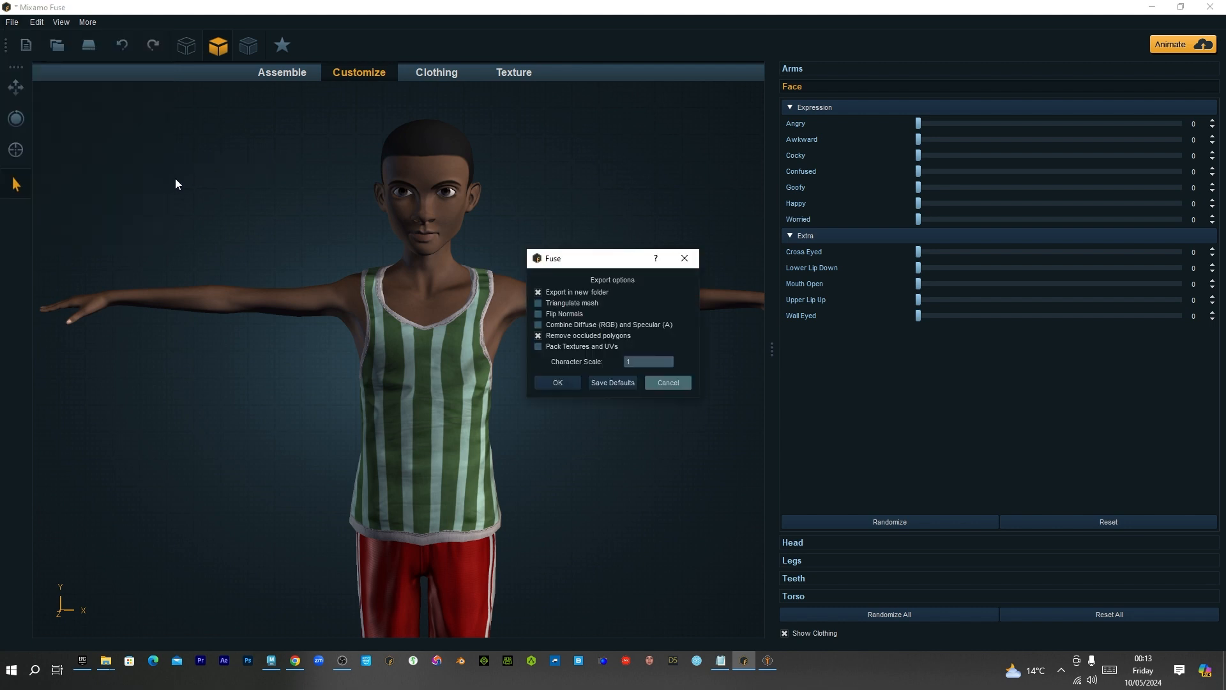
{"action": "mouse_move", "coordinate": [563, 357]}
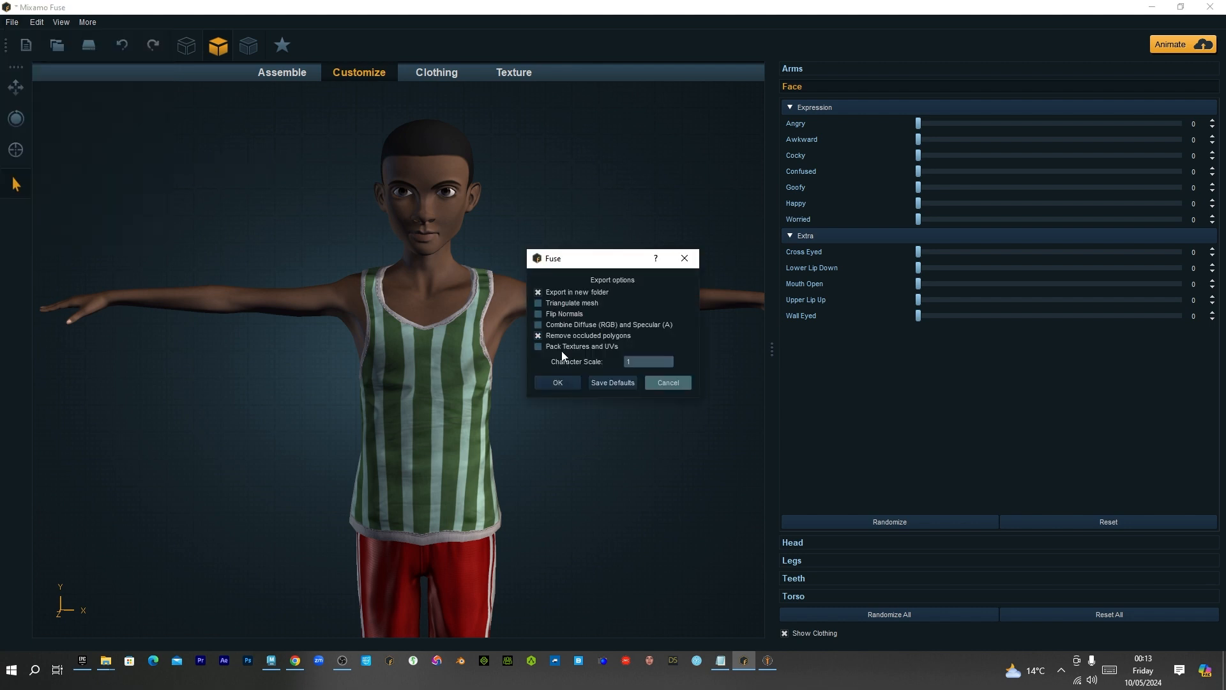
{"action": "mouse_move", "coordinate": [543, 355]}
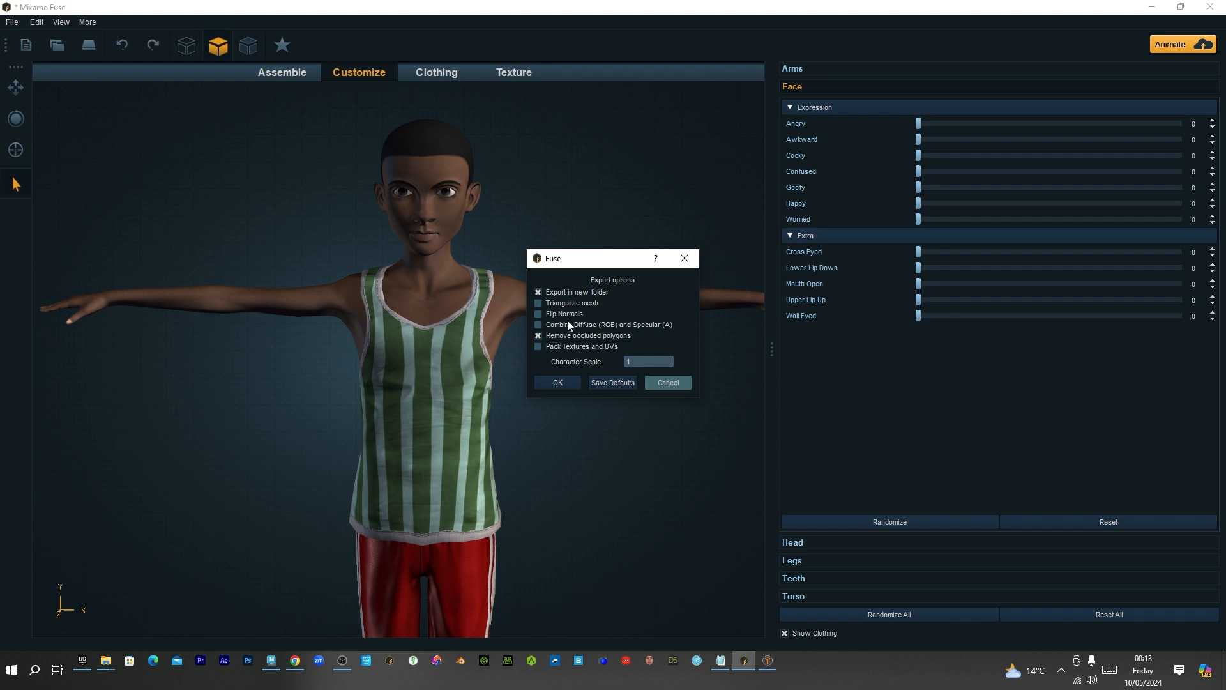
{"action": "mouse_move", "coordinate": [577, 362]}
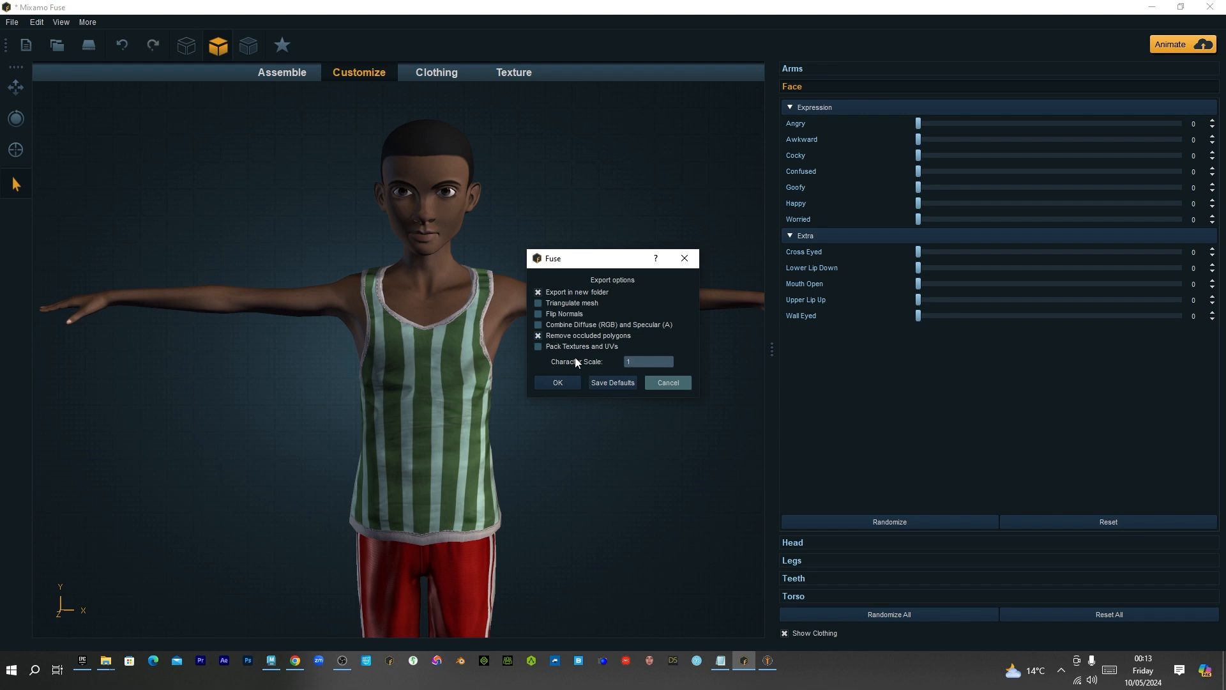
{"action": "mouse_move", "coordinate": [590, 353]}
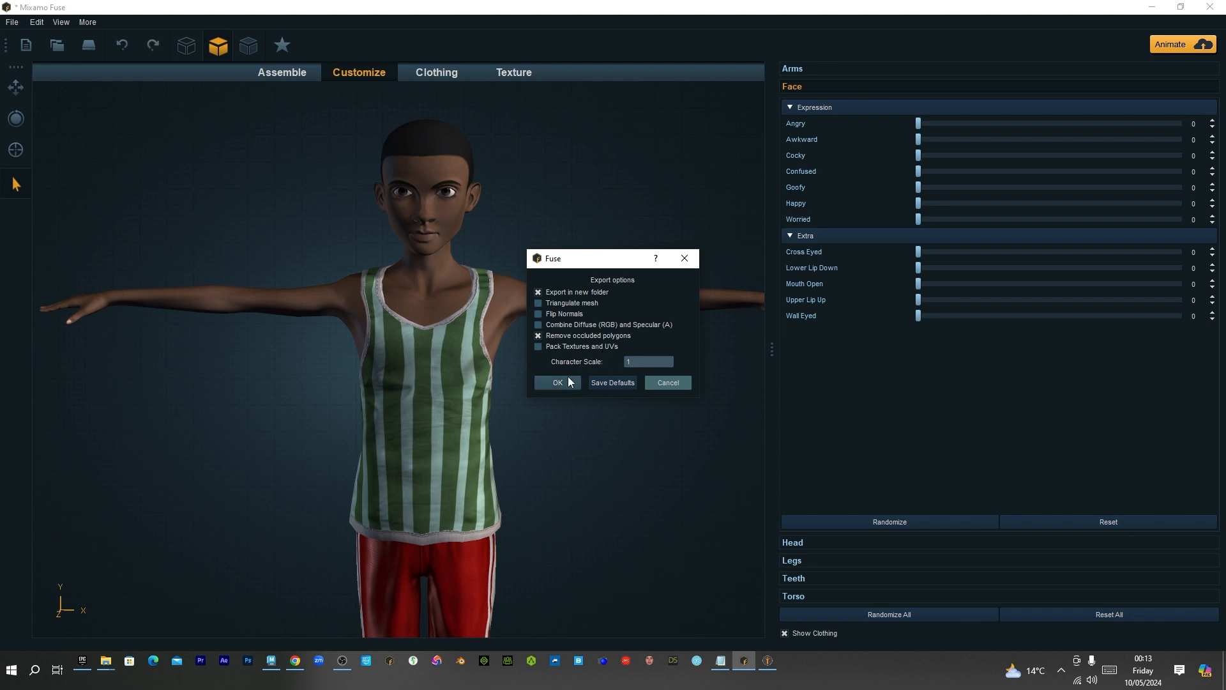
{"action": "mouse_move", "coordinate": [564, 387]}
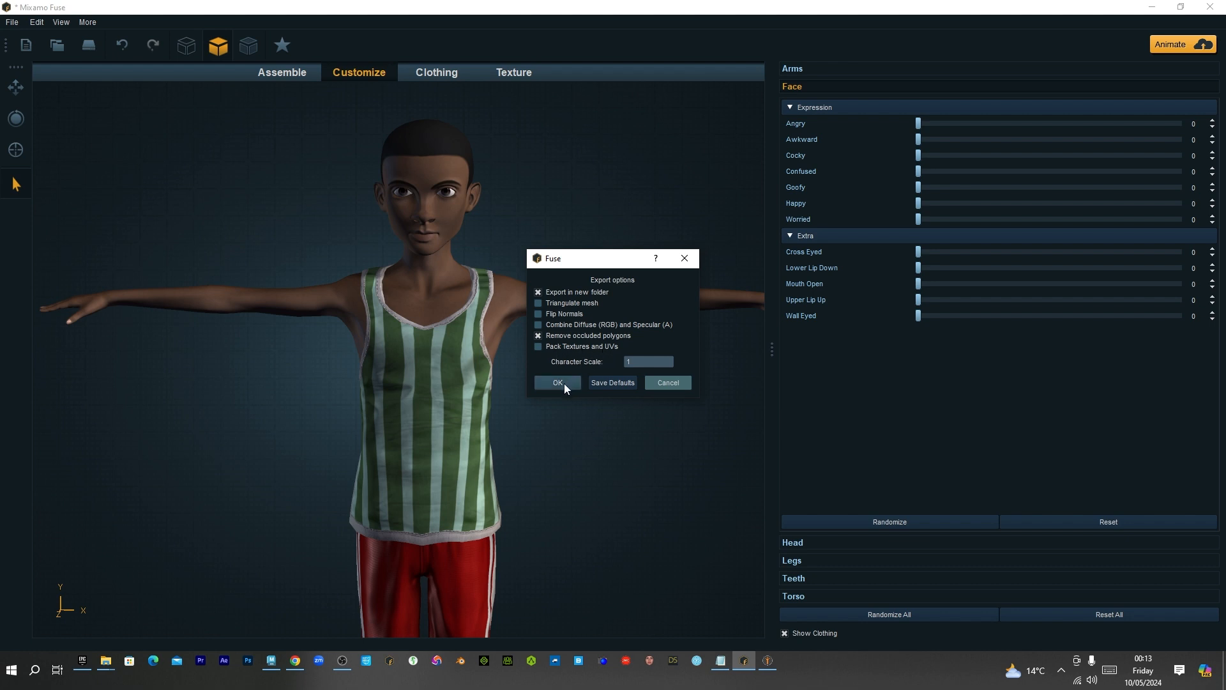
{"action": "left_click", "coordinate": [557, 383]}
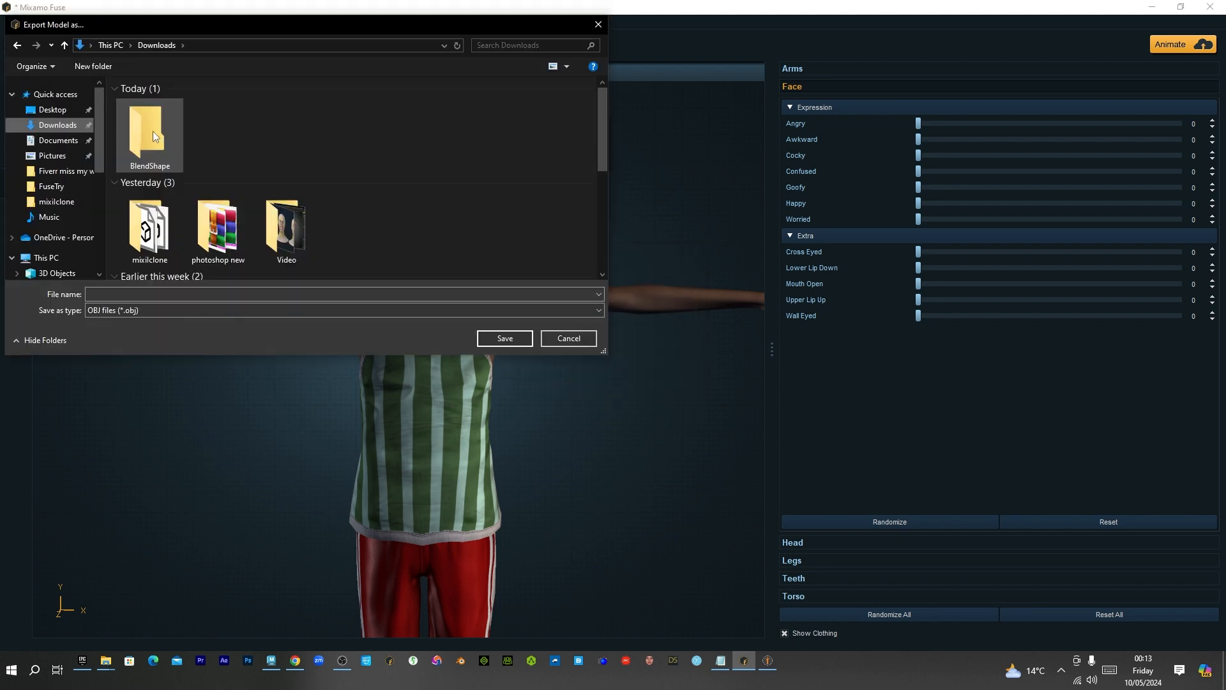
{"action": "double_click", "coordinate": [148, 133]}
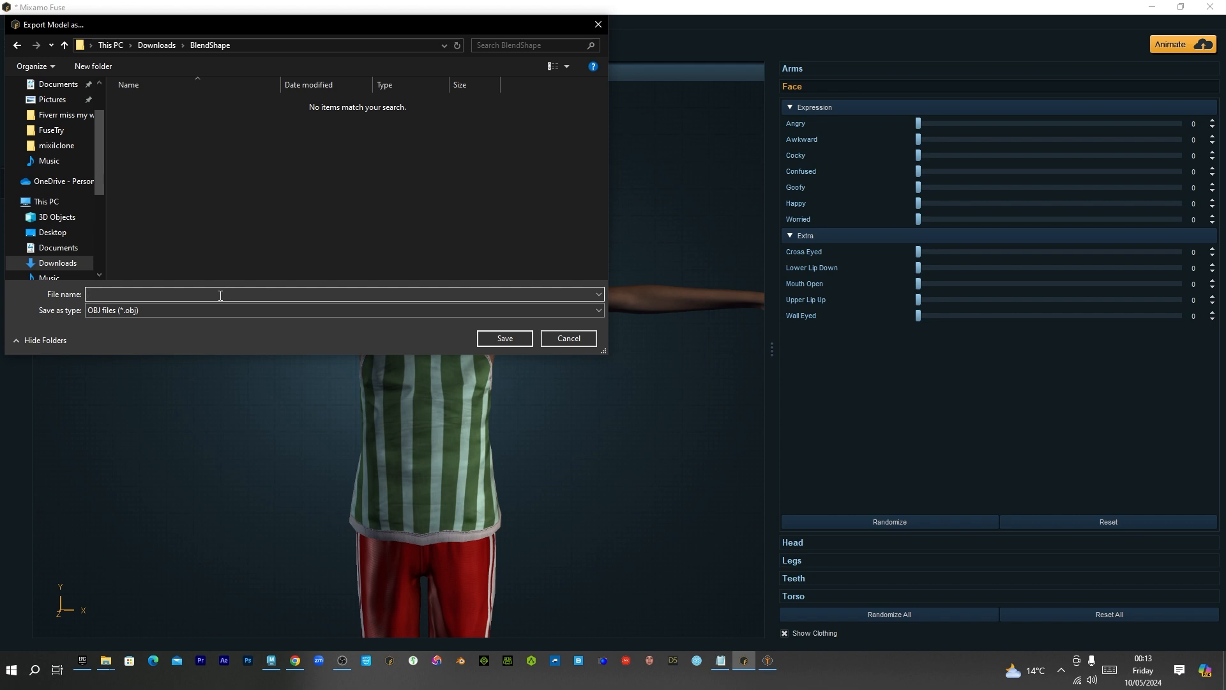
{"action": "type", "text": "G"}
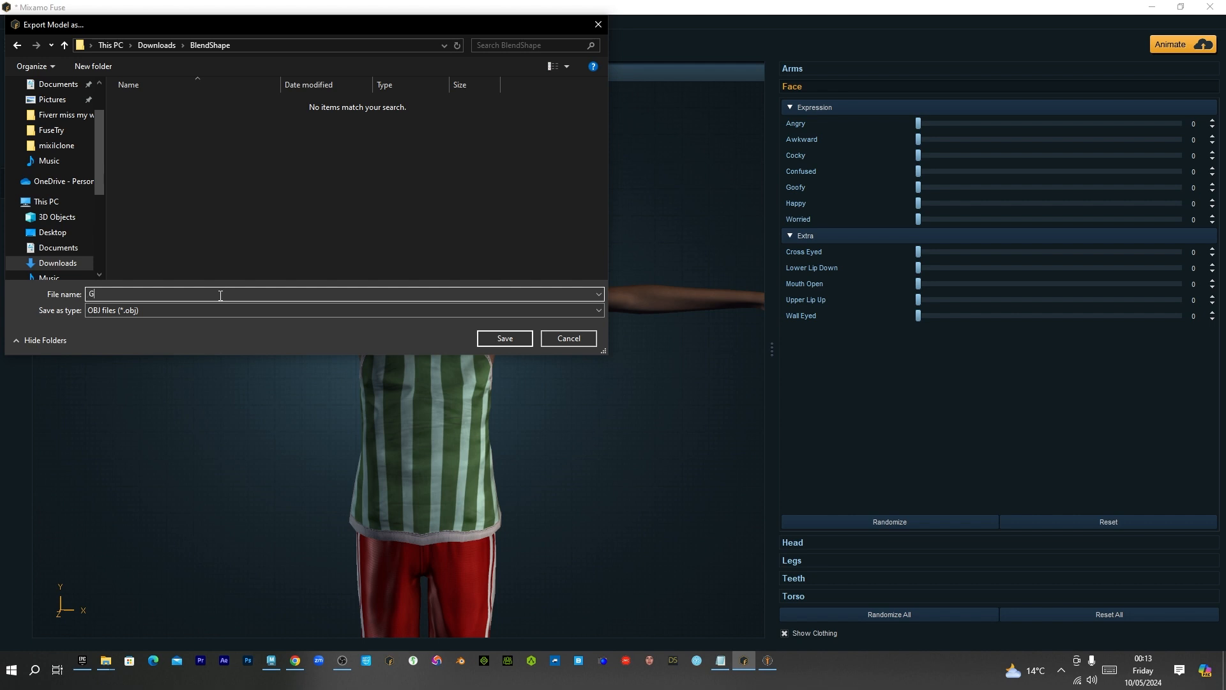
{"action": "left_click", "coordinate": [504, 338]}
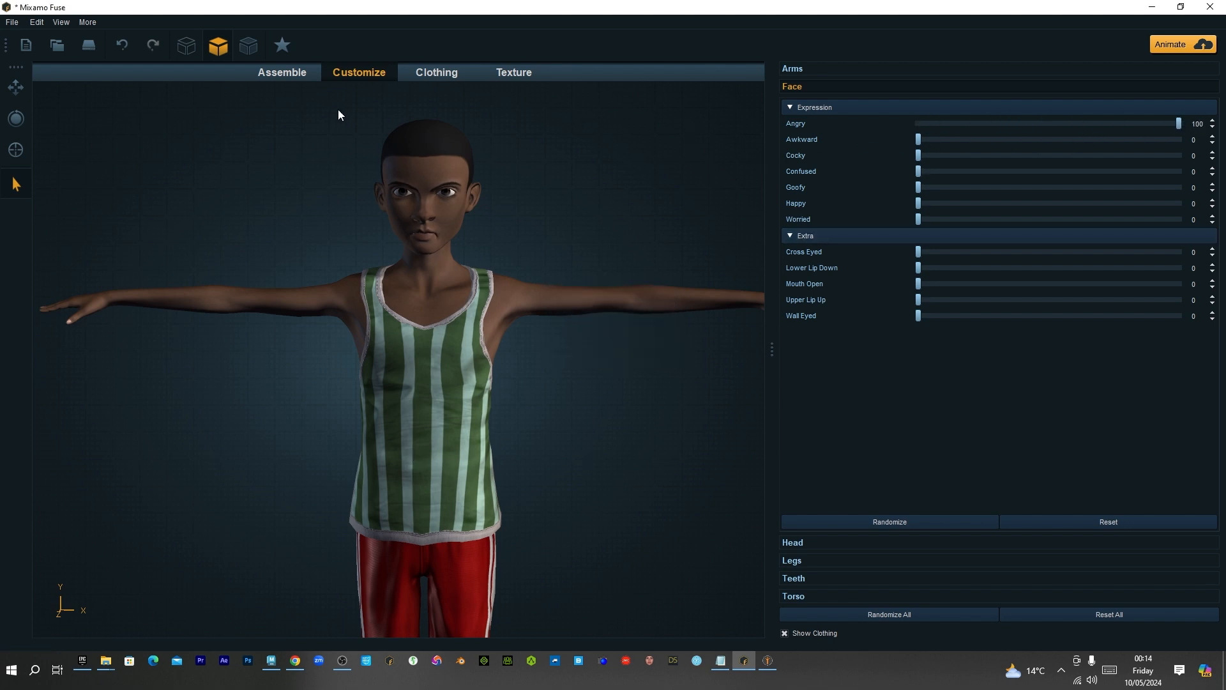
Export the angry-faced character as an OBJ named 'anger' into BlendShape
{"action": "left_click", "coordinate": [11, 21]}
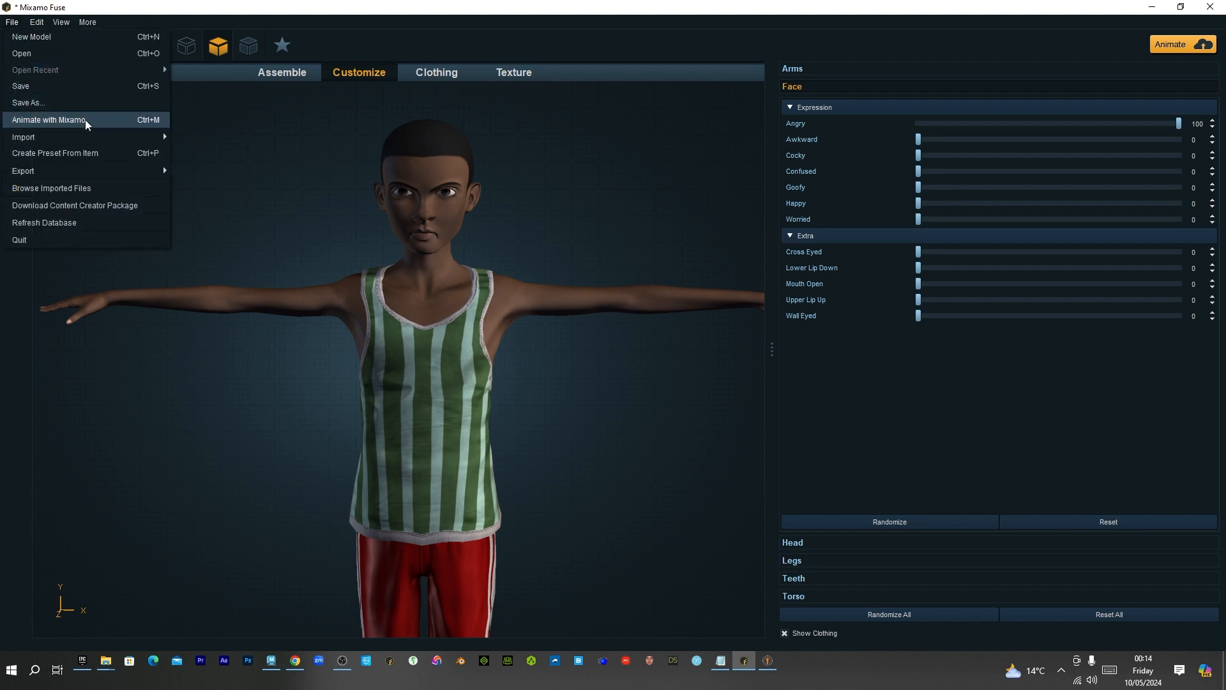
{"action": "left_click", "coordinate": [48, 119]}
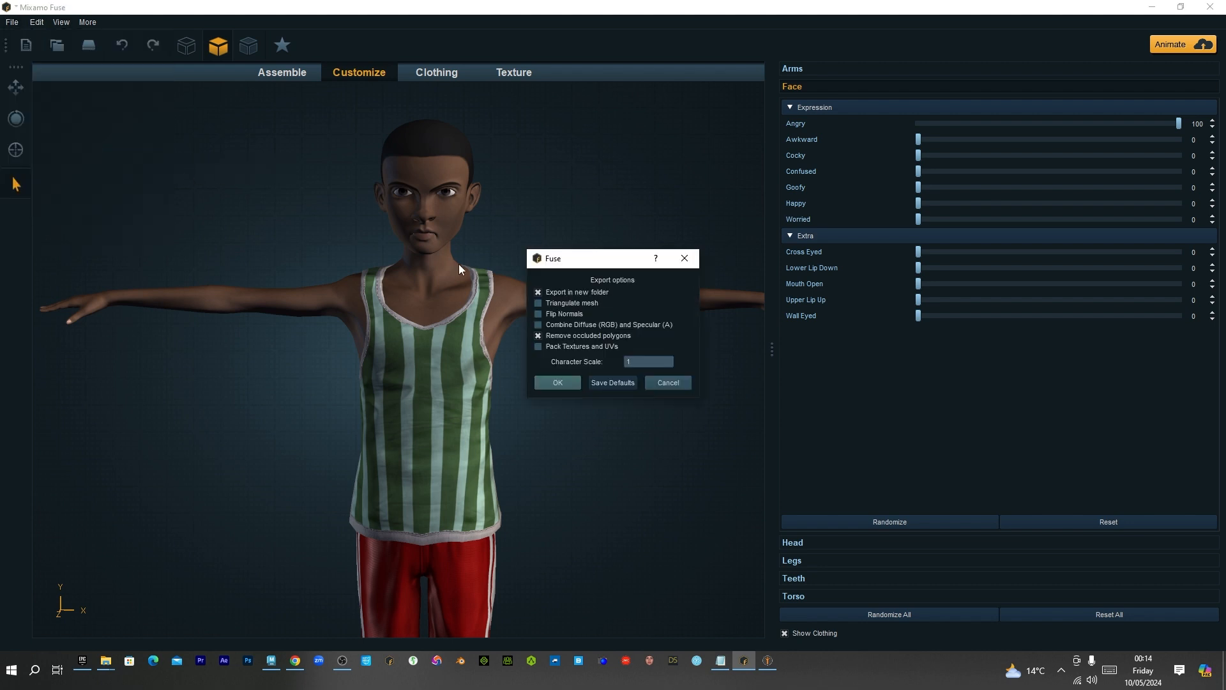
{"action": "left_click", "coordinate": [556, 382]}
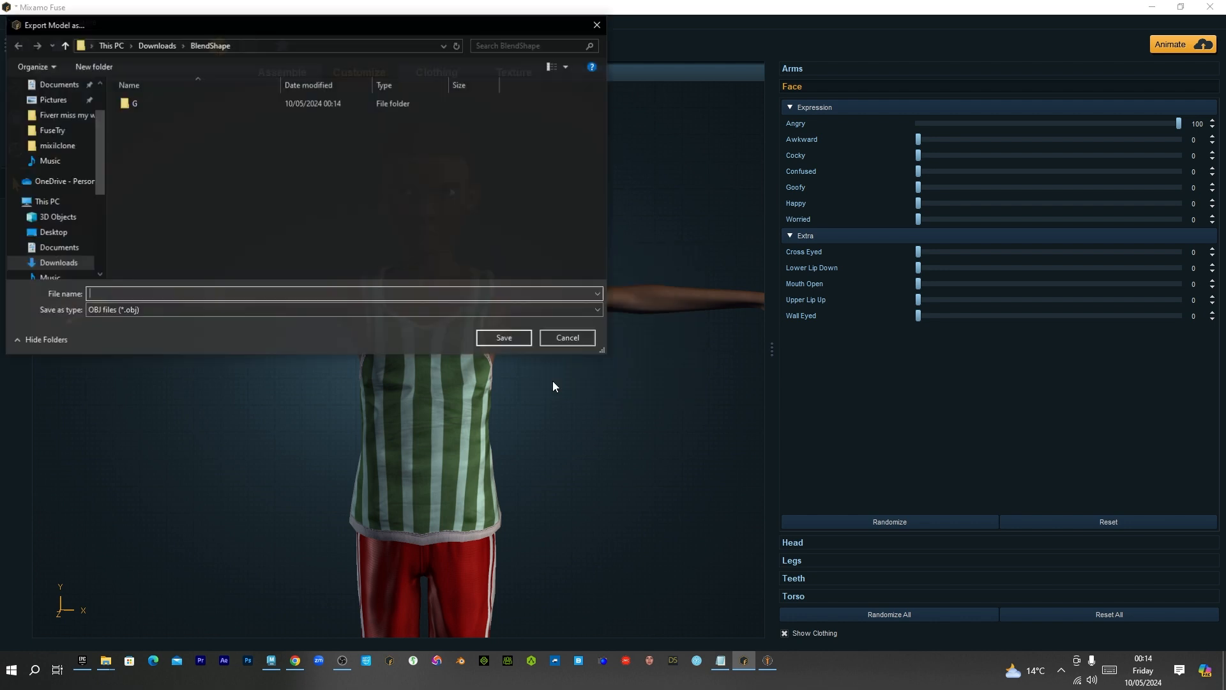
{"action": "mouse_move", "coordinate": [436, 320]}
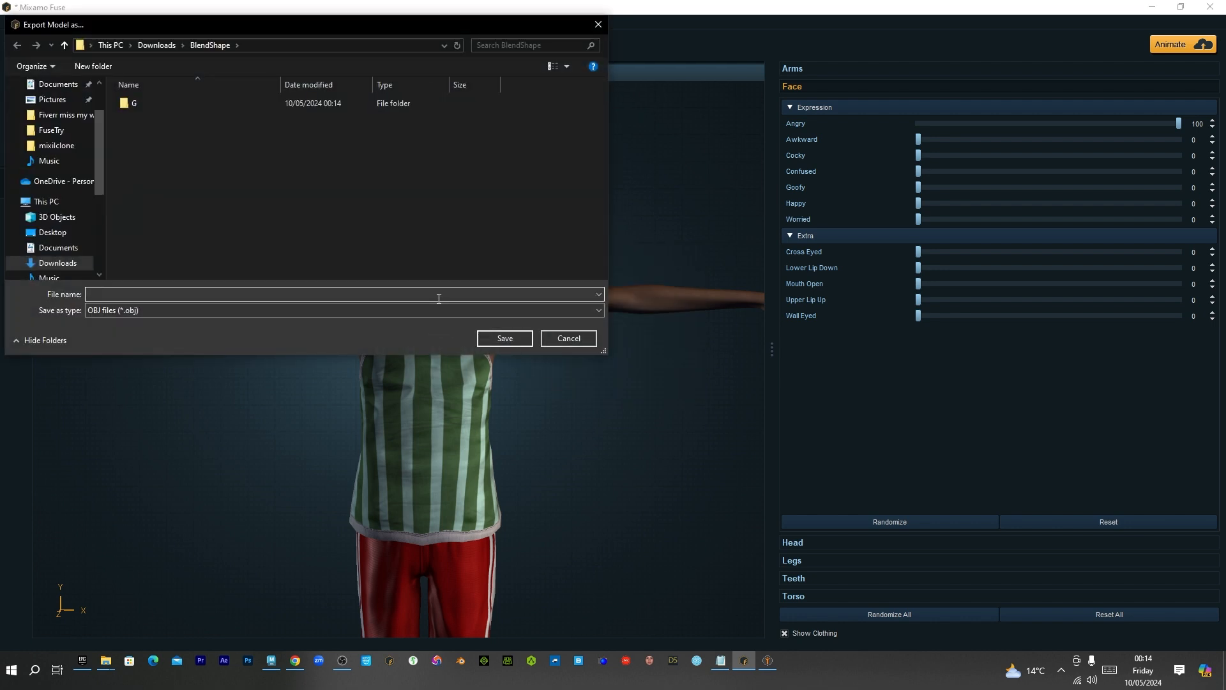
{"action": "type", "text": "anger"}
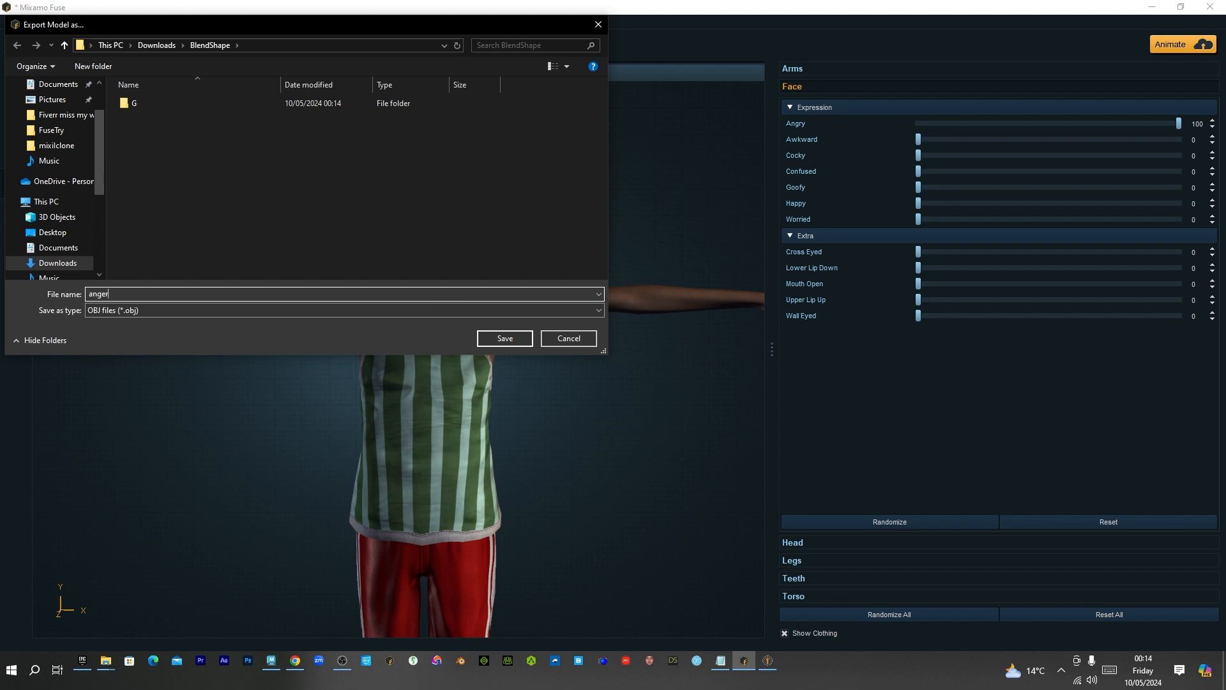
{"action": "left_click", "coordinate": [504, 338]}
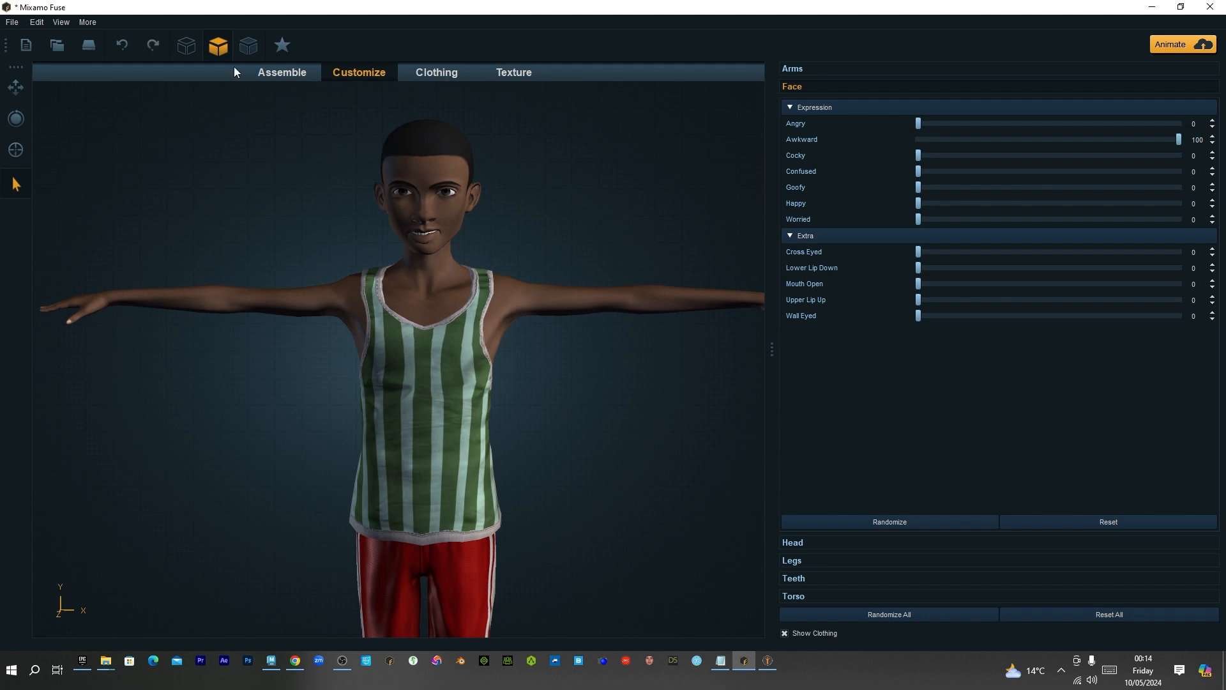
Export the awkward-faced character as an OBJ into BlendShape, then set Happy to 100
{"action": "left_click", "coordinate": [11, 21]}
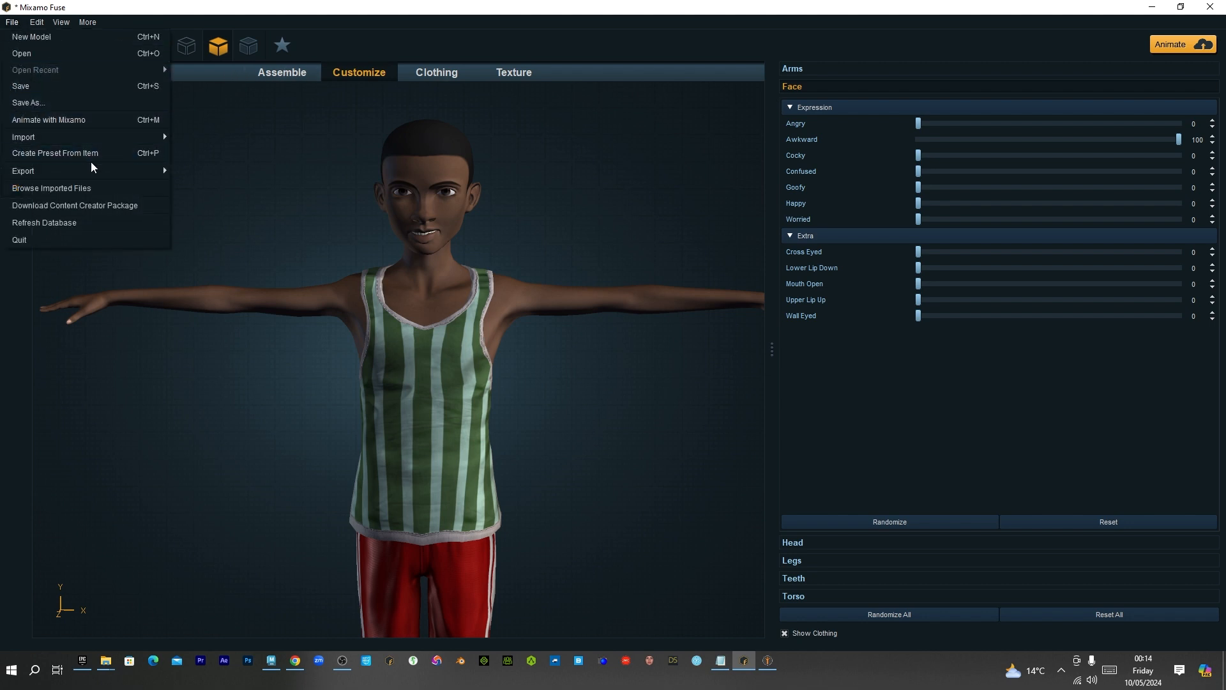
{"action": "left_click", "coordinate": [23, 170]}
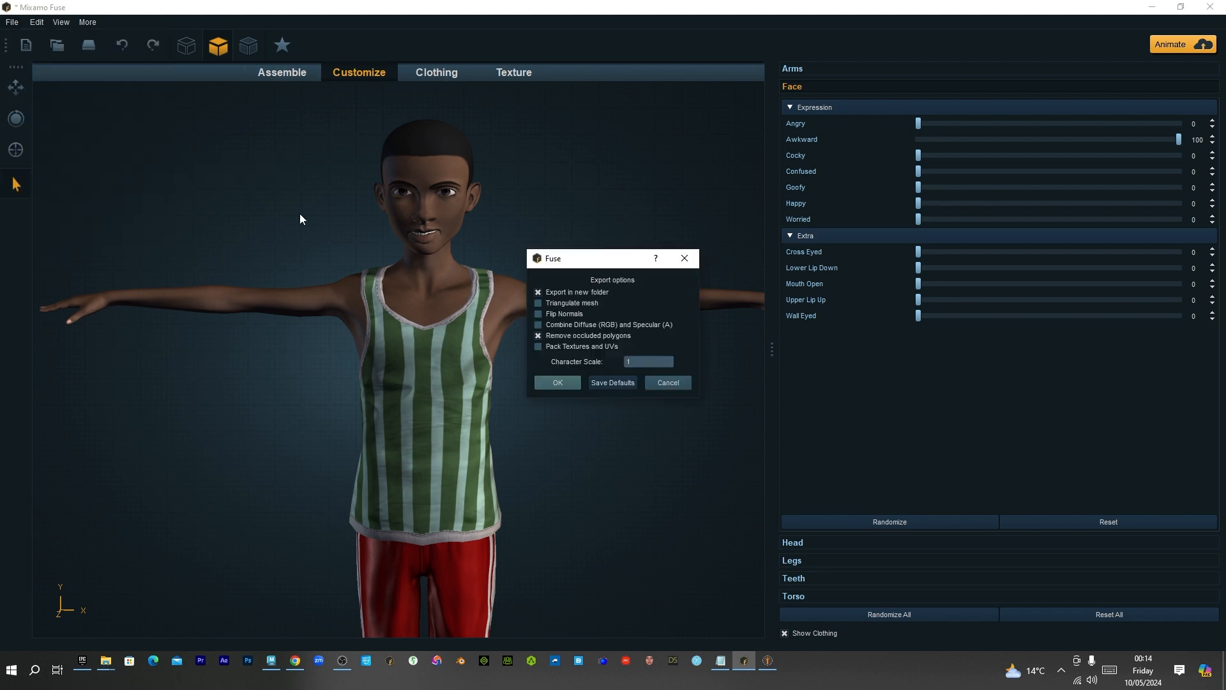
{"action": "left_click", "coordinate": [557, 383]}
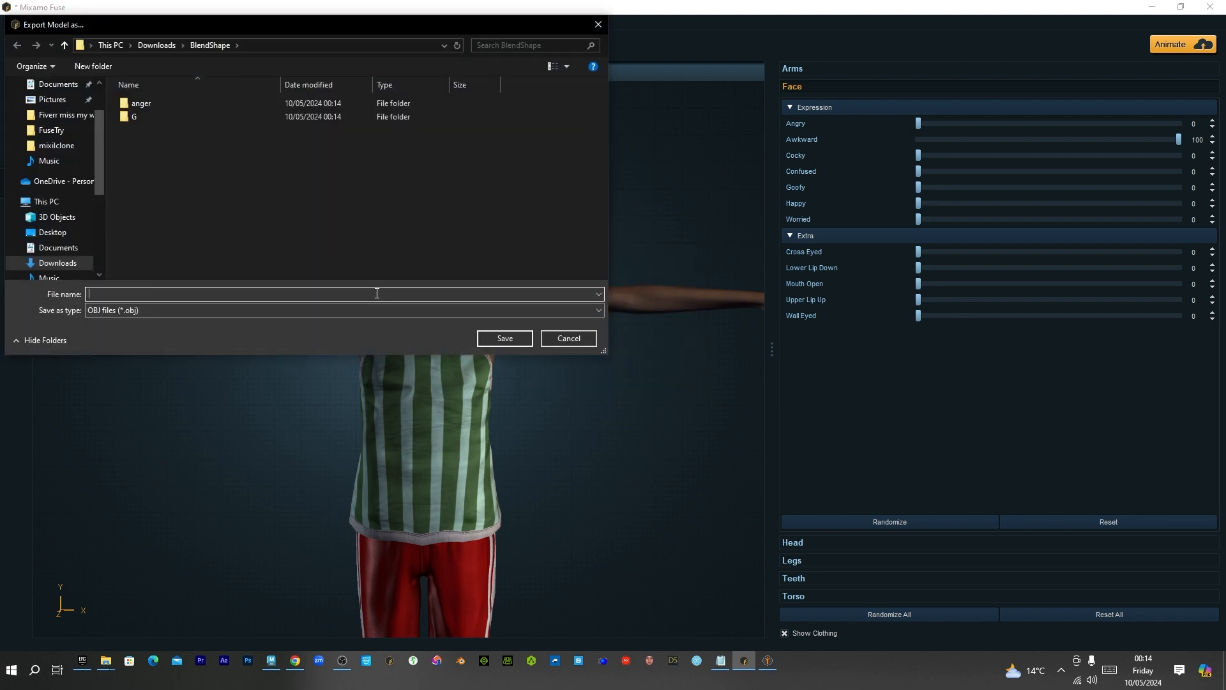
{"action": "type", "text": "Aw"}
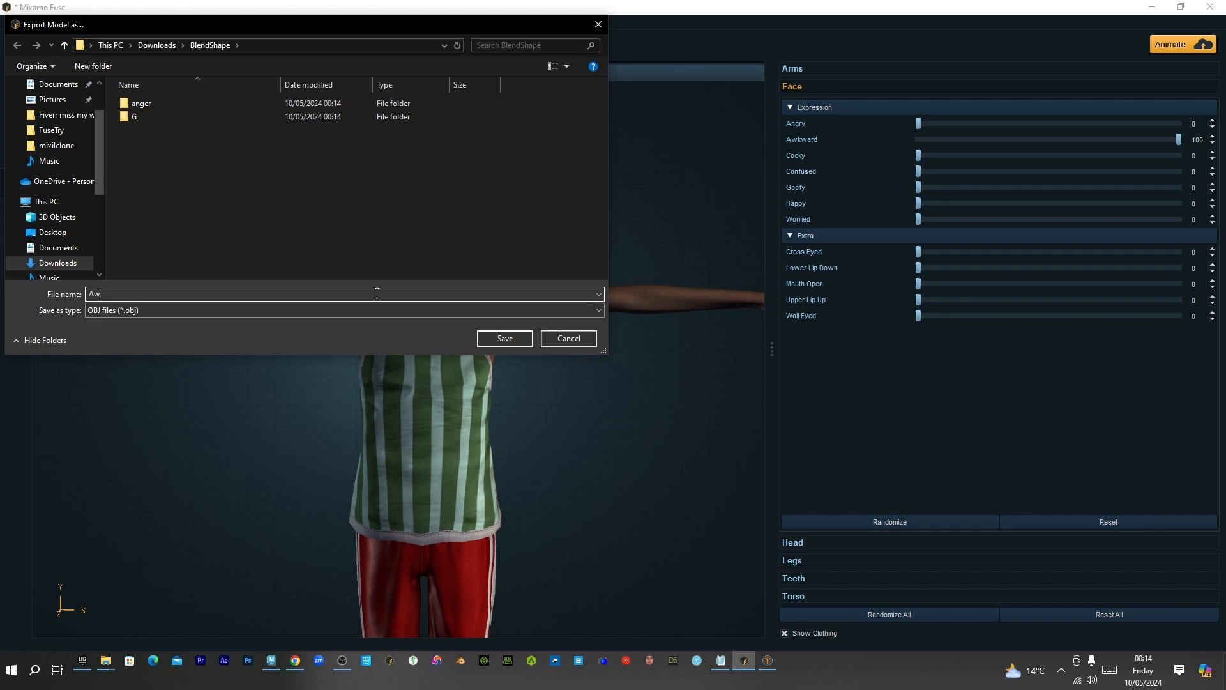
{"action": "left_click", "coordinate": [504, 338]}
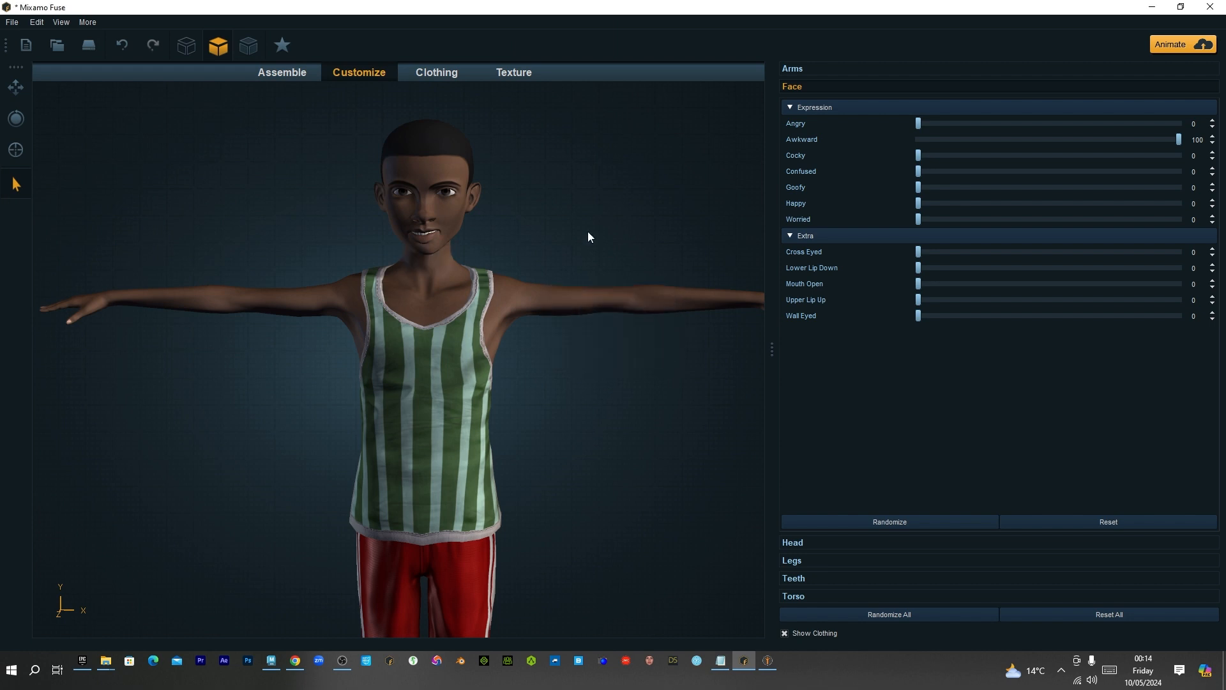
{"action": "left_click", "coordinate": [1108, 522]}
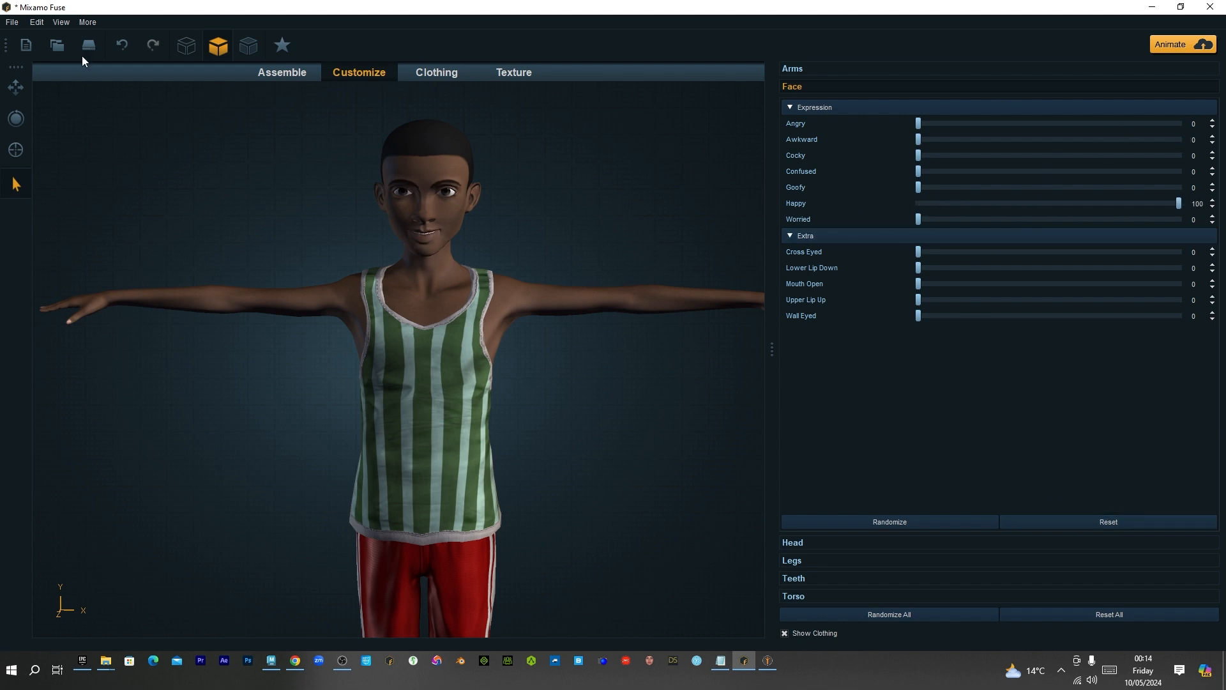
Export the happy-faced character as an OBJ into the BlendShape folder
{"action": "left_click", "coordinate": [11, 21]}
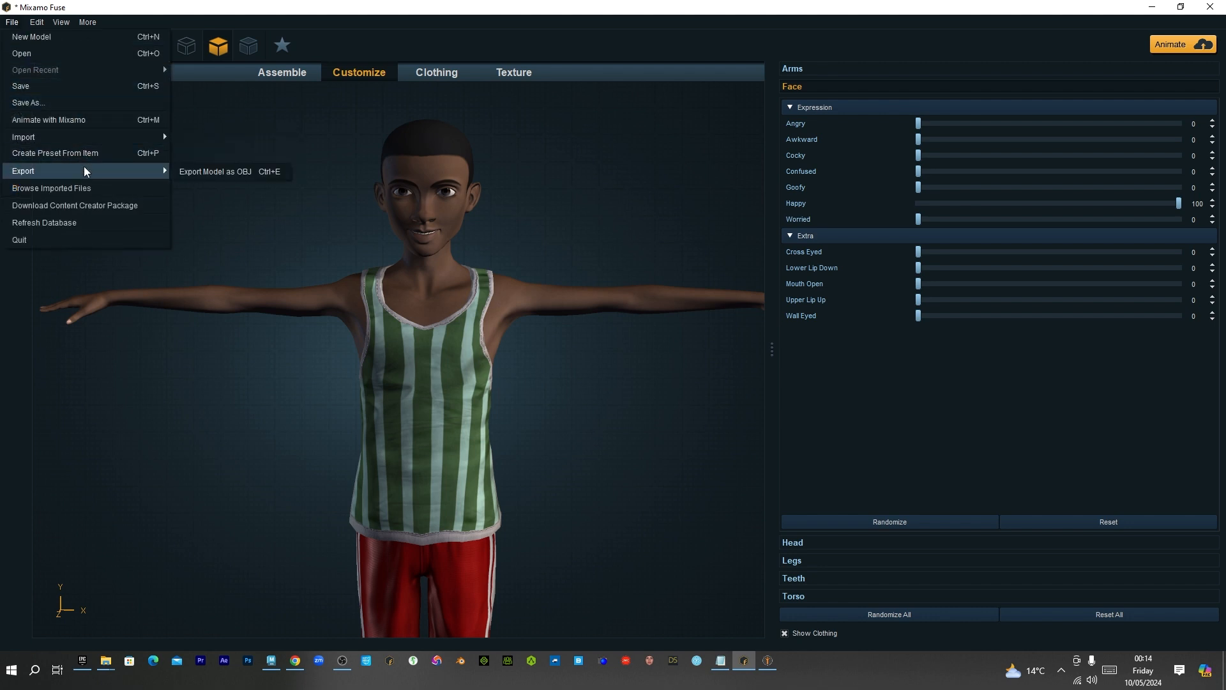
{"action": "left_click", "coordinate": [213, 172]}
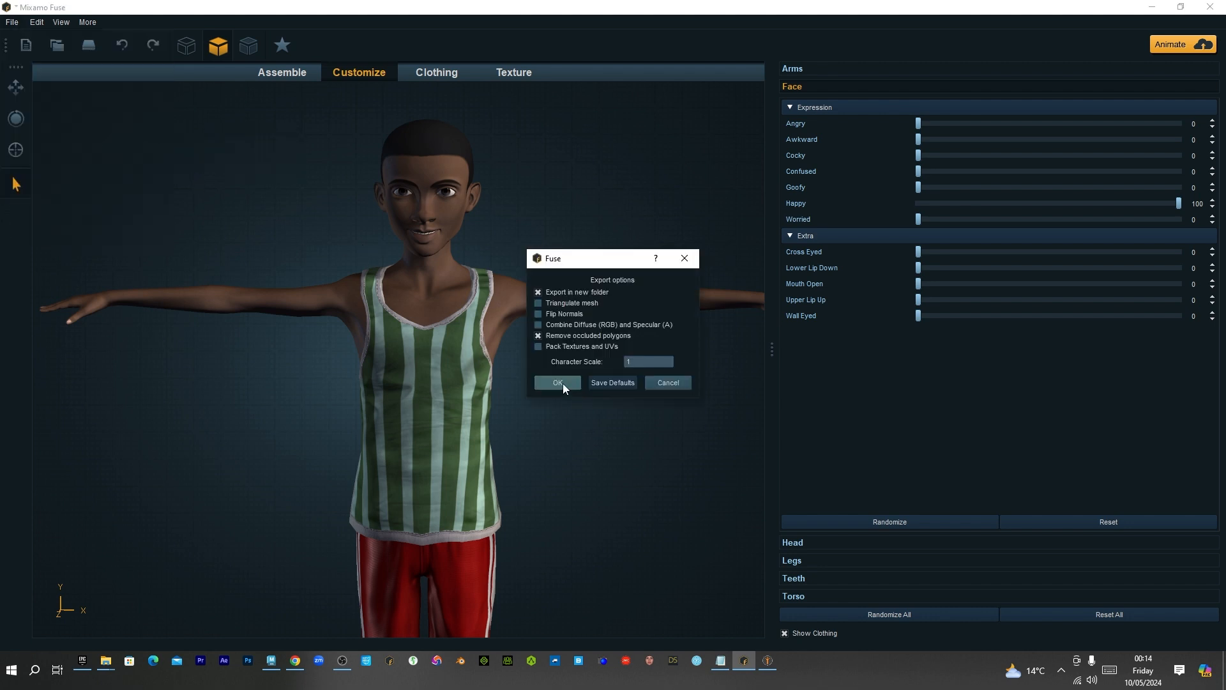
{"action": "left_click", "coordinate": [557, 384]}
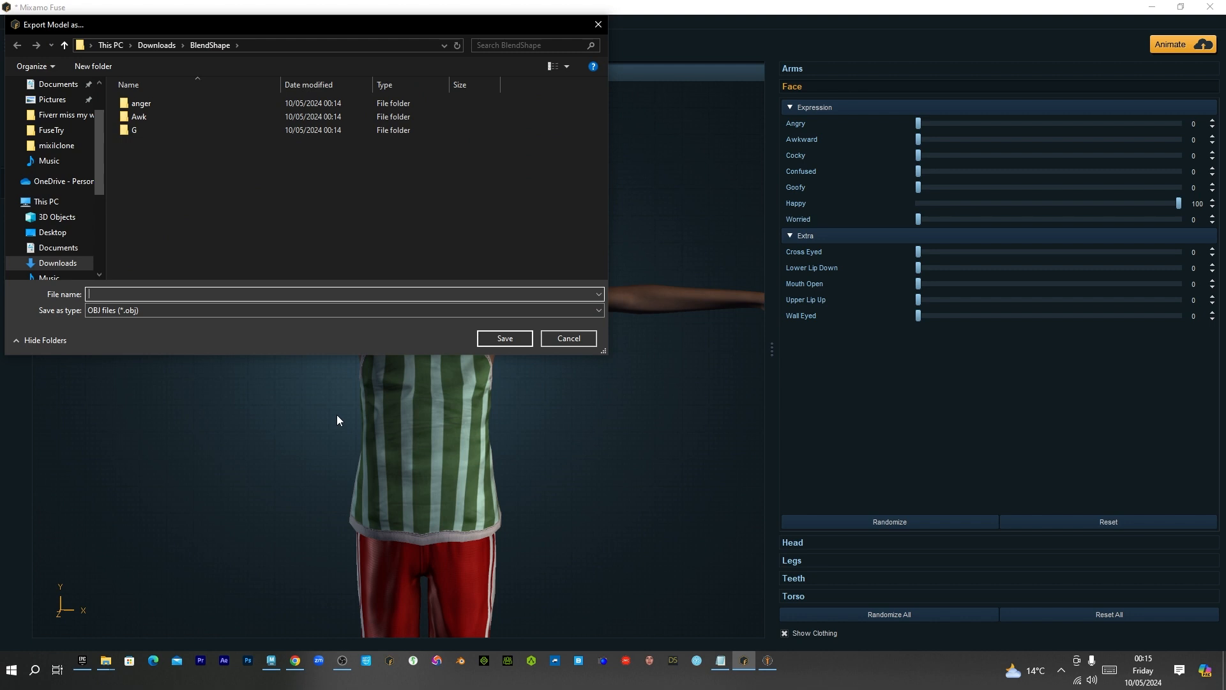
{"action": "type", "text": "ha"}
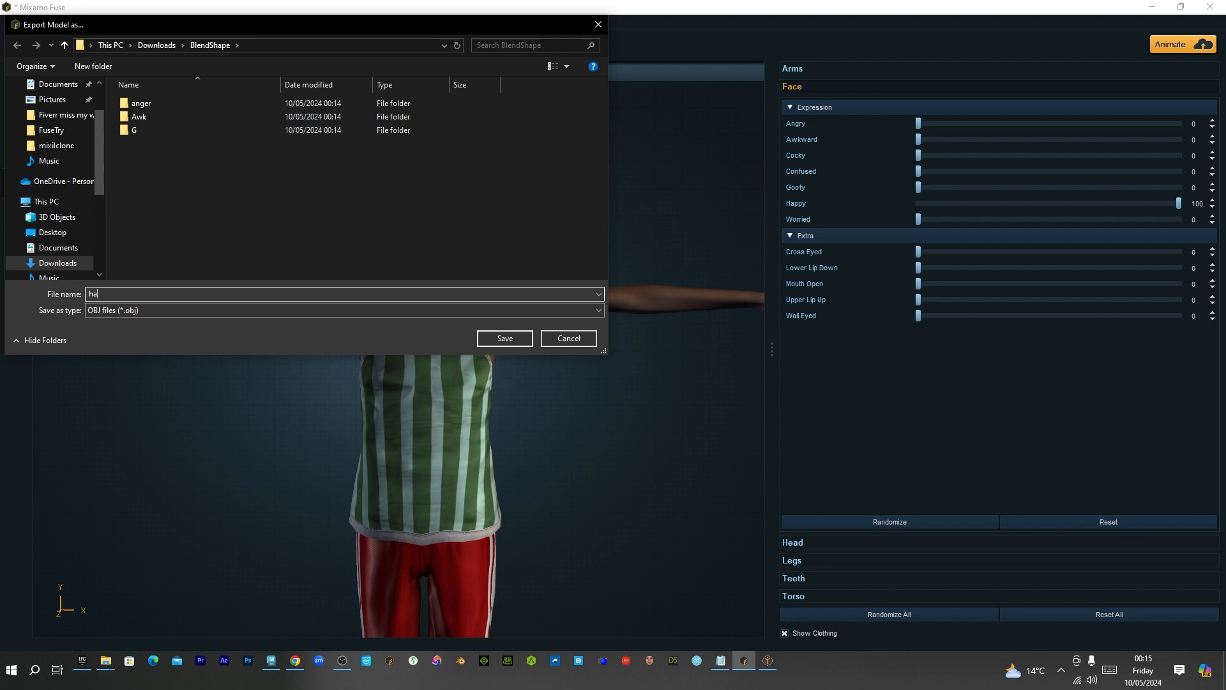
{"action": "left_click", "coordinate": [504, 338]}
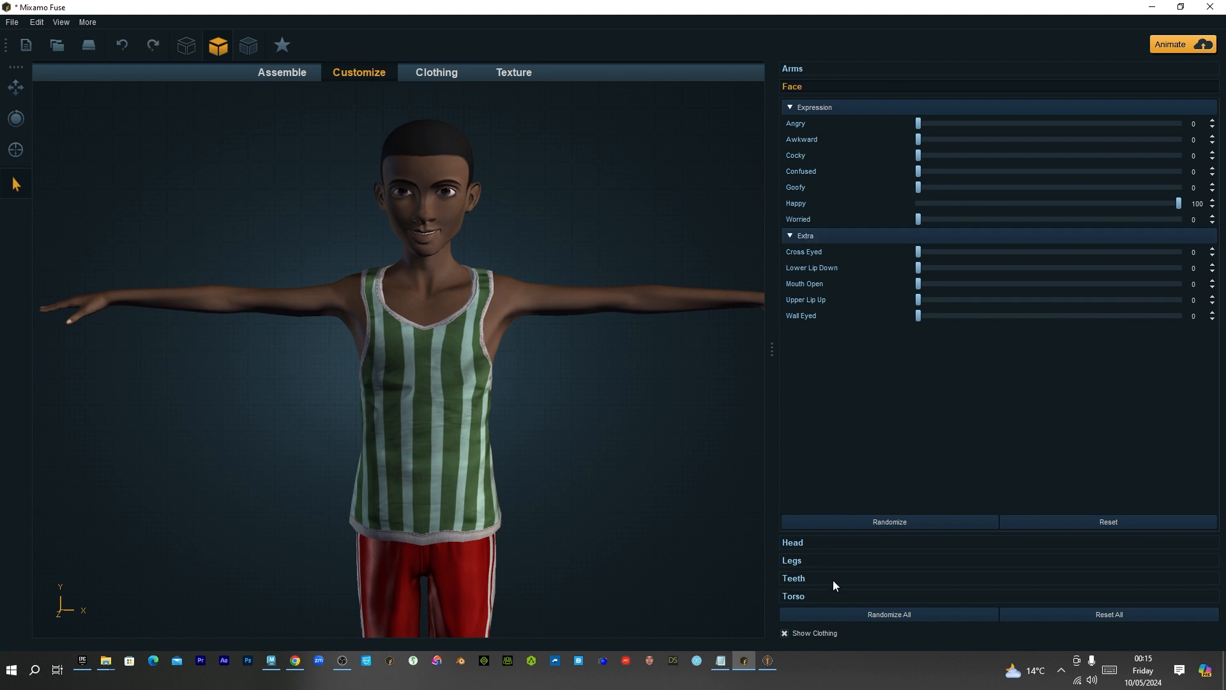
Expand the Head section and browse its shape sliders
{"action": "left_click", "coordinate": [792, 542]}
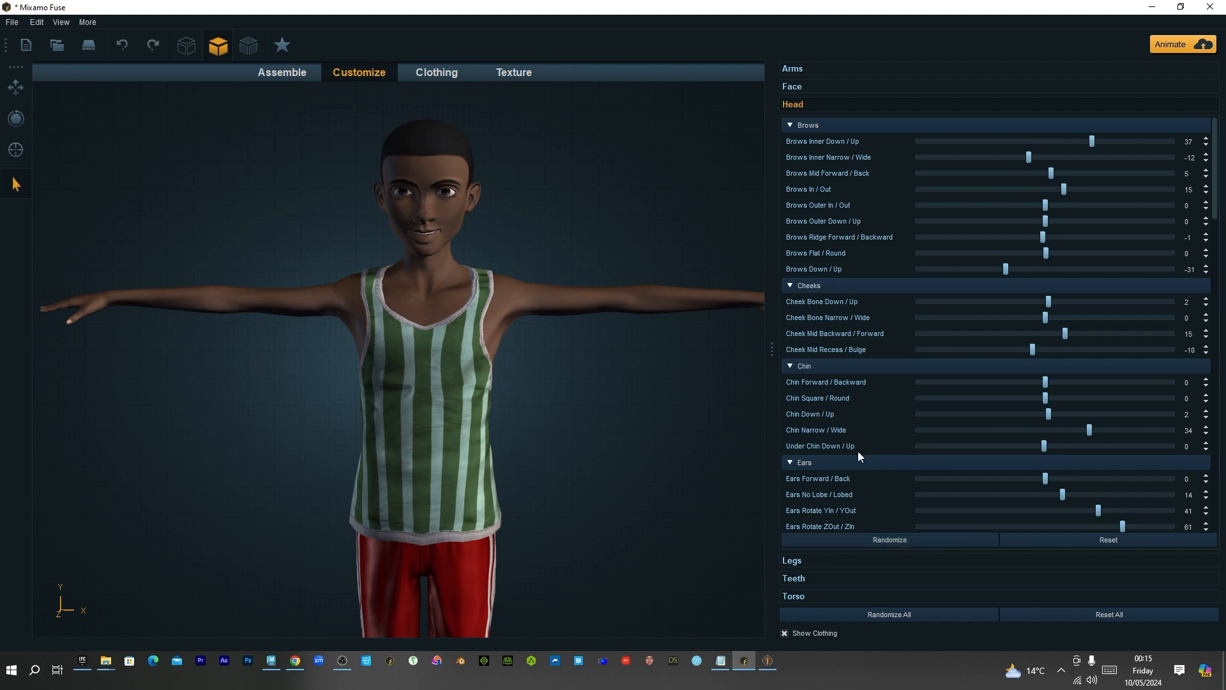
{"action": "scroll", "scroll_direction": "down", "scroll_amount": 3}
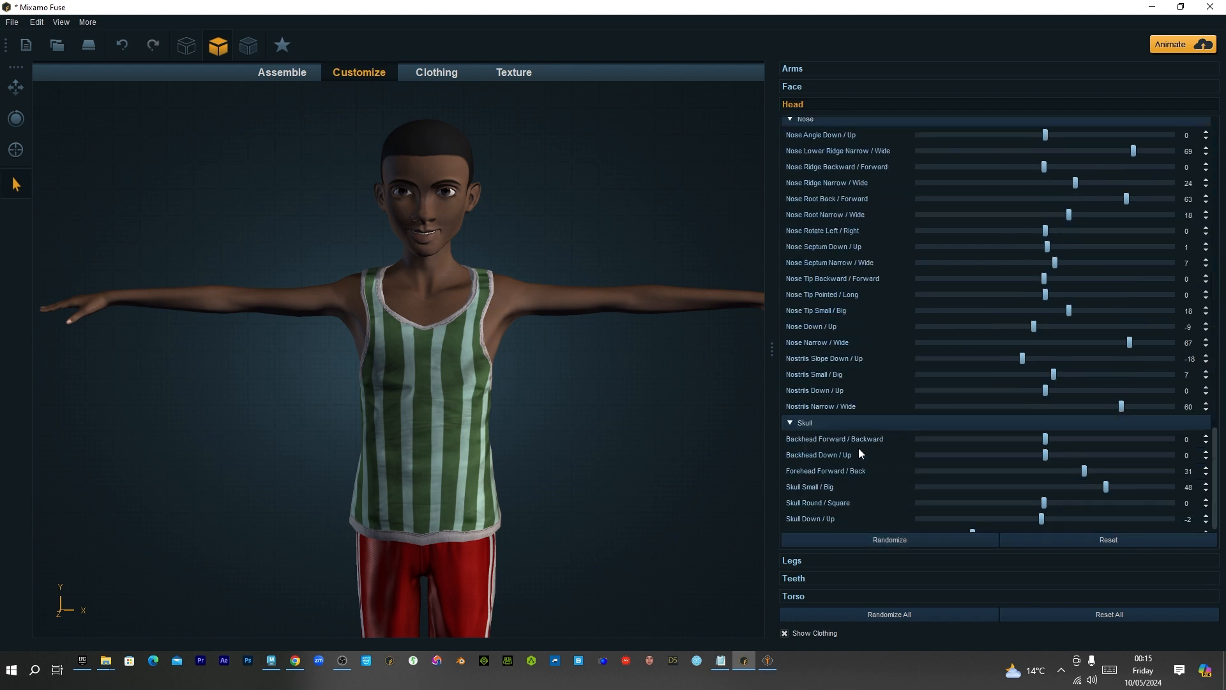
{"action": "scroll", "scroll_direction": "down", "scroll_amount": 3}
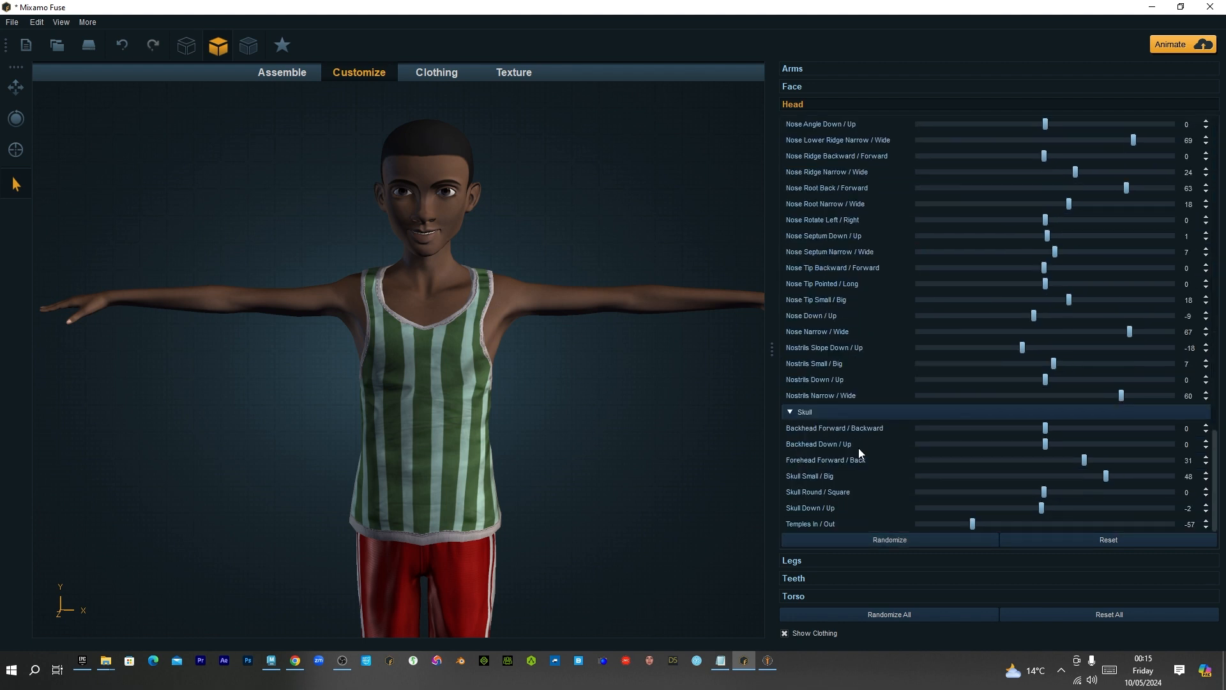
{"action": "scroll", "scroll_direction": "up", "scroll_amount": 3}
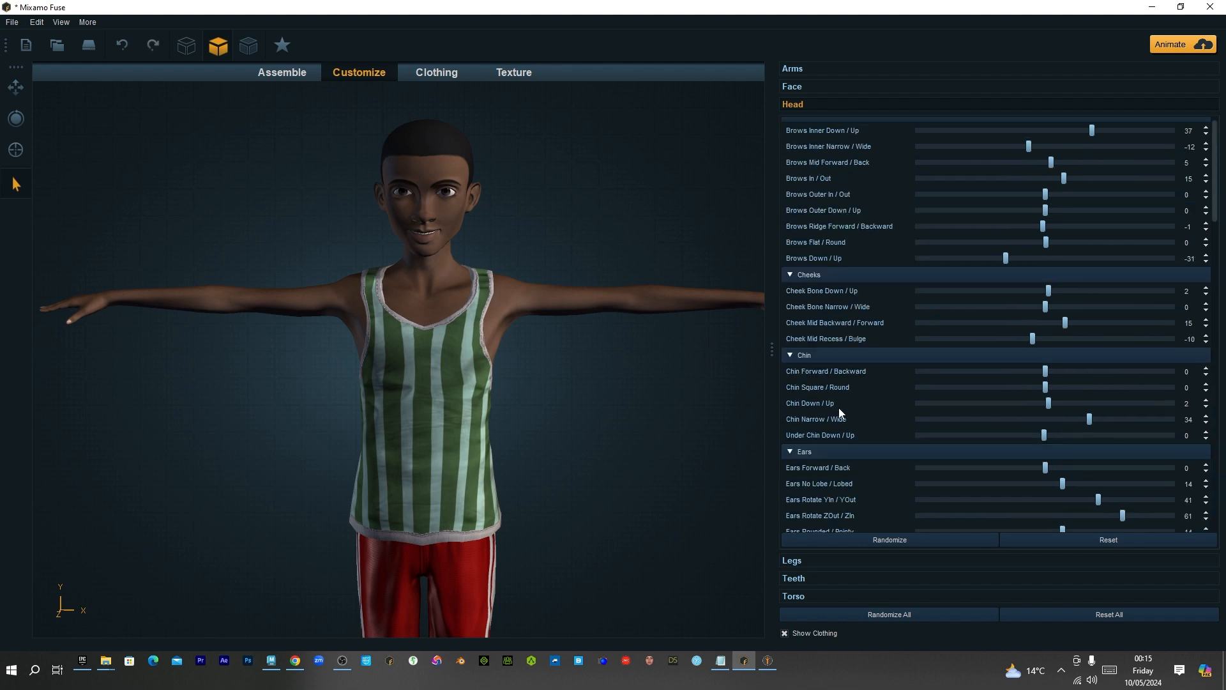
{"action": "scroll", "scroll_direction": "down", "scroll_amount": 3}
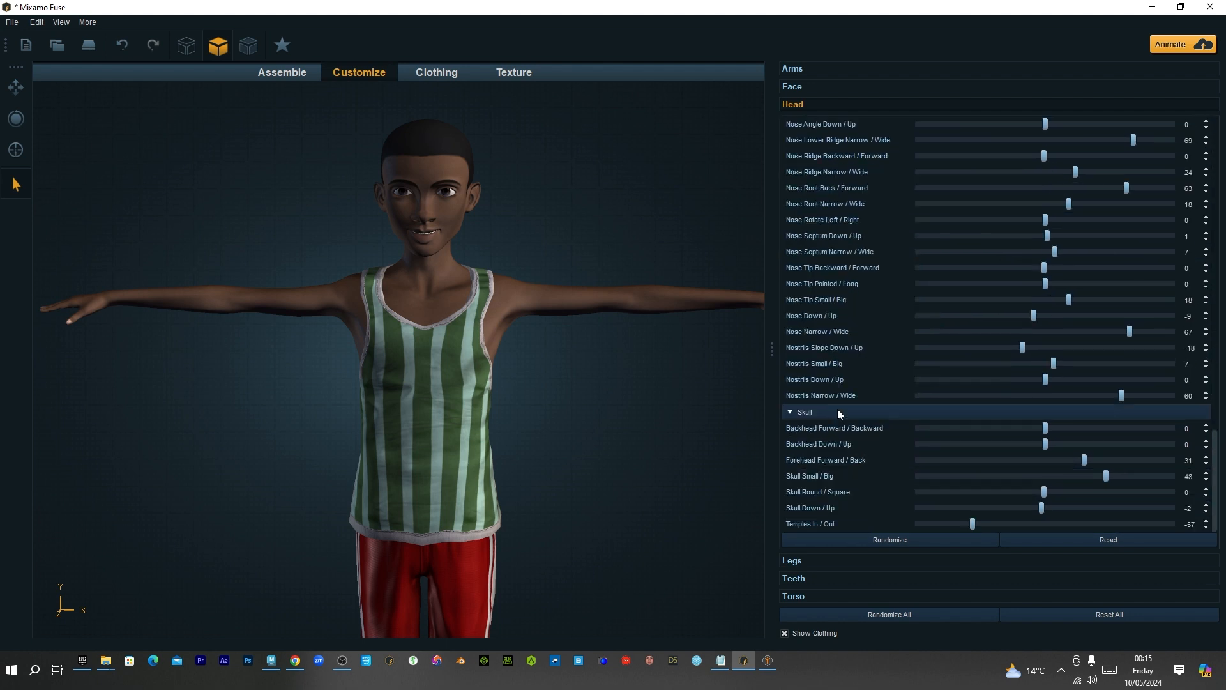
{"action": "scroll", "scroll_direction": "up", "scroll_amount": 3}
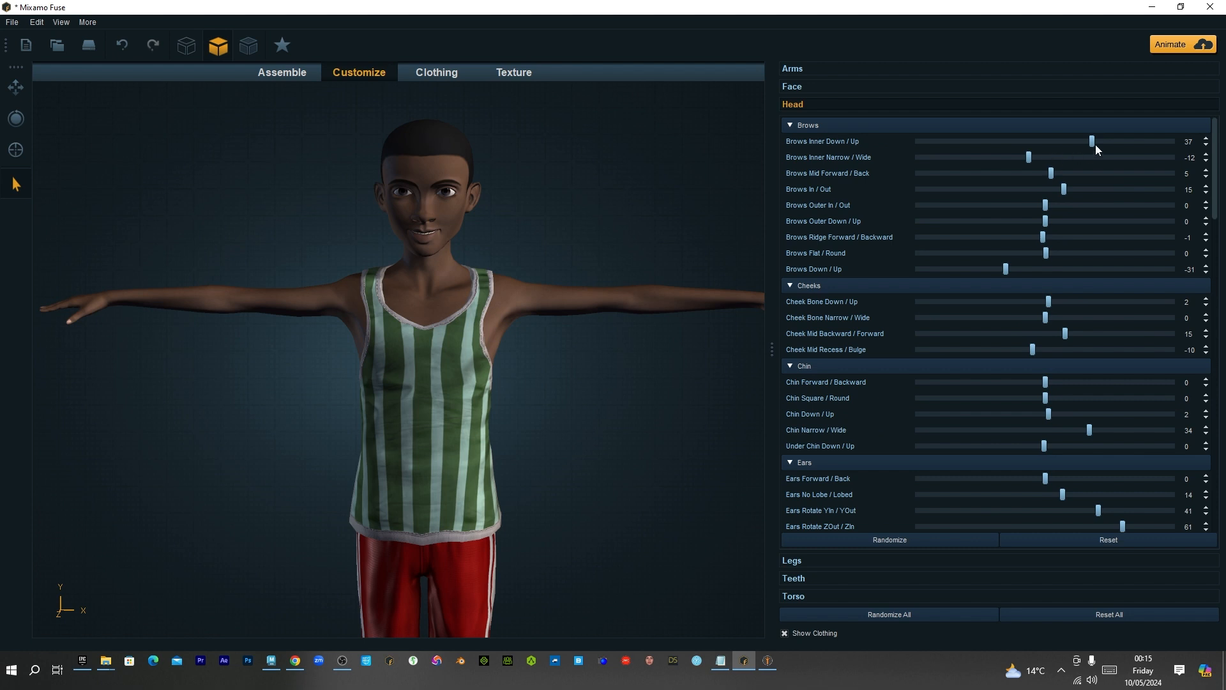
{"action": "mouse_move", "coordinate": [1031, 156]}
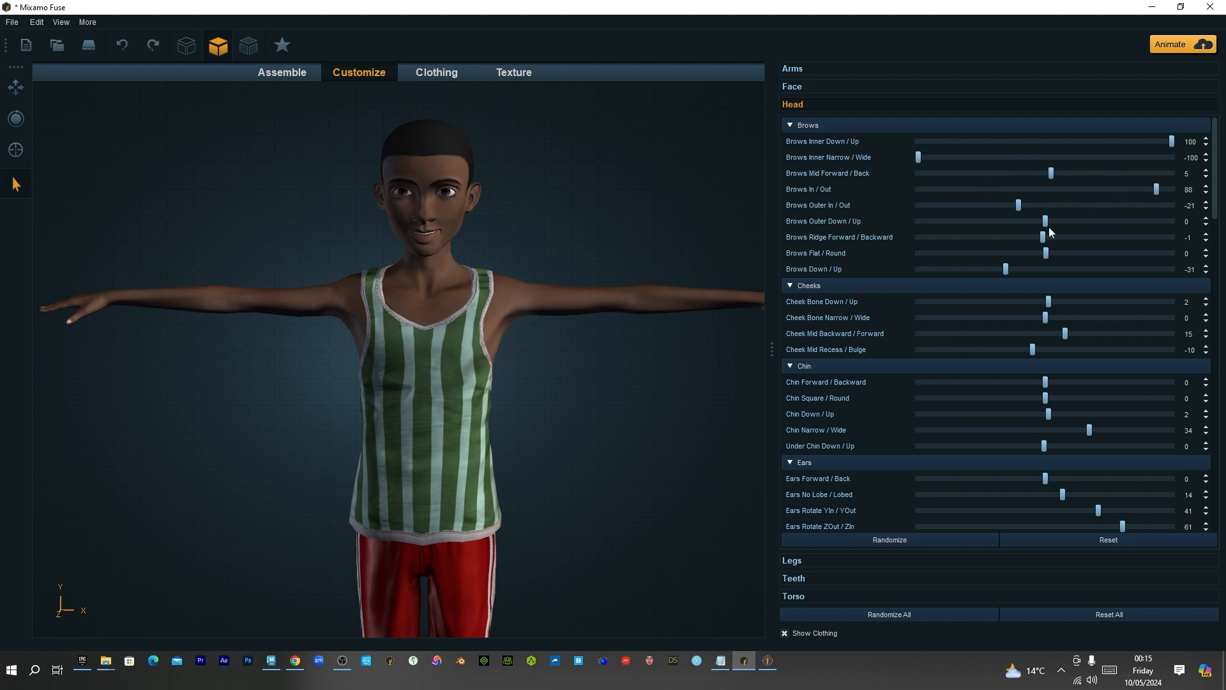
Reset all character adjustments to their defaults
{"action": "left_click", "coordinate": [1108, 614]}
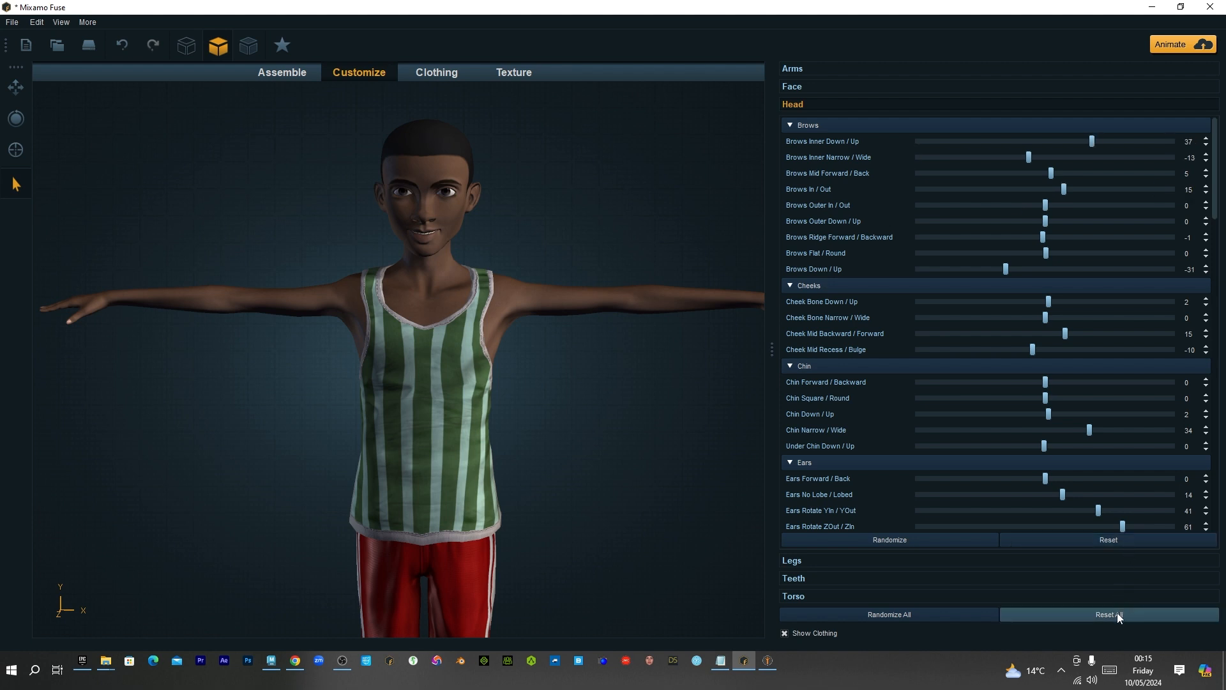
{"action": "left_click", "coordinate": [1107, 614]}
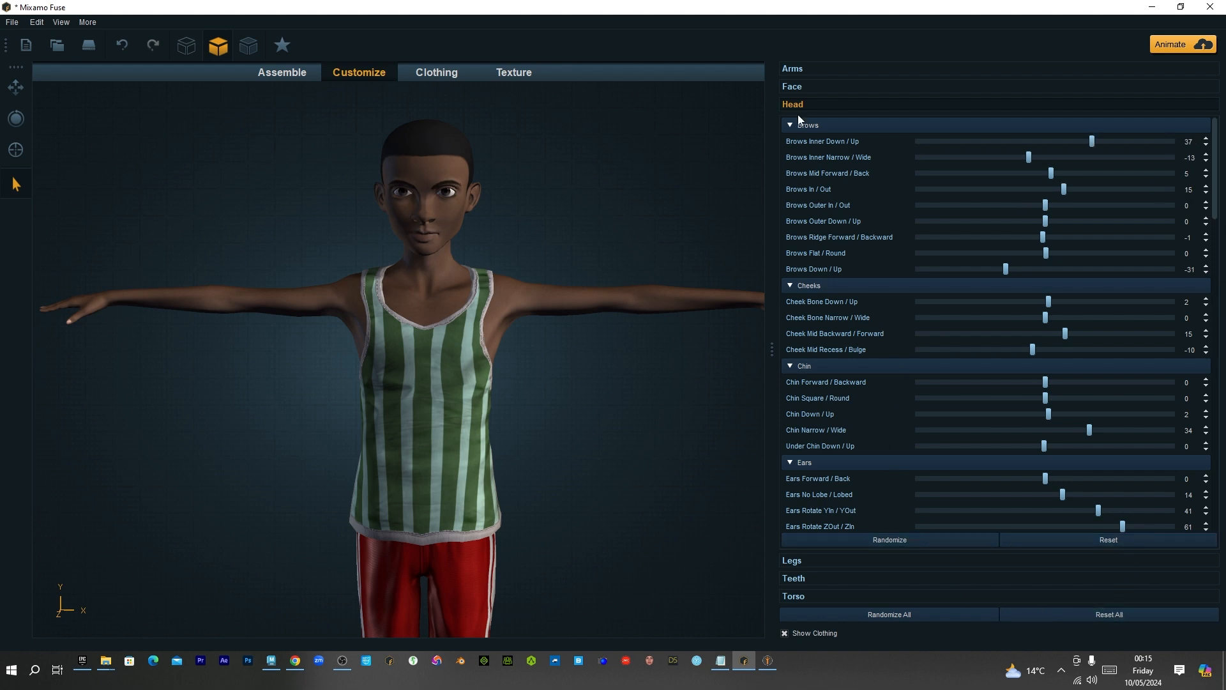
{"action": "scroll", "scroll_direction": "down", "scroll_amount": 3}
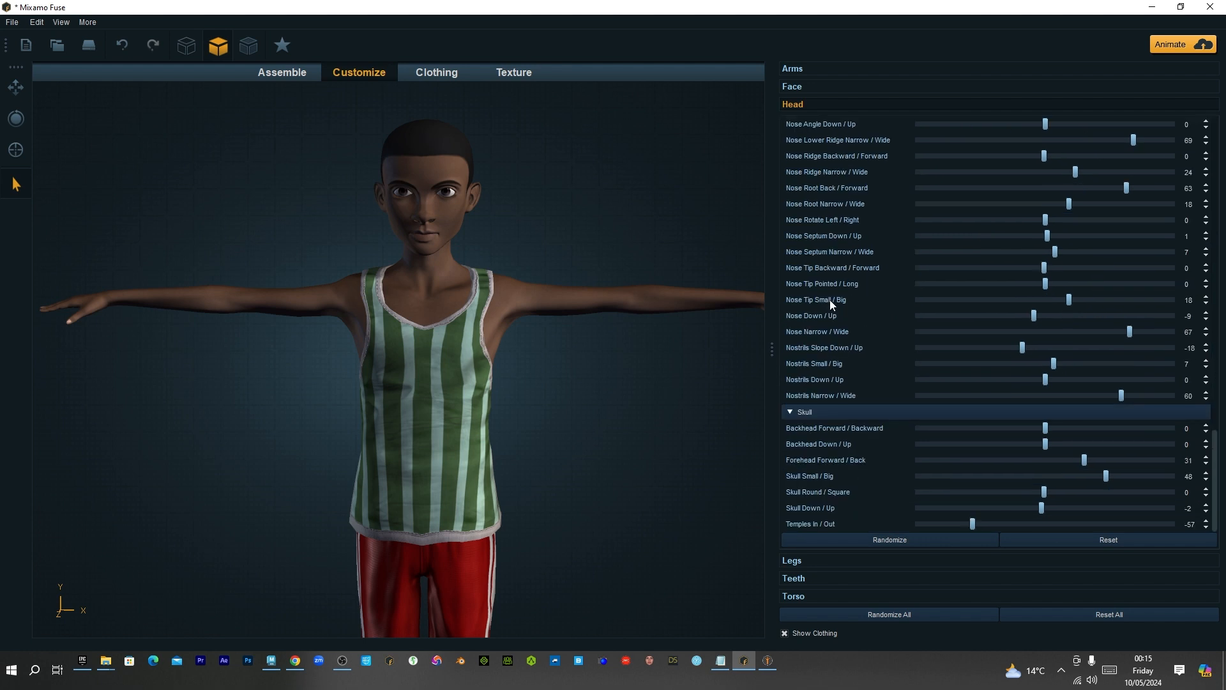
{"action": "scroll", "scroll_direction": "up", "scroll_amount": 3}
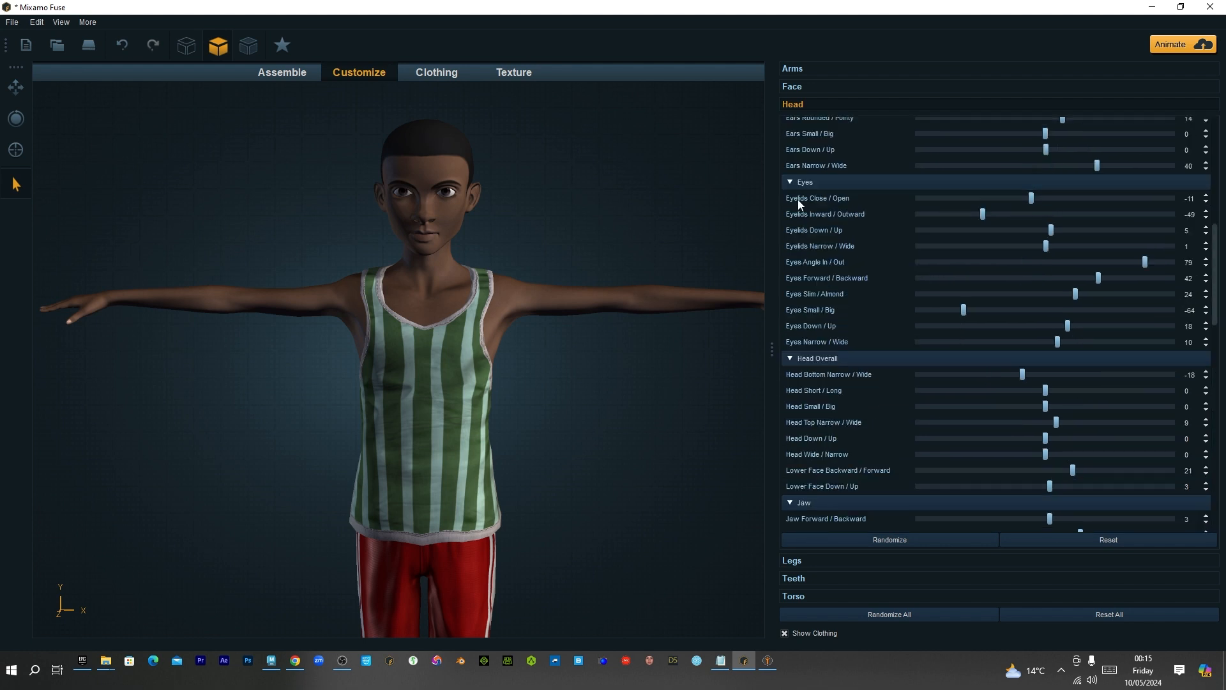
{"action": "mouse_move", "coordinate": [1032, 205]}
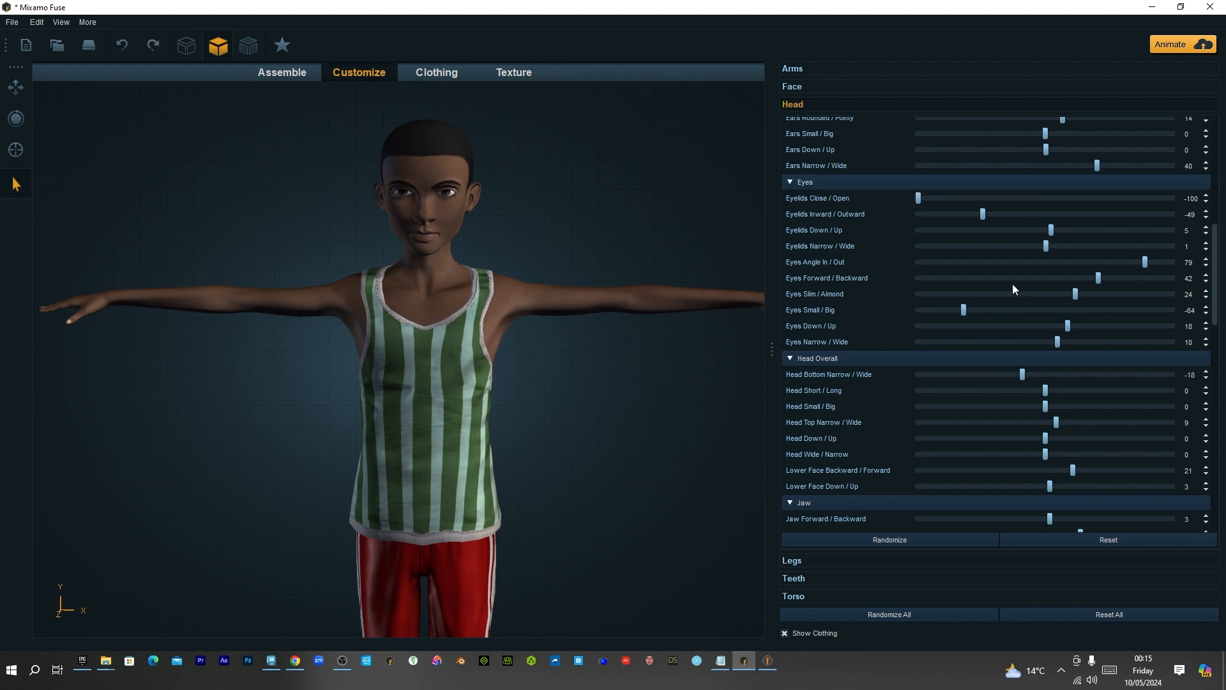
{"action": "mouse_move", "coordinate": [1086, 308]}
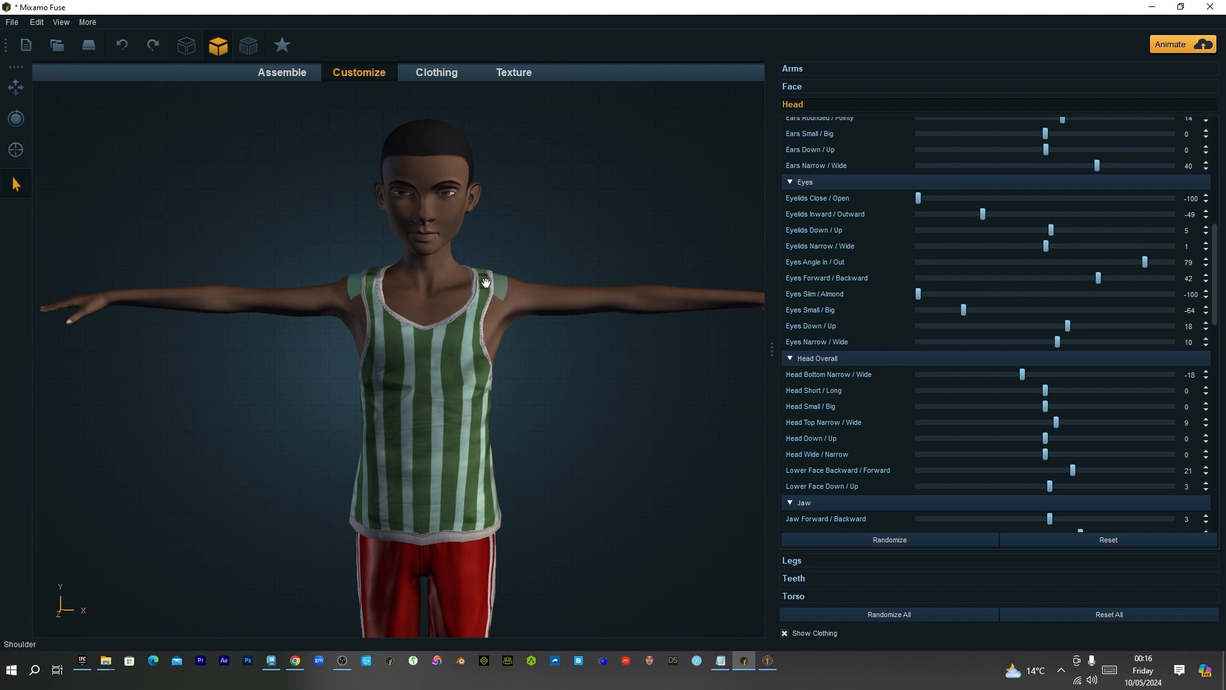
{"action": "mouse_move", "coordinate": [450, 197]}
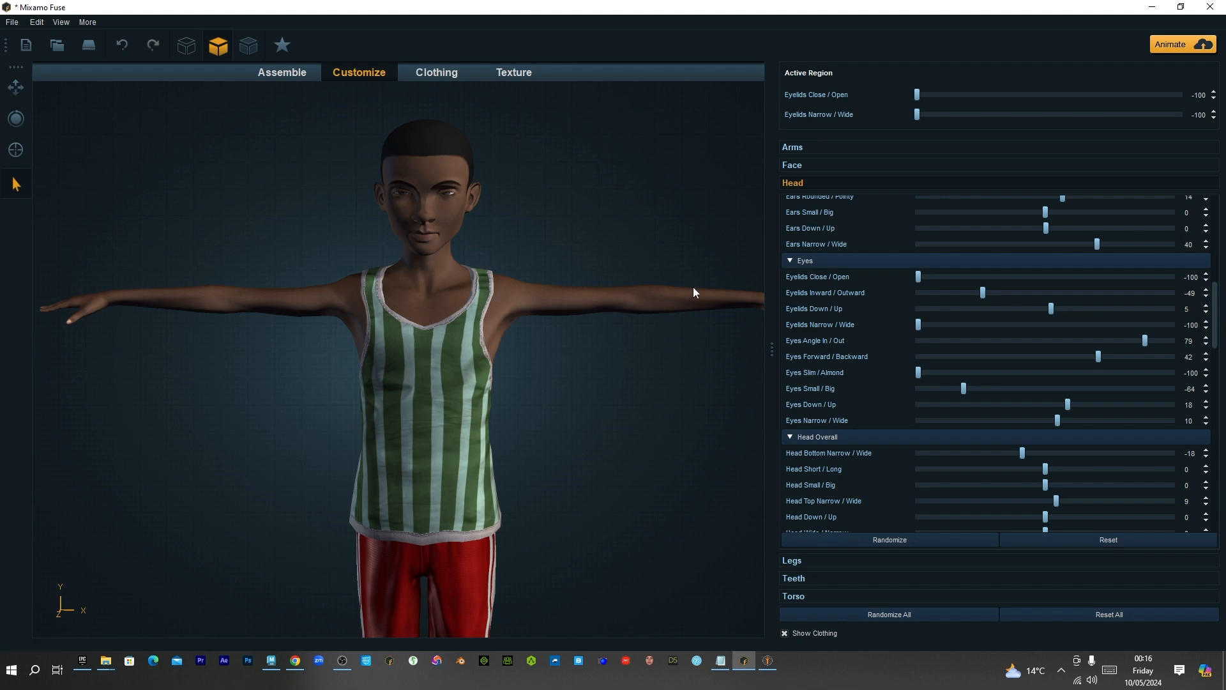
{"action": "mouse_move", "coordinate": [66, 70]}
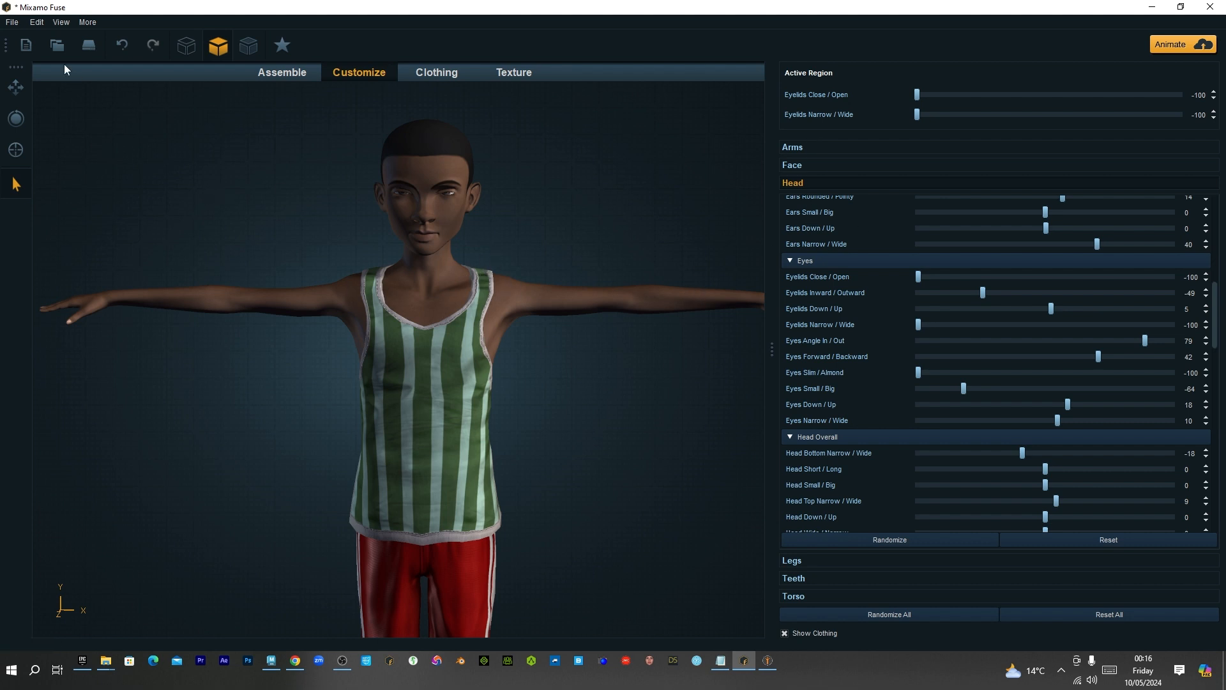
Export the closed-eyes character as an OBJ named 'EyesClosed' into BlendShape
{"action": "left_click", "coordinate": [11, 21]}
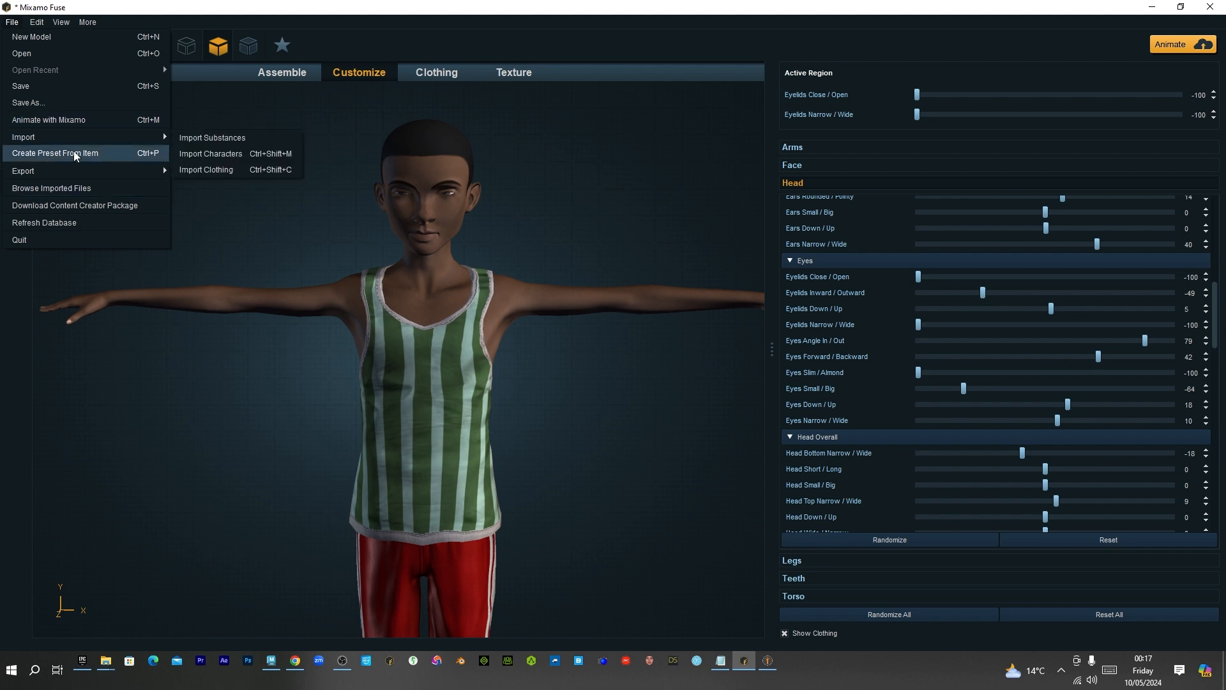
{"action": "left_click", "coordinate": [24, 171]}
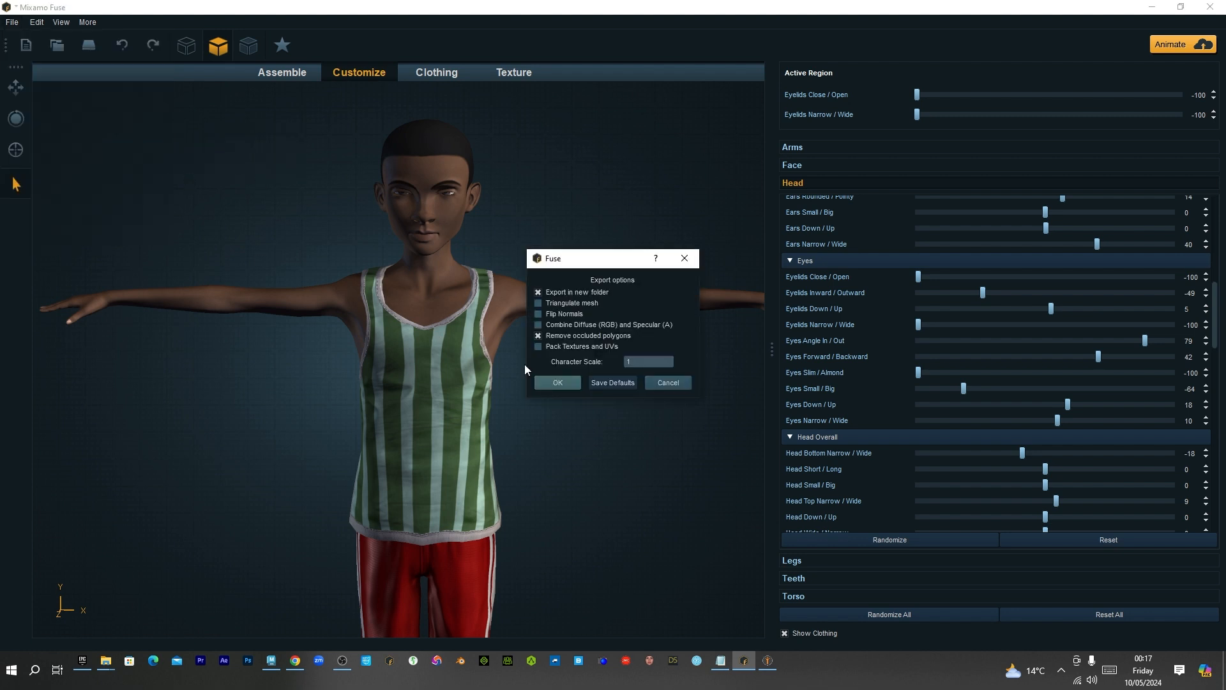
{"action": "left_click", "coordinate": [557, 382]}
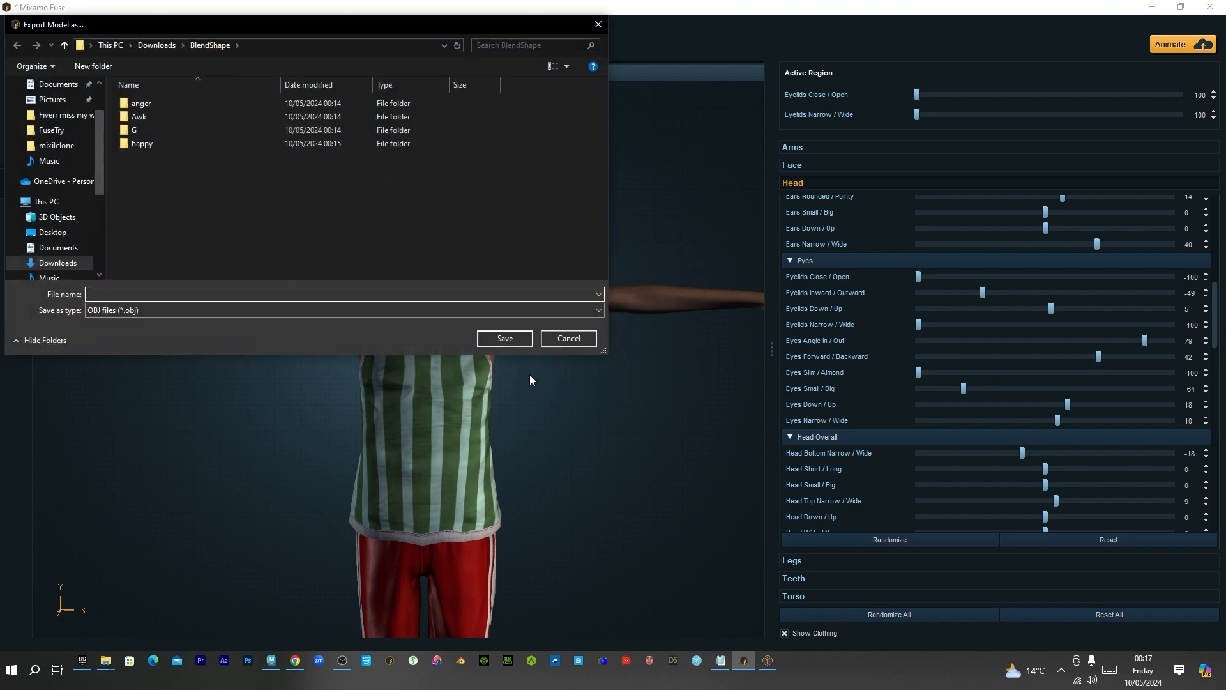
{"action": "mouse_move", "coordinate": [463, 332]}
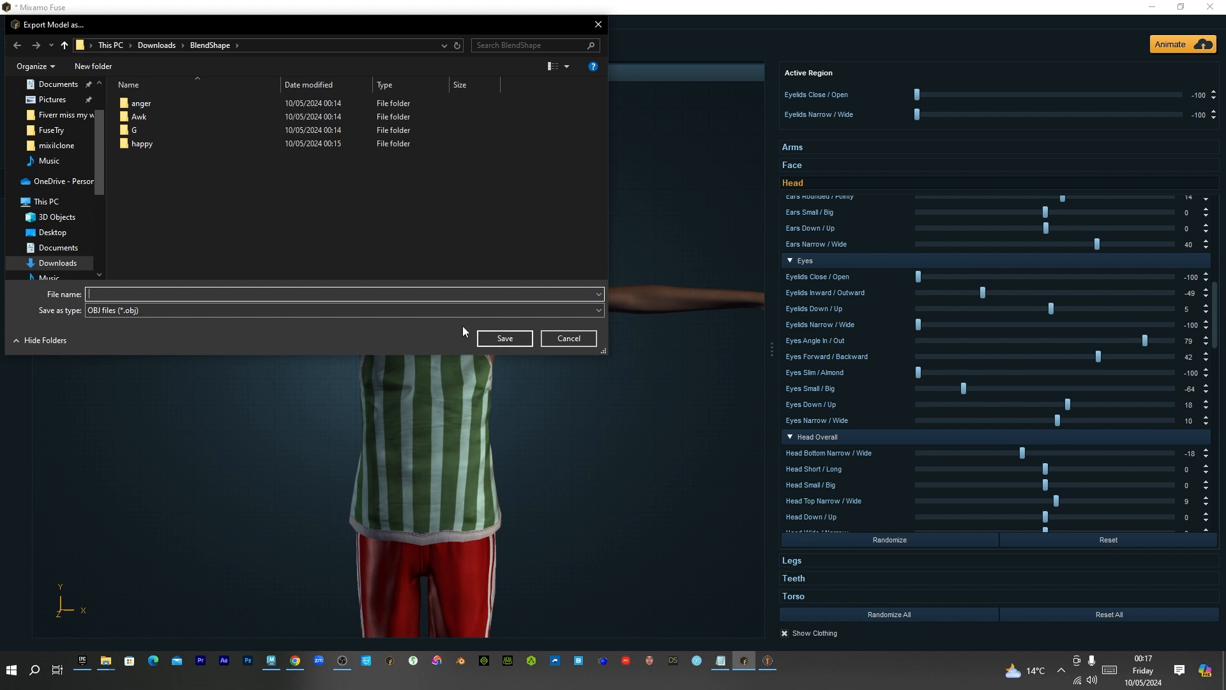
{"action": "type", "text": "EyesCl"}
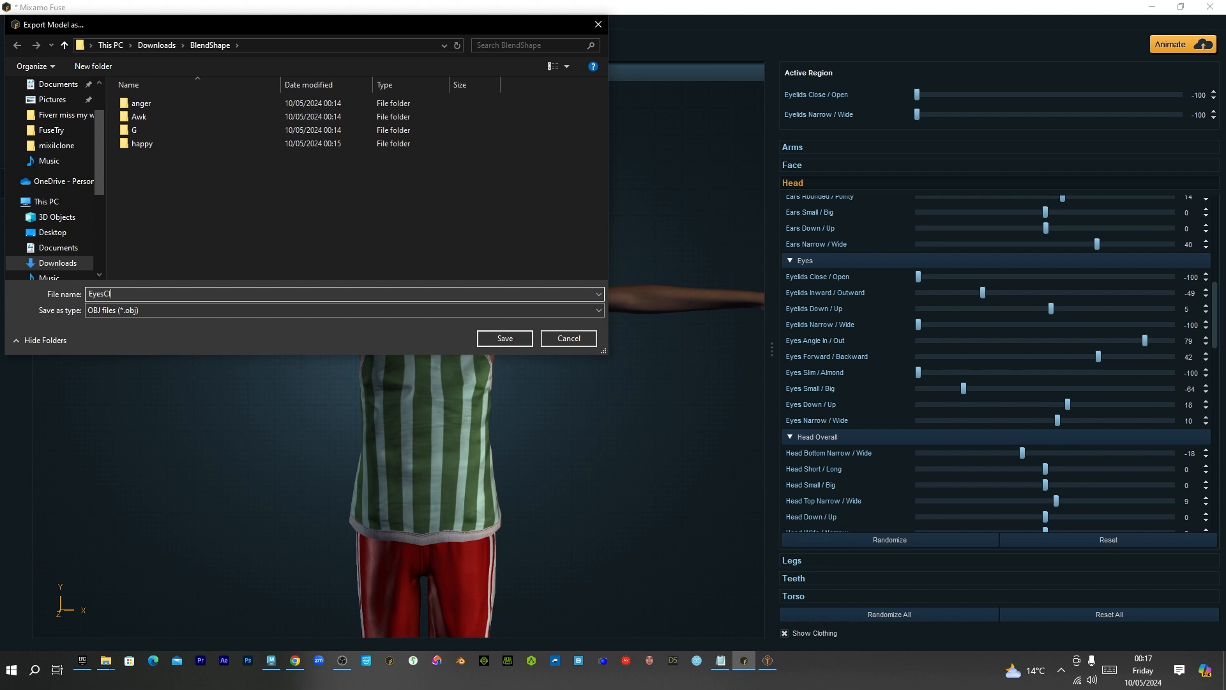
{"action": "type", "text": "osed"}
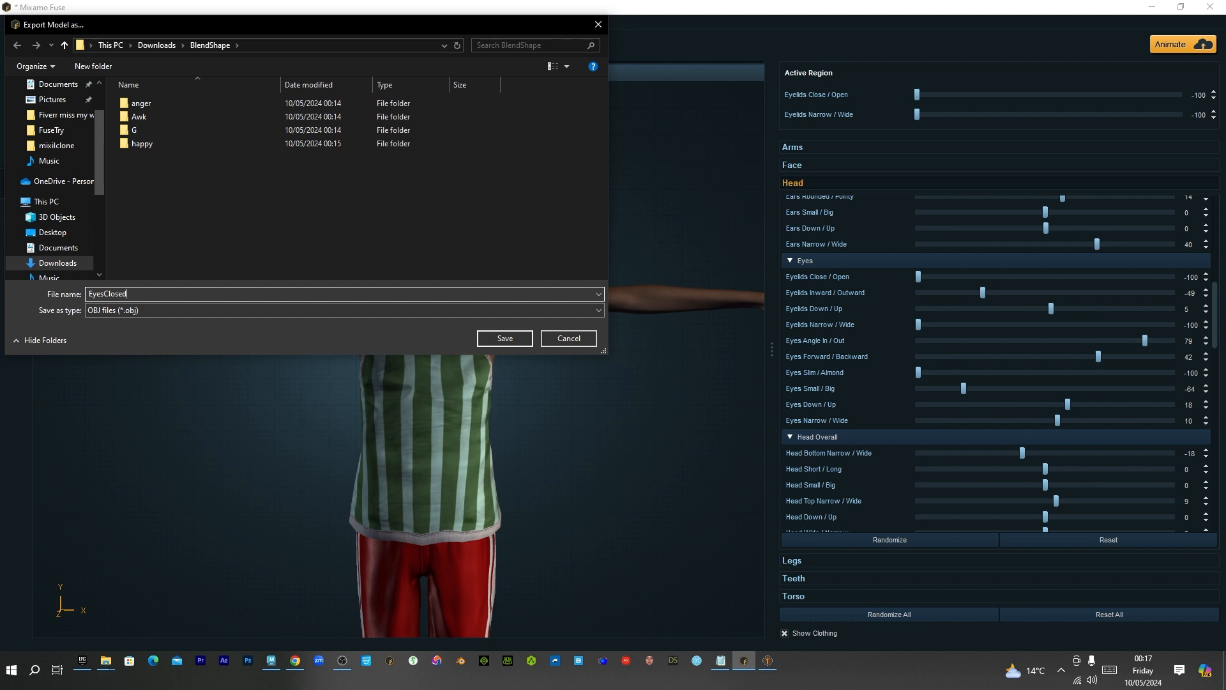
{"action": "left_click", "coordinate": [504, 338]}
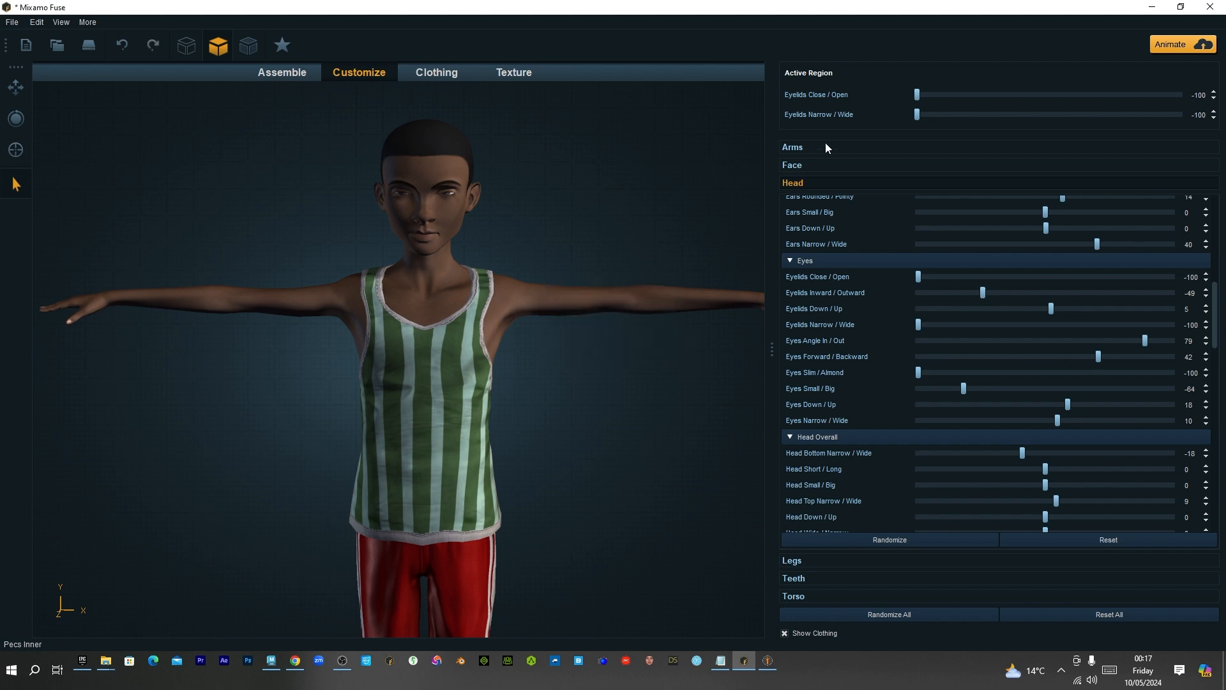
{"action": "mouse_move", "coordinate": [848, 122]}
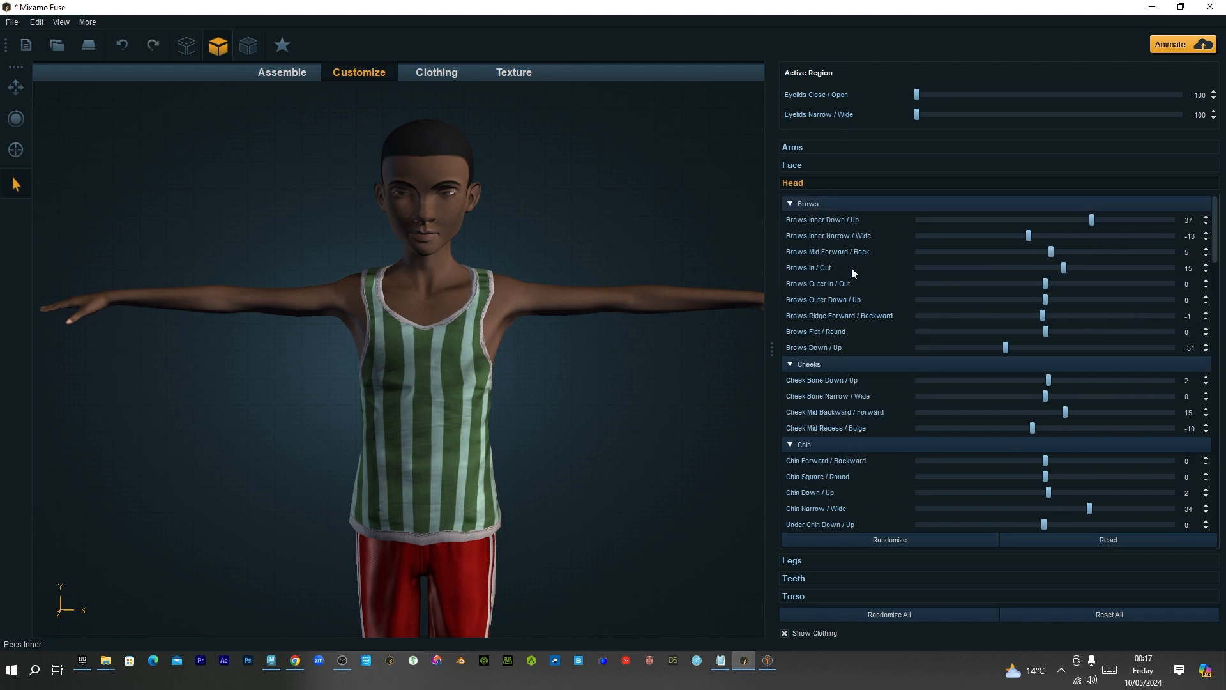
{"action": "mouse_move", "coordinate": [831, 170]}
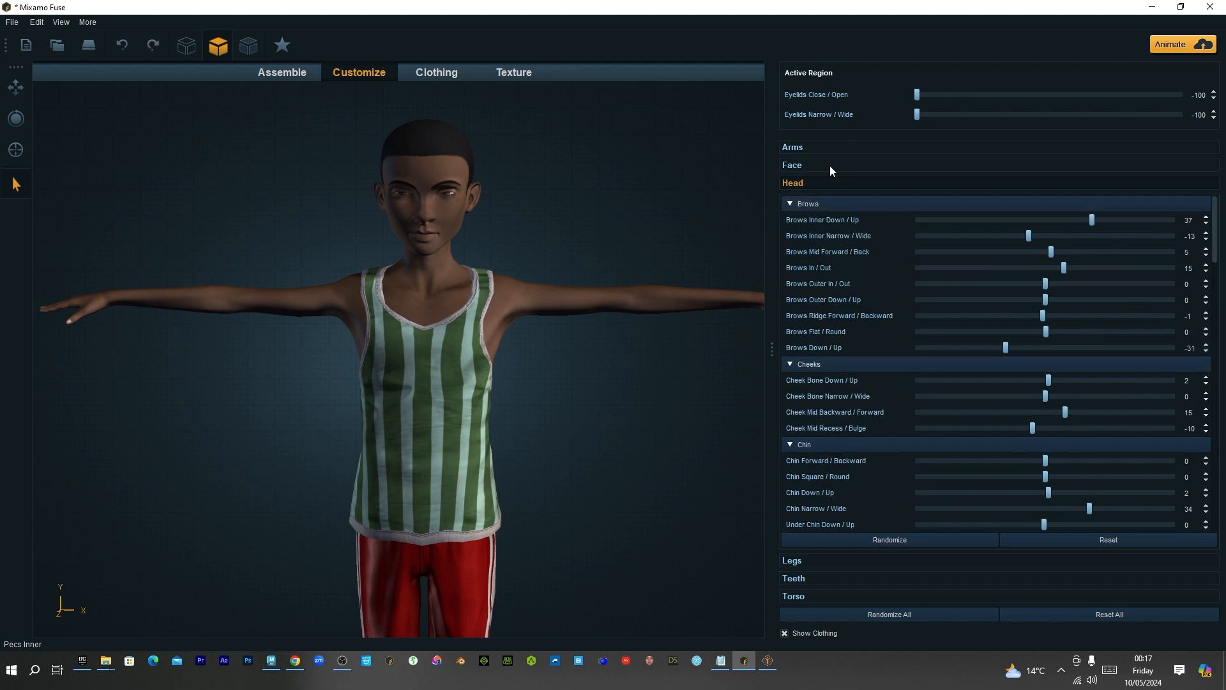
Open the Face controls and export the open-mouth pose as OBJ 'OpenMouth'
{"action": "left_click", "coordinate": [792, 165]}
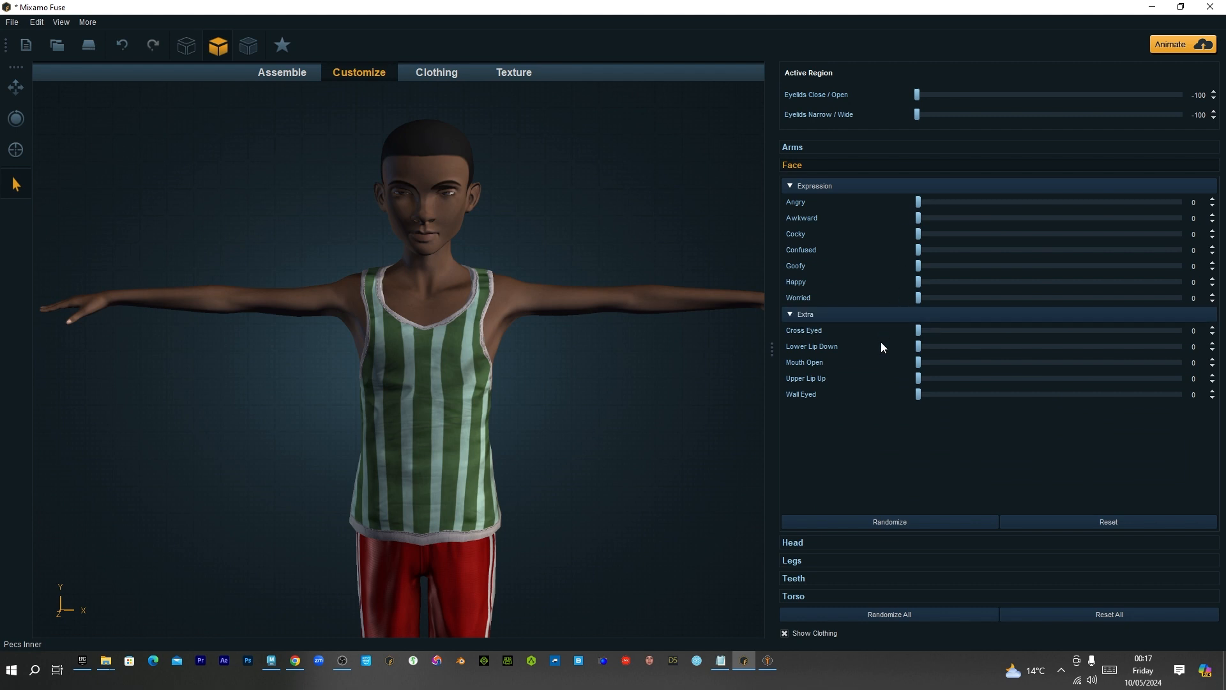
{"action": "mouse_move", "coordinate": [826, 412]}
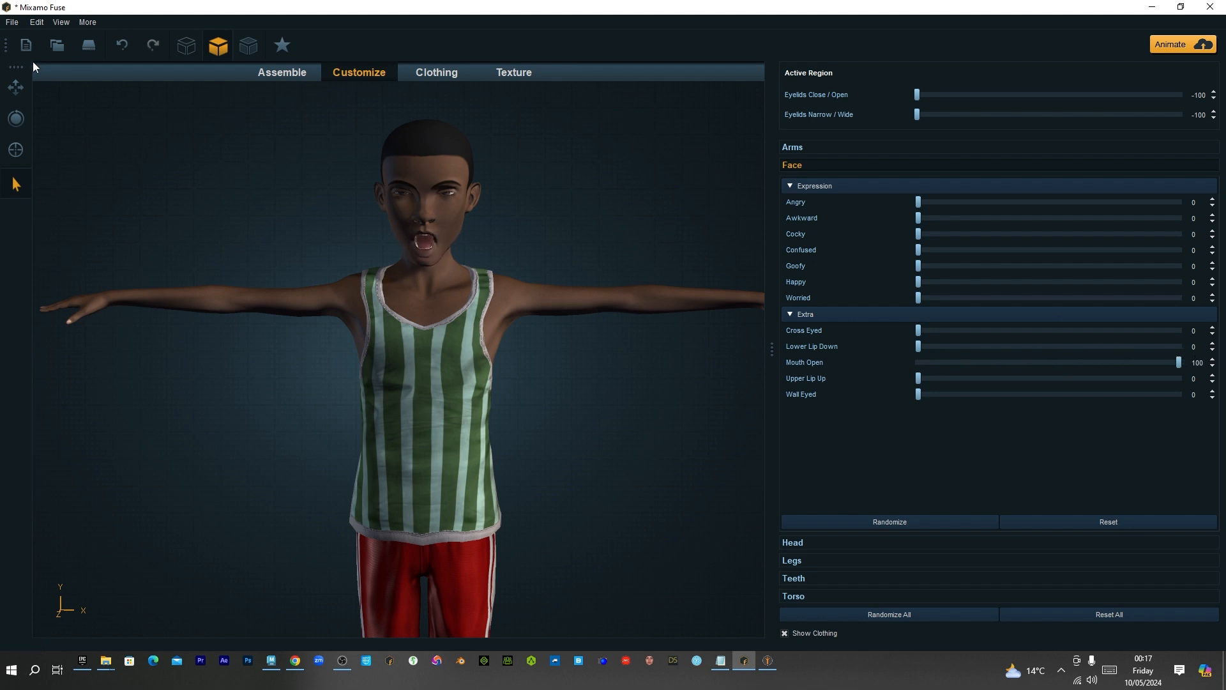
{"action": "left_click", "coordinate": [11, 22]}
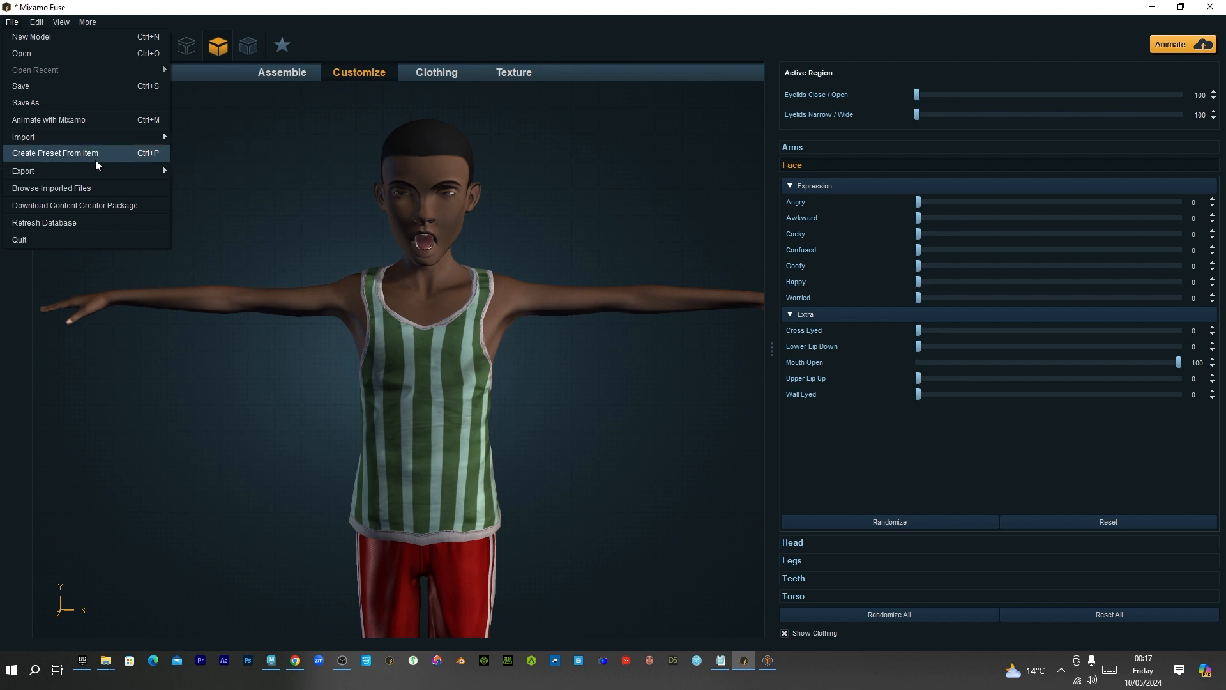
{"action": "left_click", "coordinate": [23, 171]}
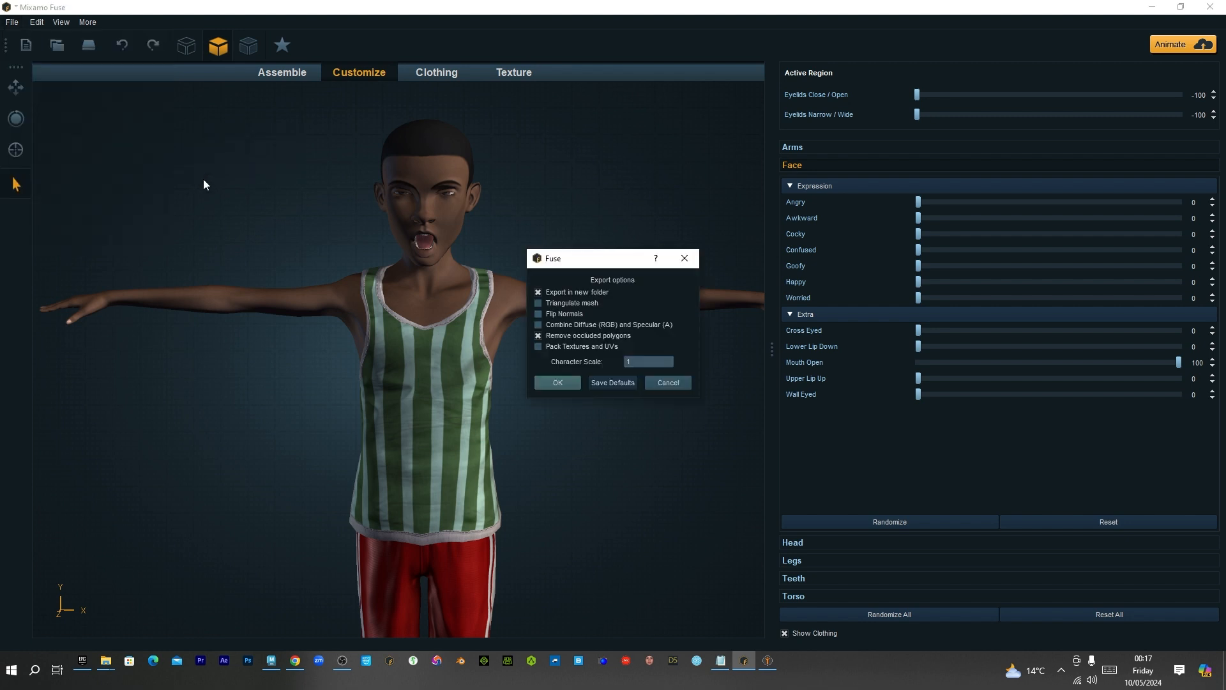
{"action": "left_click", "coordinate": [557, 382]}
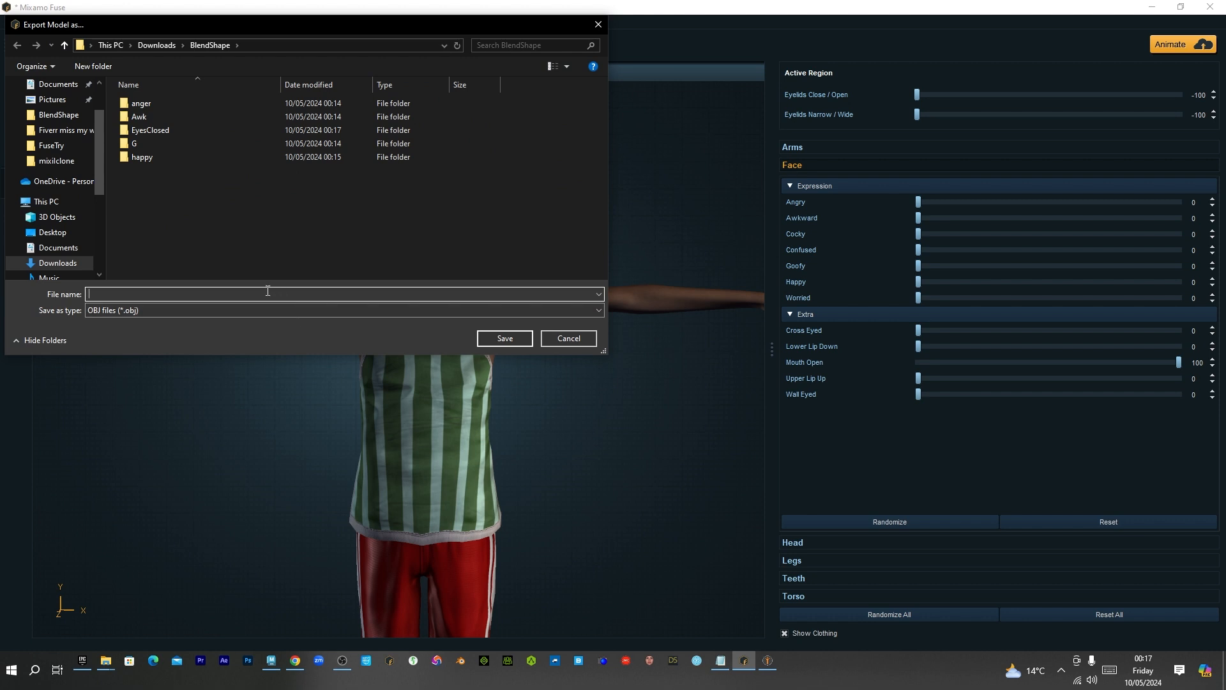
{"action": "type", "text": "OpenMouth"}
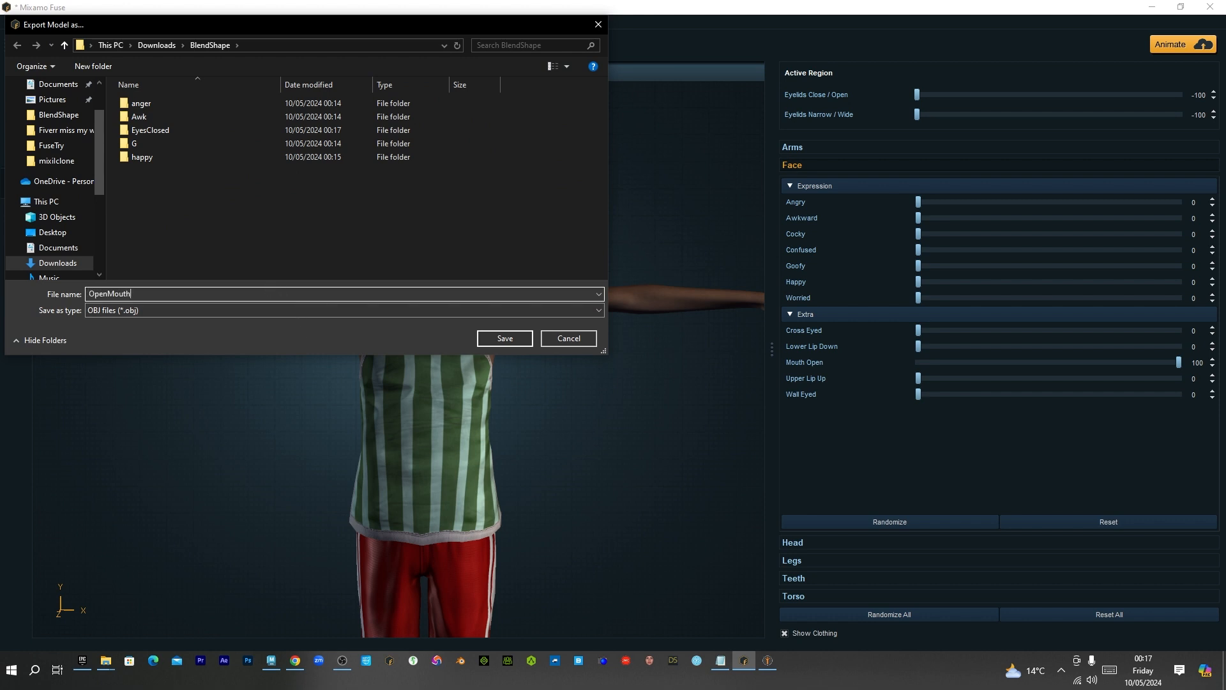
{"action": "left_click", "coordinate": [504, 338]}
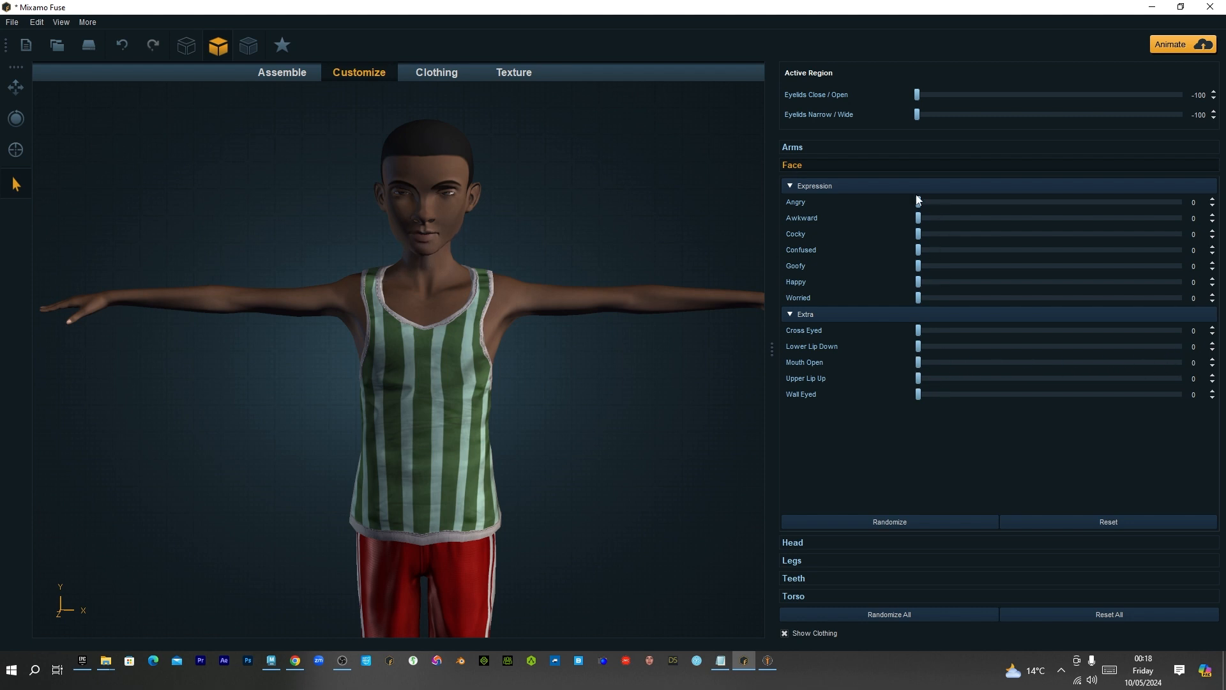
{"action": "mouse_move", "coordinate": [976, 273]}
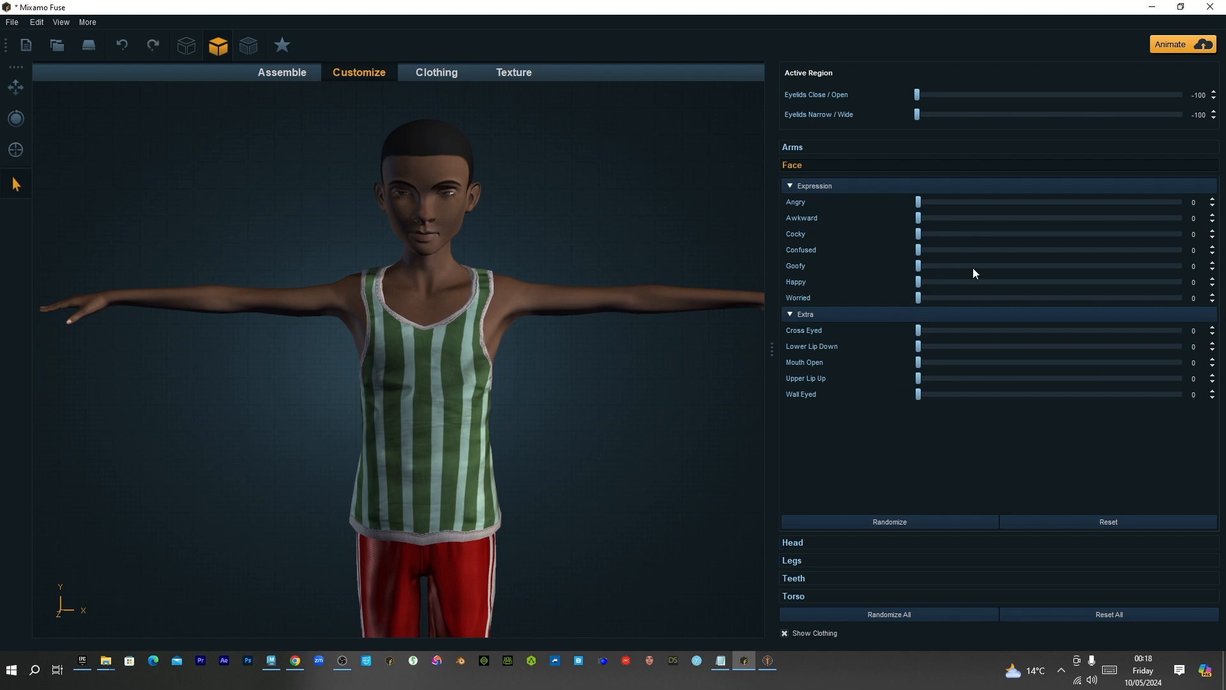
{"action": "mouse_move", "coordinate": [947, 212]}
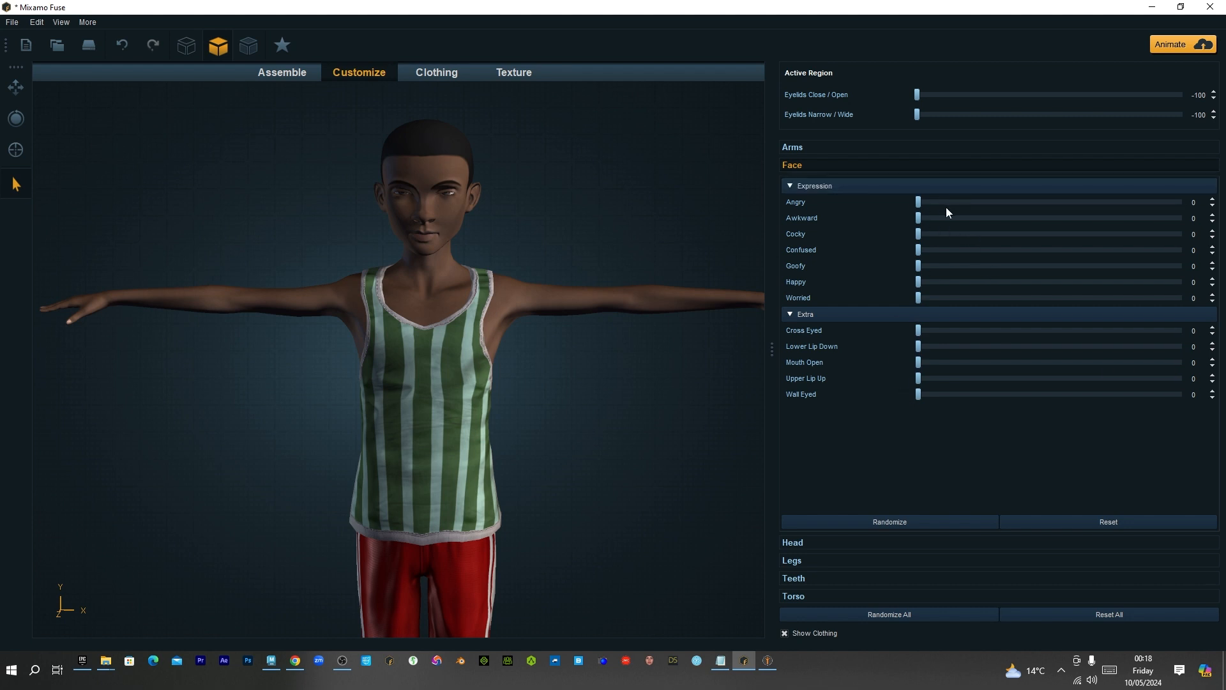
{"action": "mouse_move", "coordinate": [895, 287]}
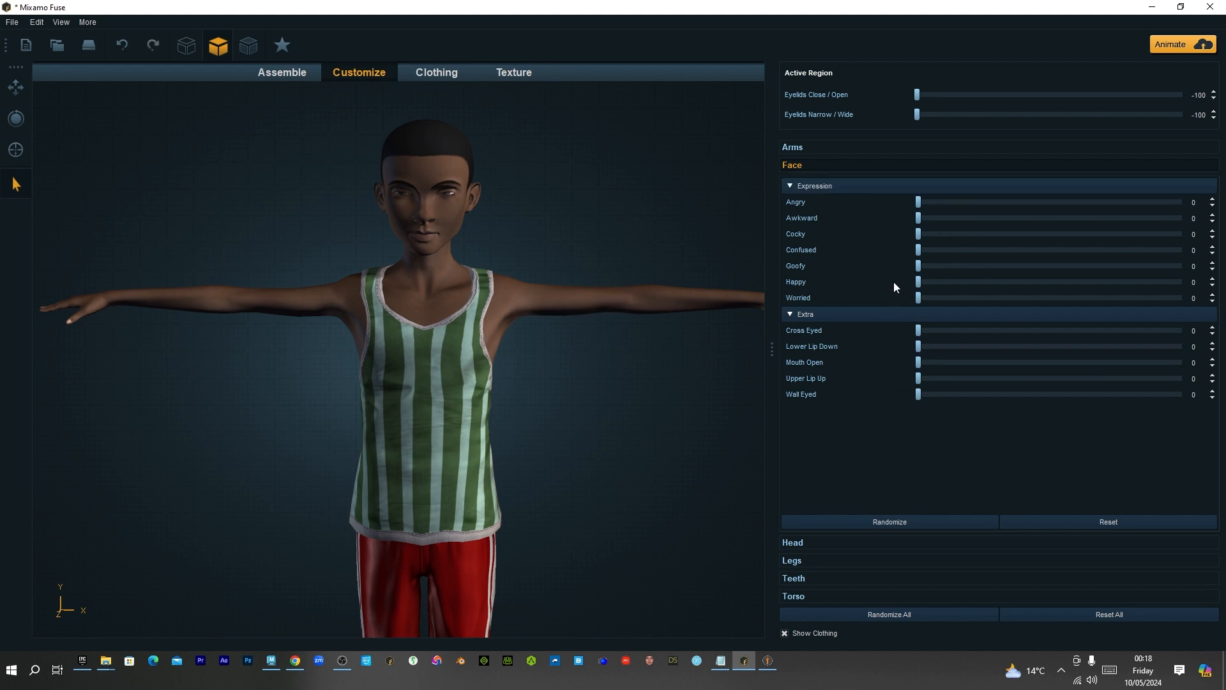
{"action": "mouse_move", "coordinate": [923, 207]}
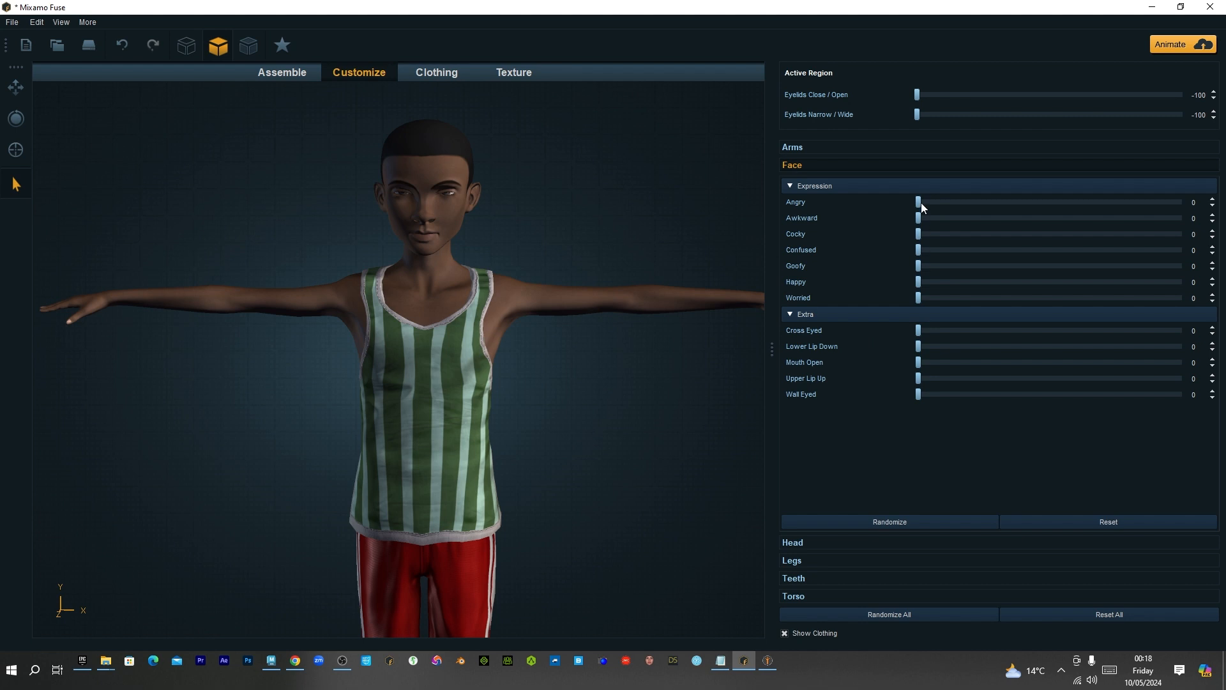
{"action": "mouse_move", "coordinate": [927, 234]}
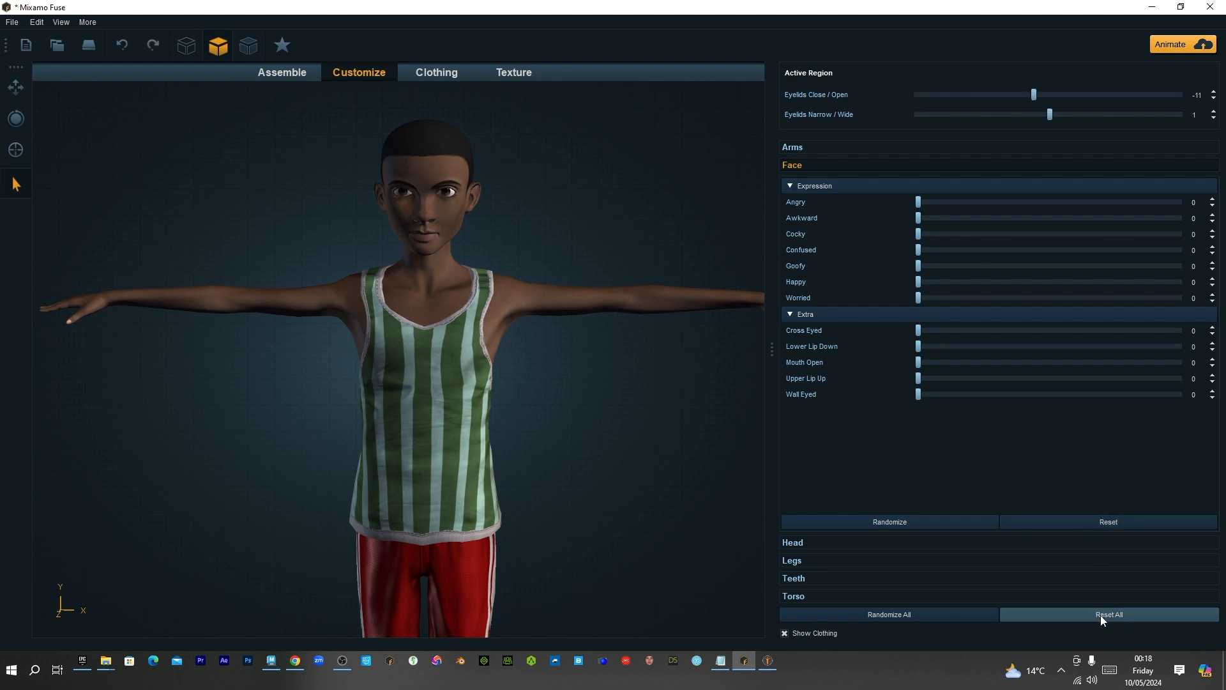
{"action": "mouse_move", "coordinate": [905, 377]}
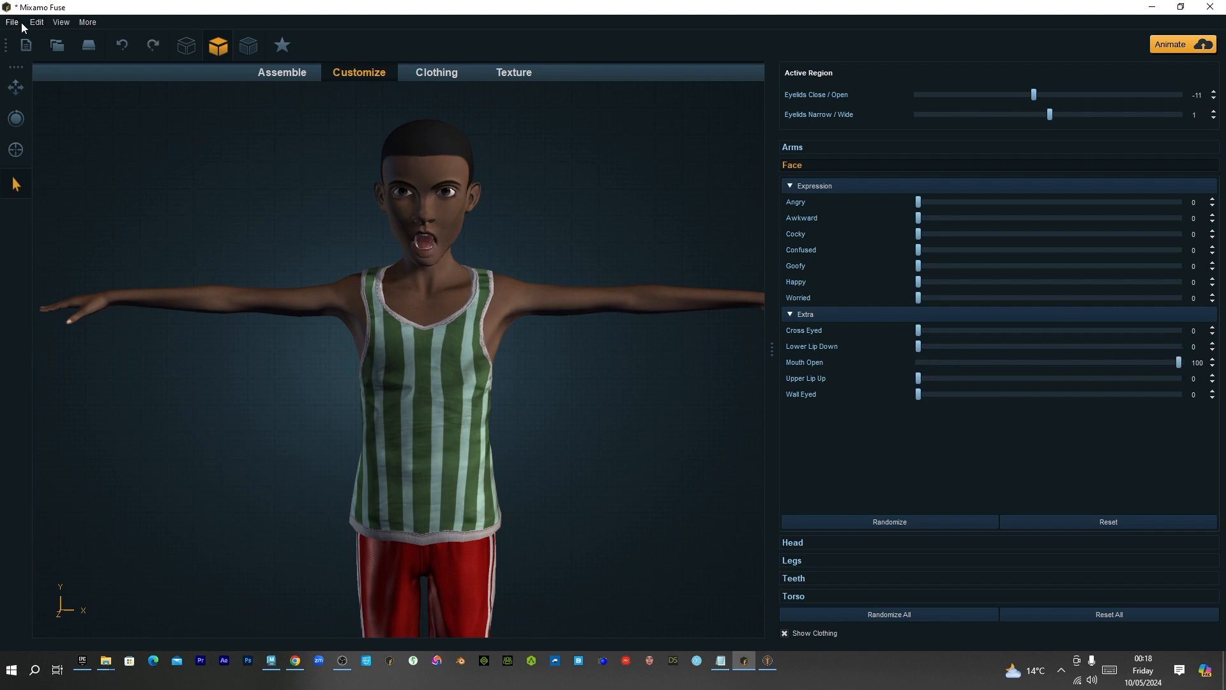
Export the open-mouthed, eyes-open pose as an OBJ named OpenMouth2 into the OpenMouth folder
{"action": "left_click", "coordinate": [11, 22]}
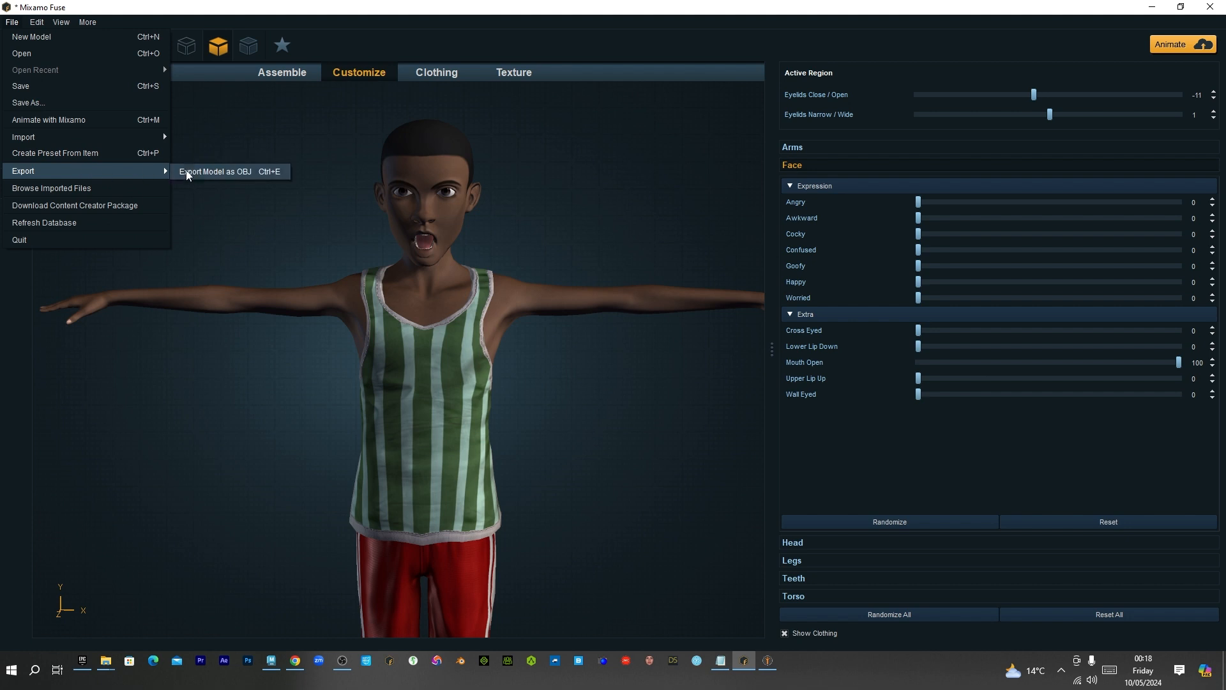
{"action": "left_click", "coordinate": [215, 171]}
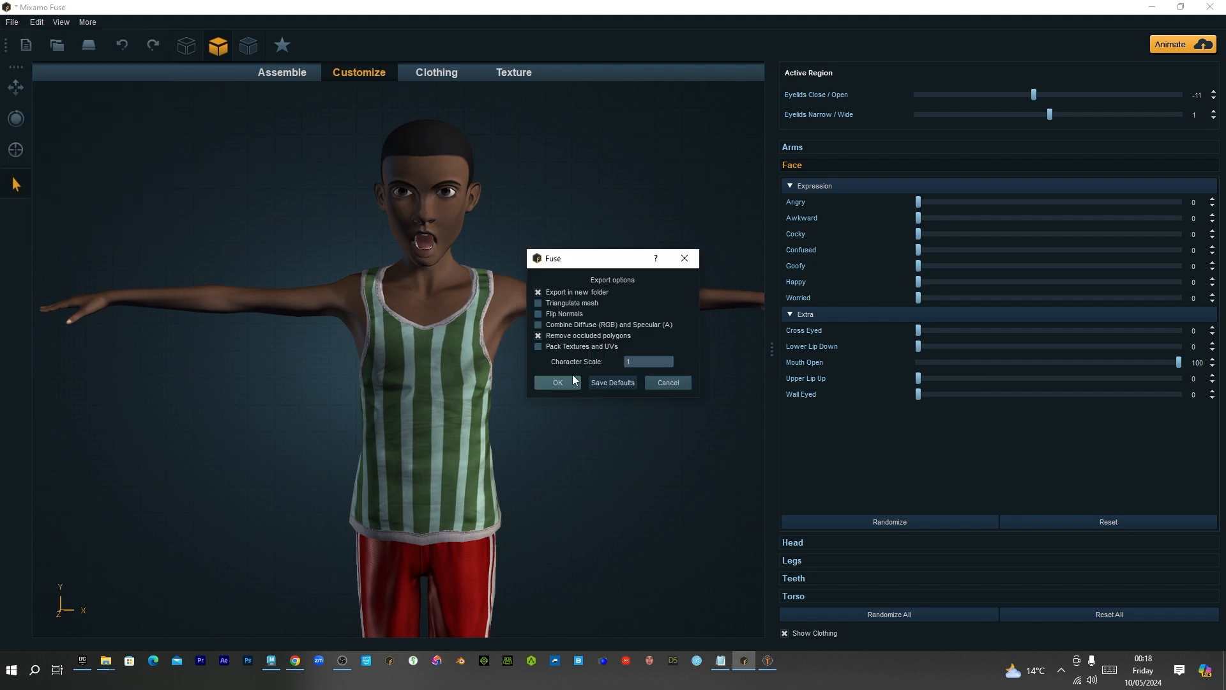
{"action": "left_click", "coordinate": [557, 383]}
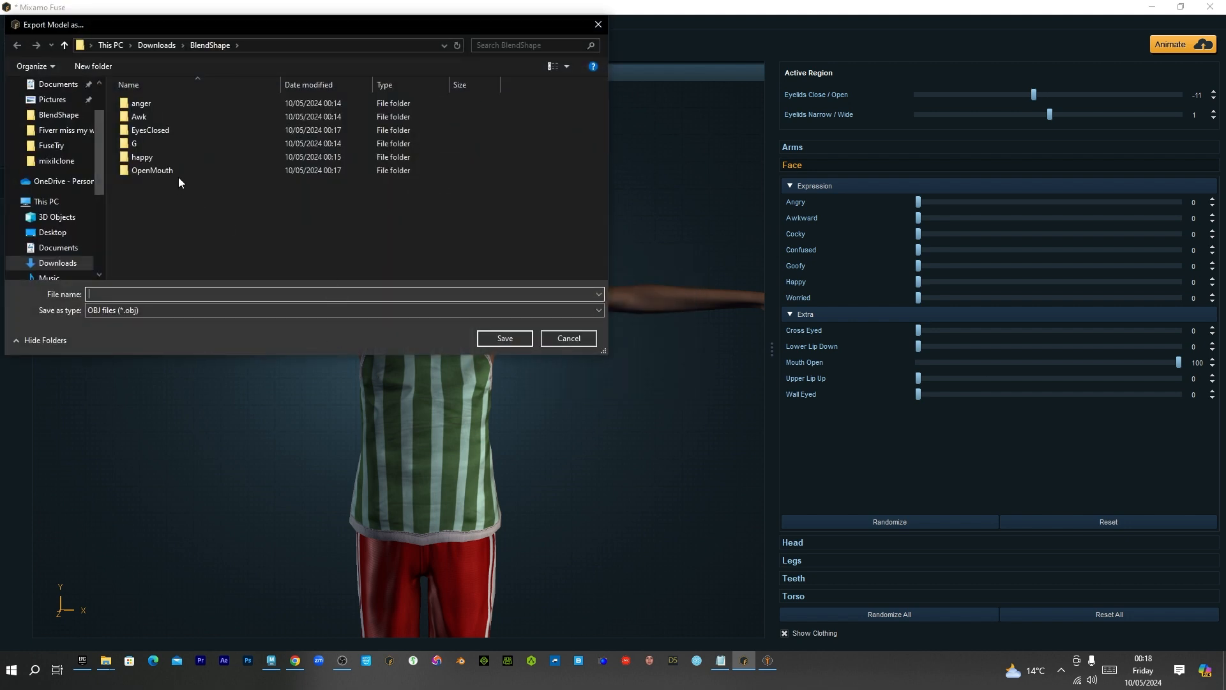
{"action": "left_click", "coordinate": [151, 170]}
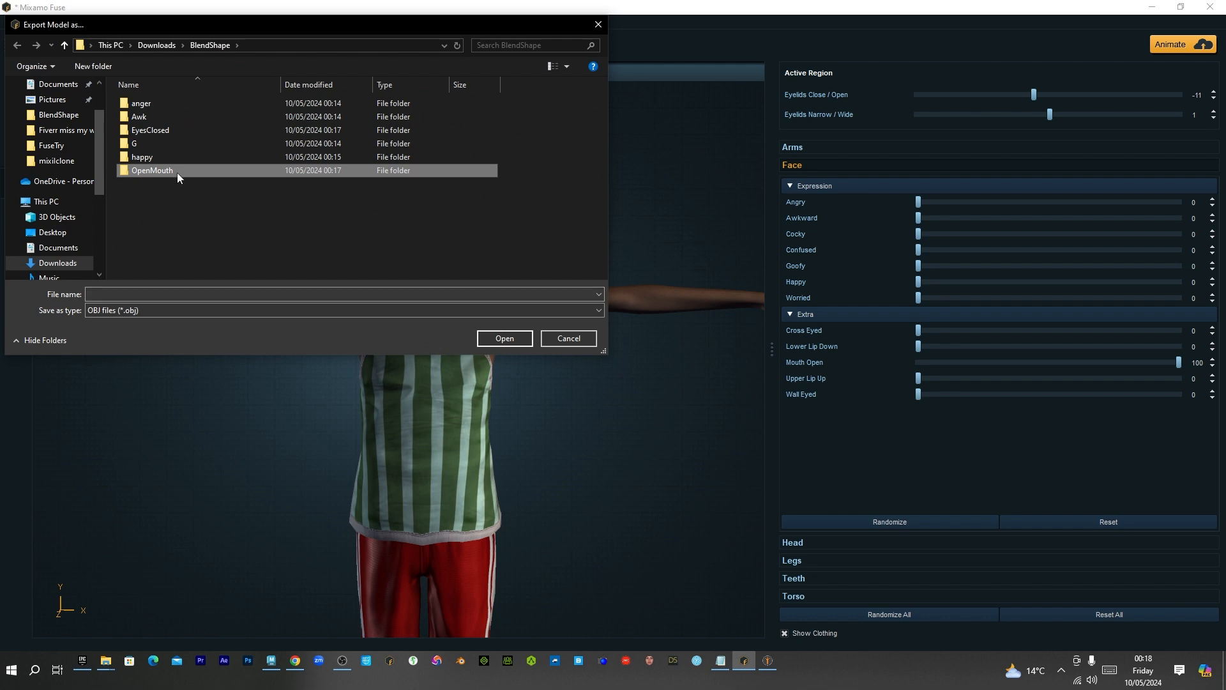
{"action": "double_click", "coordinate": [151, 171]}
{"action": "type", "text": "OpenMouth2"}
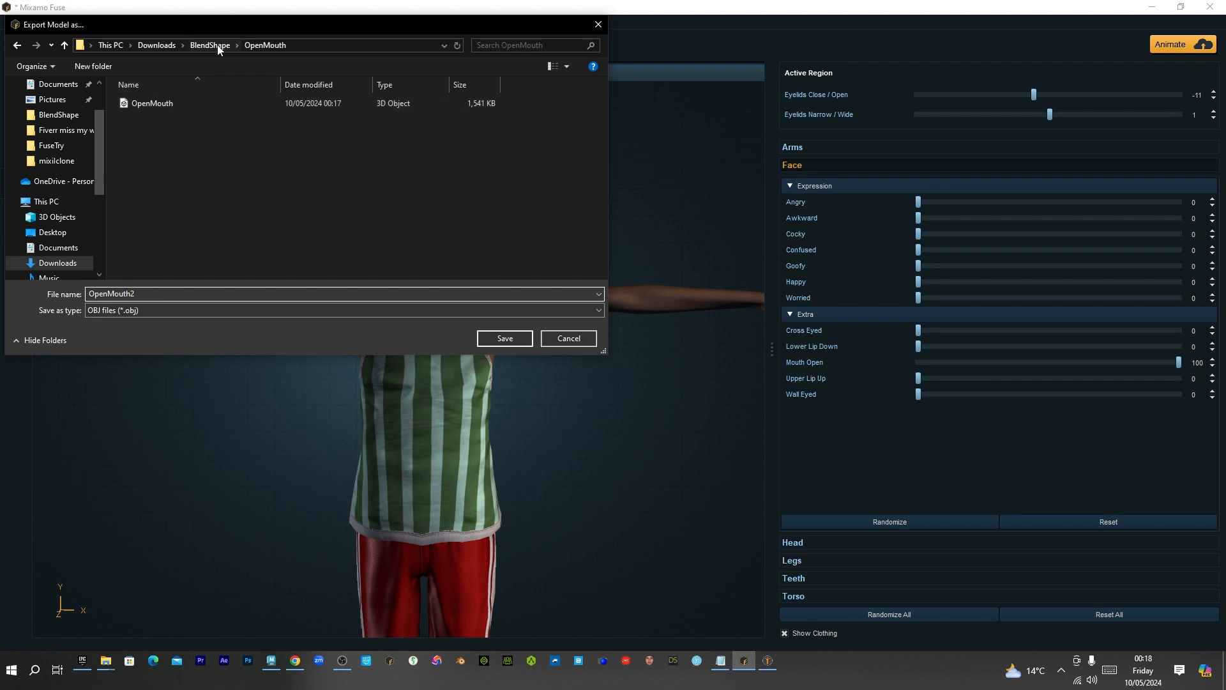
{"action": "left_click", "coordinate": [504, 337]}
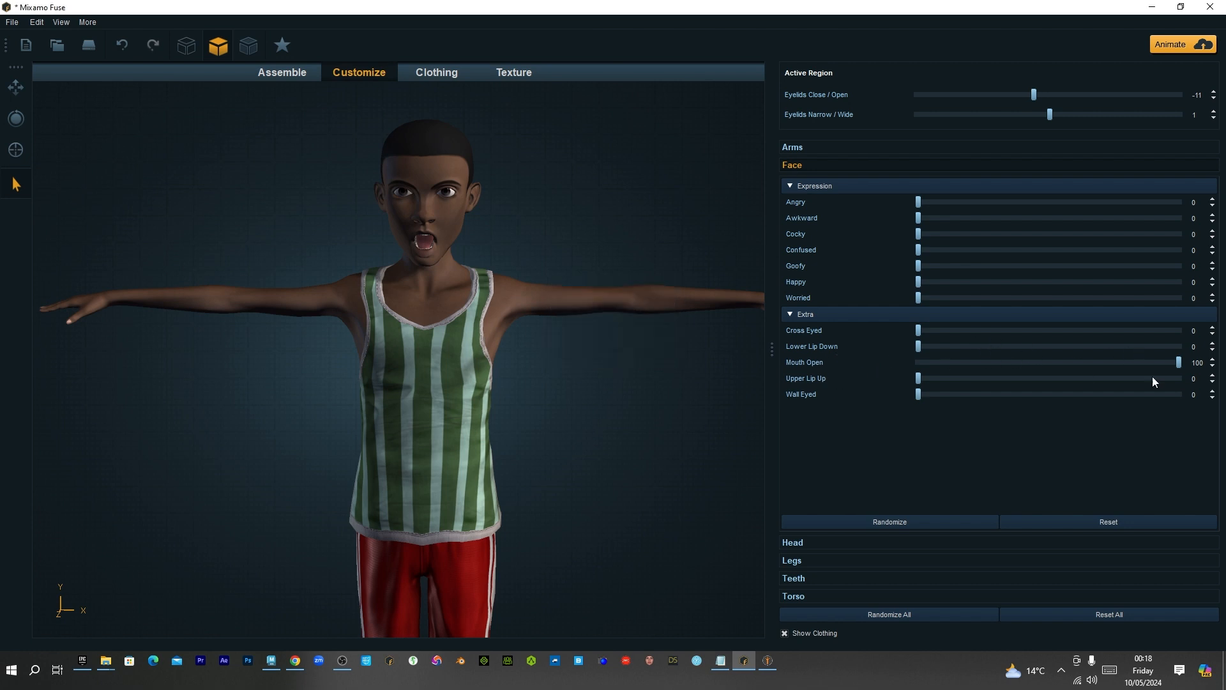
Set Mouth Open back to 0, then switch to Maya and on to the Mixamo page
{"action": "left_click", "coordinate": [1107, 522]}
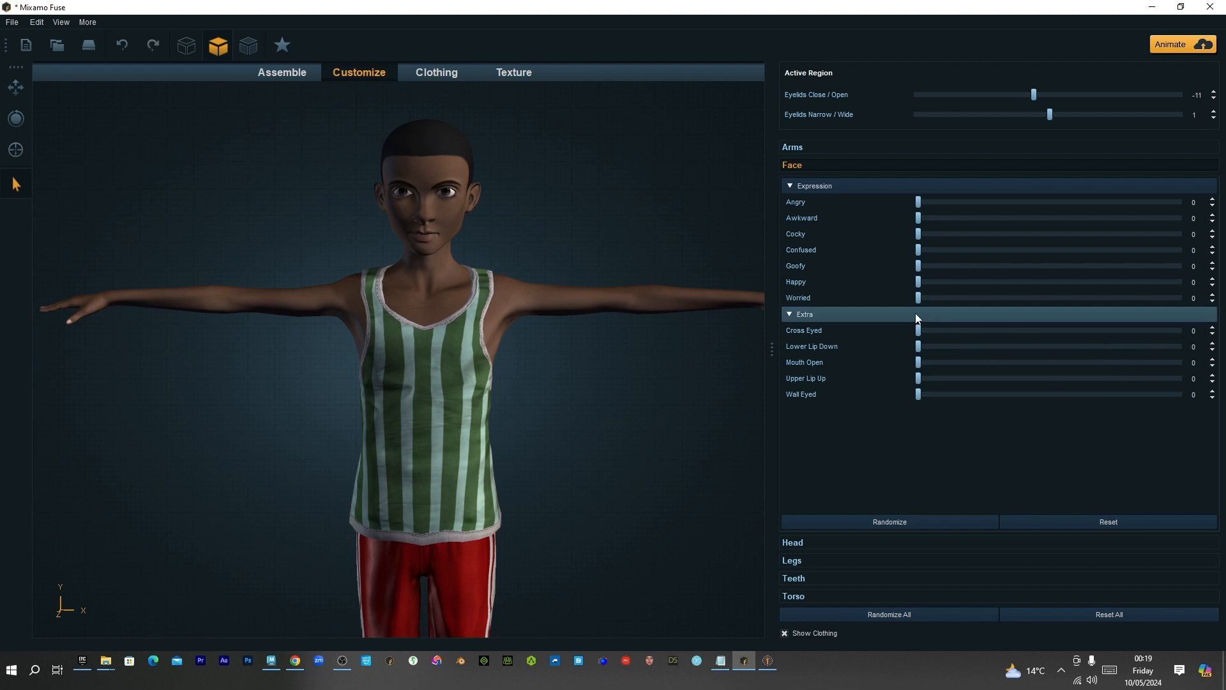
{"action": "mouse_move", "coordinate": [824, 282]}
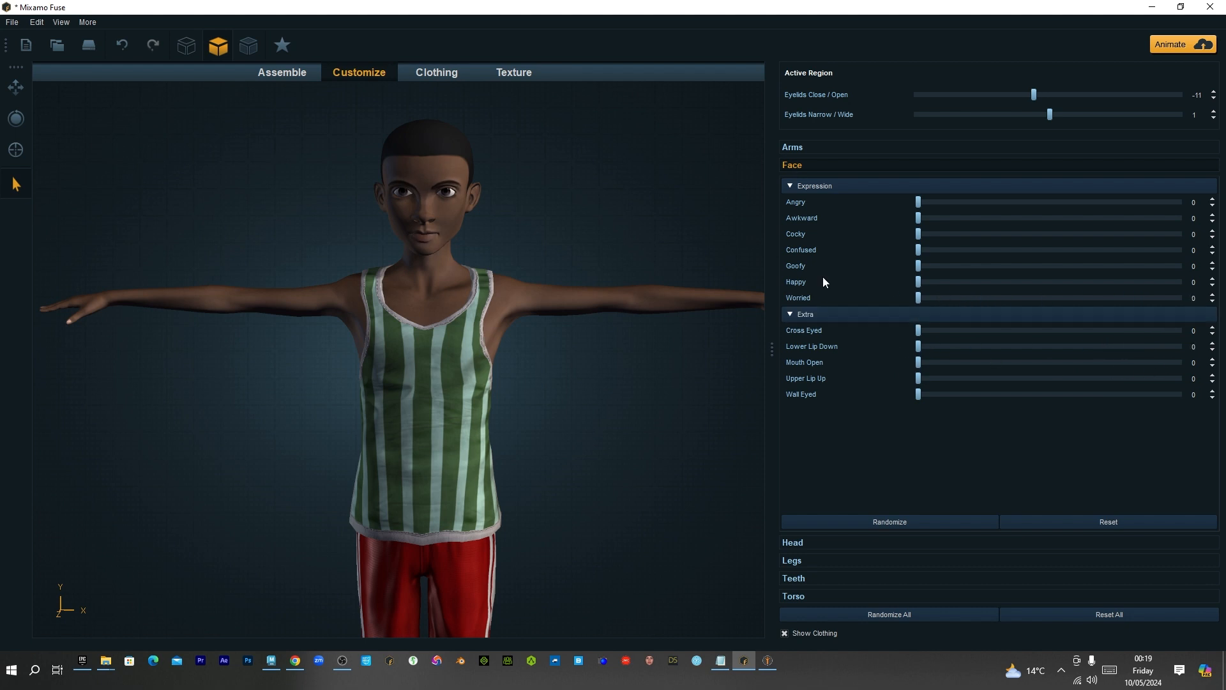
{"action": "mouse_move", "coordinate": [926, 446]}
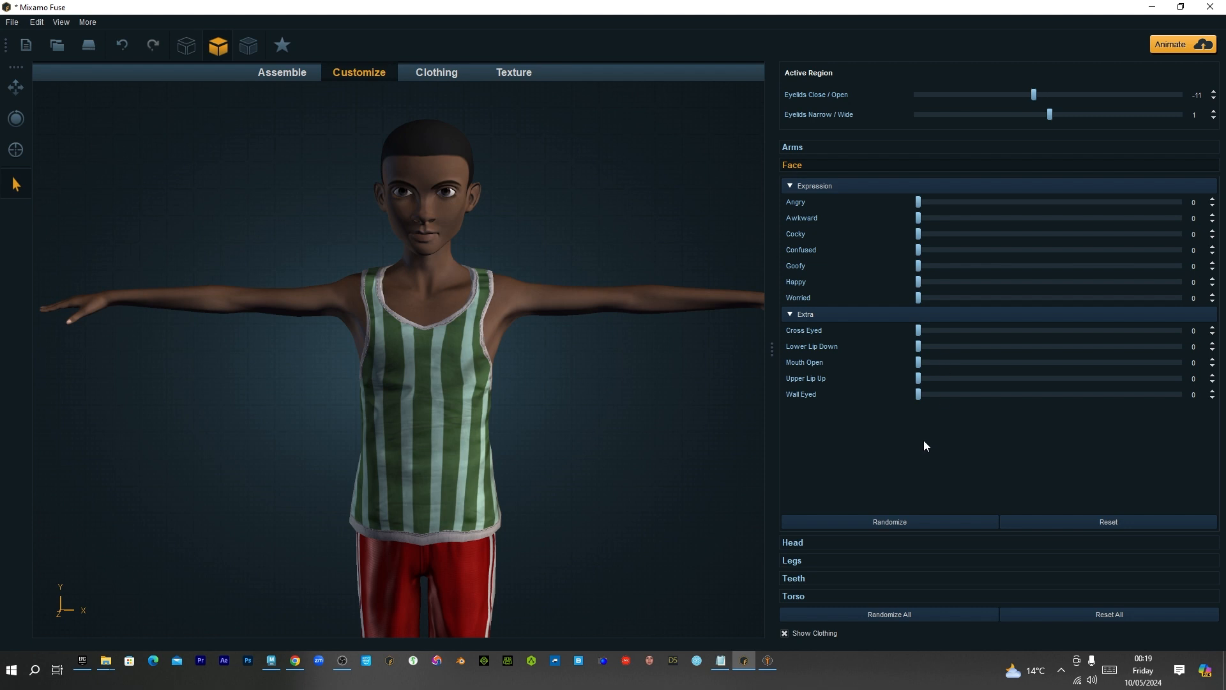
{"action": "mouse_move", "coordinate": [955, 451]}
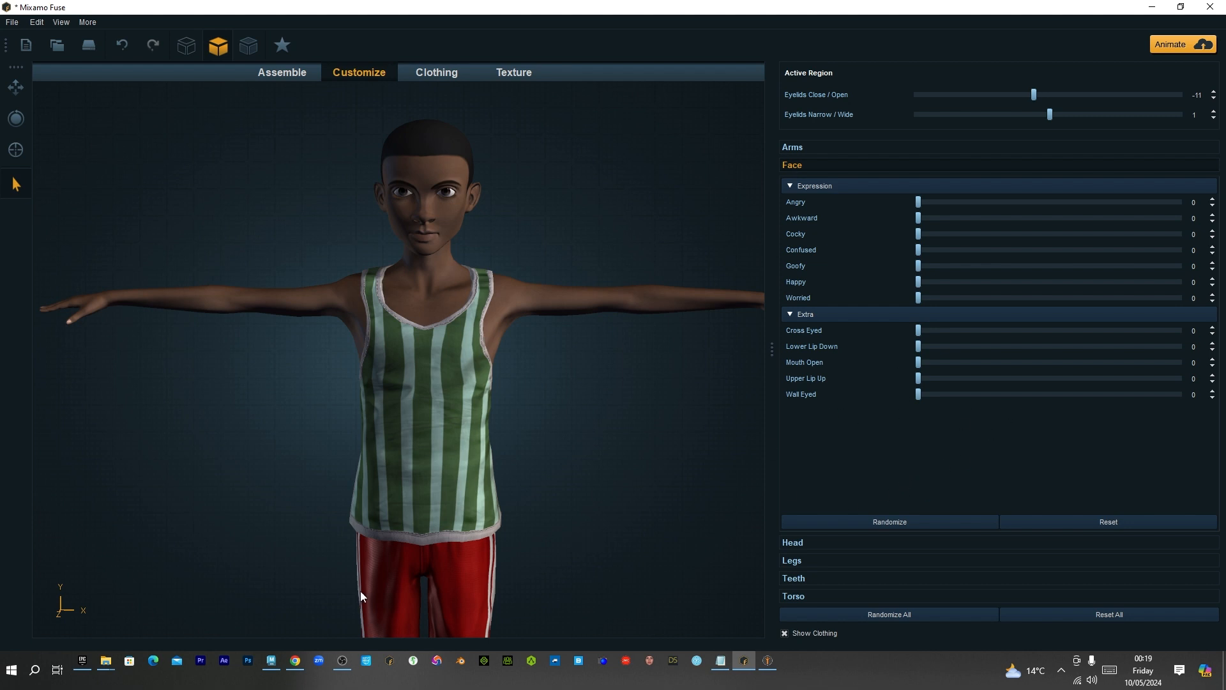
{"action": "left_click", "coordinate": [270, 665]}
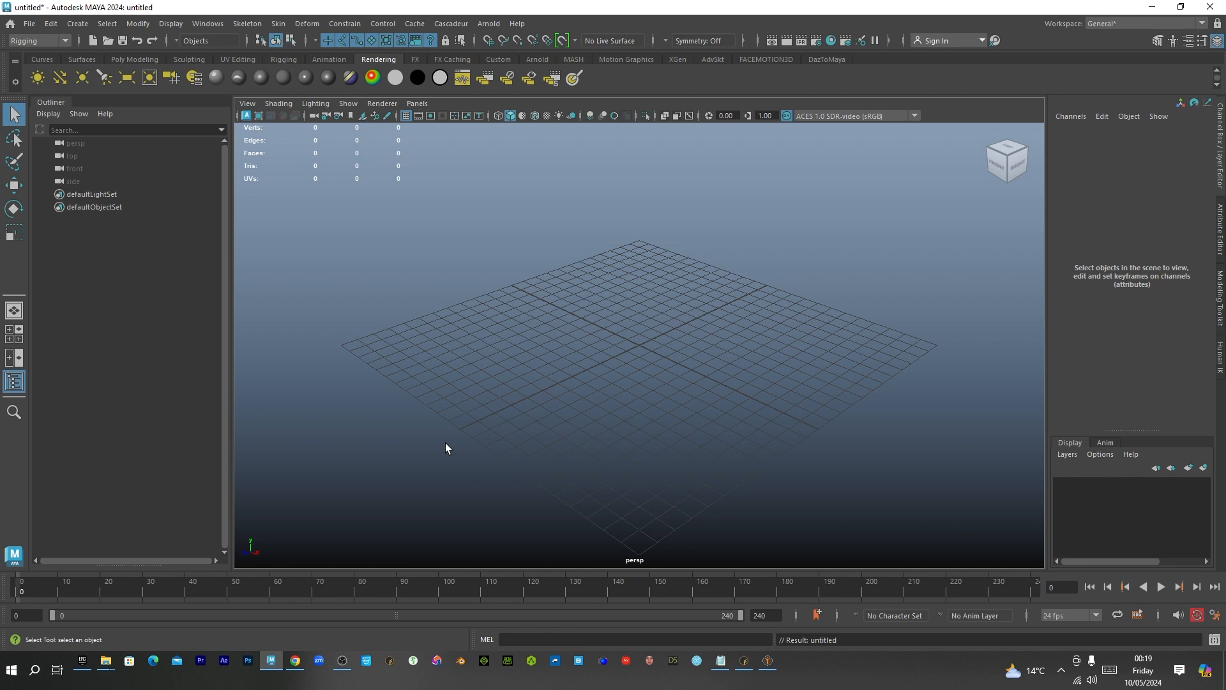
{"action": "mouse_move", "coordinate": [341, 607]}
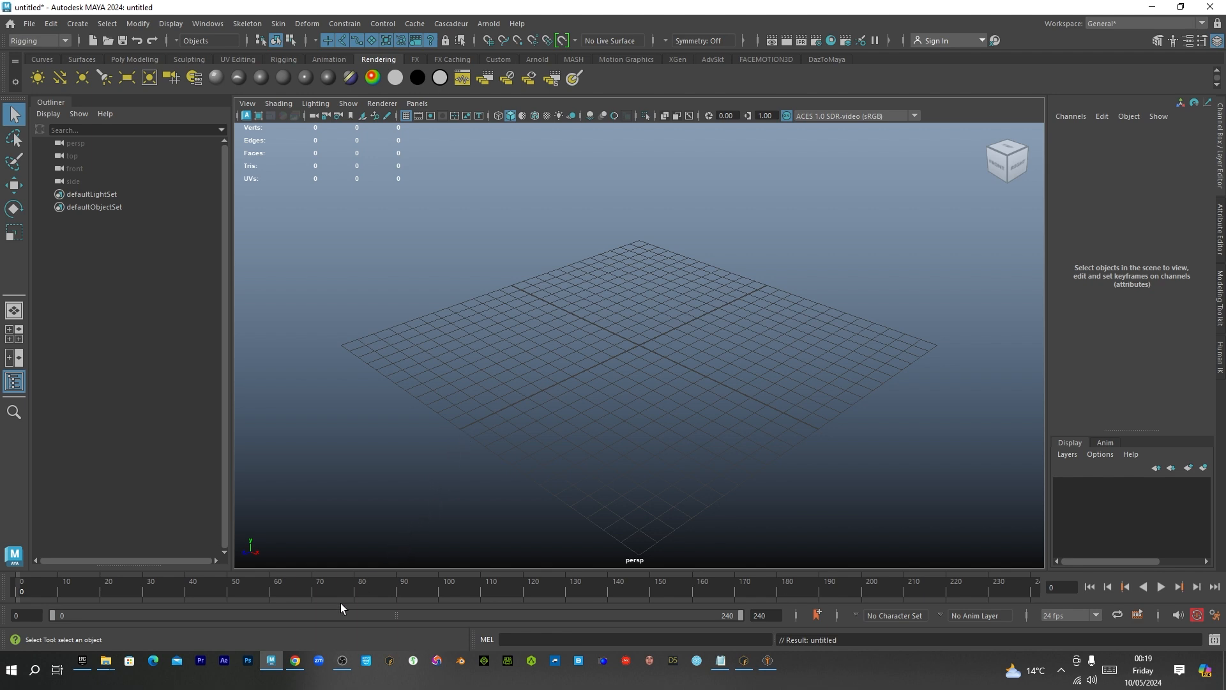
{"action": "left_click", "coordinate": [294, 670]}
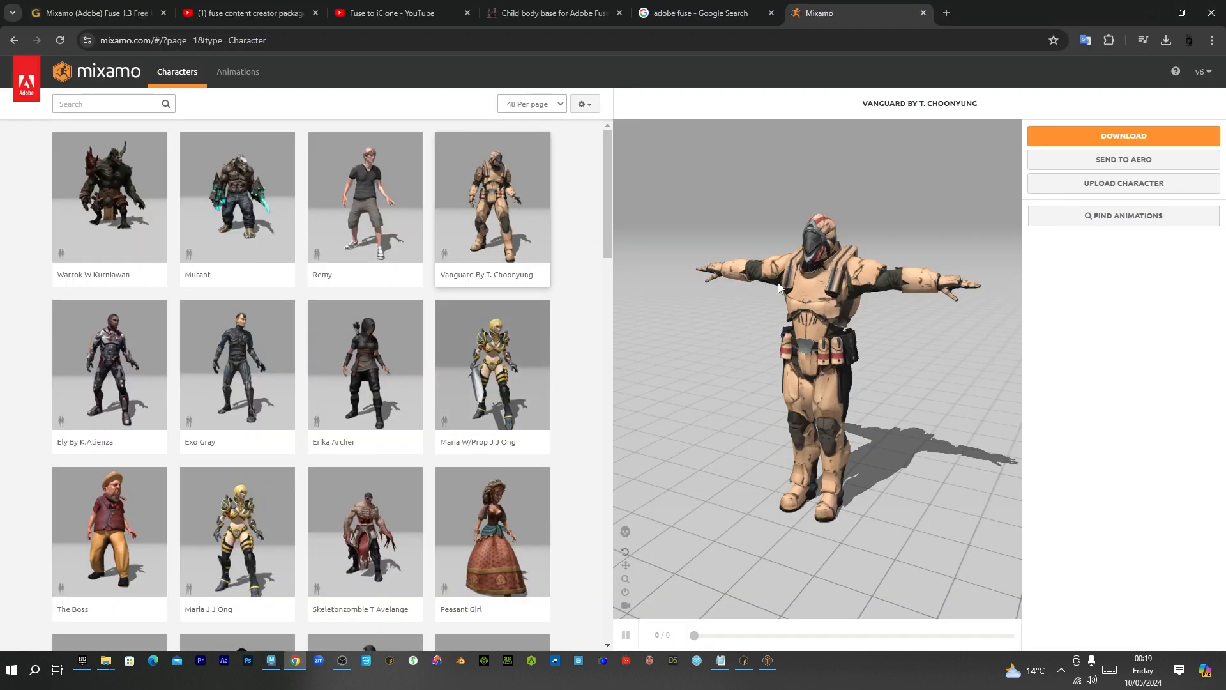
Upload the child character from the BlendShape G folder, accept orientation, and start auto-rigging
{"action": "left_click", "coordinate": [1122, 183]}
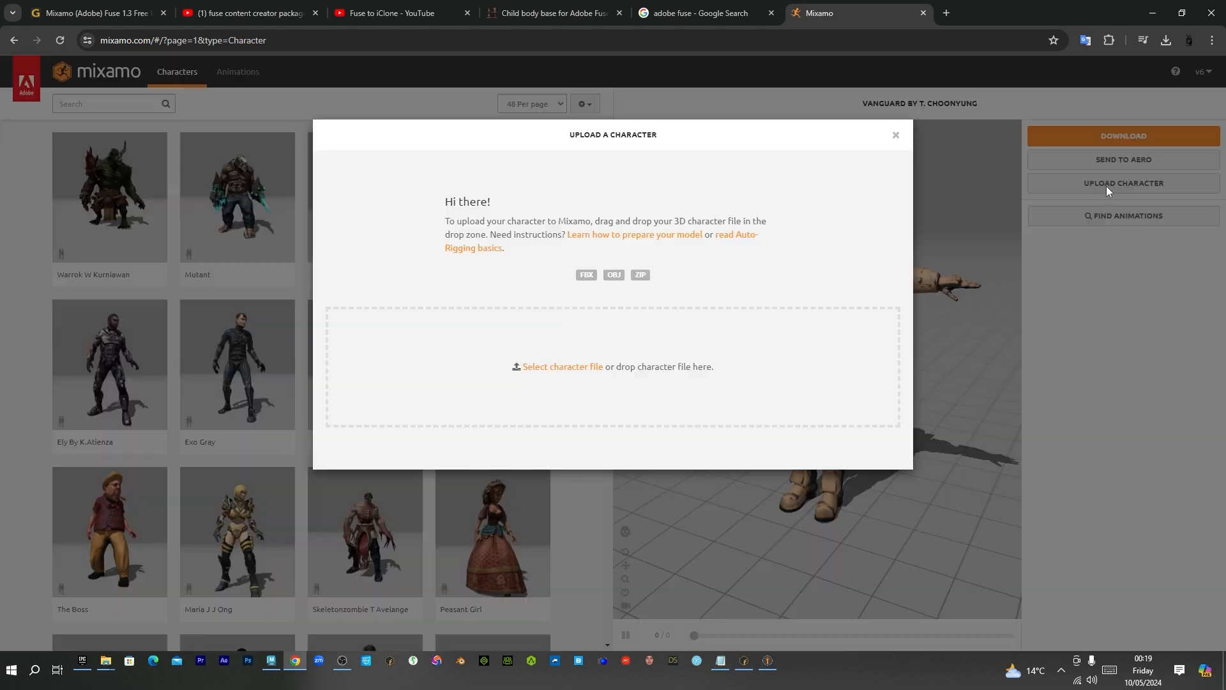
{"action": "mouse_move", "coordinate": [128, 666]}
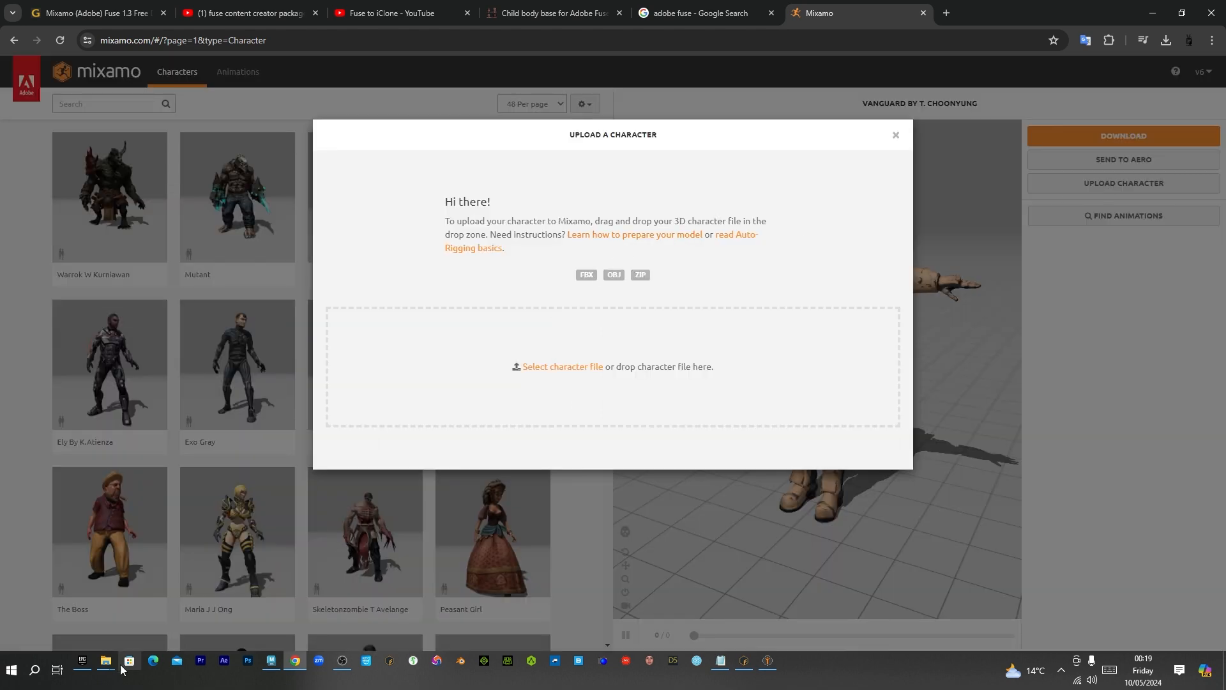
{"action": "left_click", "coordinate": [106, 670]}
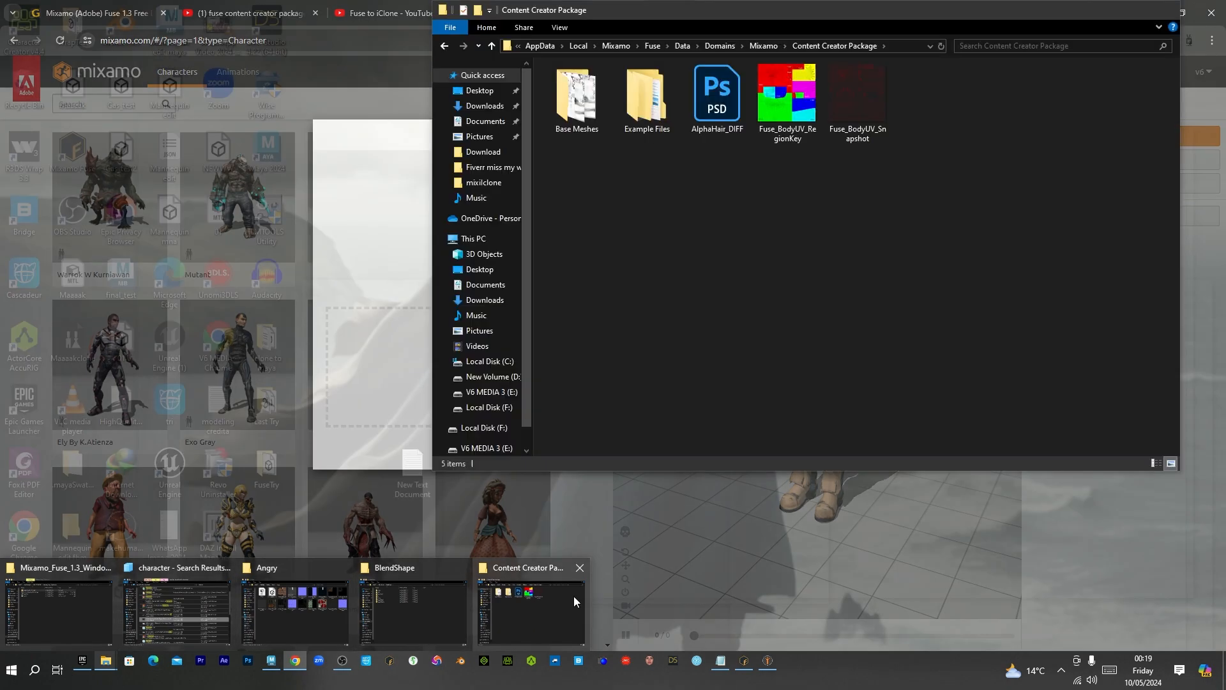
{"action": "left_click", "coordinate": [411, 610]}
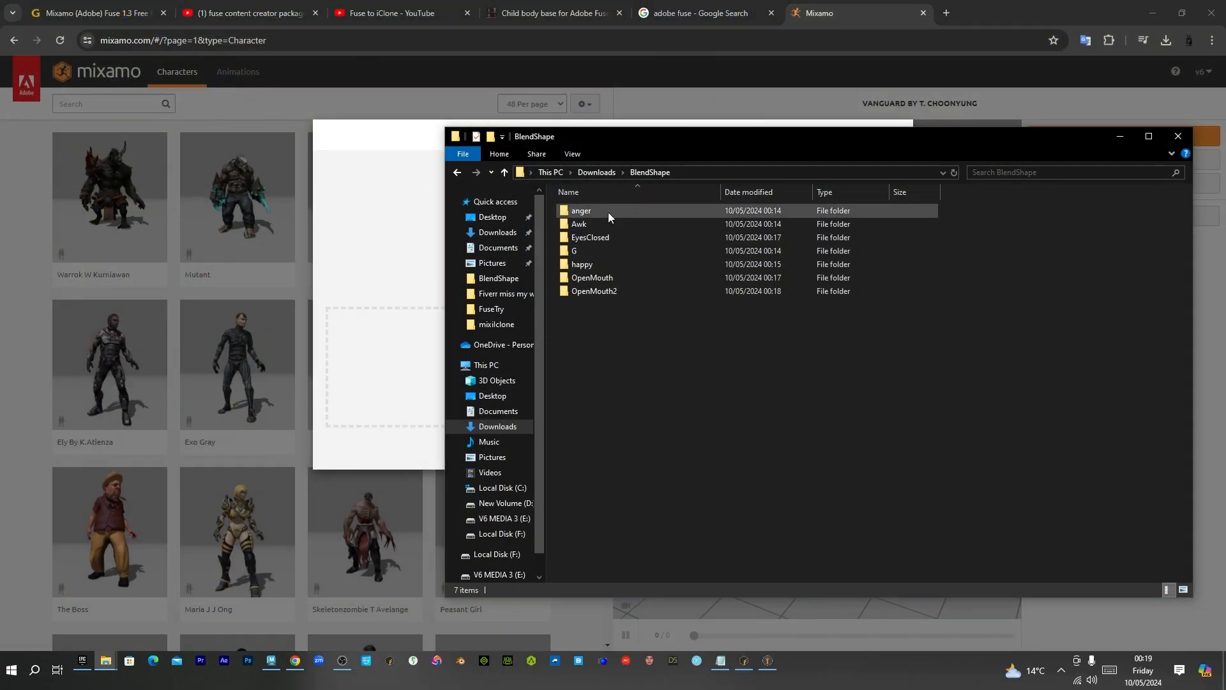
{"action": "double_click", "coordinate": [574, 251]}
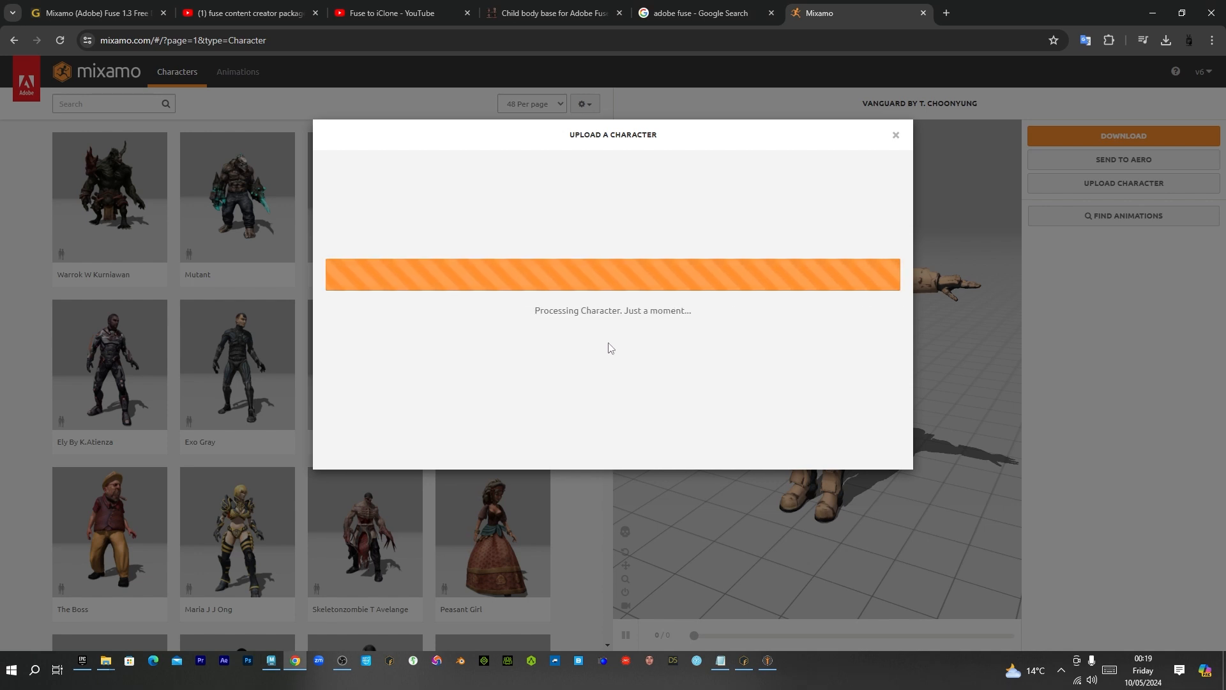
{"action": "mouse_move", "coordinate": [635, 333]}
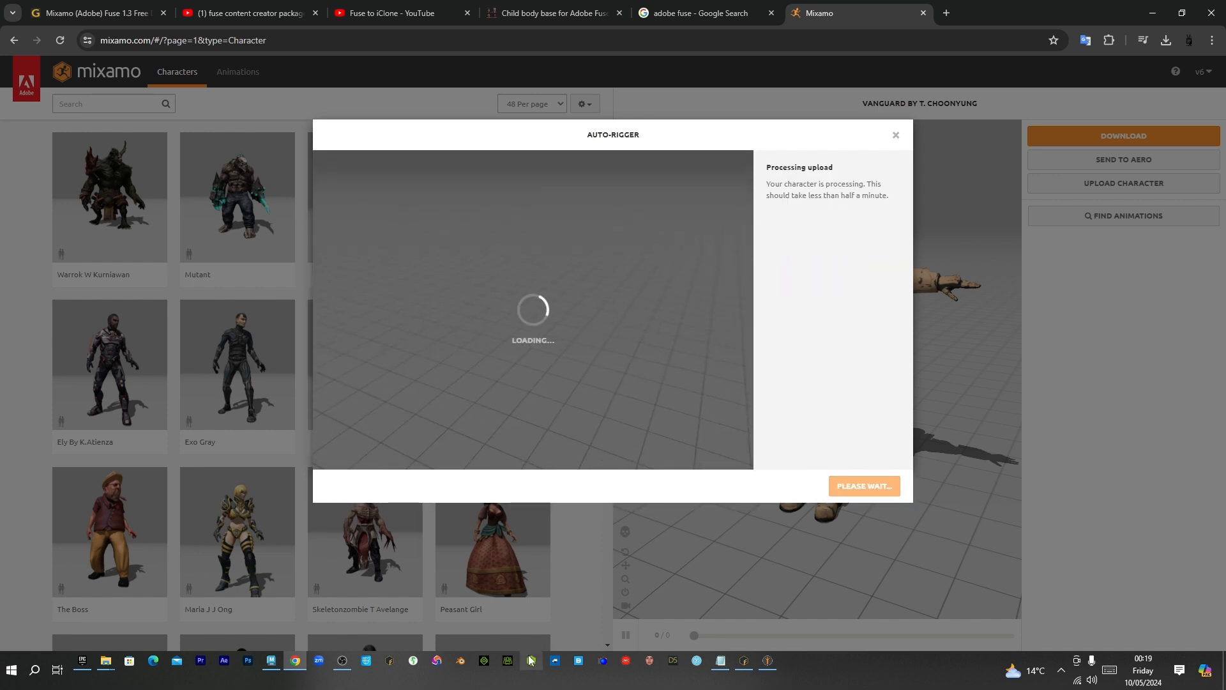
{"action": "mouse_move", "coordinate": [530, 661]}
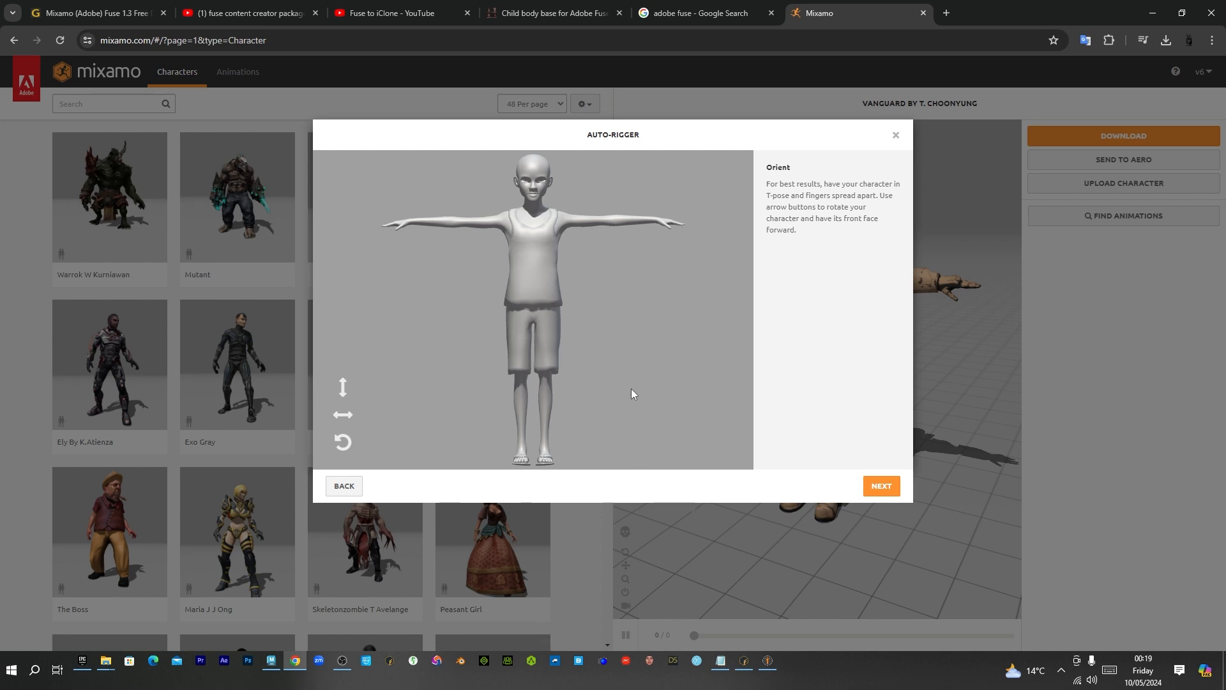
{"action": "mouse_move", "coordinate": [861, 457]}
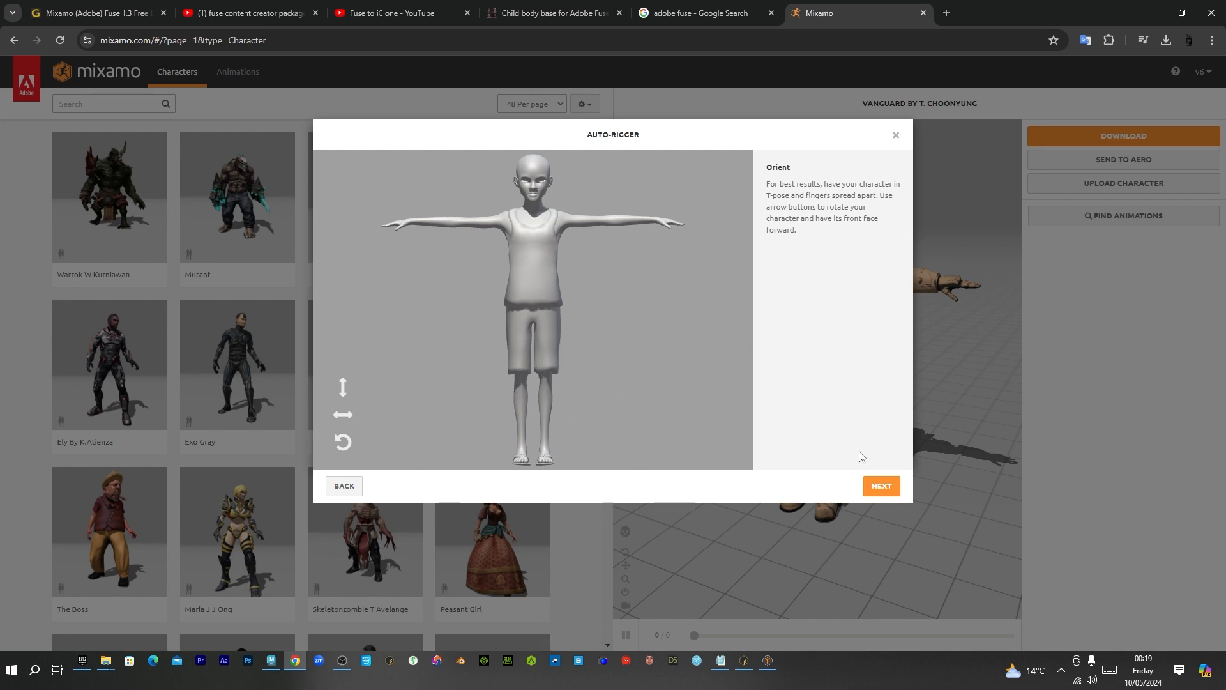
{"action": "left_click", "coordinate": [881, 486]}
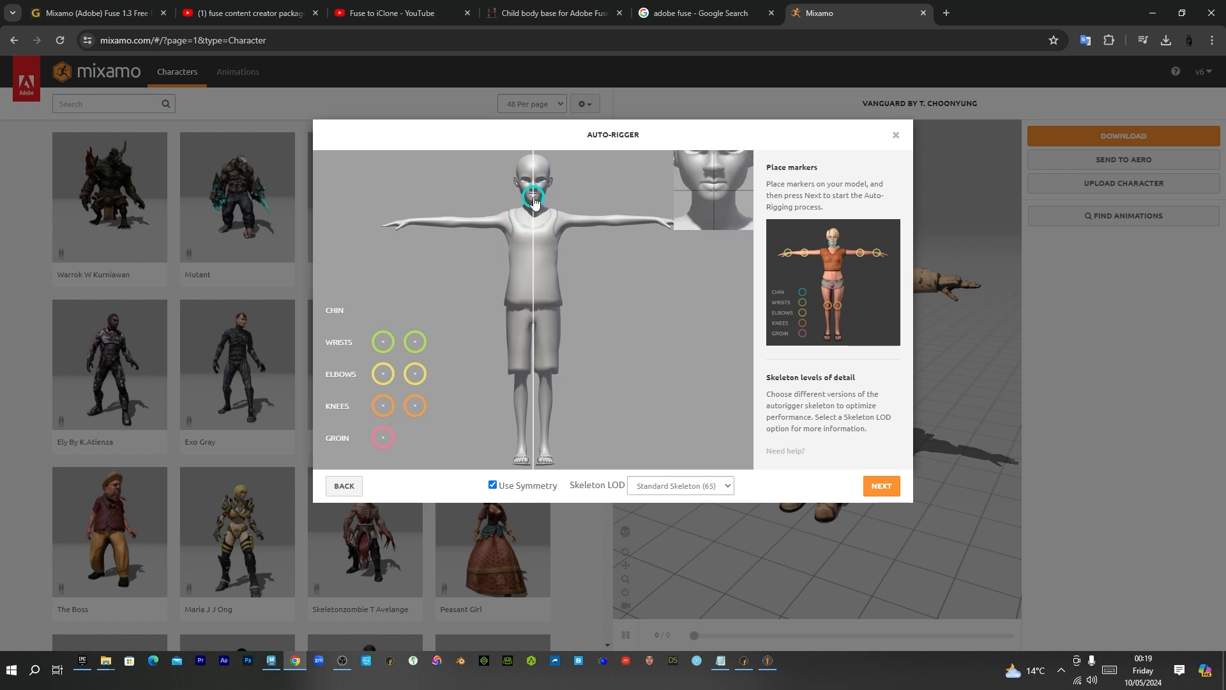
{"action": "mouse_move", "coordinate": [414, 342]}
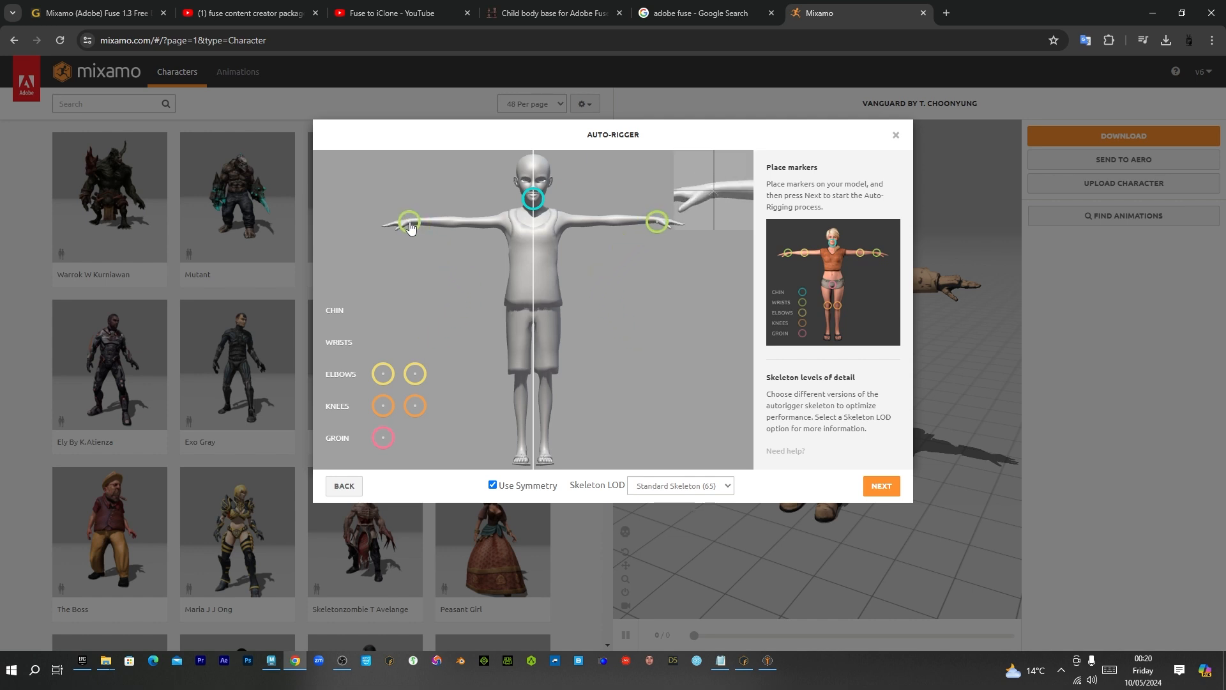
{"action": "mouse_move", "coordinate": [414, 374]}
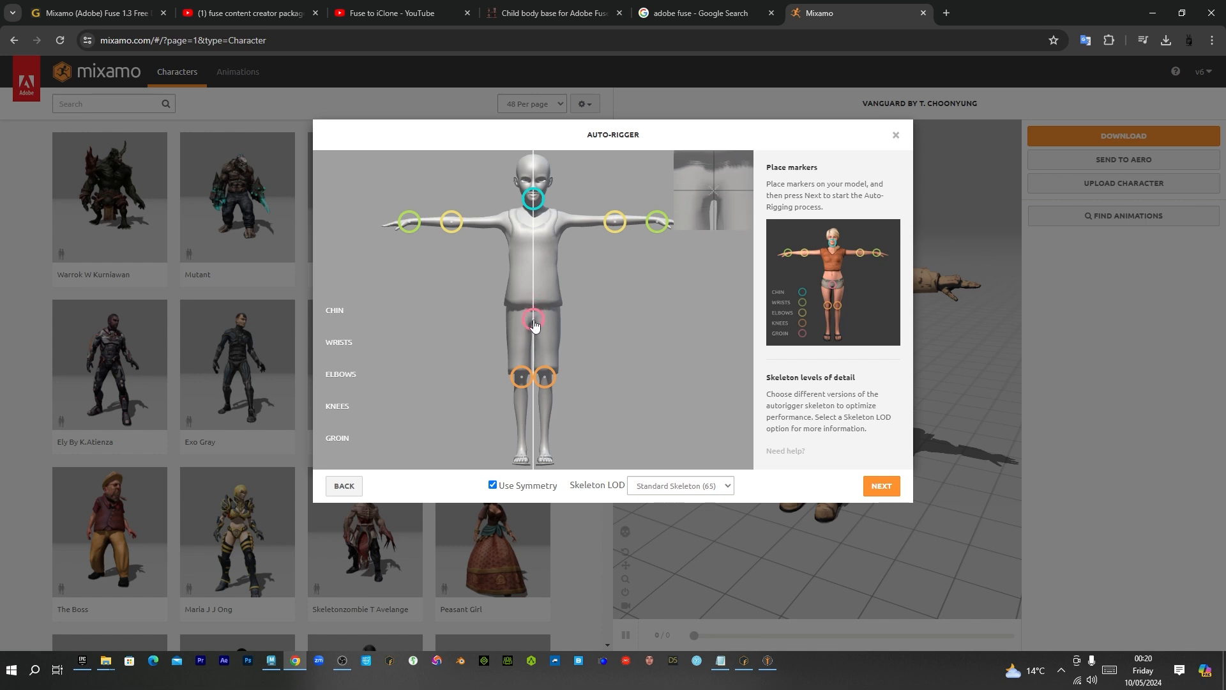
{"action": "mouse_move", "coordinate": [882, 485]}
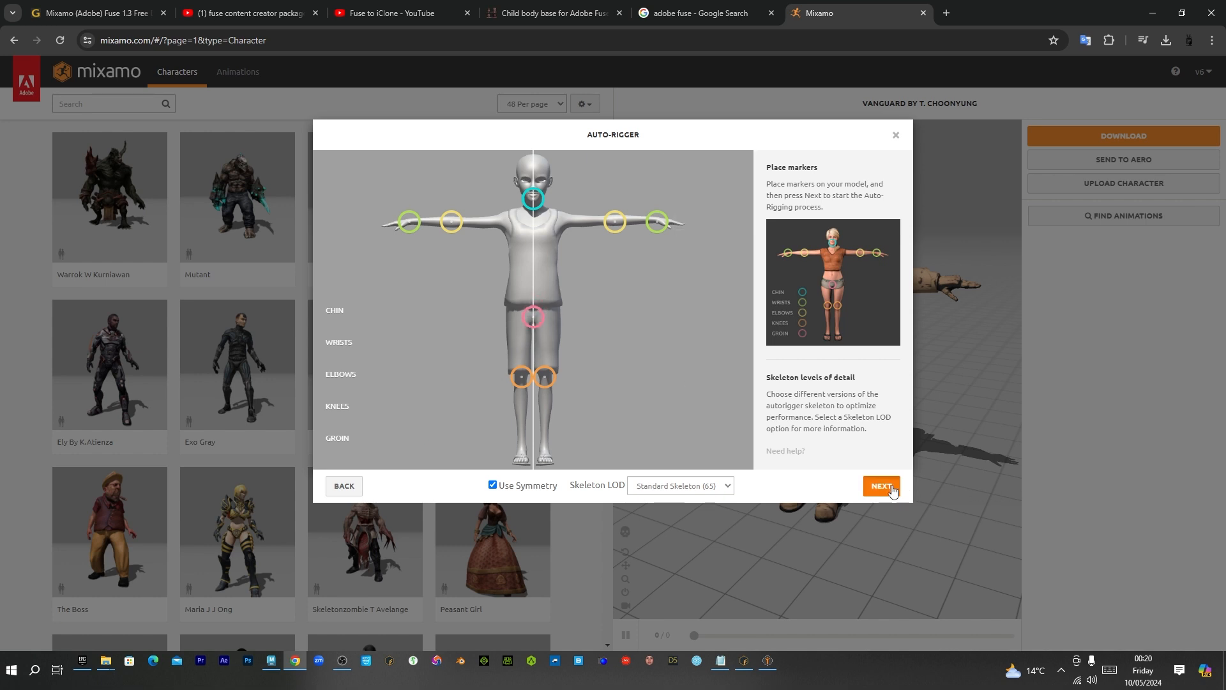
{"action": "left_click", "coordinate": [881, 486]}
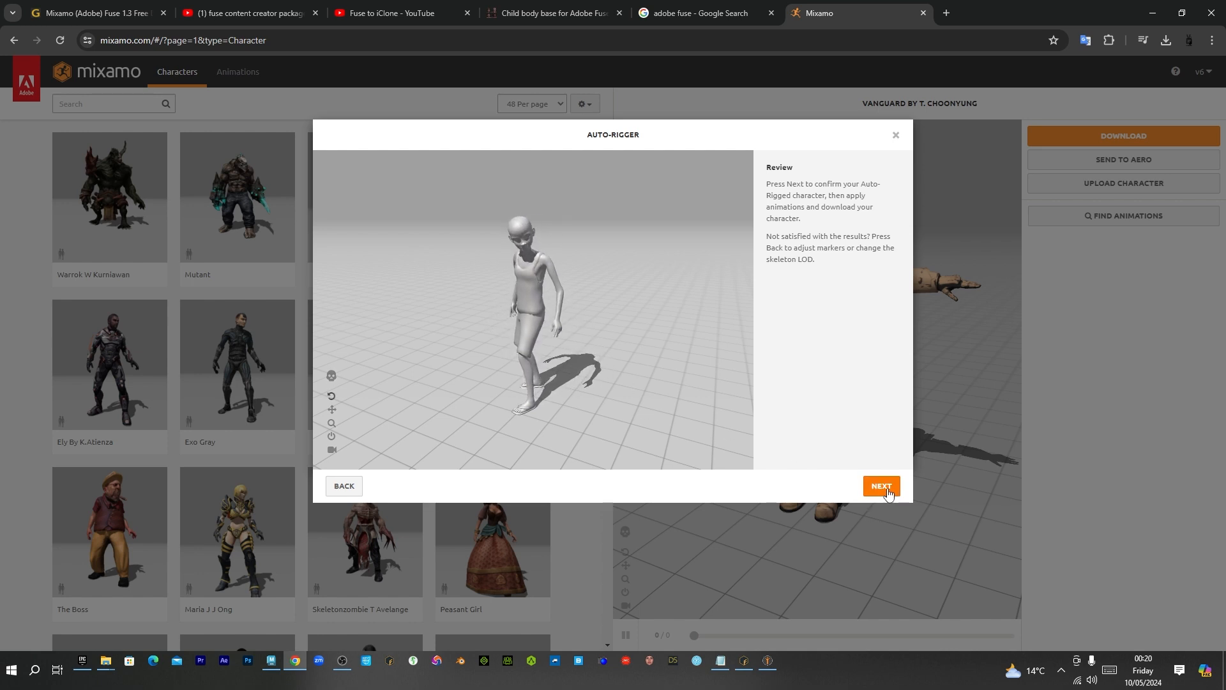
Confirm the auto-rigged child and let it replace the previous Mixamo character
{"action": "left_click", "coordinate": [881, 485]}
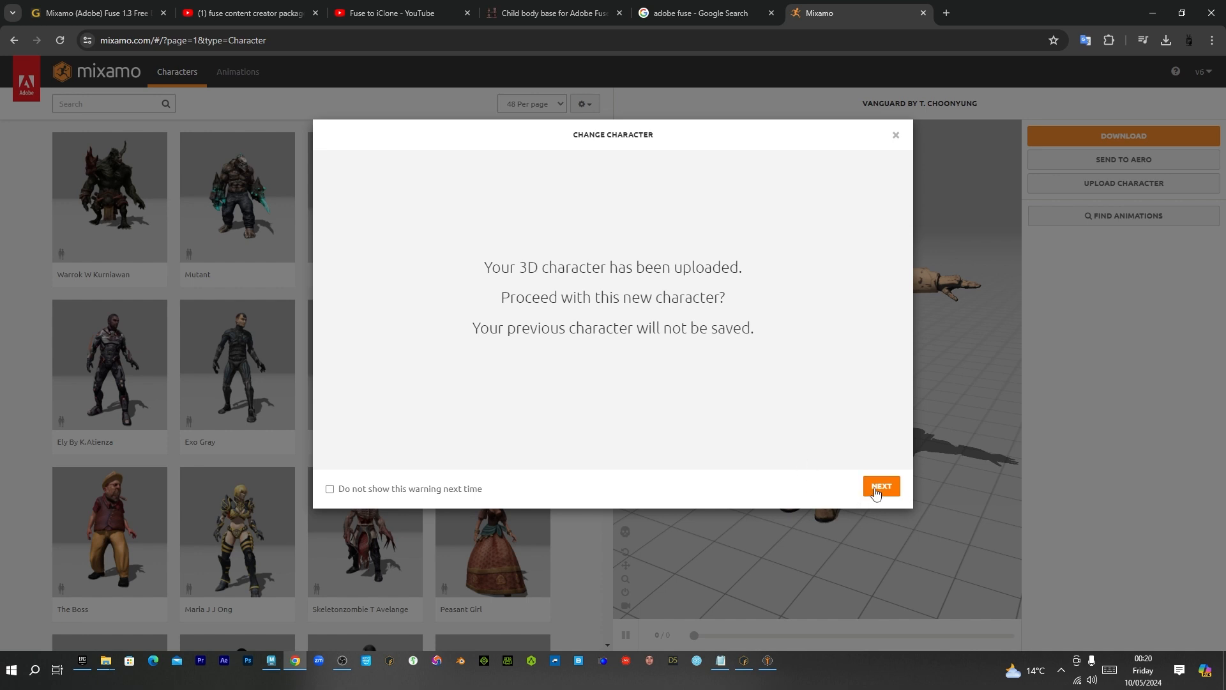
{"action": "left_click", "coordinate": [882, 486]}
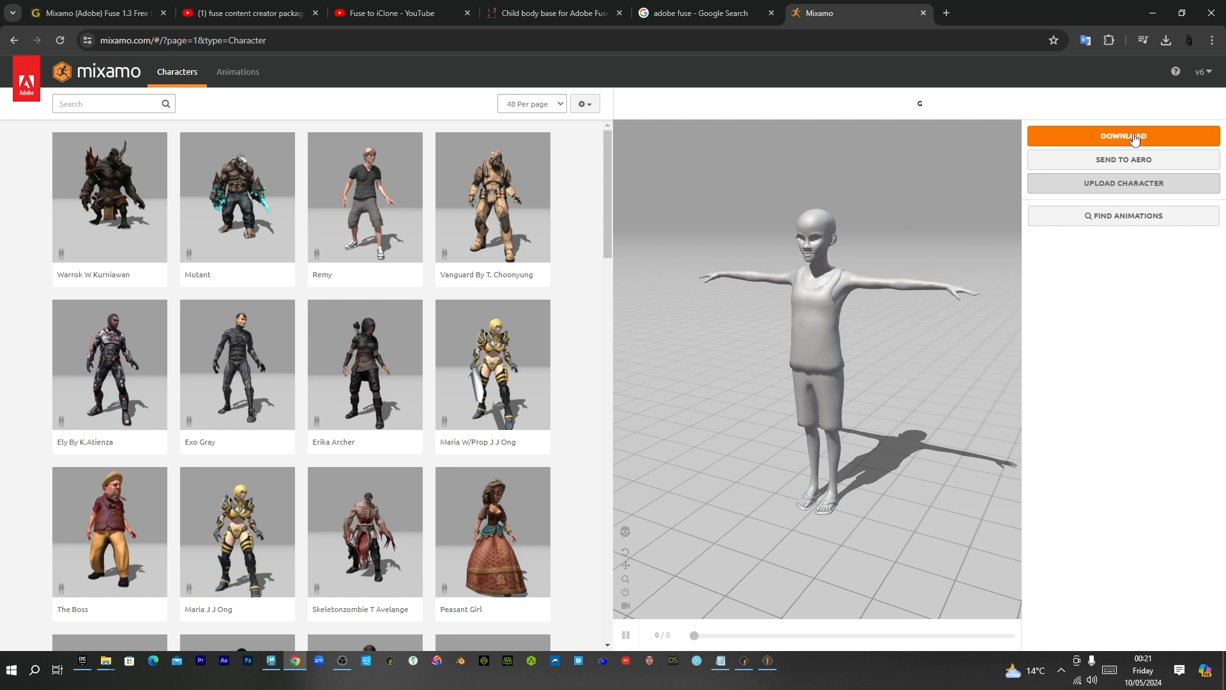
Download the rigged child as a T-pose FBX Binary named GRigged into BlendShape > G
{"action": "left_click", "coordinate": [1123, 135]}
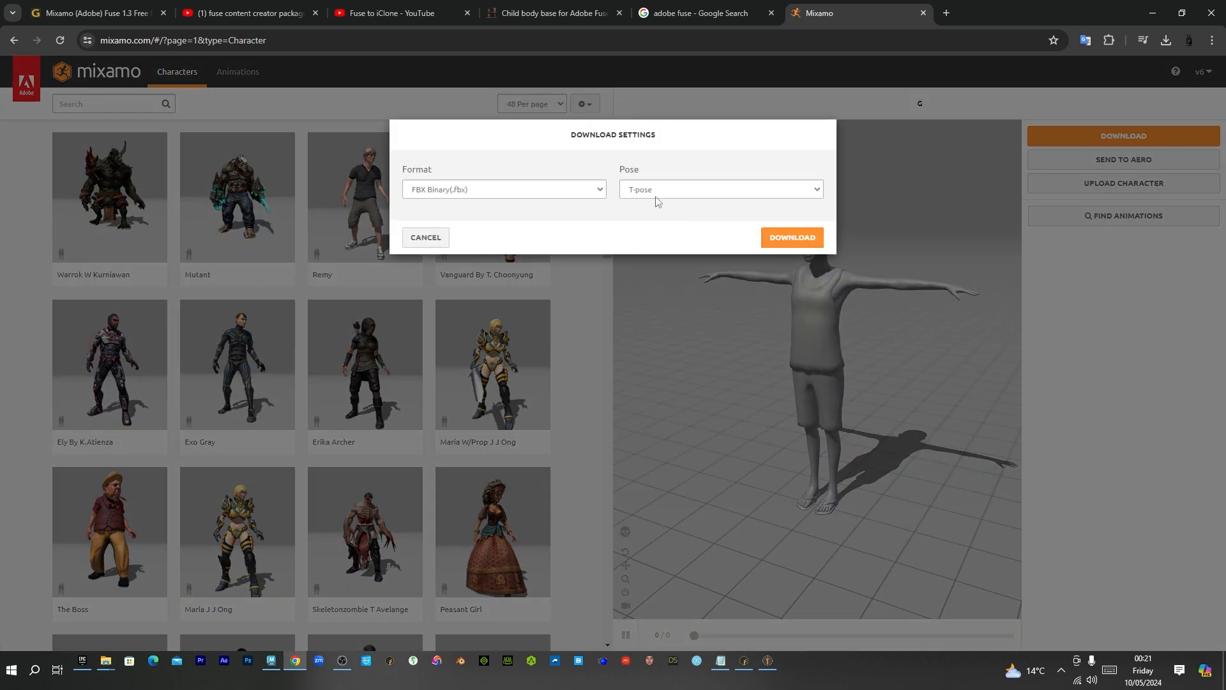
{"action": "left_click", "coordinate": [791, 237]}
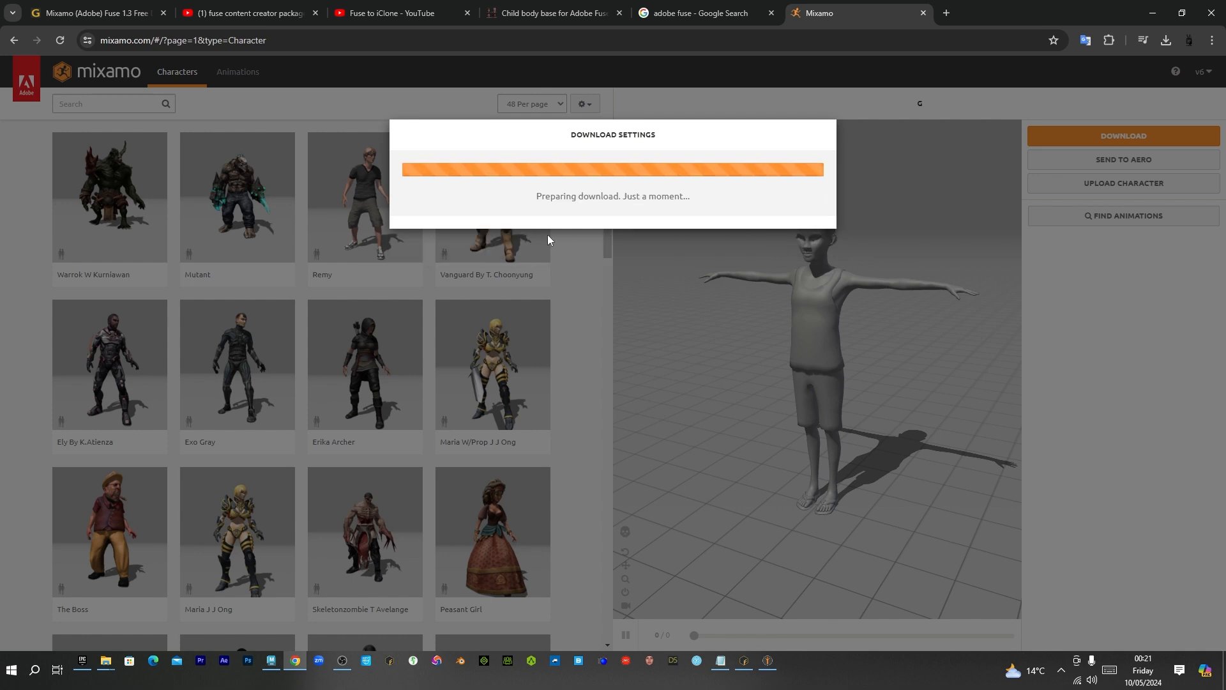
{"action": "mouse_move", "coordinate": [575, 276]}
{"action": "type", "text": "GRigge"}
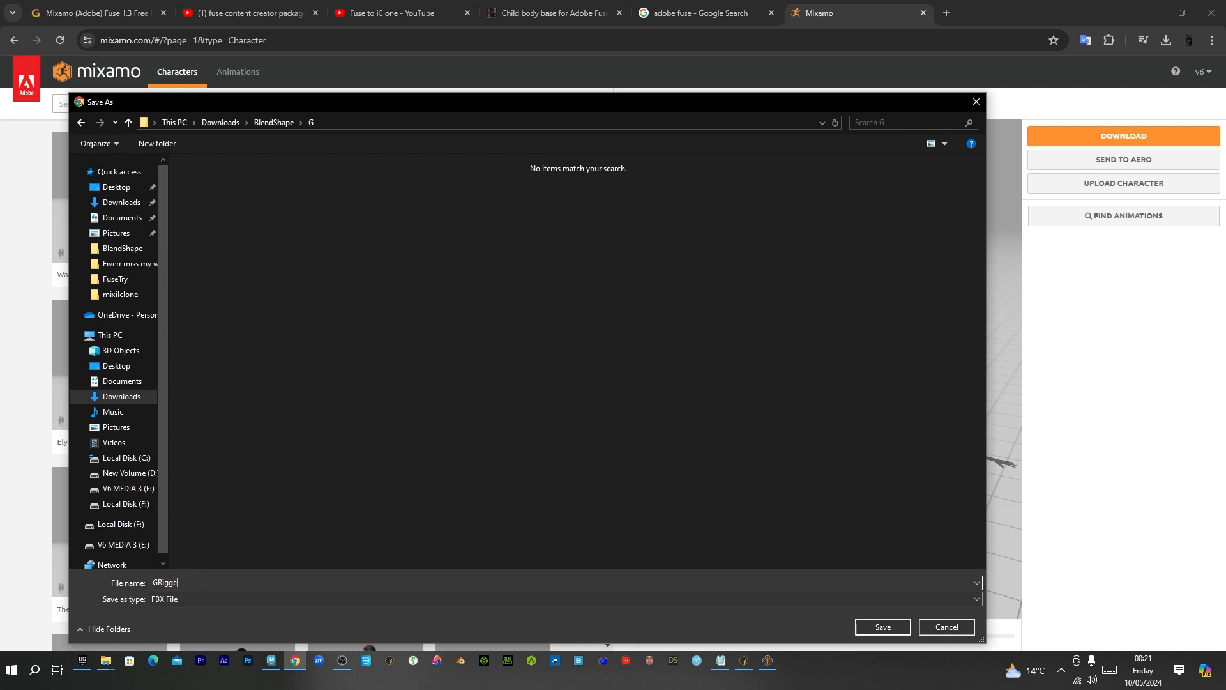
{"action": "left_click", "coordinate": [883, 626]}
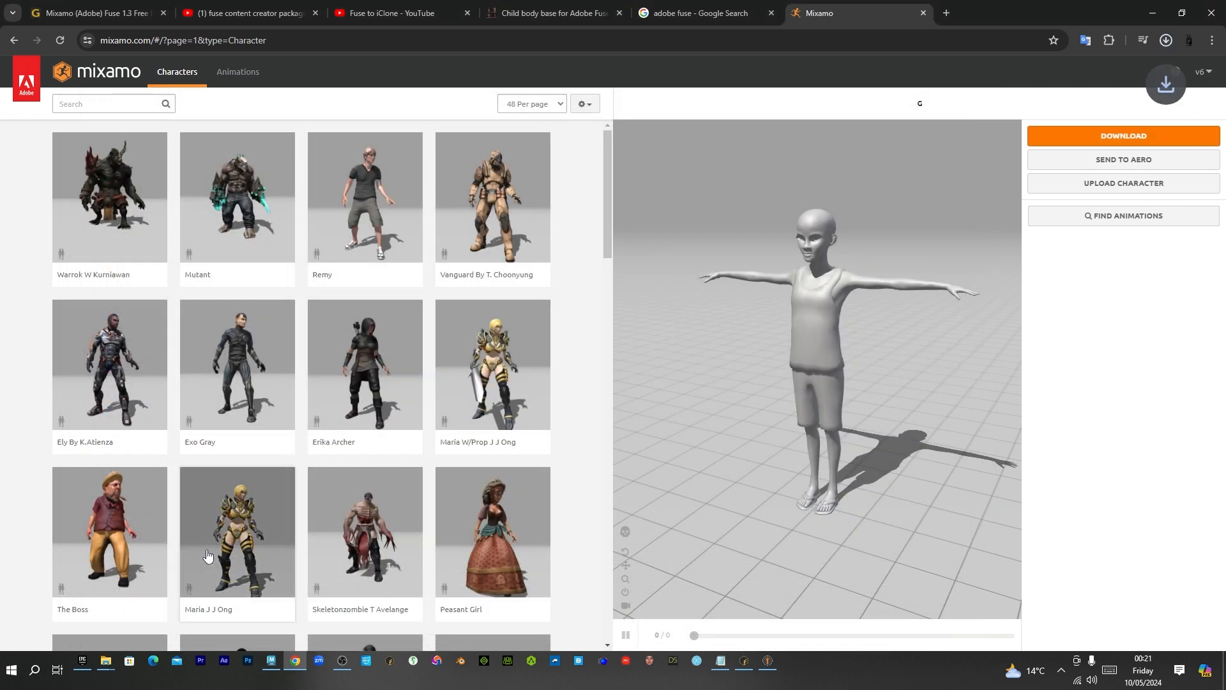
{"action": "left_click", "coordinate": [1165, 39]}
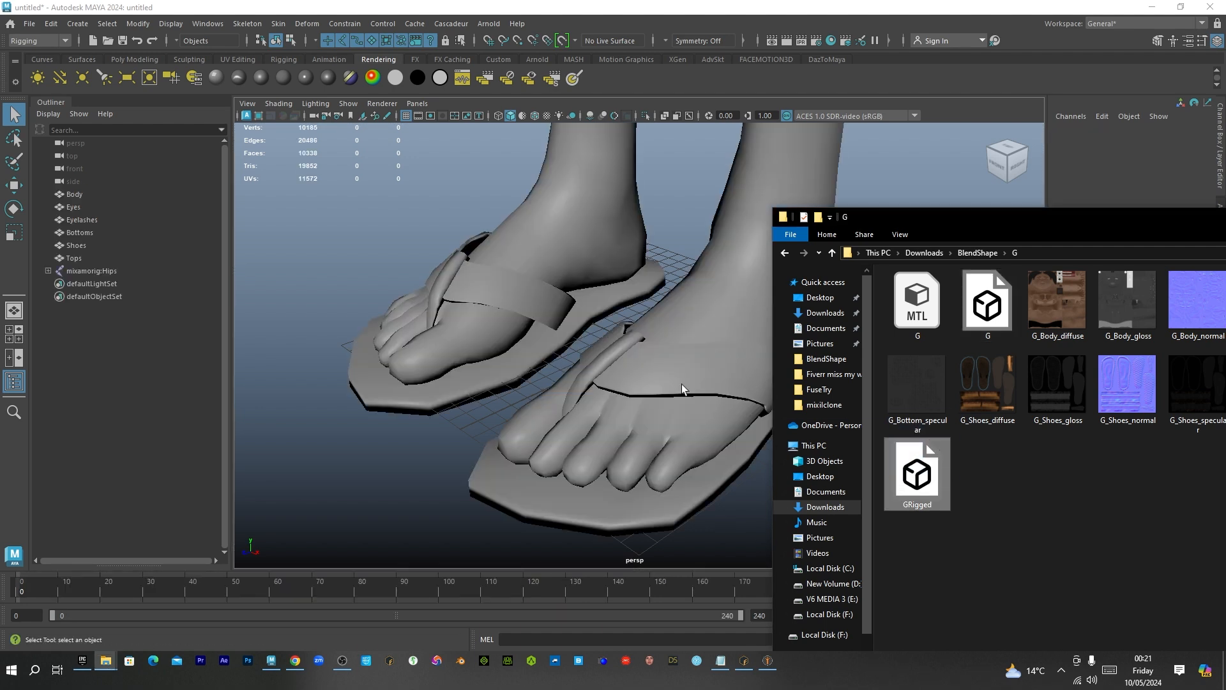
Select Body, Bottoms, Tops and the mixamorig skeleton, group them with Ctrl+G, then bring up File Explorer
{"action": "scroll", "scroll_direction": "down", "scroll_amount": 3}
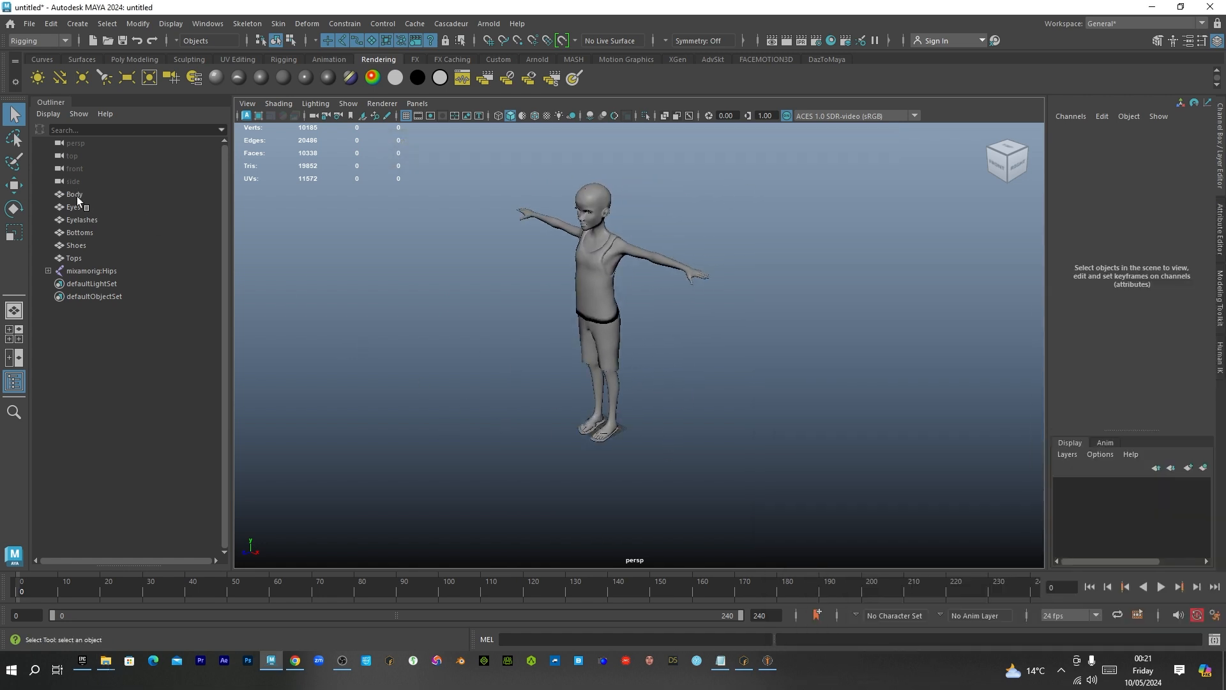
{"action": "left_click", "coordinate": [74, 258]}
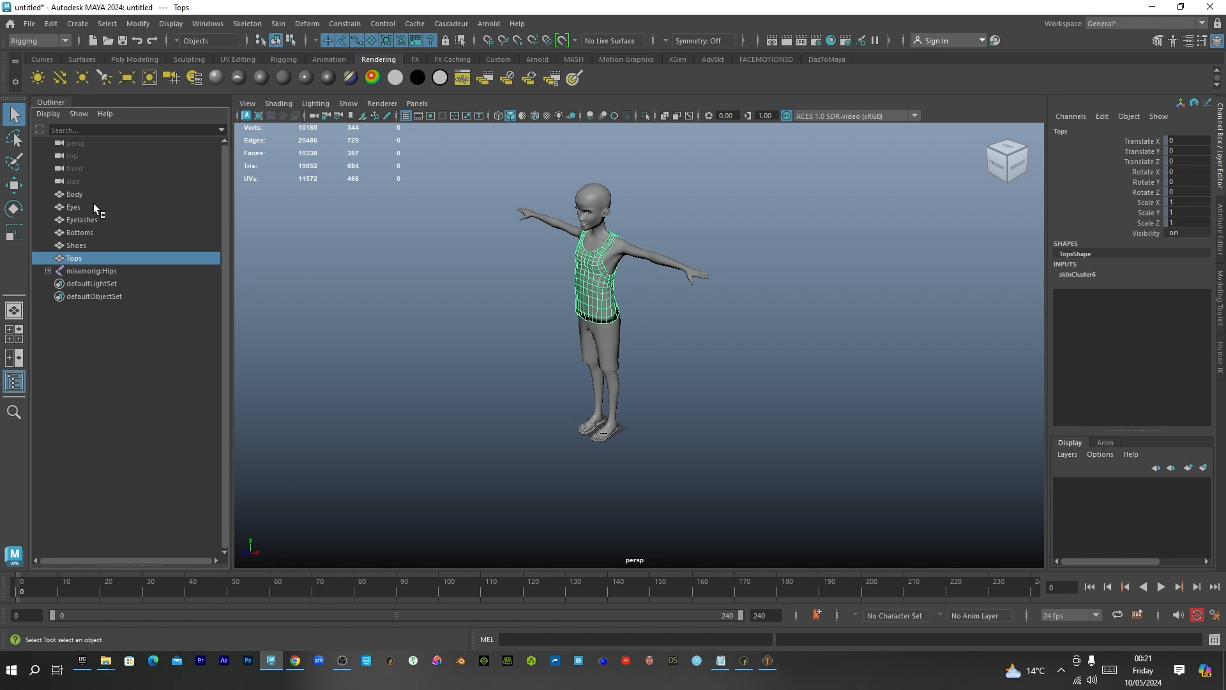
{"action": "left_click", "coordinate": [79, 233]}
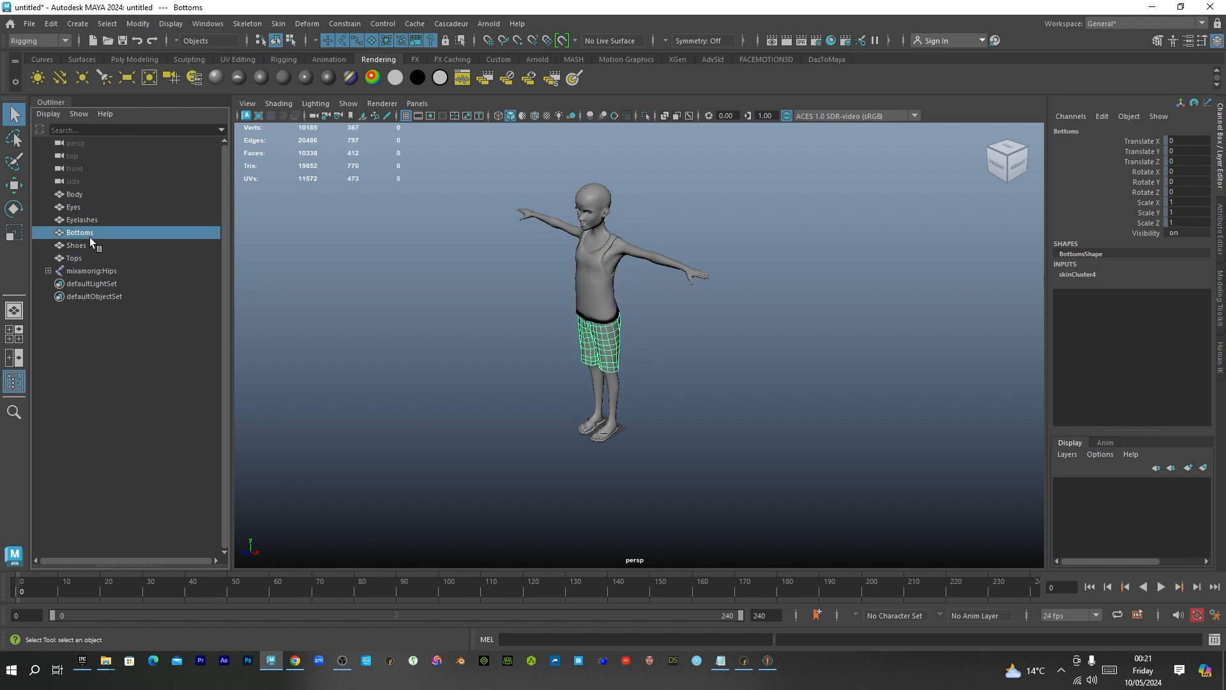
{"action": "left_click", "coordinate": [76, 195]}
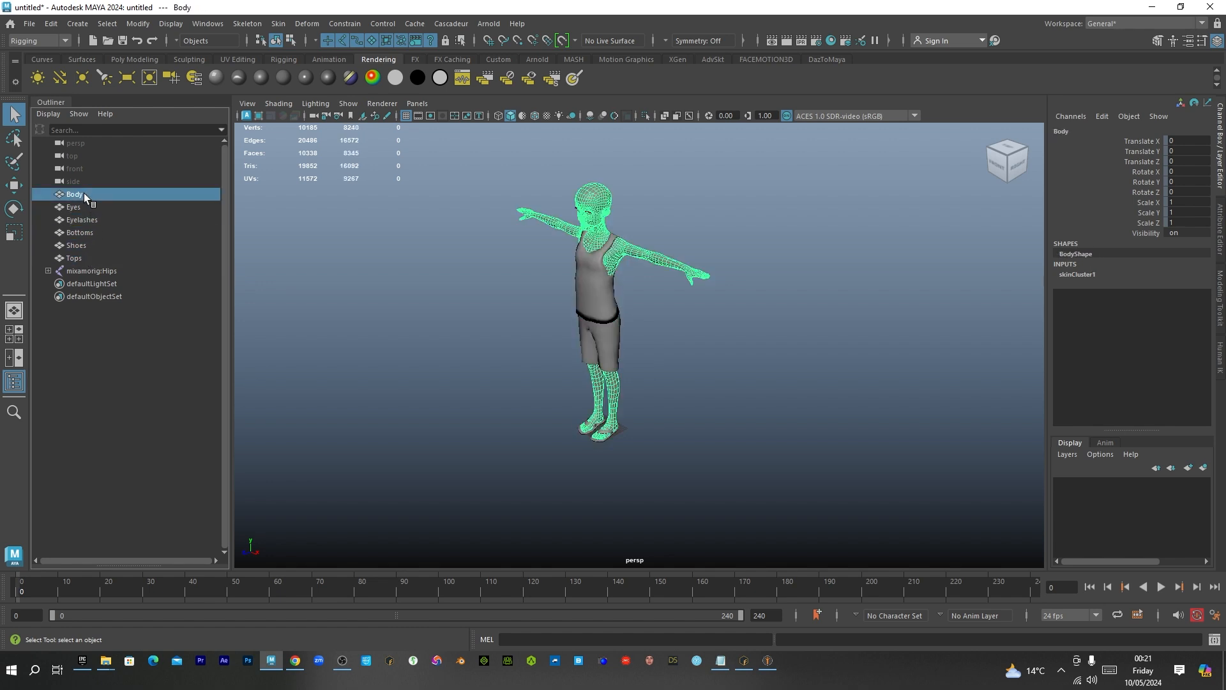
{"action": "left_click", "coordinate": [91, 271]}
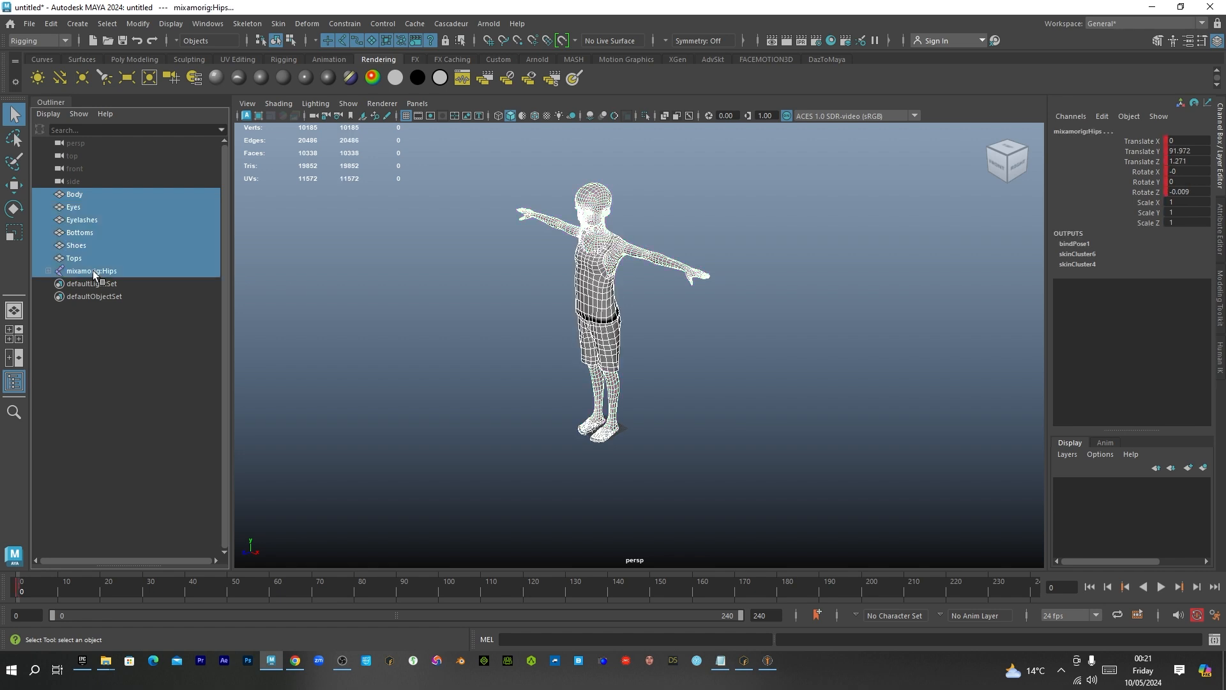
{"action": "key", "text": "ctrl+g"}
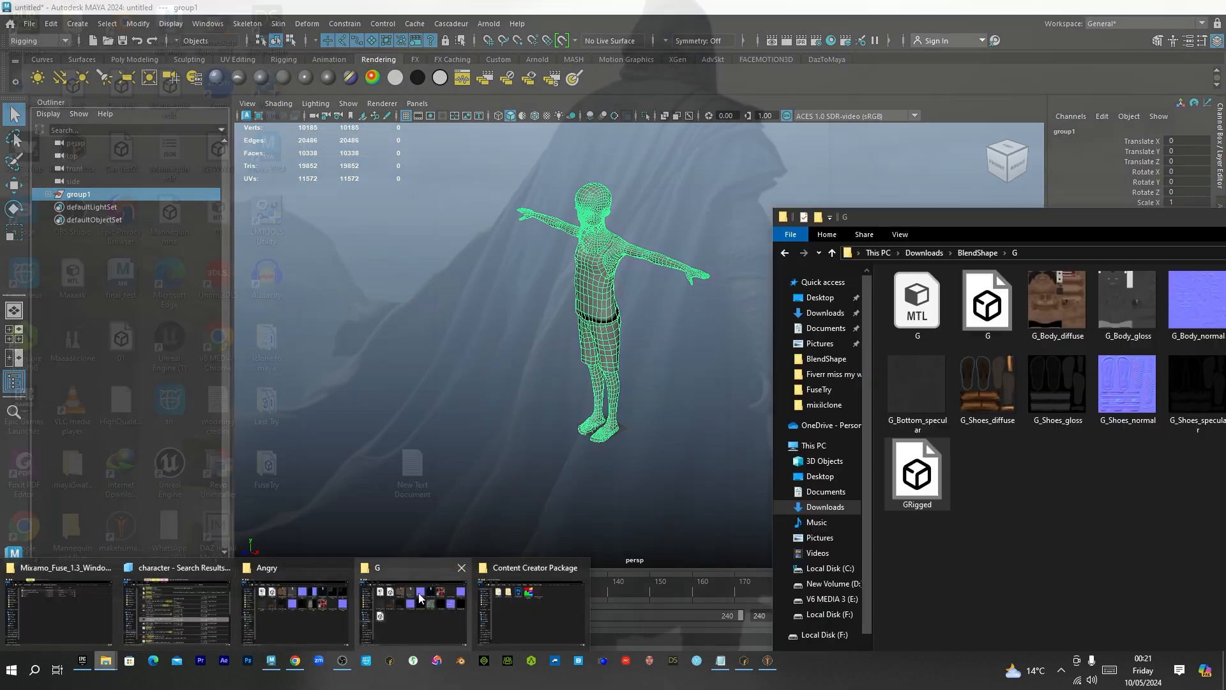
{"action": "left_click", "coordinate": [976, 253]}
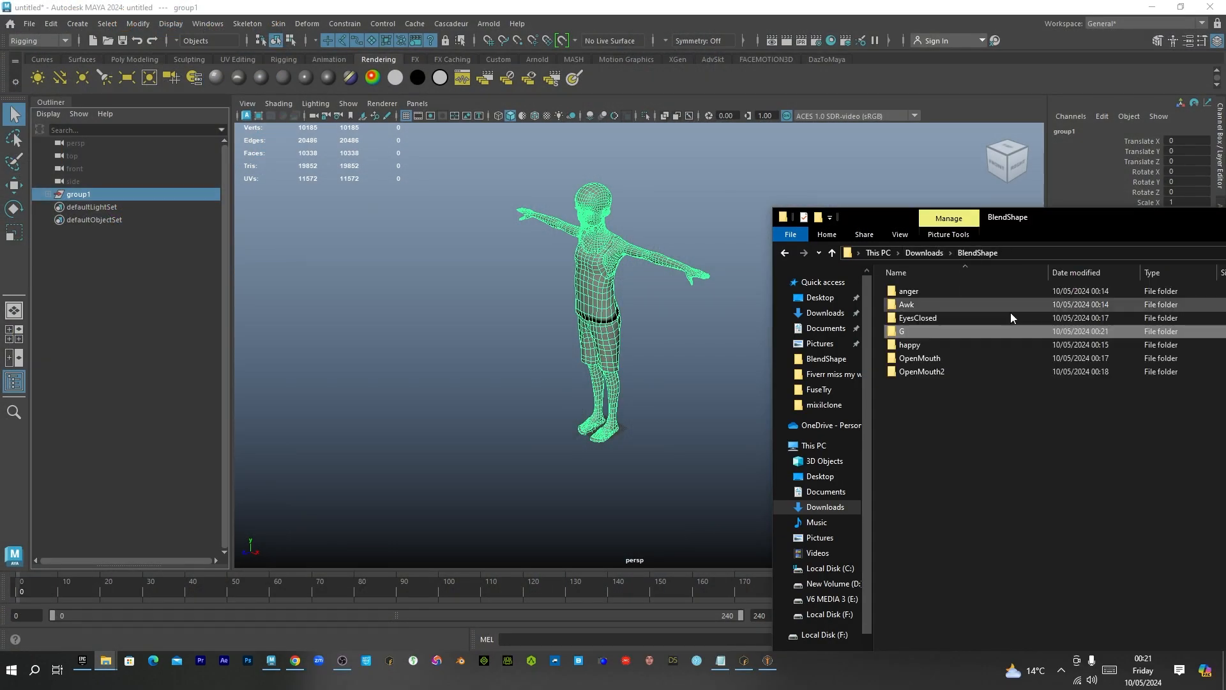
{"action": "mouse_move", "coordinate": [927, 296]}
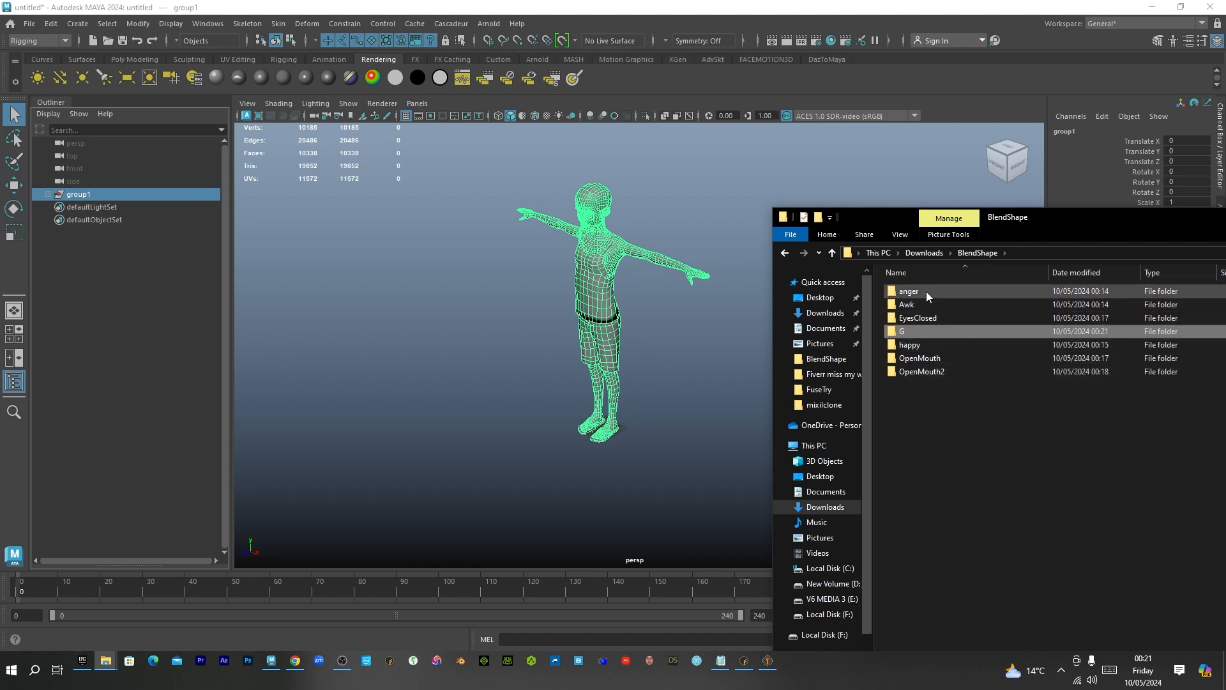
Import the anger-expression and Awk character variants and group each one's meshes
{"action": "double_click", "coordinate": [908, 291]}
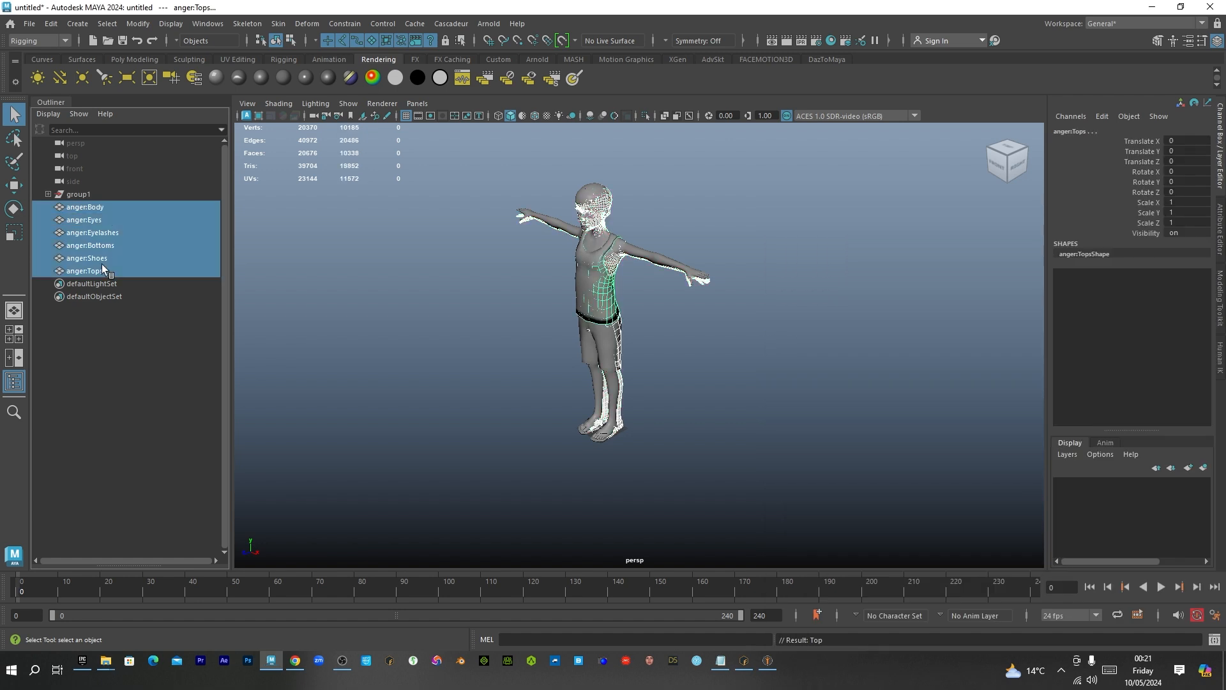
{"action": "key", "text": "ctrl+g"}
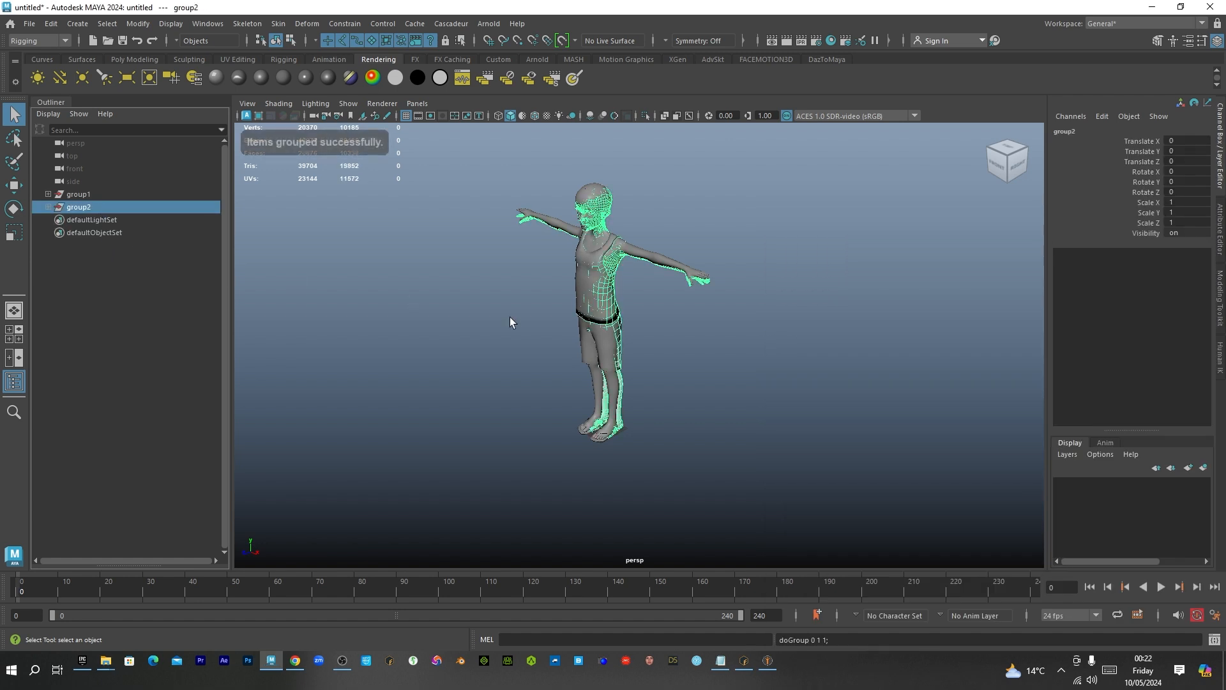
{"action": "mouse_move", "coordinate": [558, 375]}
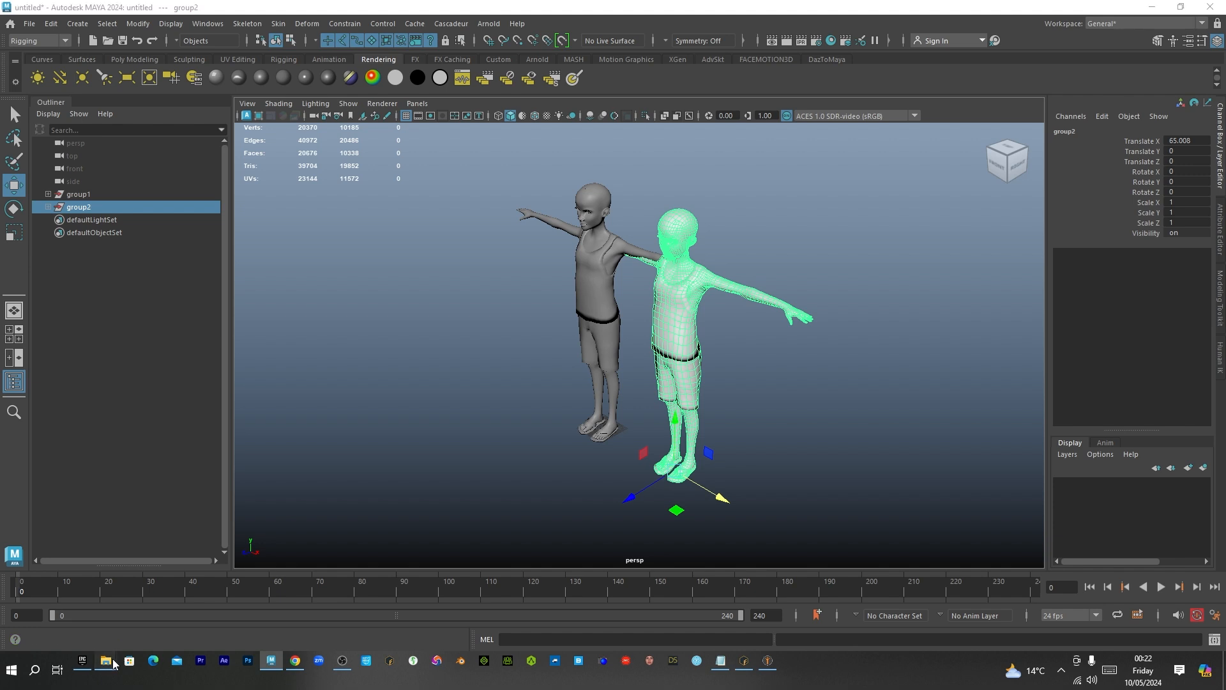
{"action": "left_click", "coordinate": [106, 661]}
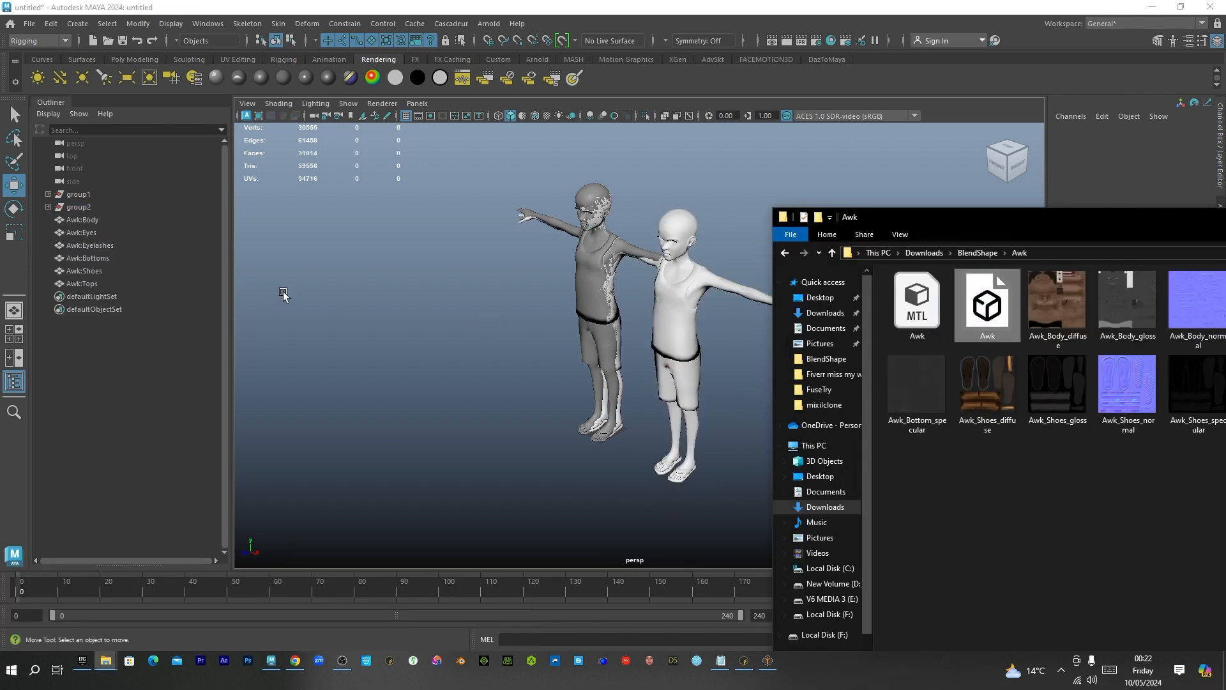
{"action": "left_click", "coordinate": [82, 283]}
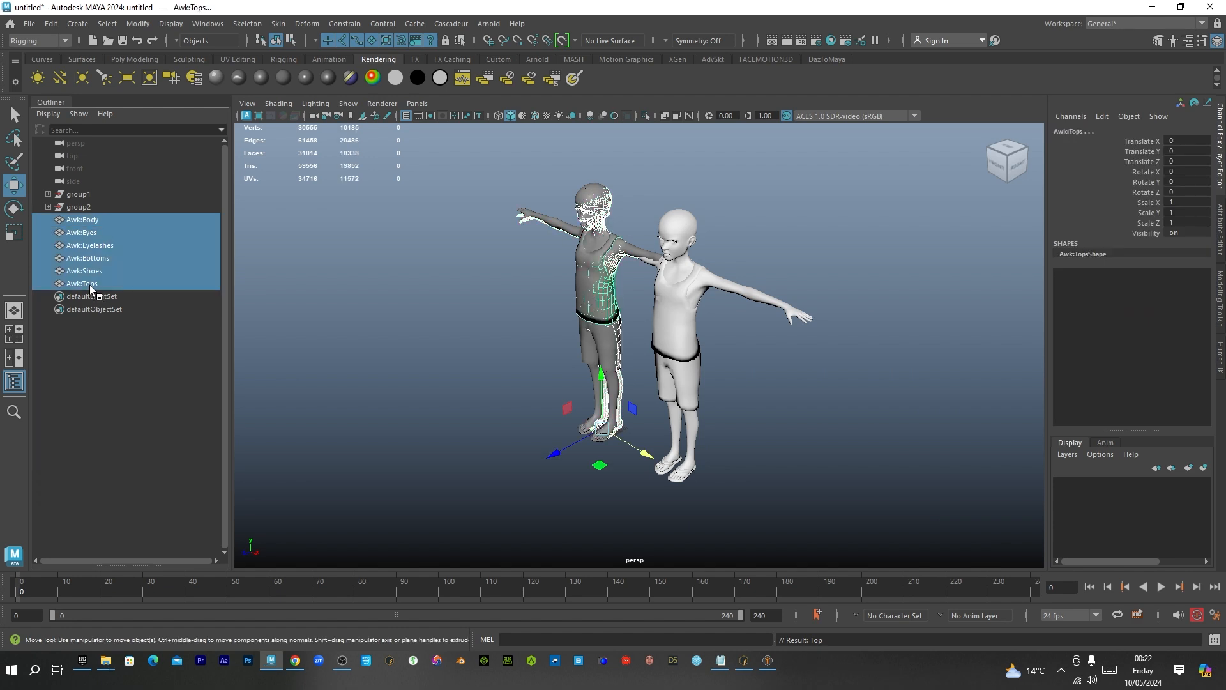
{"action": "key", "text": "ctrl+g"}
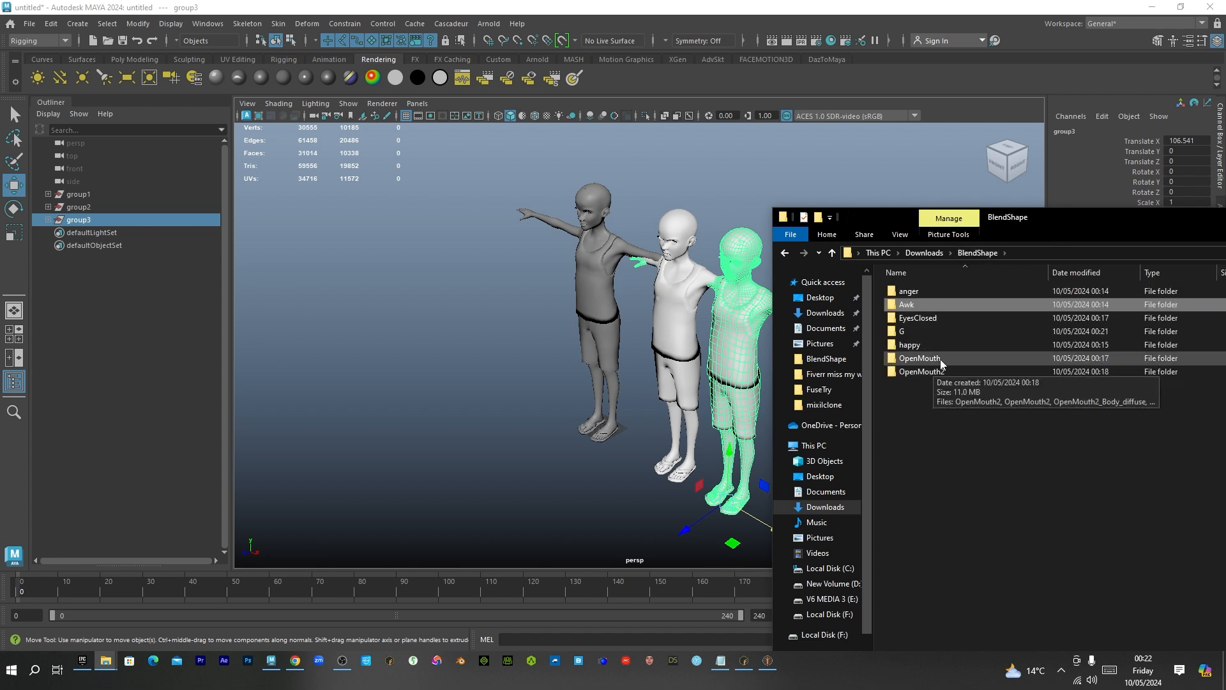
Import the OpenMouth2 character and group its meshes with Ctrl+G
{"action": "double_click", "coordinate": [920, 371]}
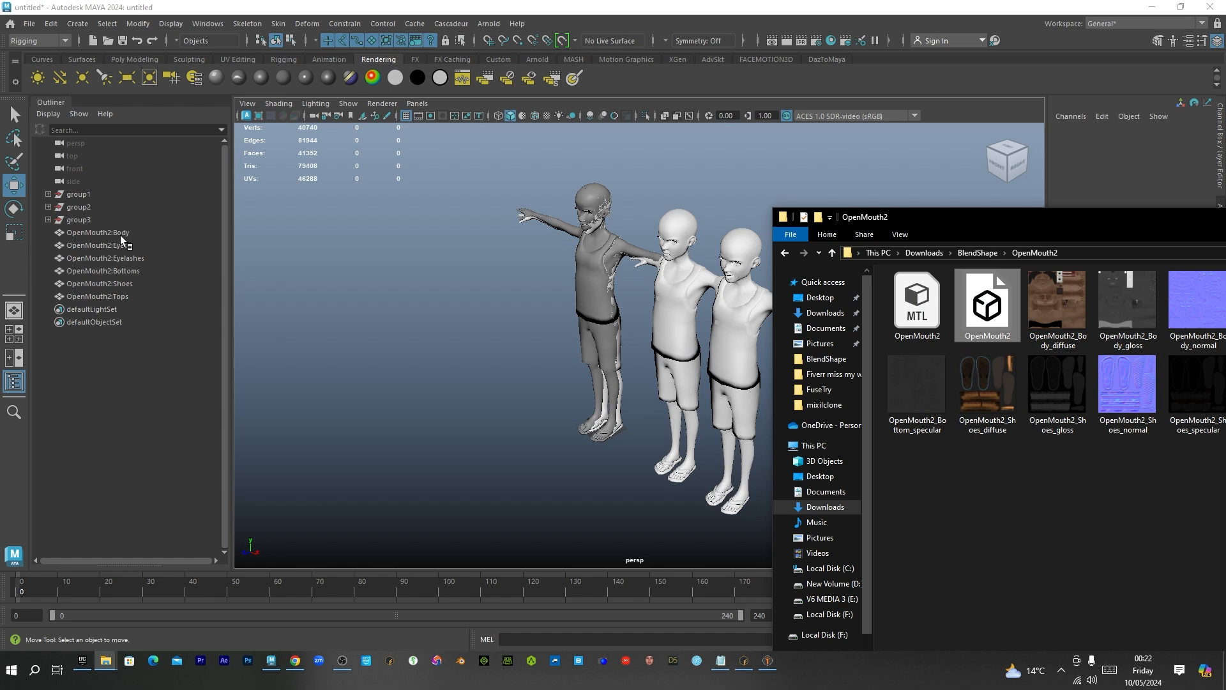
{"action": "left_click", "coordinate": [97, 296]}
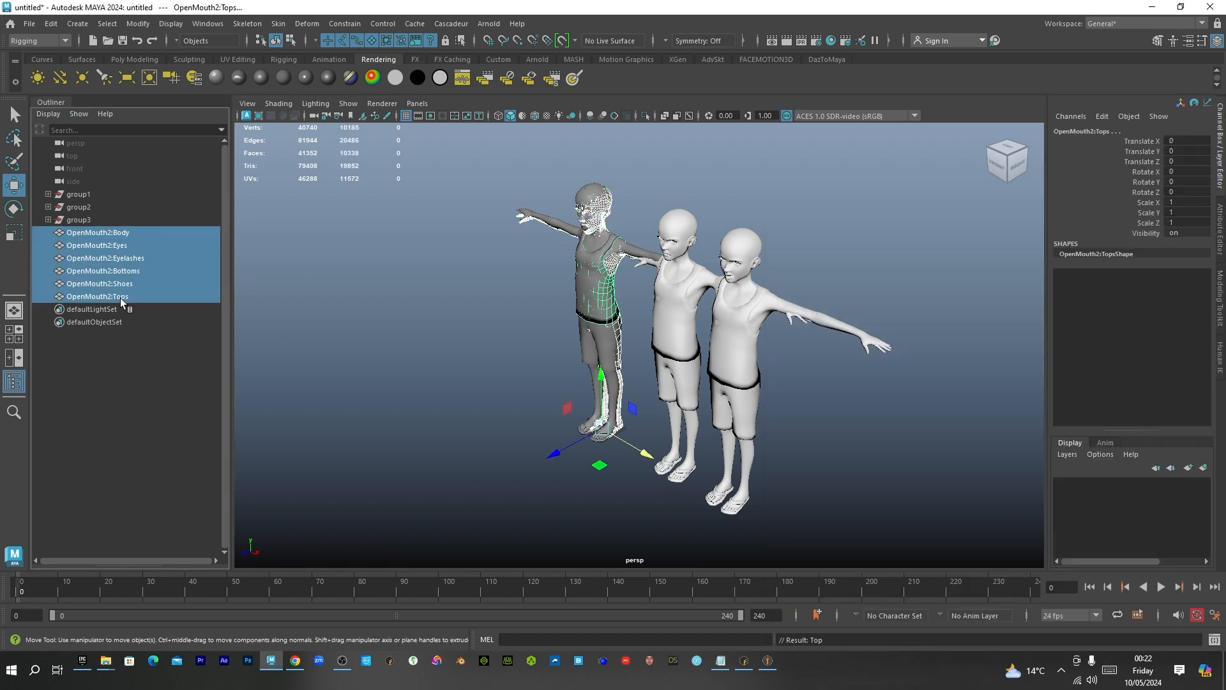
{"action": "key", "text": "ctrl+g"}
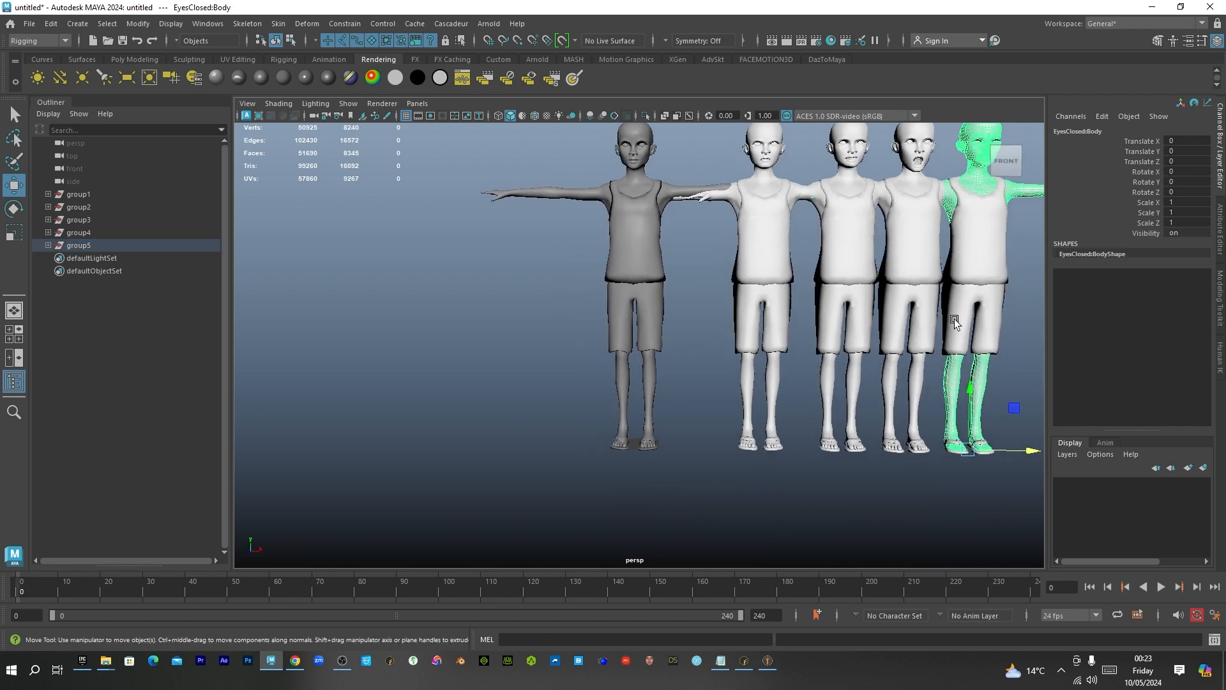
Create blendShape1 on the base Body from the Rigging menu set, with the variant bodies as targets
{"action": "left_click", "coordinate": [790, 289]}
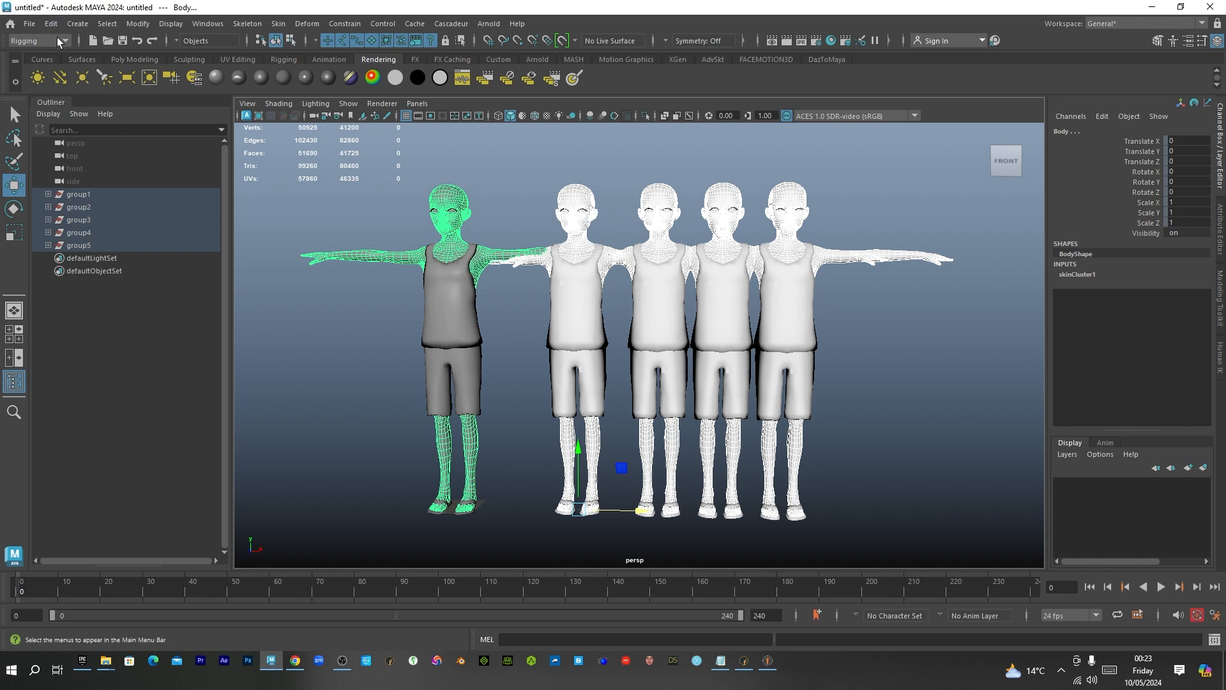
{"action": "left_click", "coordinate": [65, 41]}
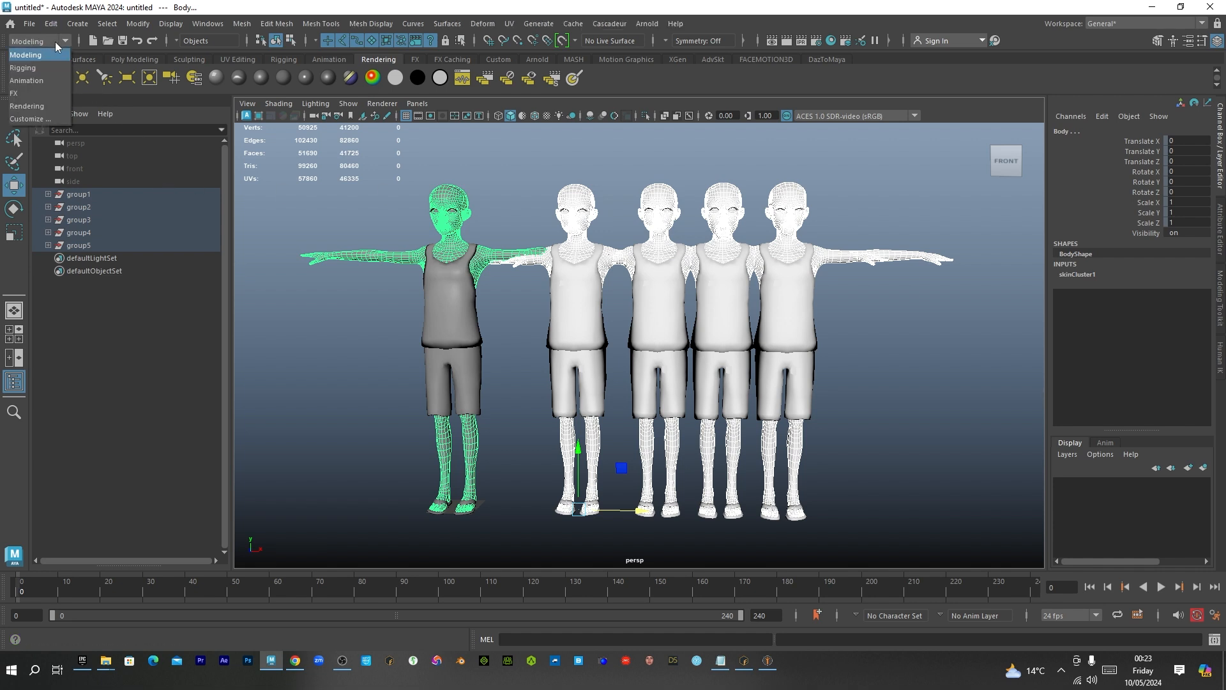
{"action": "left_click", "coordinate": [24, 54]}
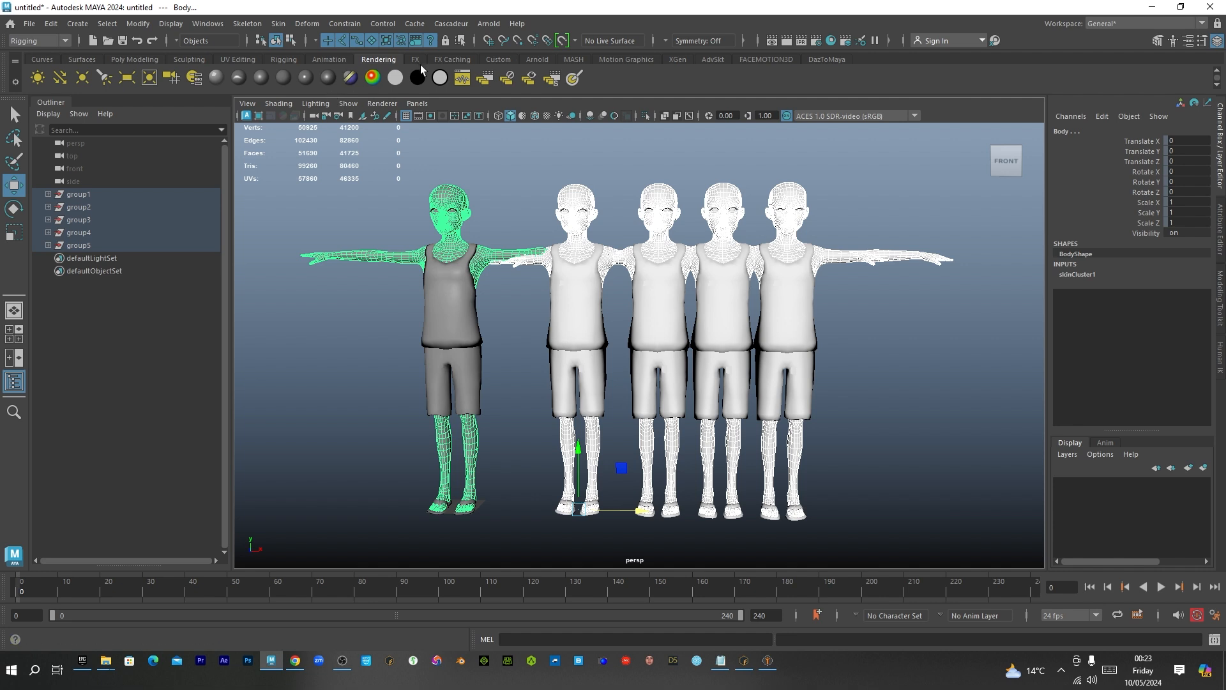
{"action": "left_click", "coordinate": [307, 24]}
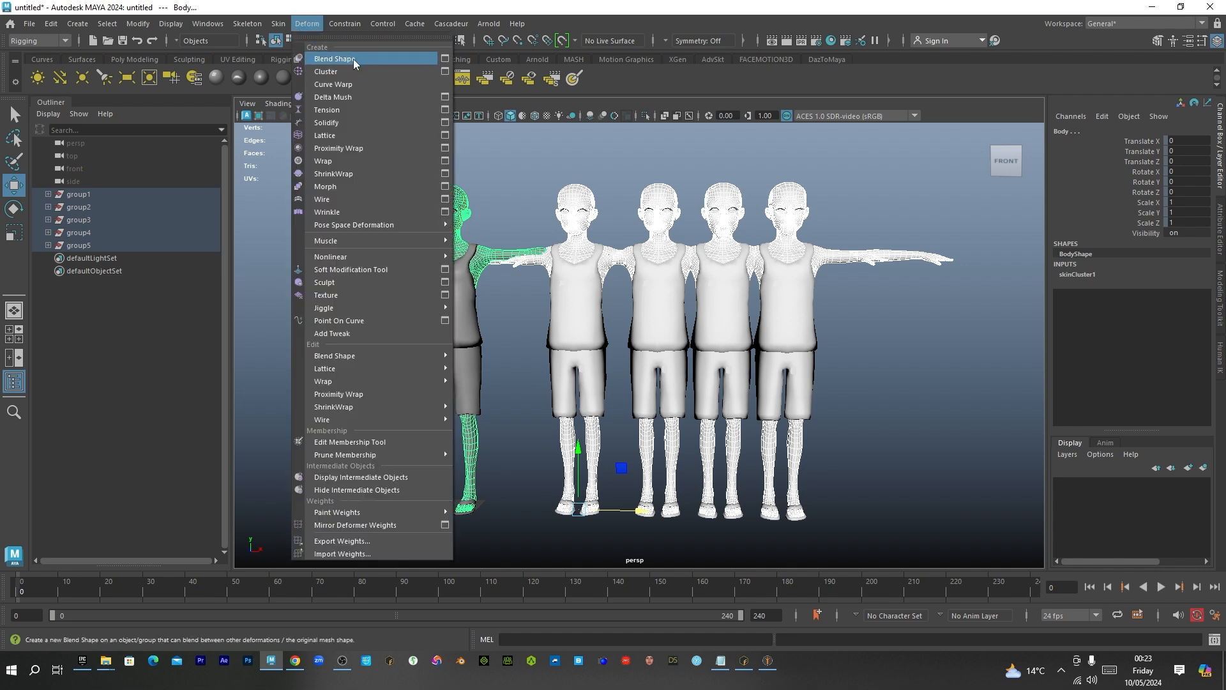
{"action": "left_click", "coordinate": [333, 59]}
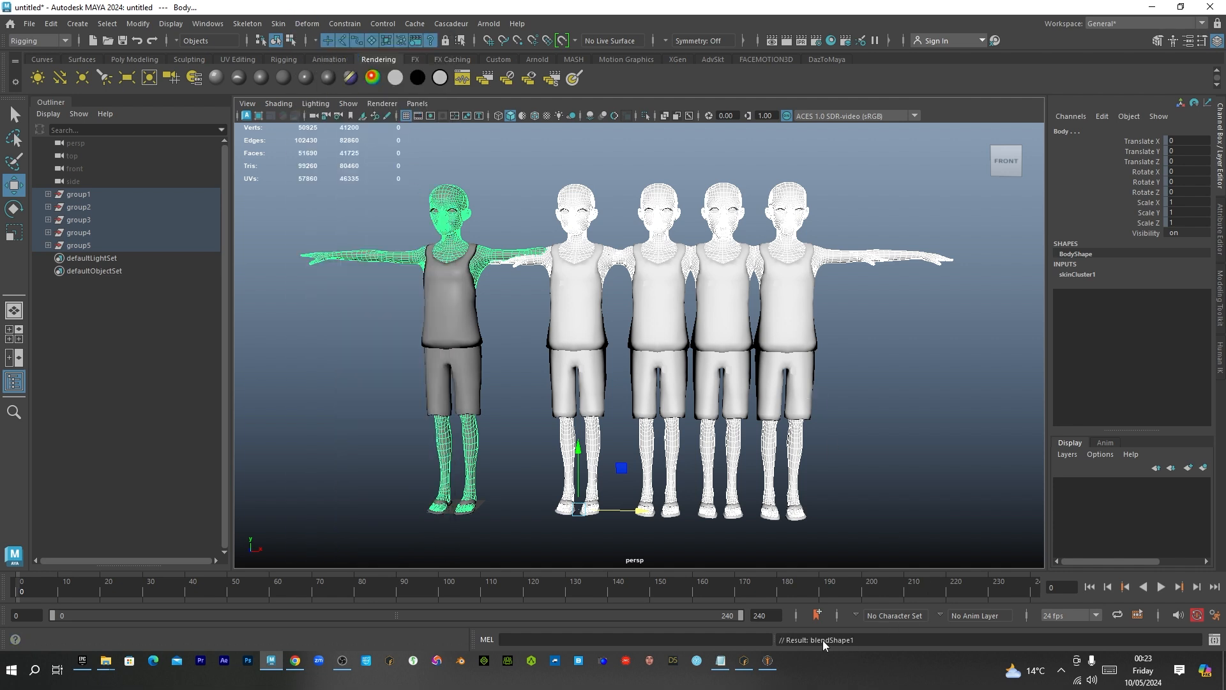
{"action": "mouse_move", "coordinate": [830, 645]}
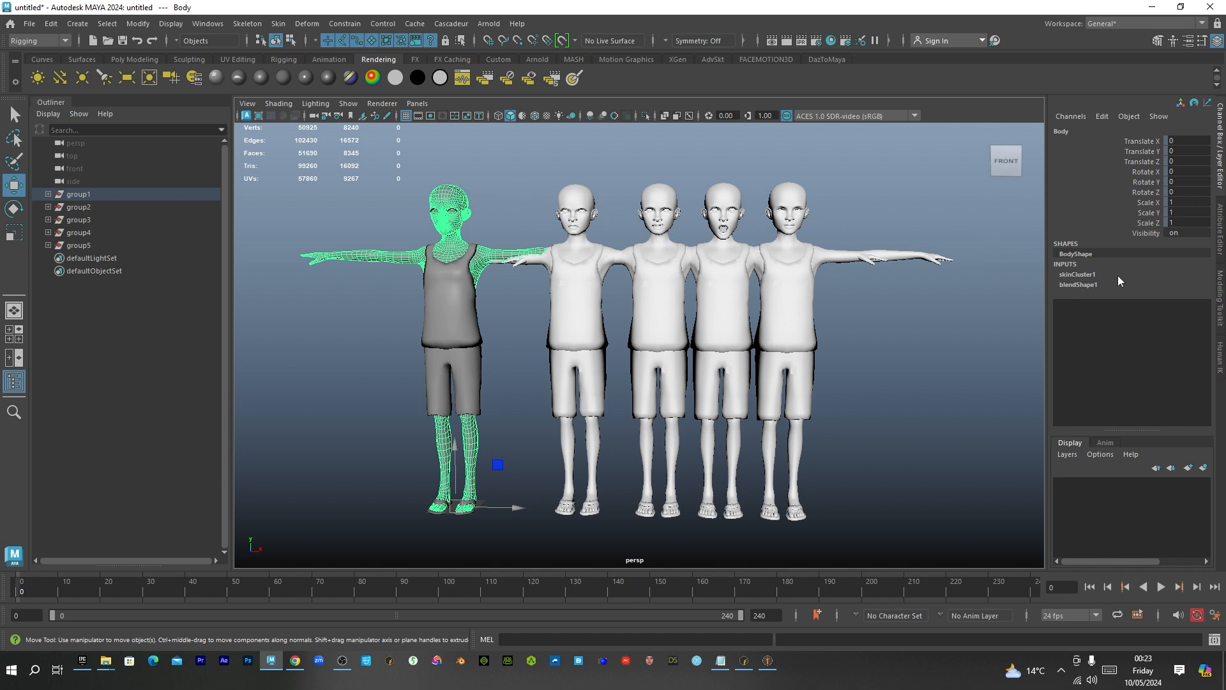
{"action": "left_click", "coordinate": [1079, 283]}
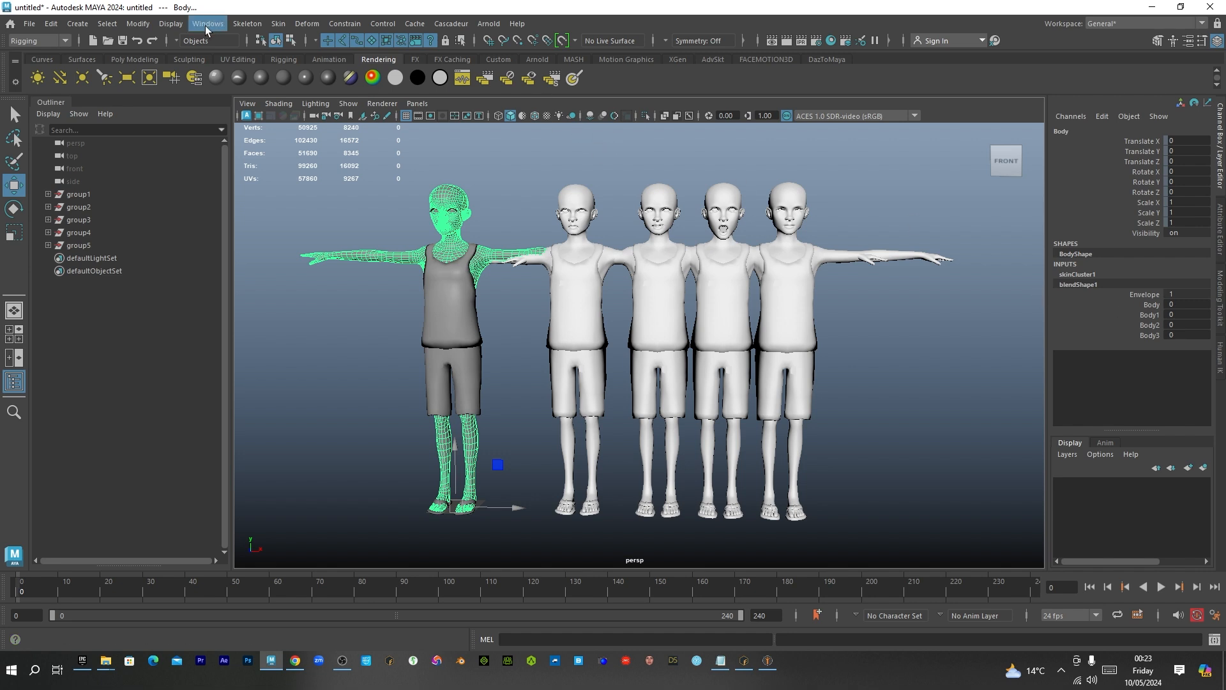
Open the Shape Editor and drag the Body1–Body3 weights, leaving Body2 near 0.3
{"action": "left_click", "coordinate": [207, 23]}
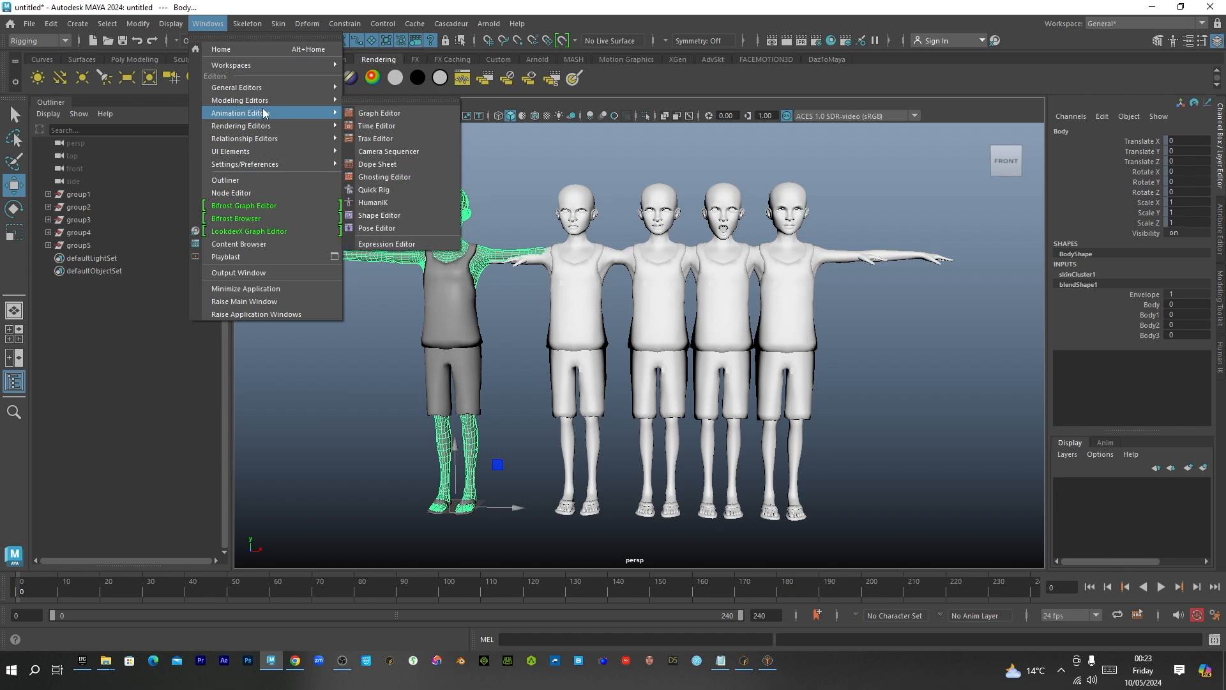
{"action": "mouse_move", "coordinate": [278, 121]}
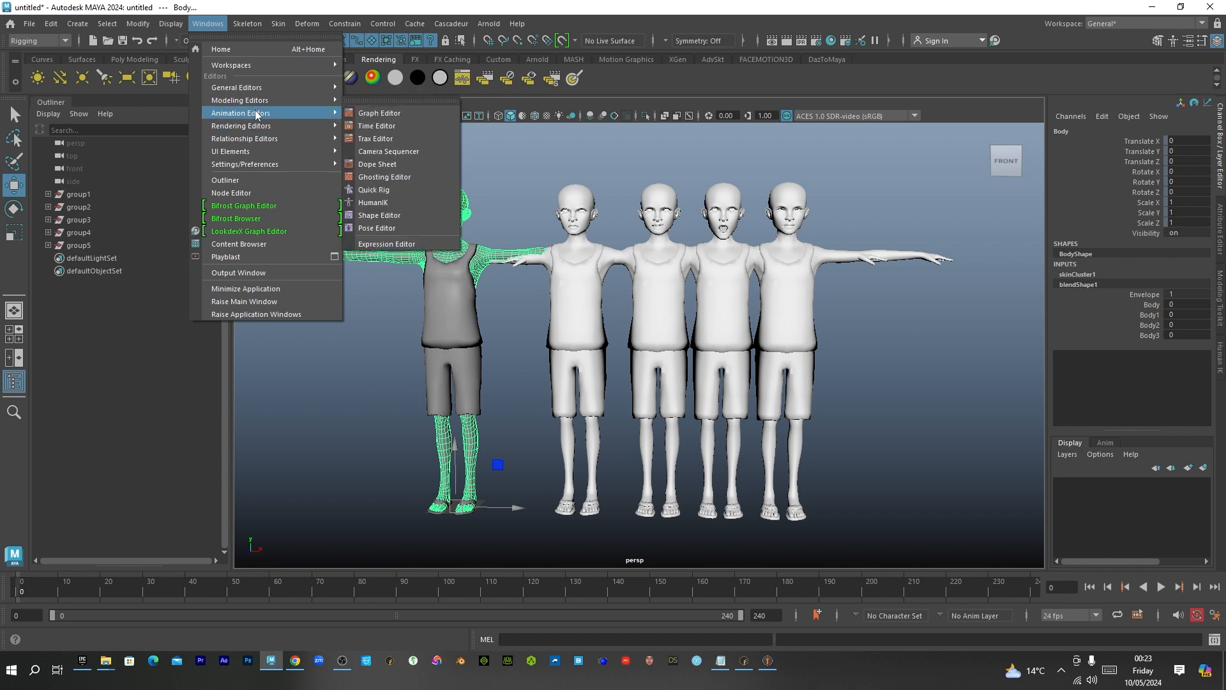
{"action": "left_click", "coordinate": [380, 216]}
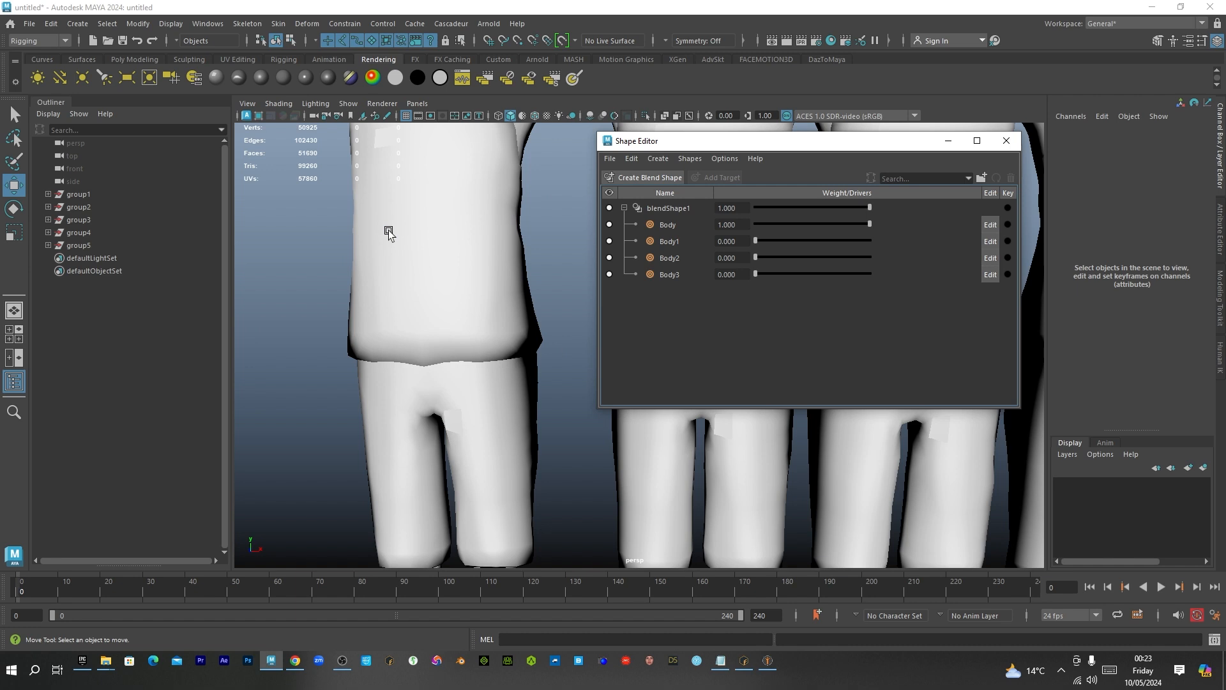
{"action": "left_click", "coordinate": [403, 172]}
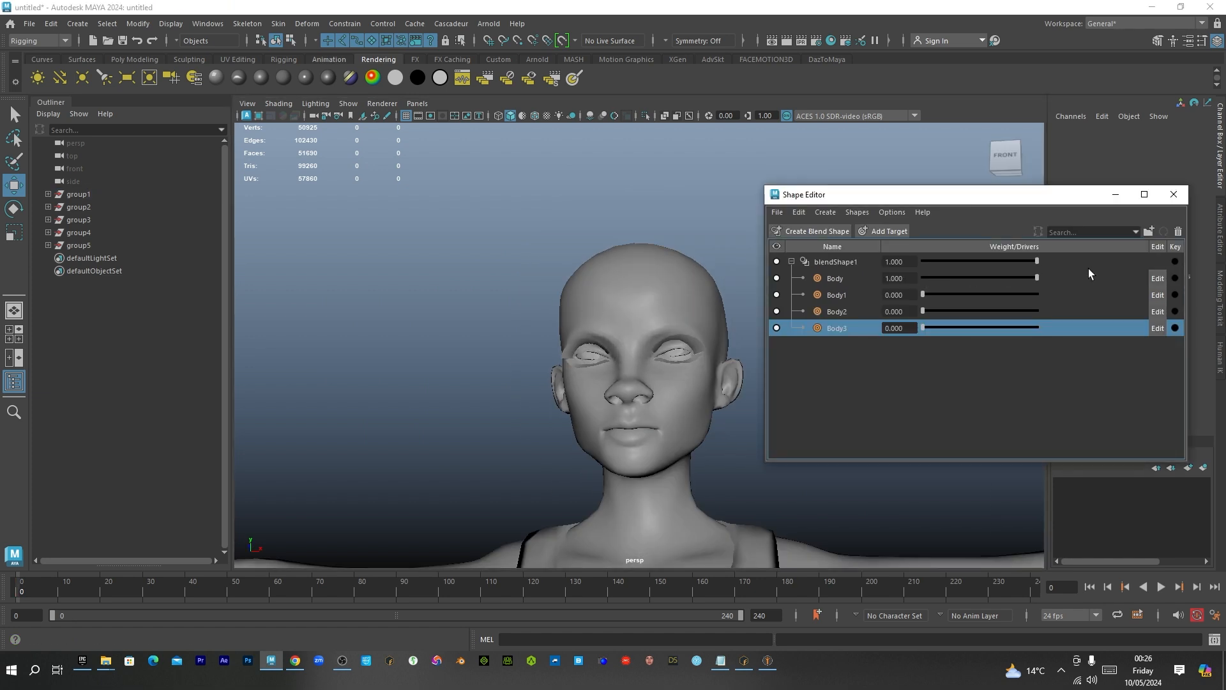
{"action": "mouse_move", "coordinate": [1038, 282]}
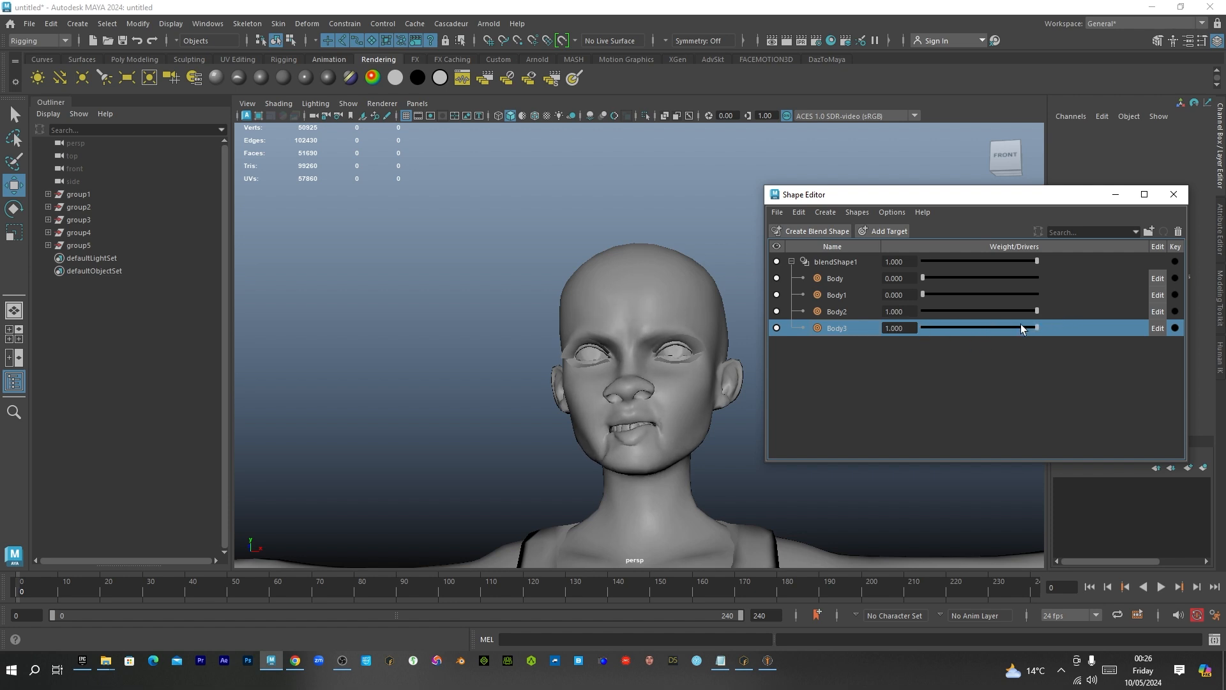
{"action": "left_click", "coordinate": [837, 311]}
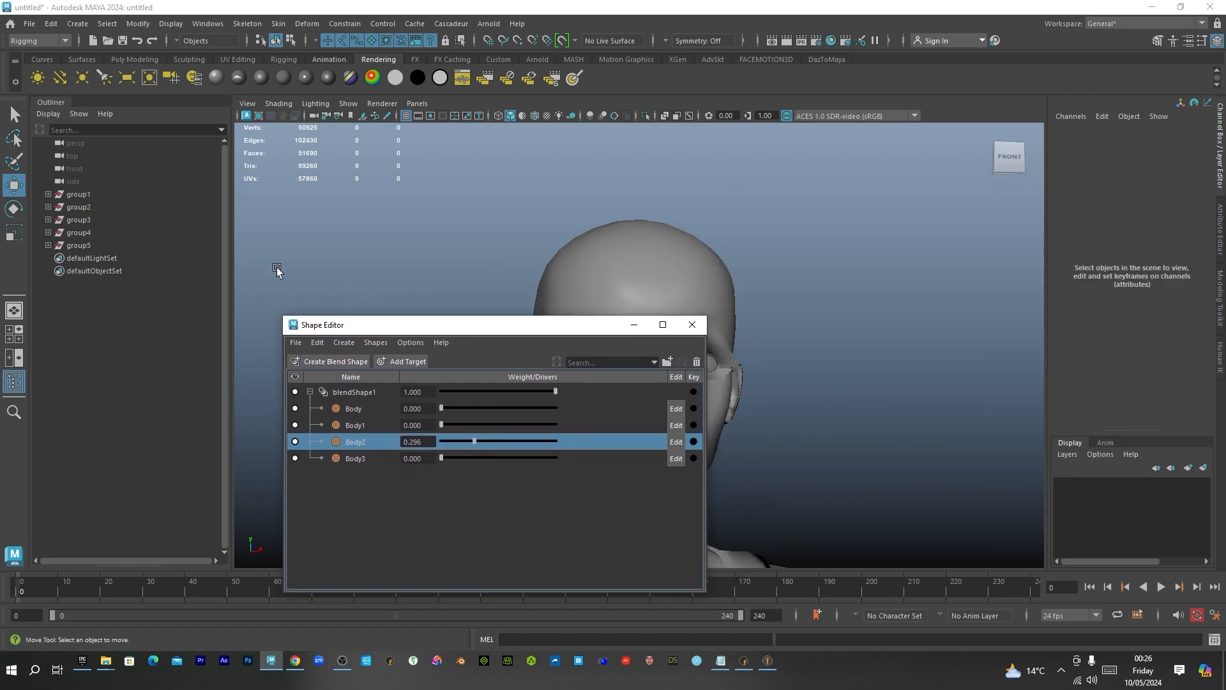
{"action": "left_click", "coordinate": [78, 207]}
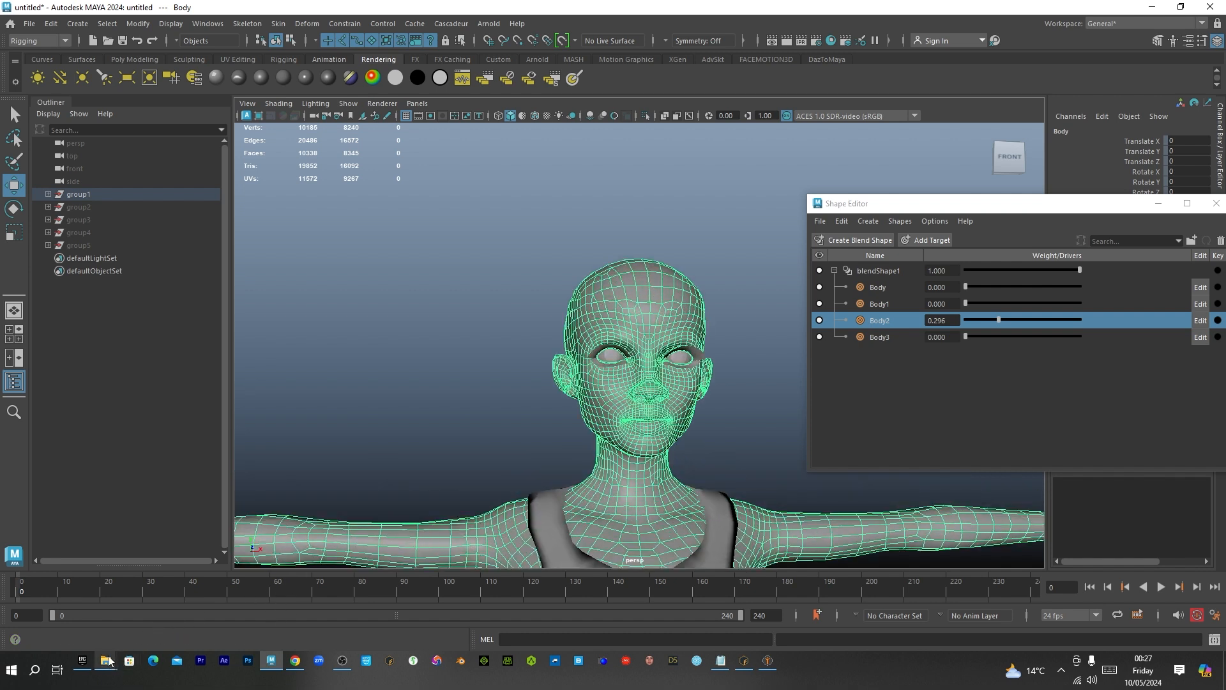
{"action": "mouse_move", "coordinate": [583, 299]}
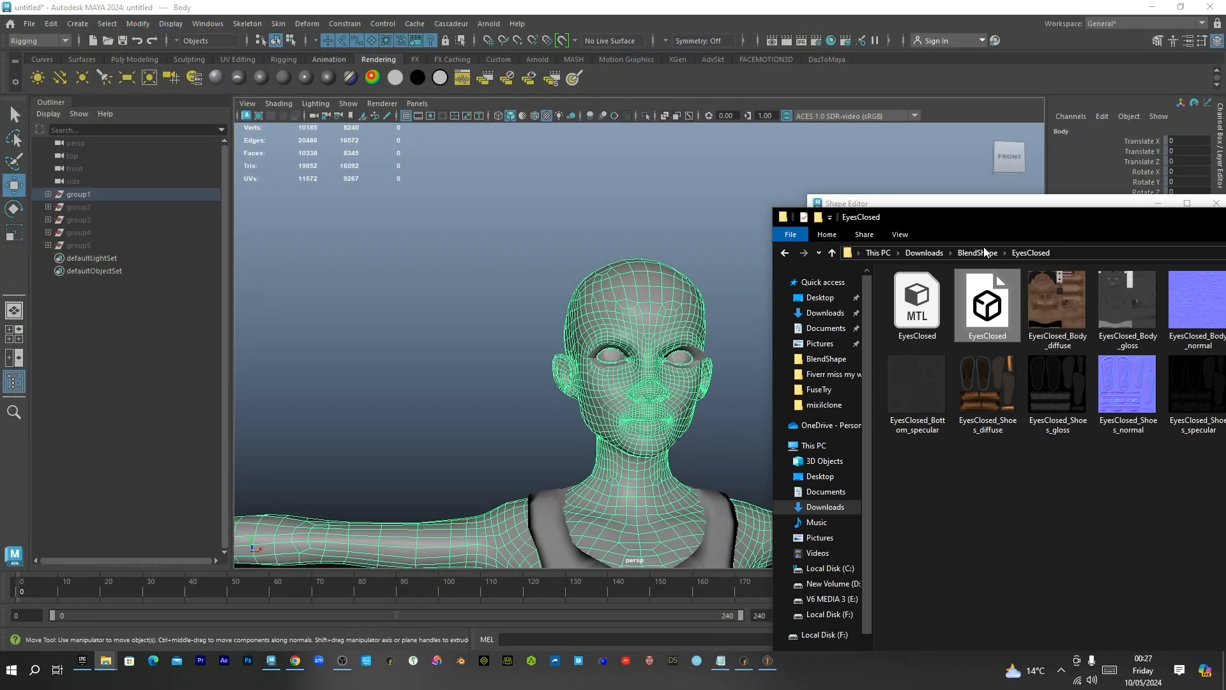
Go up to BlendShape, open the G folder and select the GRigged model file
{"action": "left_click", "coordinate": [833, 253]}
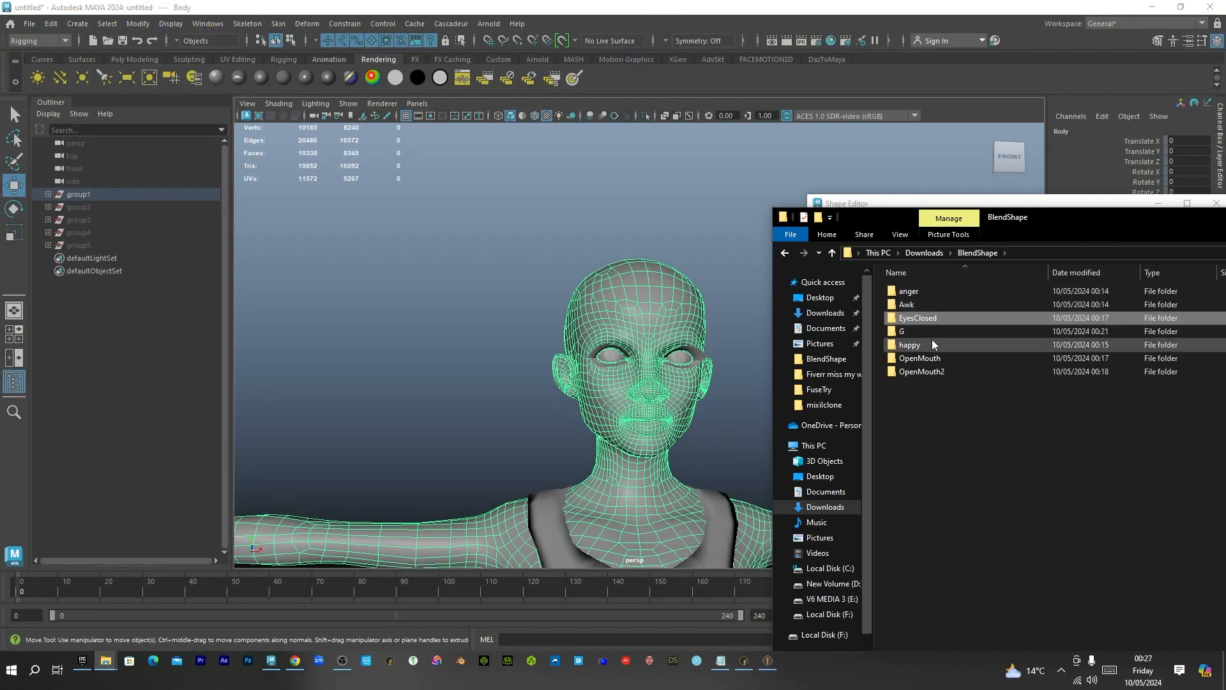
{"action": "double_click", "coordinate": [901, 331]}
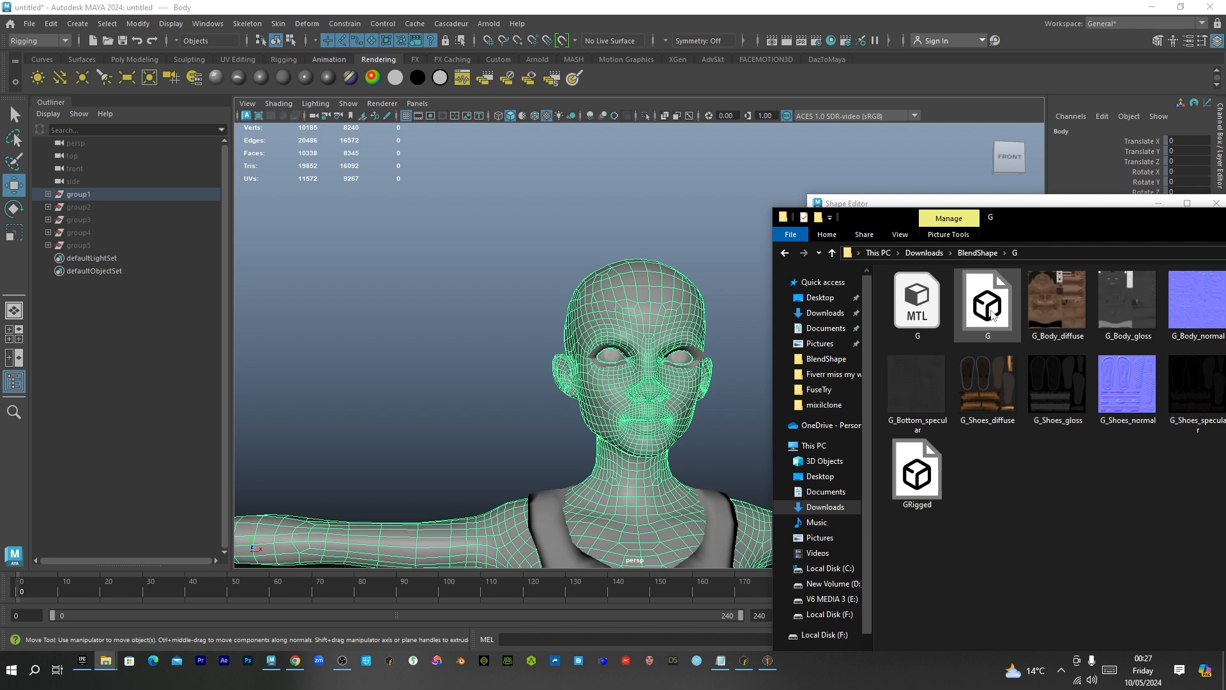
{"action": "left_click", "coordinate": [938, 253]}
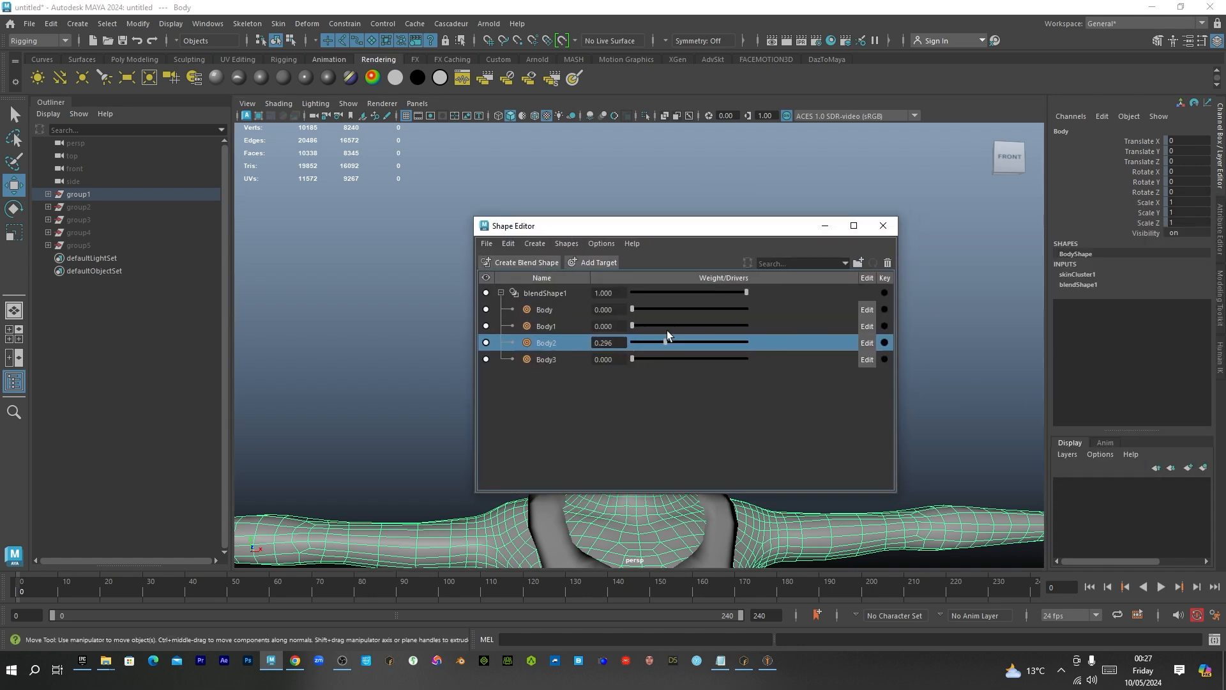
Connect a file texture using G_Body_diffuse.png to the body's standardSurface1 colour
{"action": "left_click", "coordinate": [883, 226]}
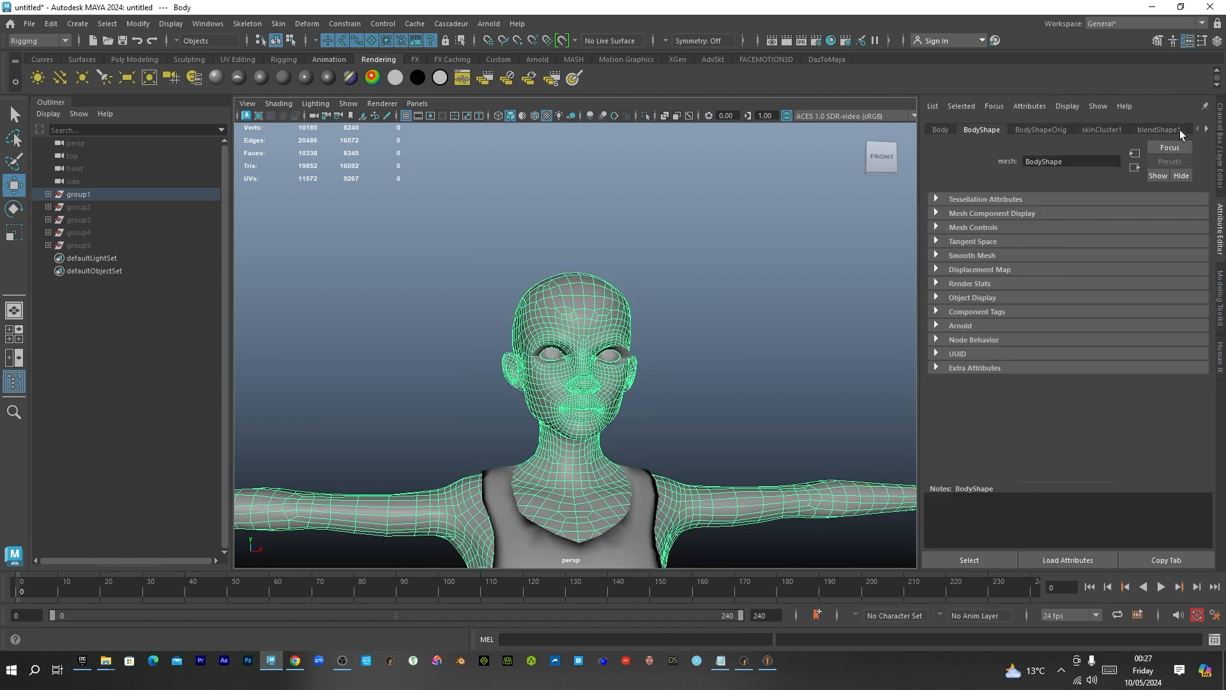
{"action": "left_click", "coordinate": [1157, 129]}
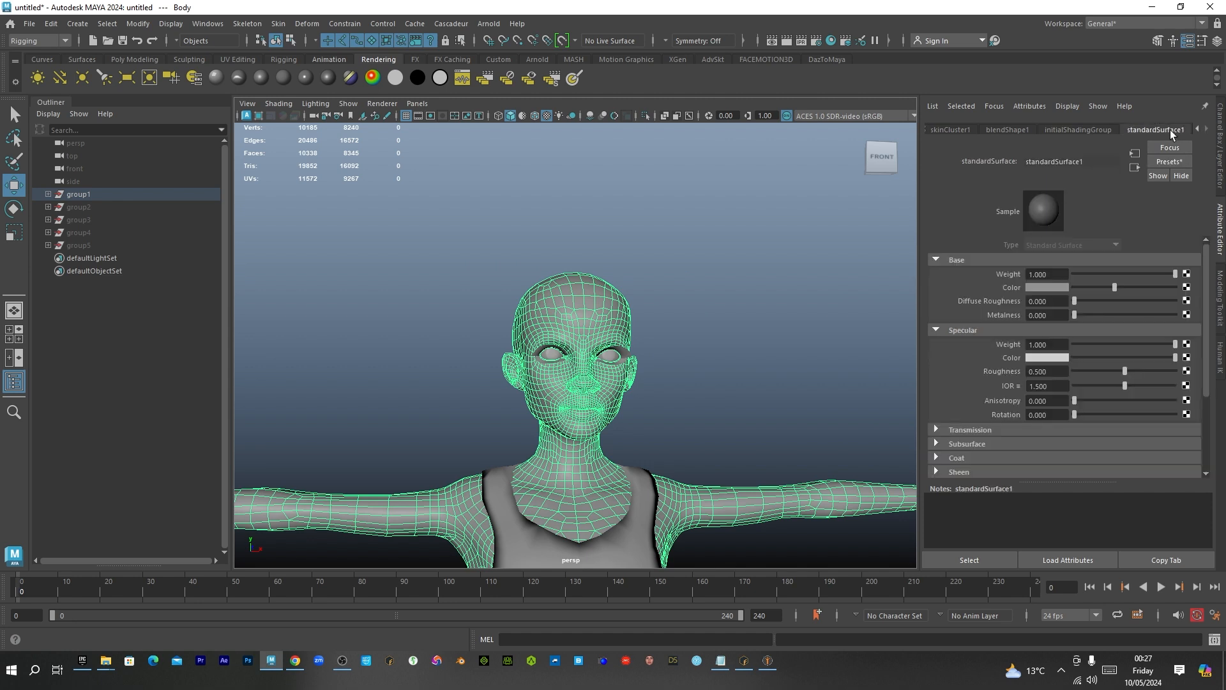
{"action": "mouse_move", "coordinate": [1060, 295]}
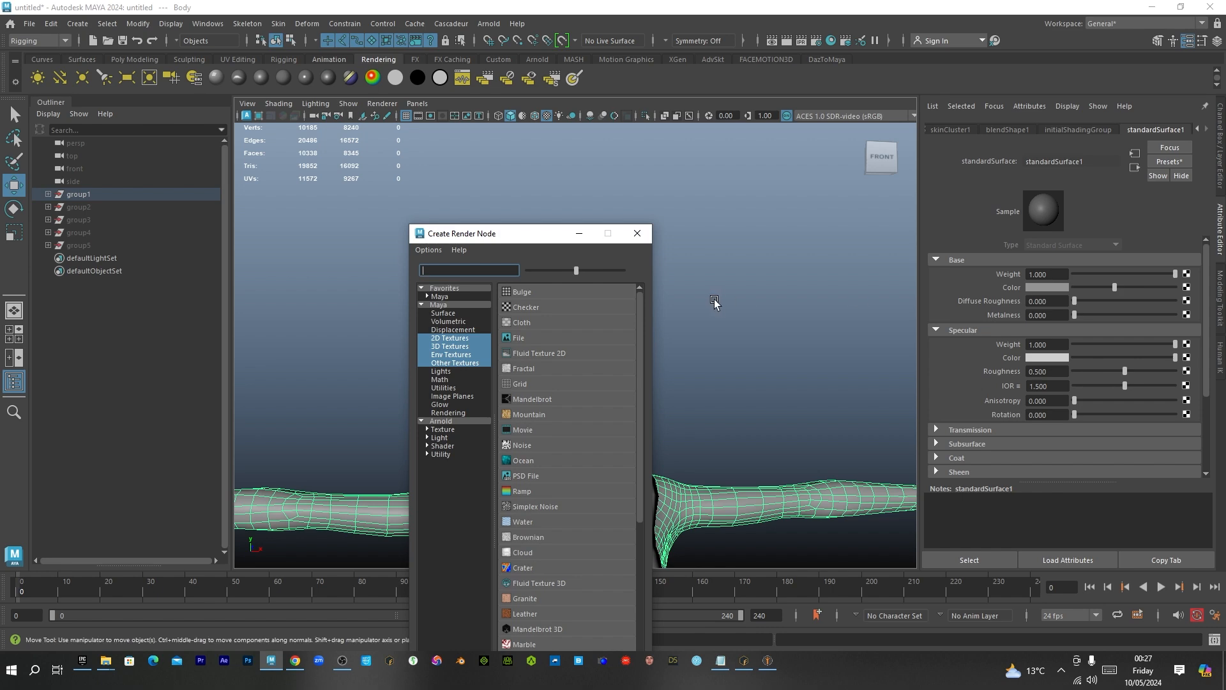
{"action": "left_click", "coordinate": [518, 337]}
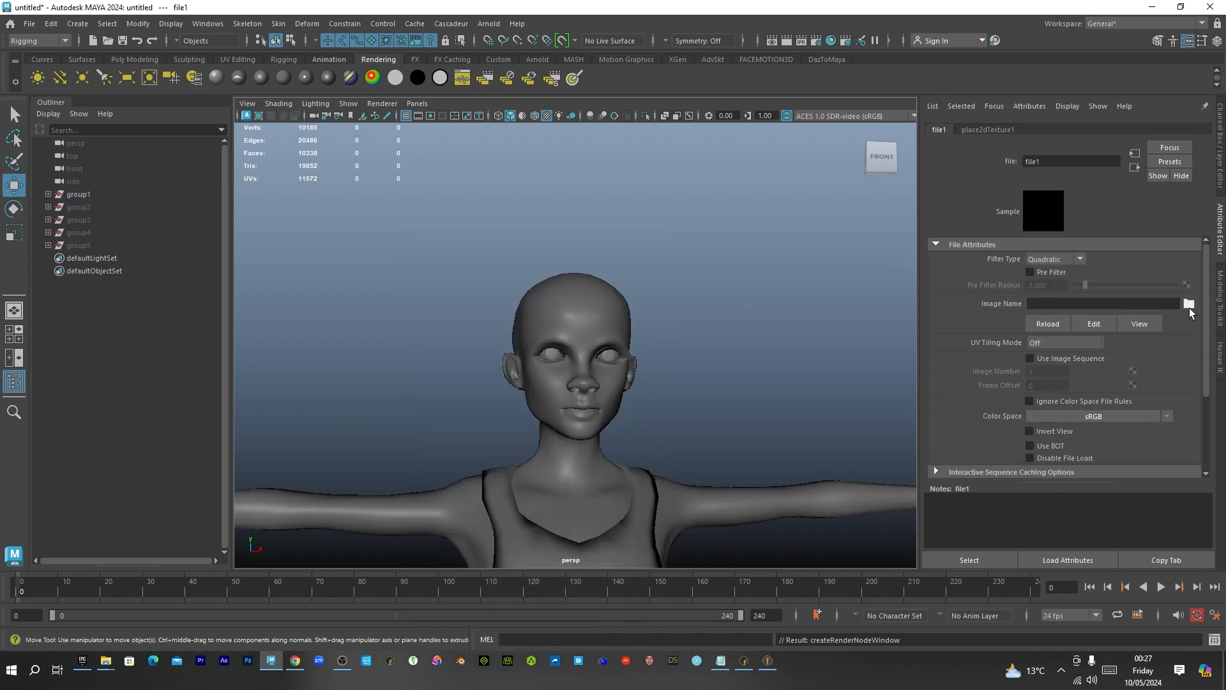
{"action": "left_click", "coordinate": [1188, 303]}
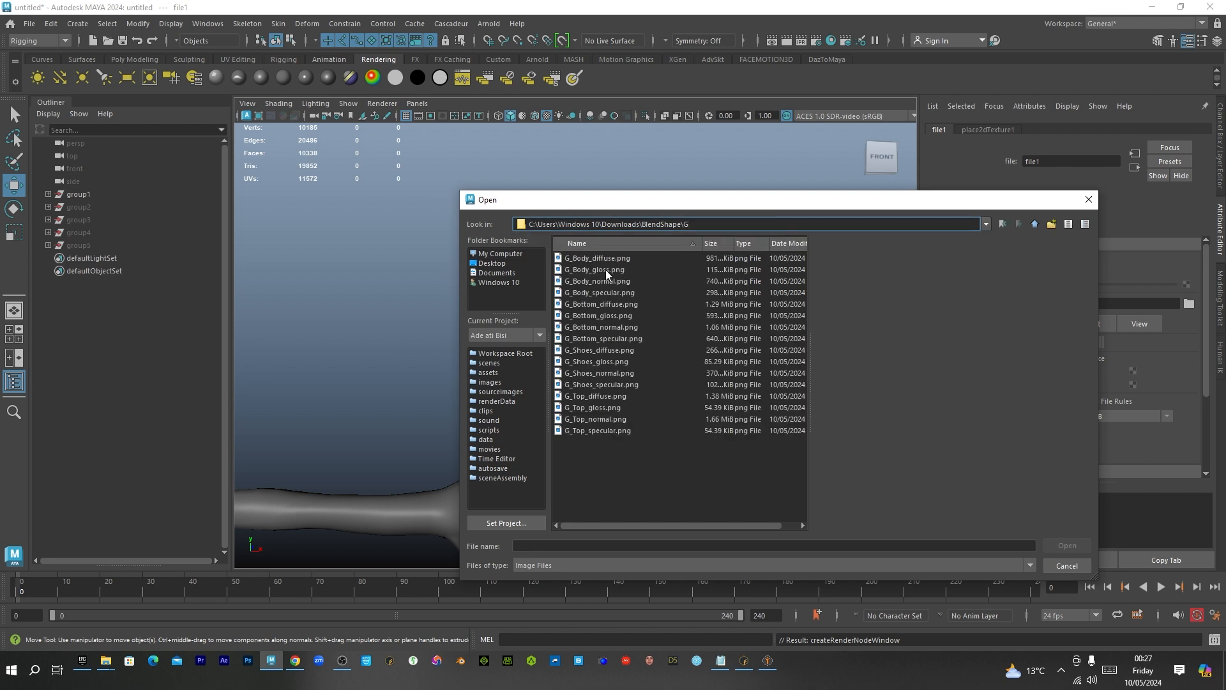
{"action": "left_click", "coordinate": [596, 258]}
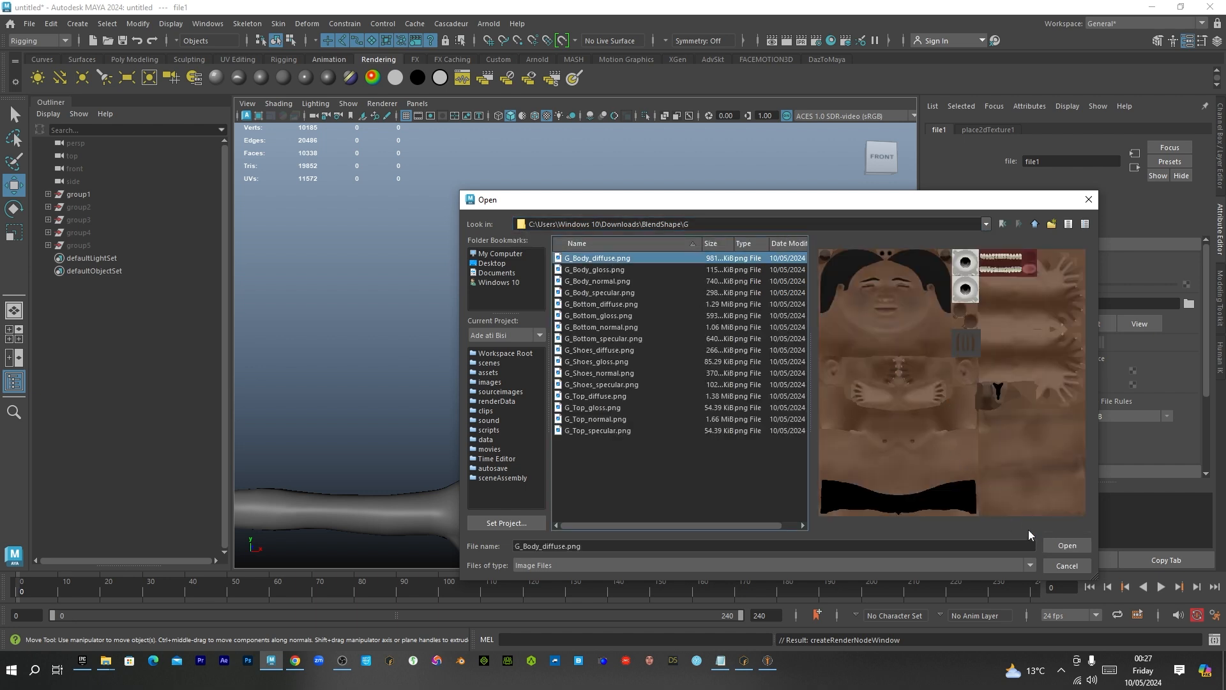
{"action": "left_click", "coordinate": [1066, 545]}
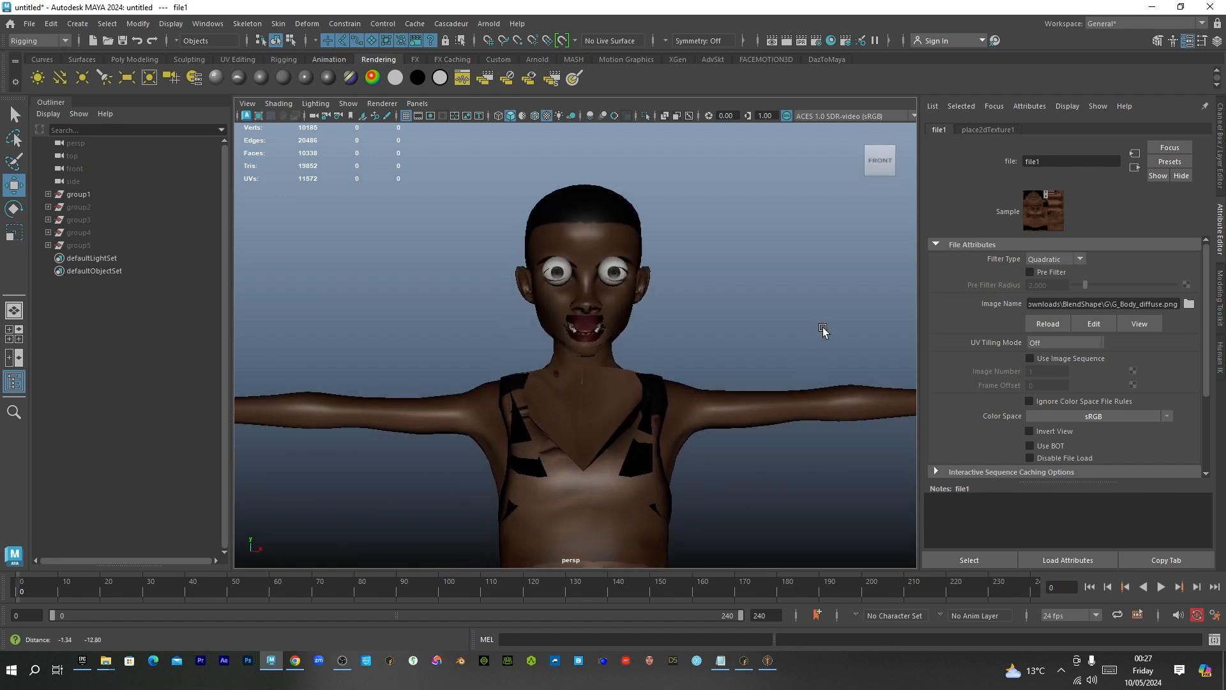
{"action": "left_click", "coordinate": [698, 378]}
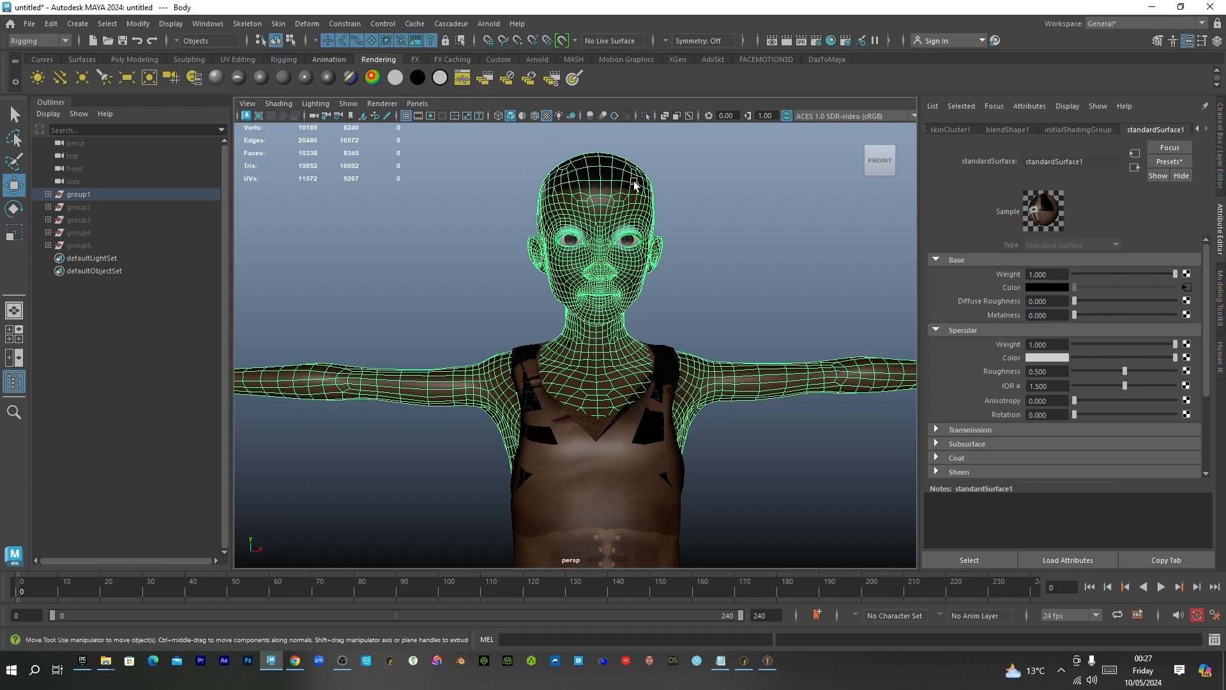
Assign a new Arnold aiStandardSurface material to the body
{"action": "right_click", "coordinate": [634, 185]}
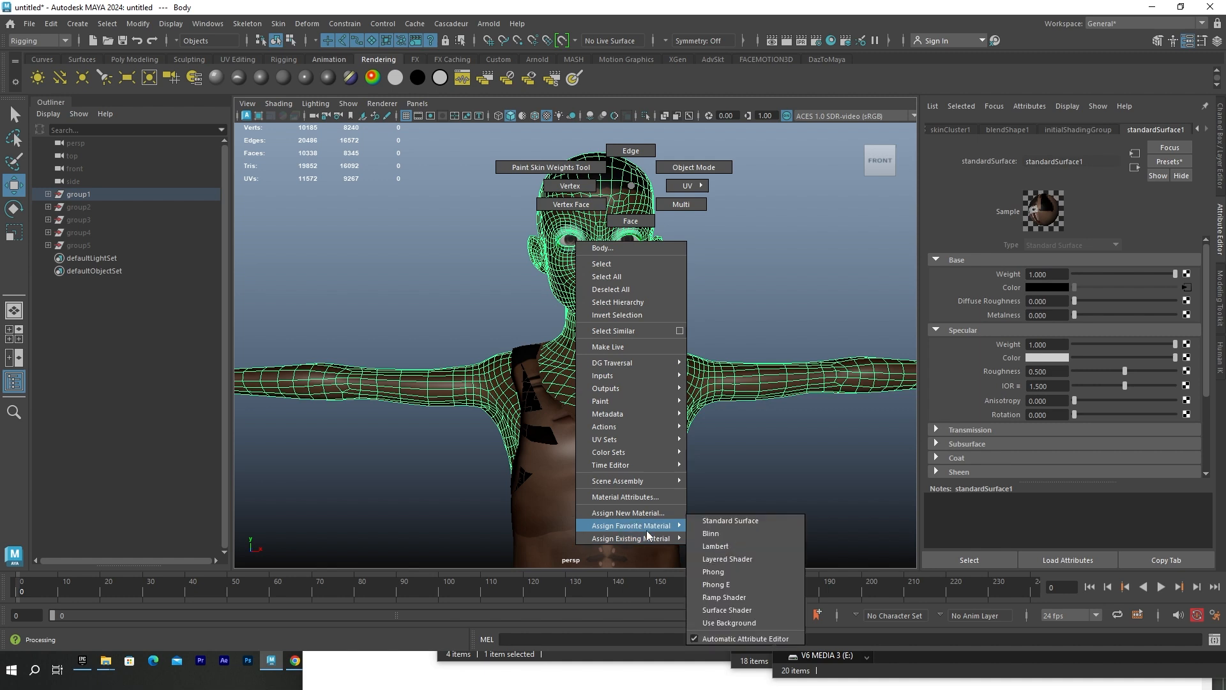
{"action": "left_click", "coordinate": [627, 512]}
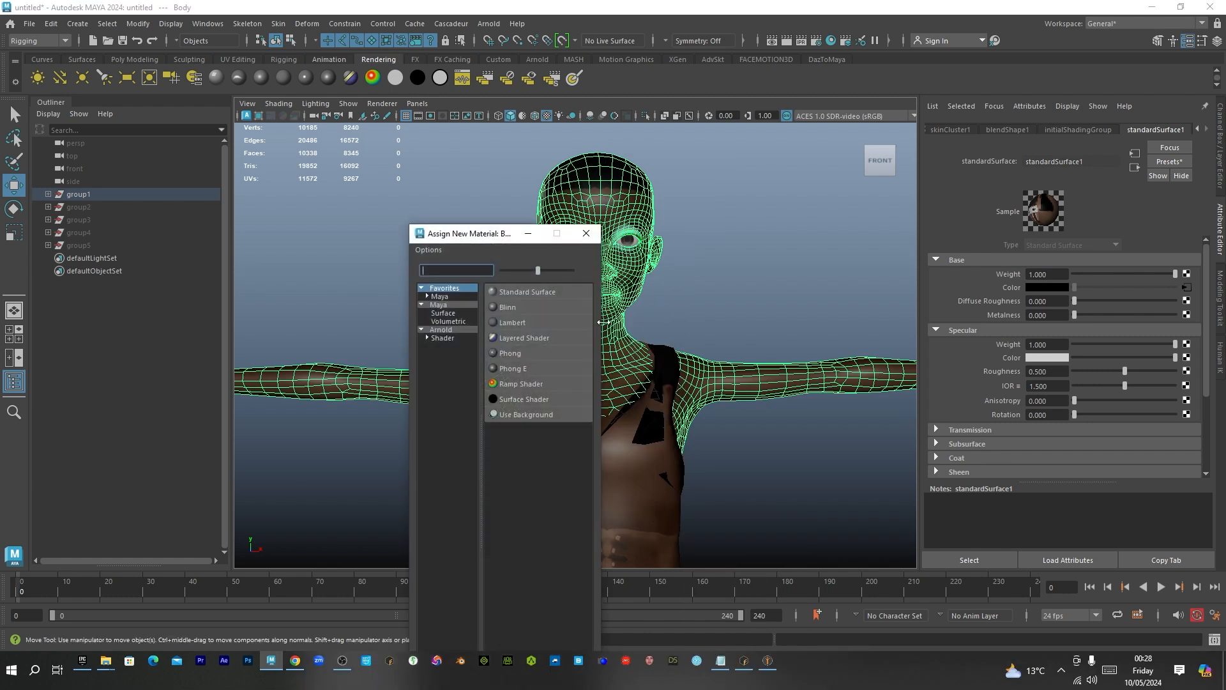
{"action": "left_click", "coordinate": [440, 330]}
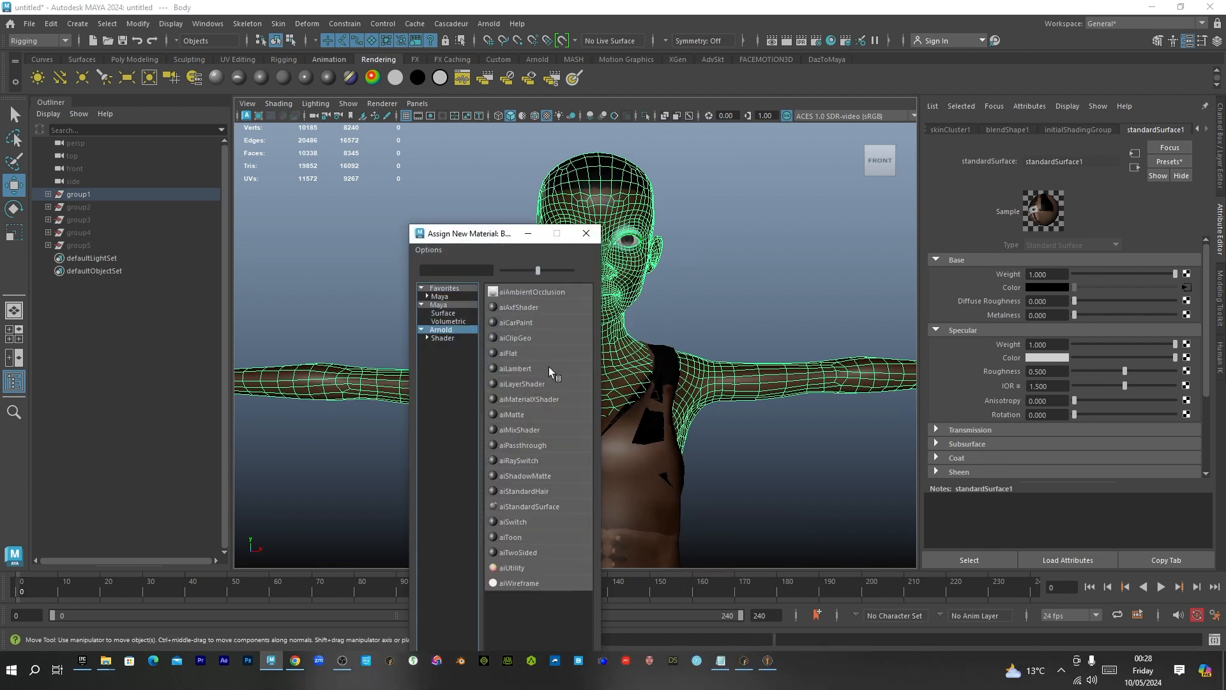
{"action": "double_click", "coordinate": [531, 506]}
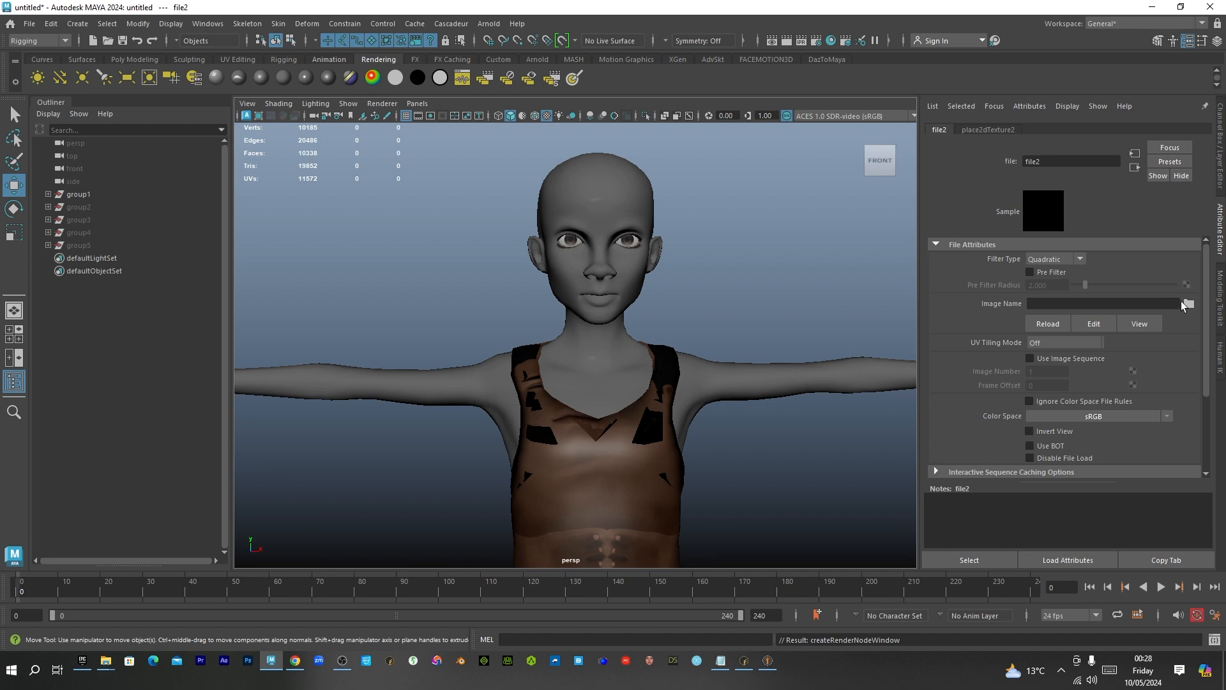
Load G_Body_diffuse.png from the character textures folder into the material's file texture
{"action": "left_click", "coordinate": [1186, 304]}
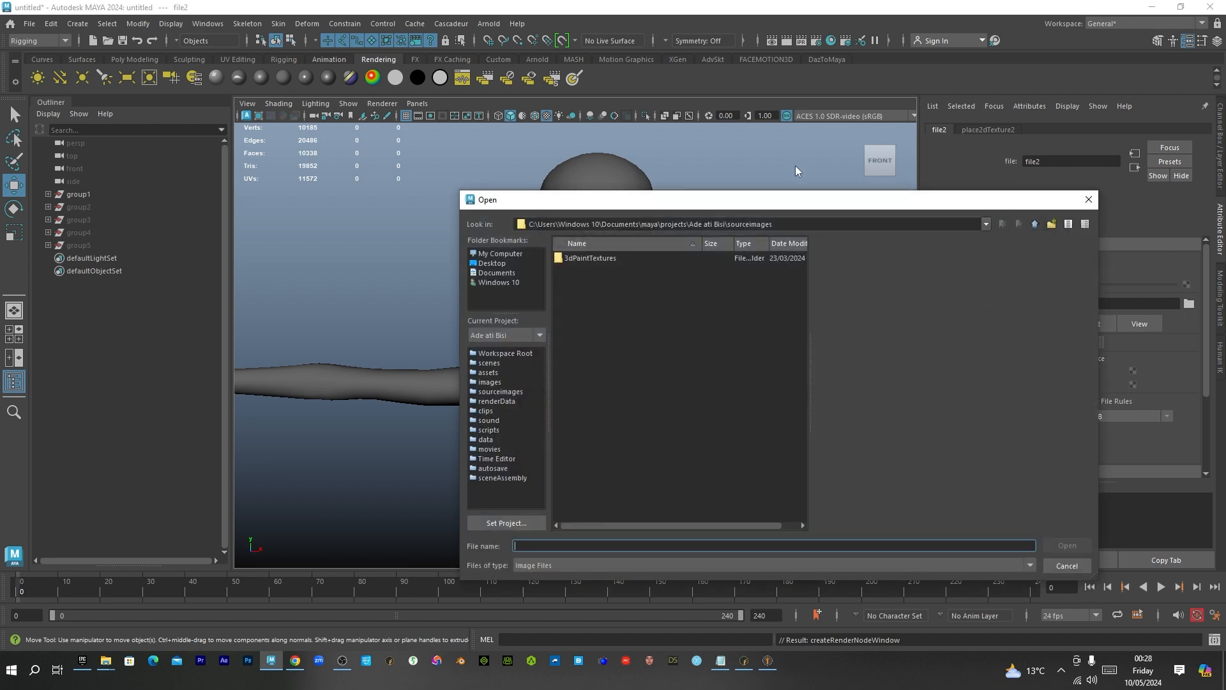
{"action": "left_click", "coordinate": [751, 223]}
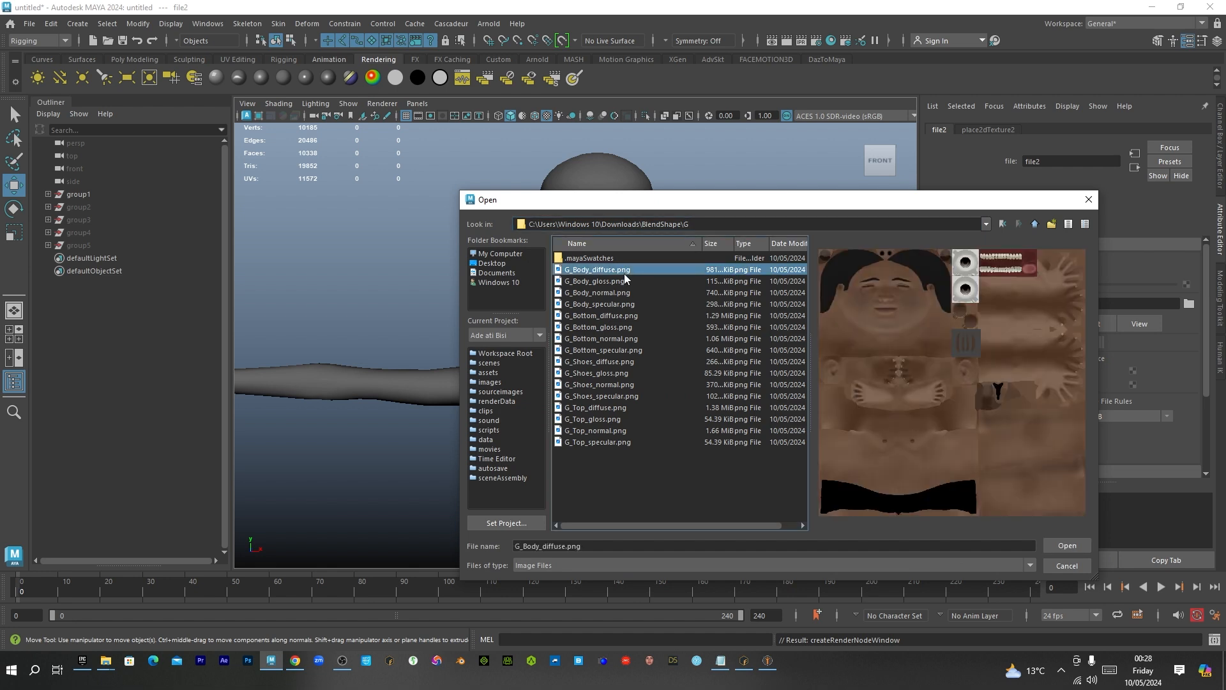
{"action": "mouse_move", "coordinate": [688, 417]}
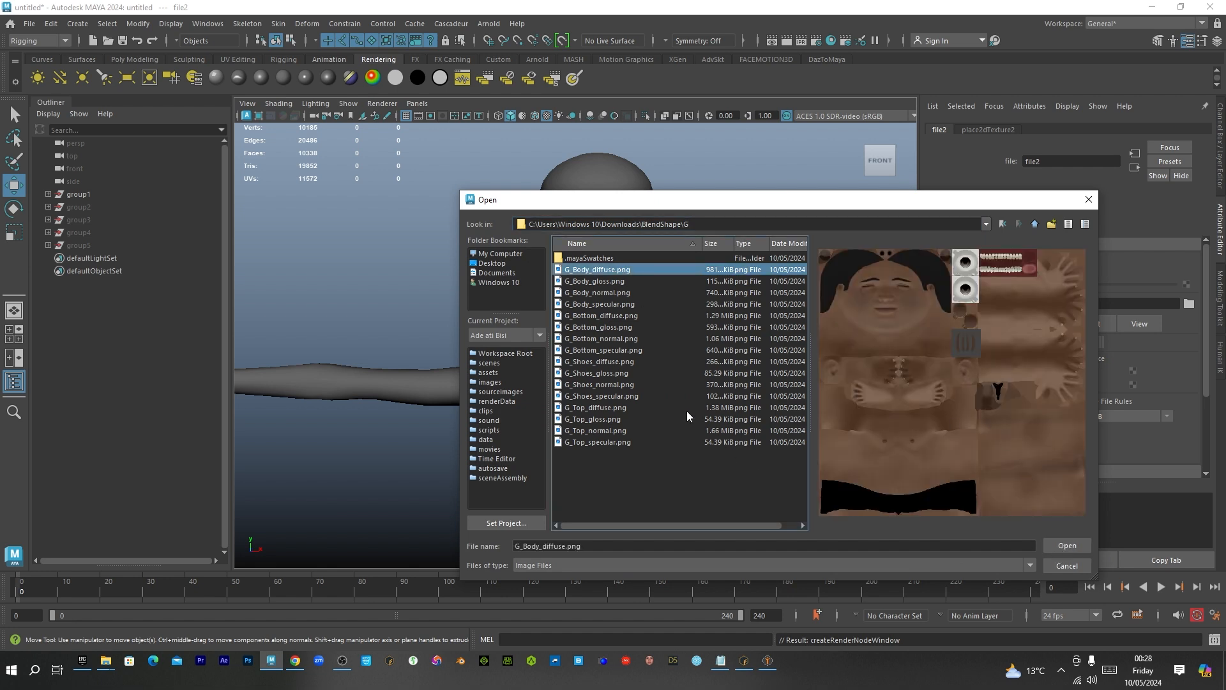
{"action": "mouse_move", "coordinate": [1066, 545]}
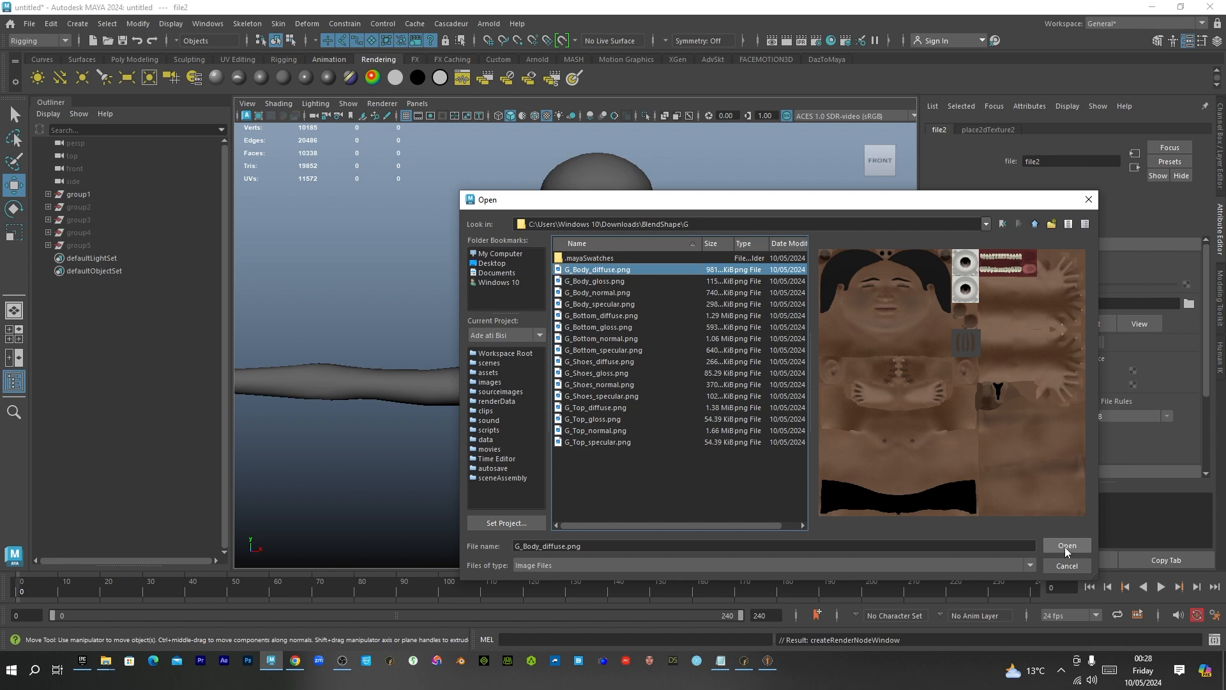
{"action": "left_click", "coordinate": [1066, 544]}
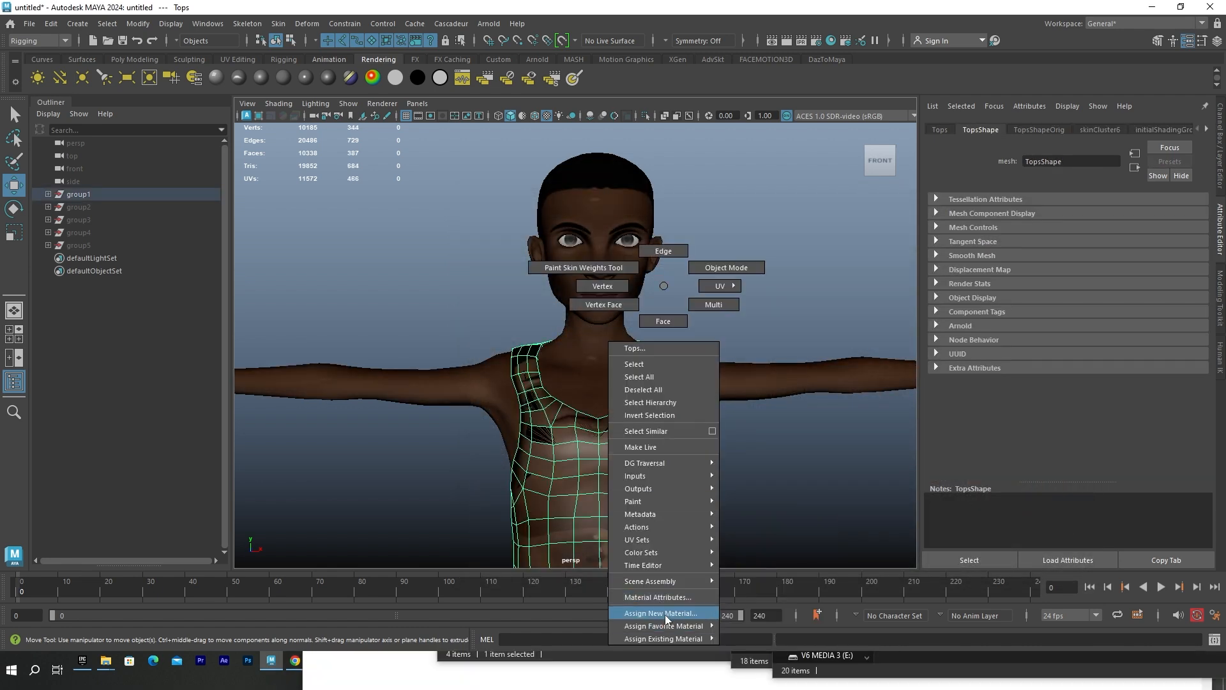
Assign an aiStandardSurface to the Tops mesh and load G_Top_diffuse.png as its texture
{"action": "left_click", "coordinate": [661, 612]}
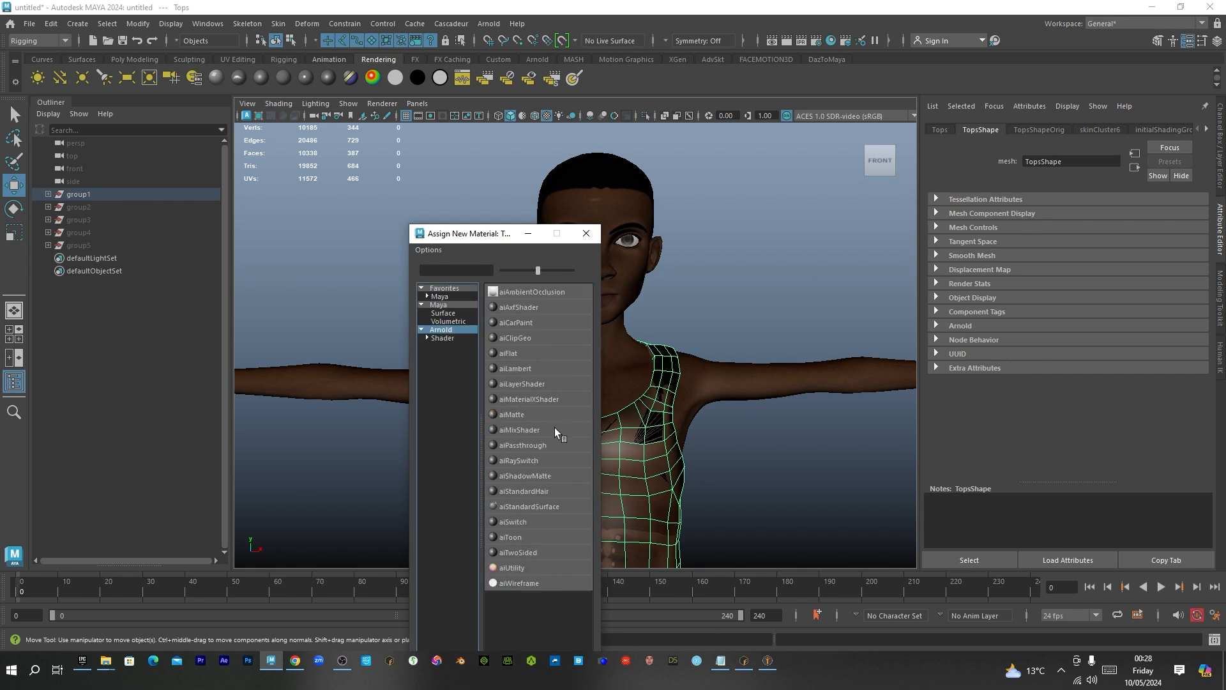
{"action": "left_click", "coordinate": [530, 506]}
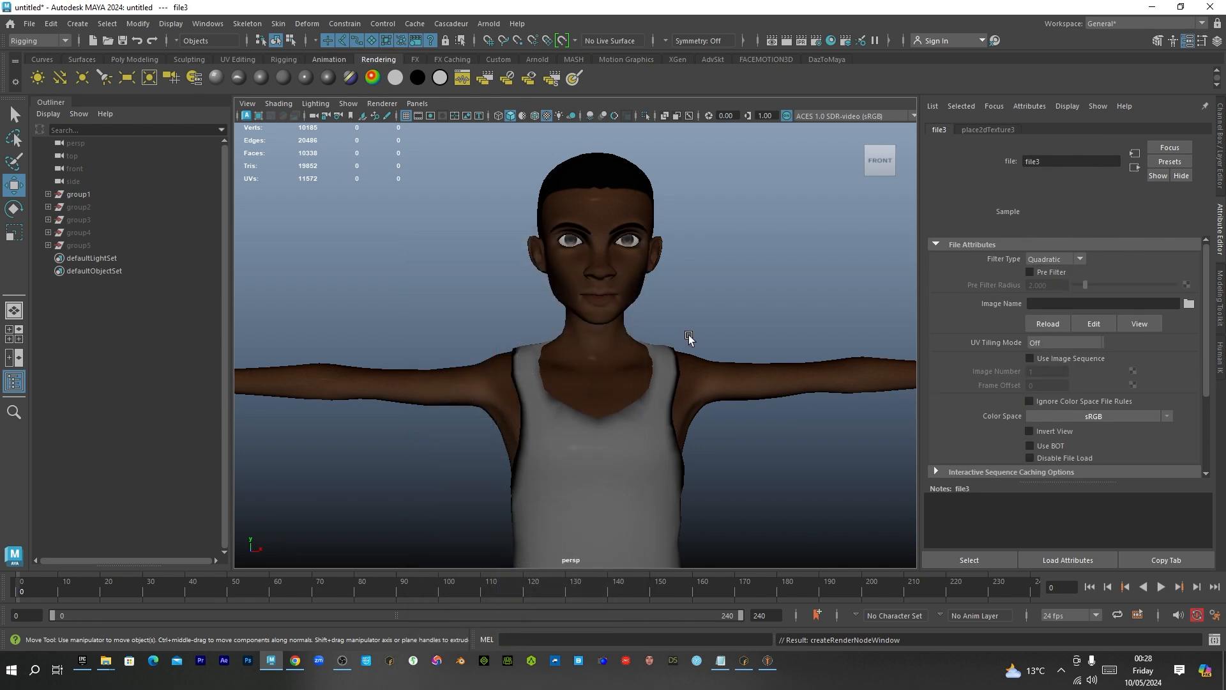
{"action": "left_click", "coordinate": [1188, 303]}
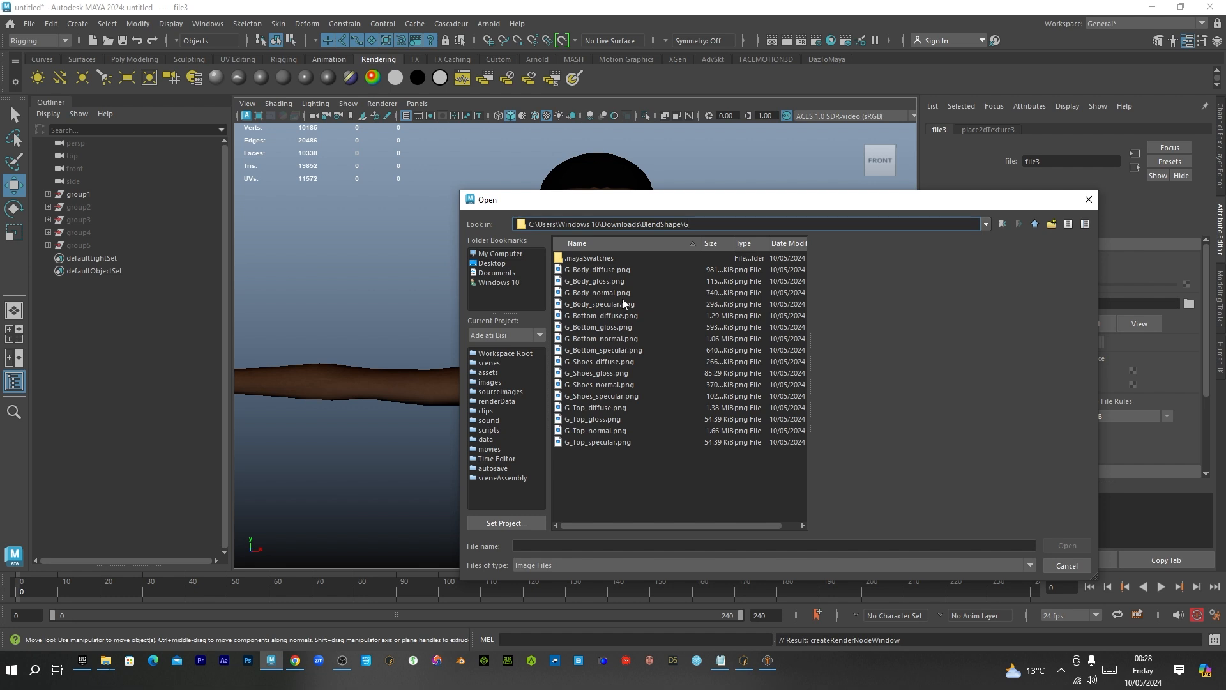
{"action": "mouse_move", "coordinate": [613, 384]}
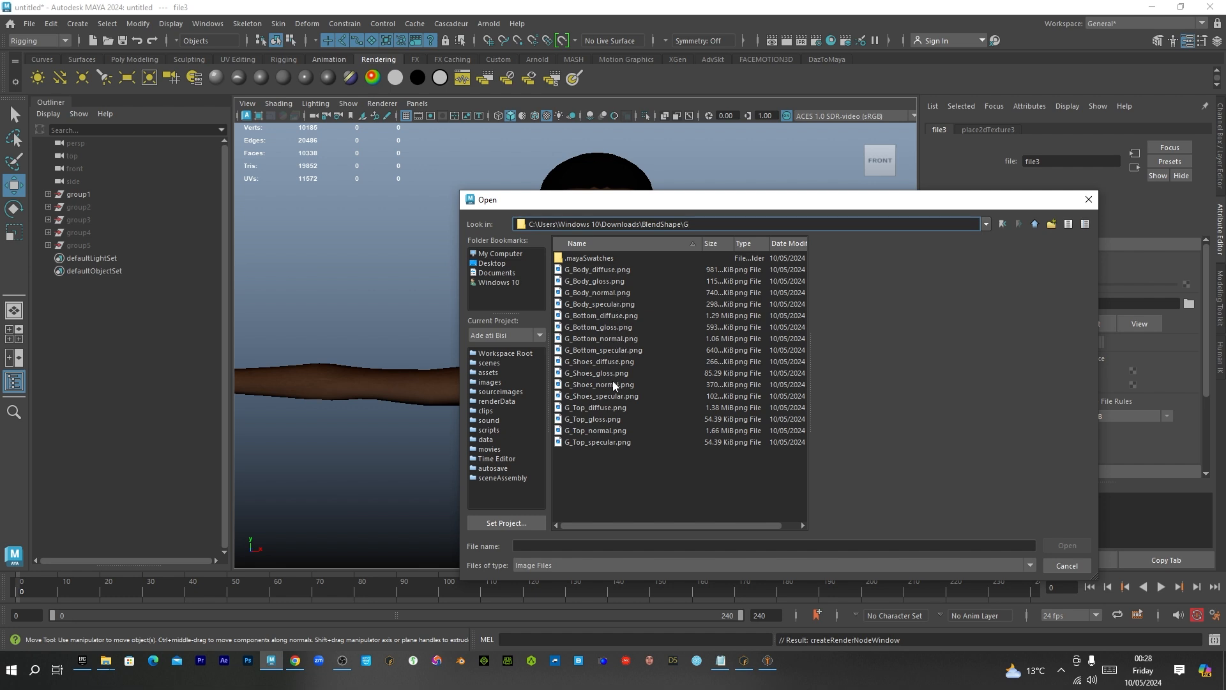
{"action": "left_click", "coordinate": [595, 408]}
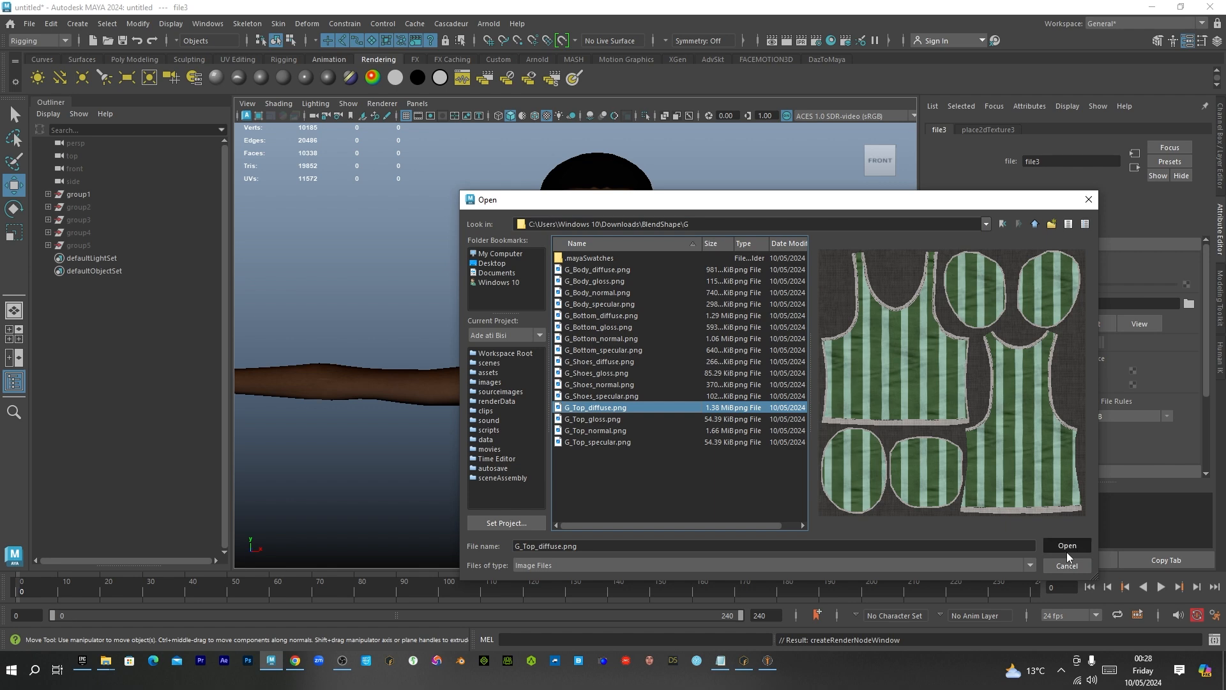
{"action": "left_click", "coordinate": [1065, 545]}
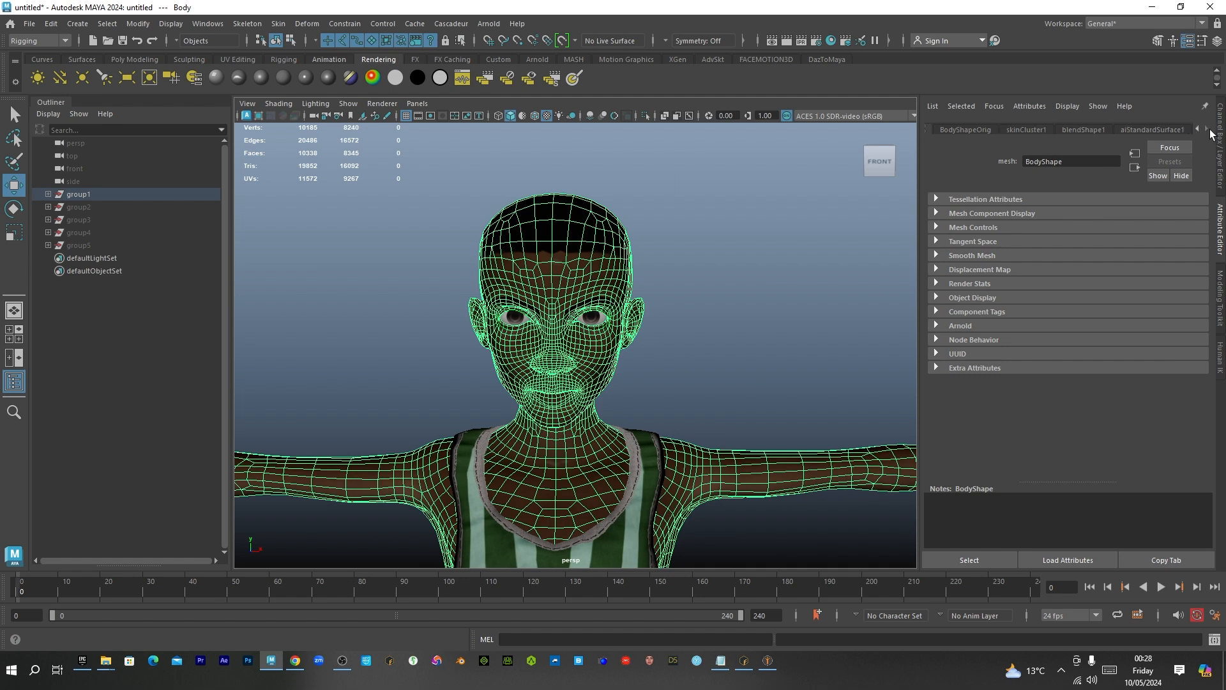
{"action": "left_click", "coordinate": [1151, 129]}
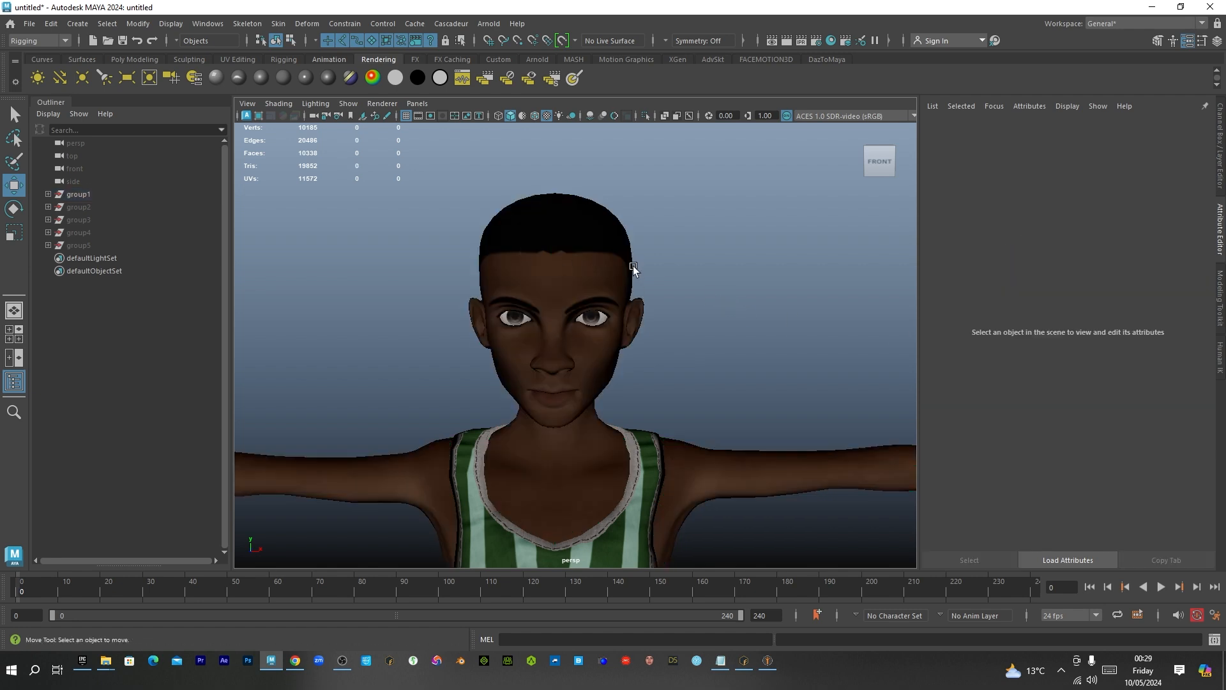
{"action": "mouse_move", "coordinate": [637, 264]}
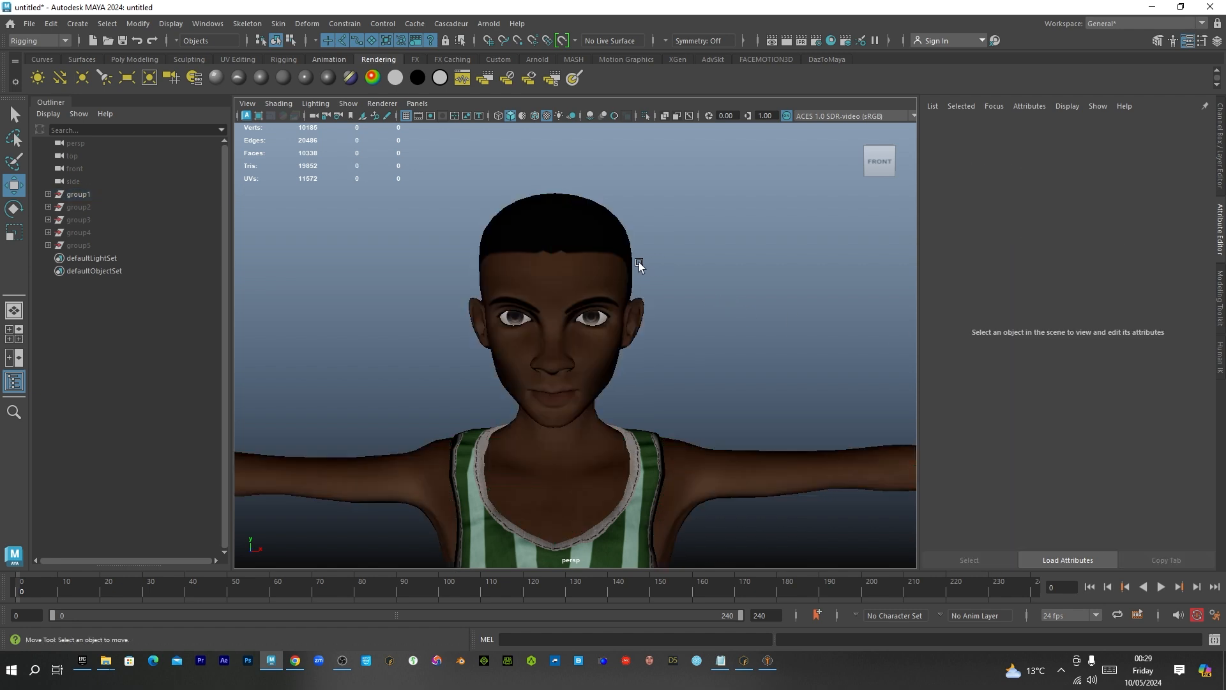
{"action": "mouse_move", "coordinate": [488, 24]}
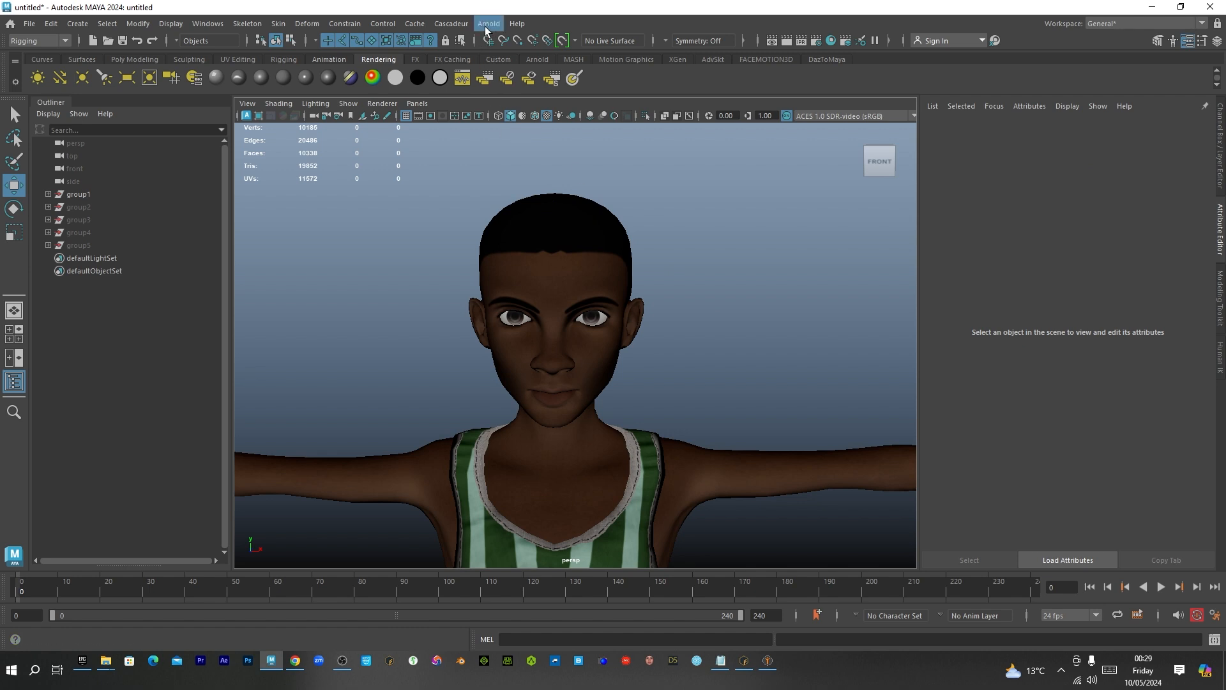
{"action": "mouse_move", "coordinate": [207, 23]}
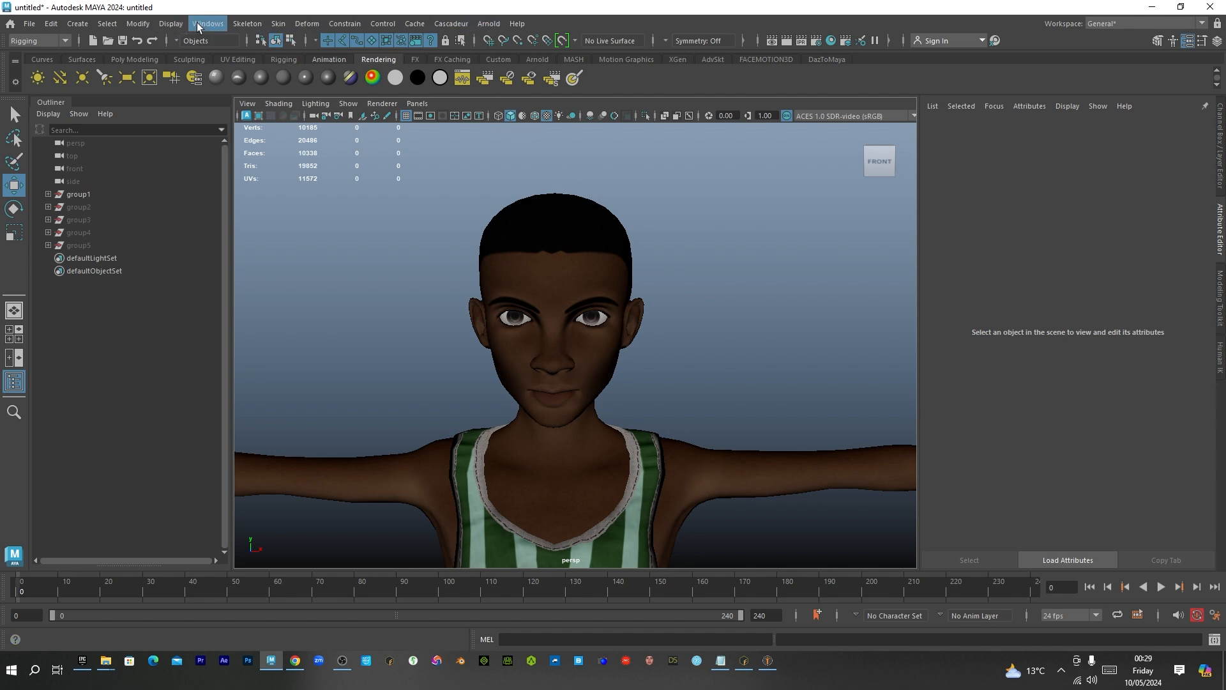
{"action": "left_click", "coordinate": [207, 23]}
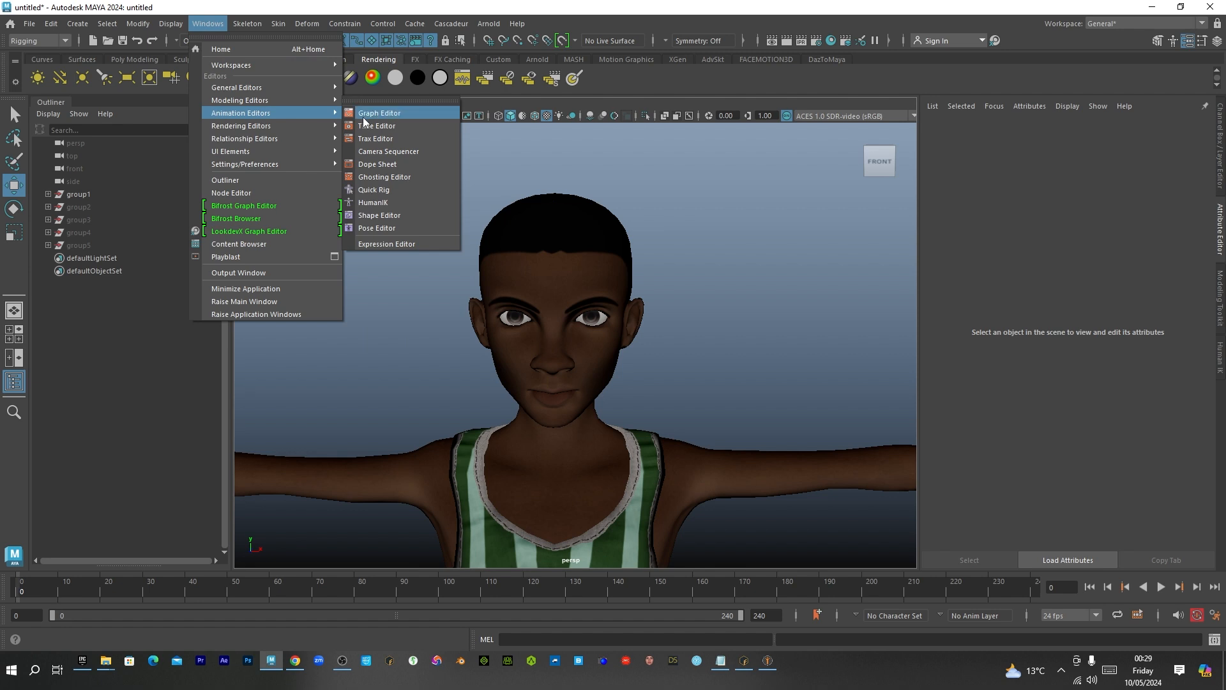
{"action": "left_click", "coordinate": [379, 216]}
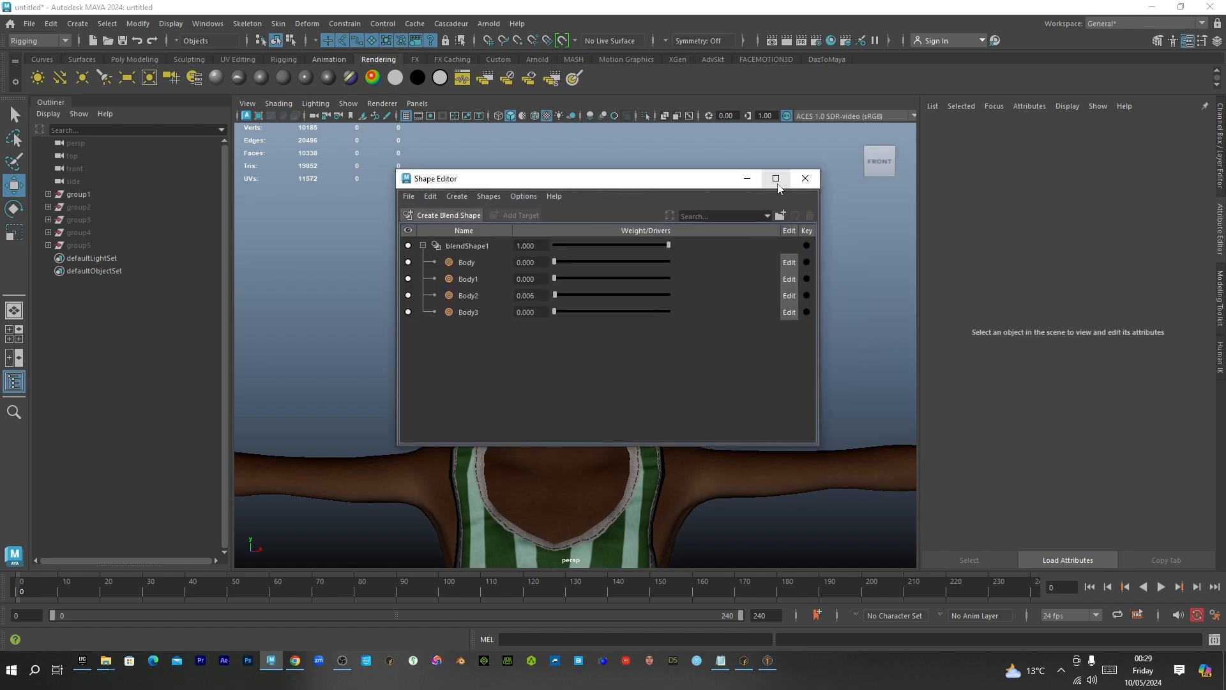
{"action": "left_click", "coordinate": [805, 178]}
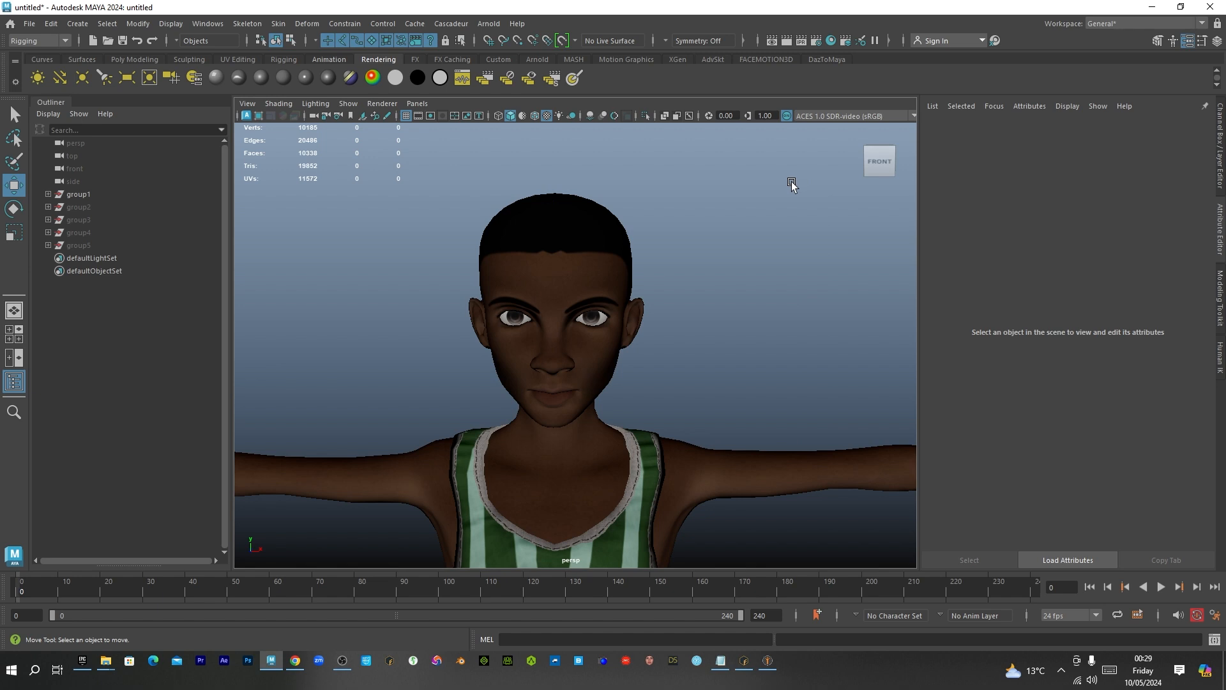